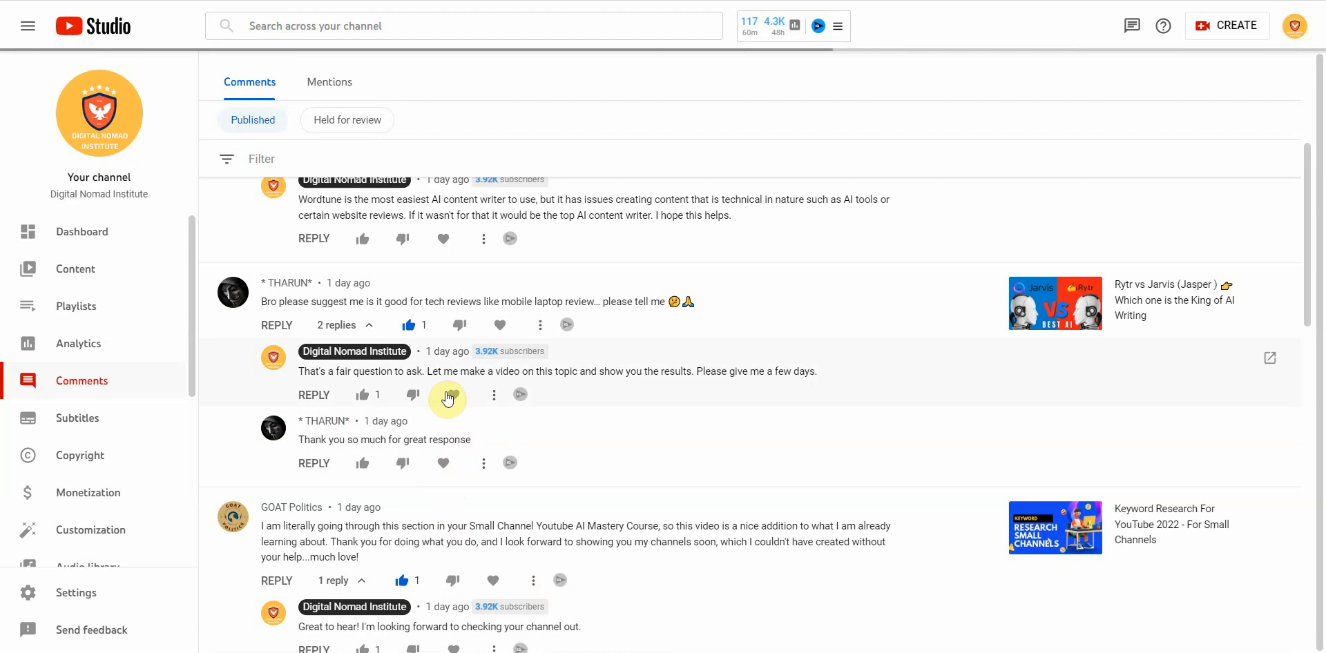
{"action": "mouse_move", "coordinate": [411, 318]}
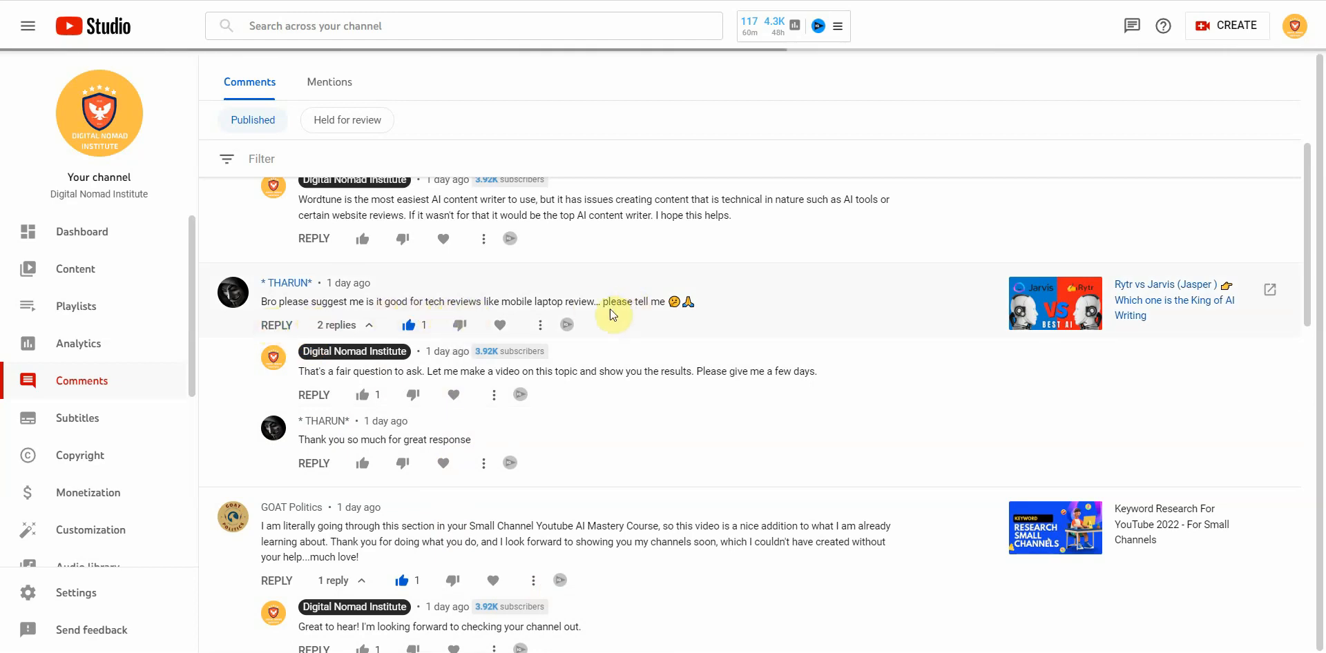
{"action": "mouse_move", "coordinate": [649, 318]}
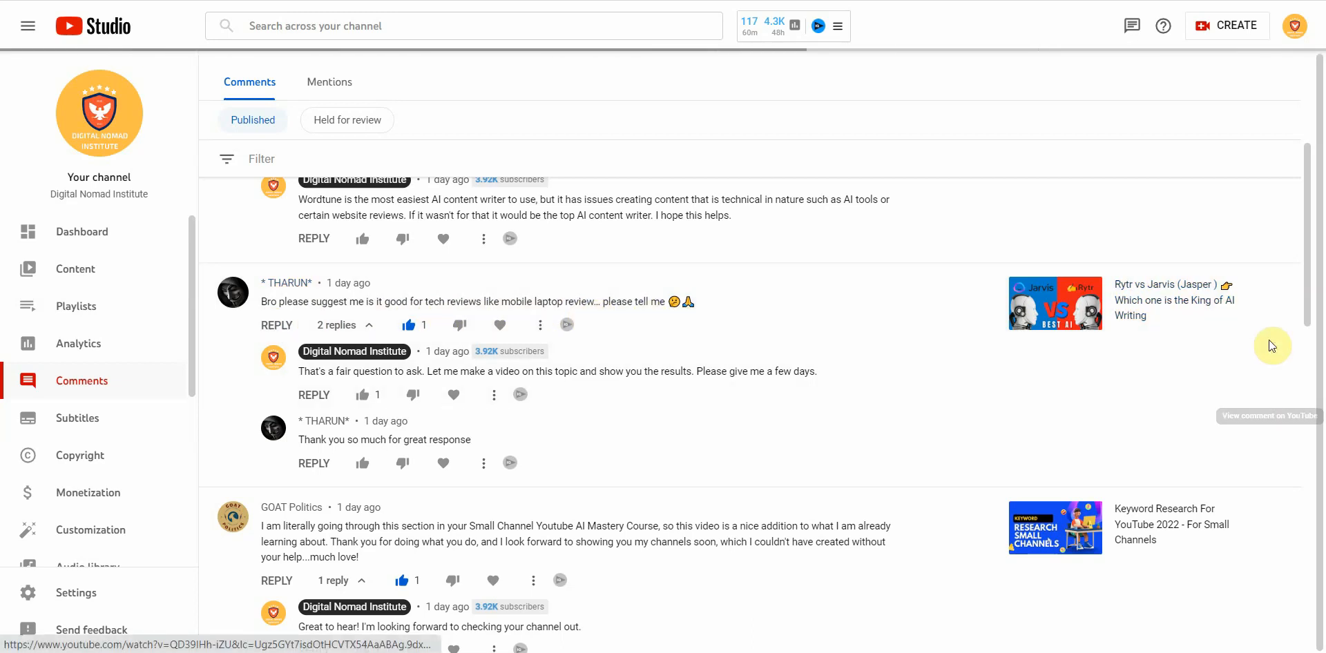
{"action": "mouse_move", "coordinate": [878, 326]}
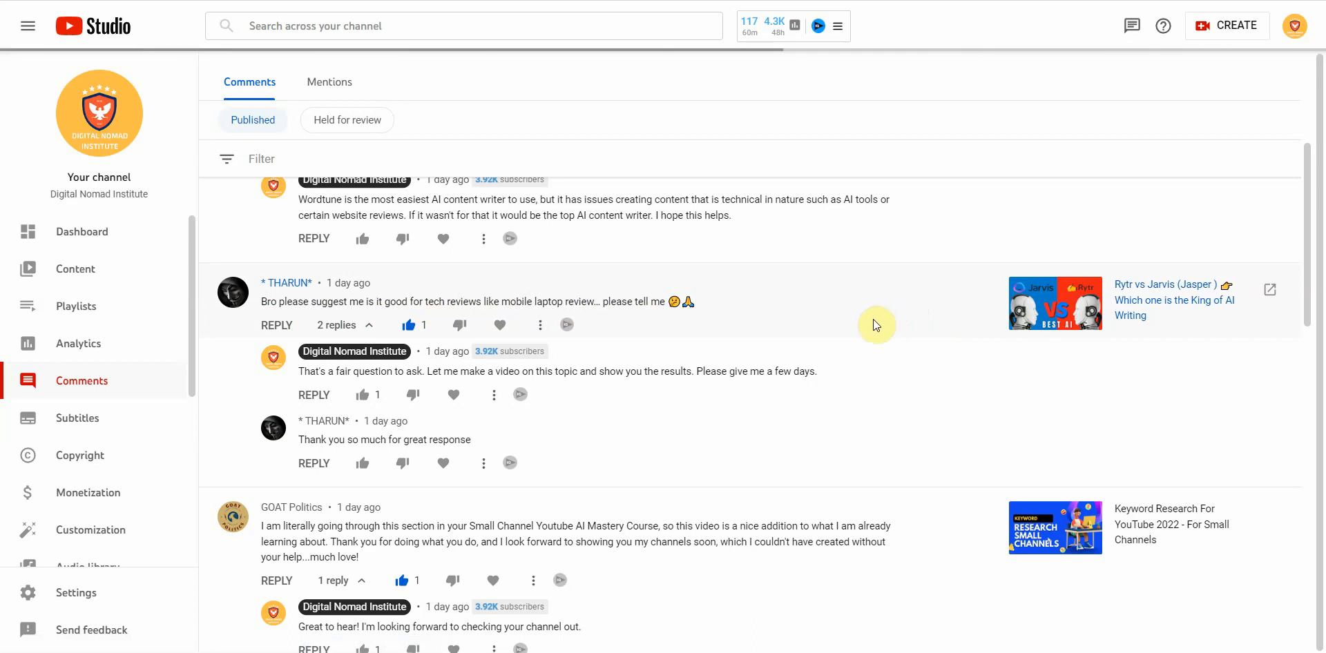
{"action": "mouse_move", "coordinate": [841, 327]}
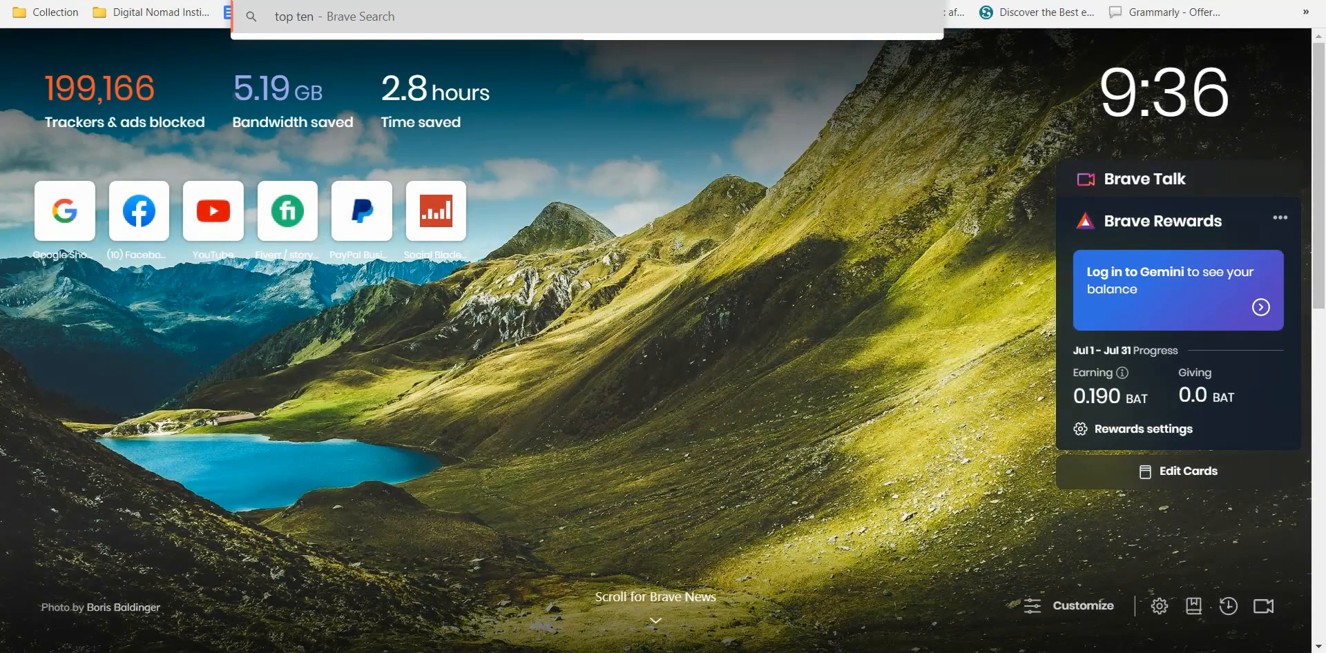
Search Brave for 'top ten laptops'
{"action": "type", "text": "laptops"}
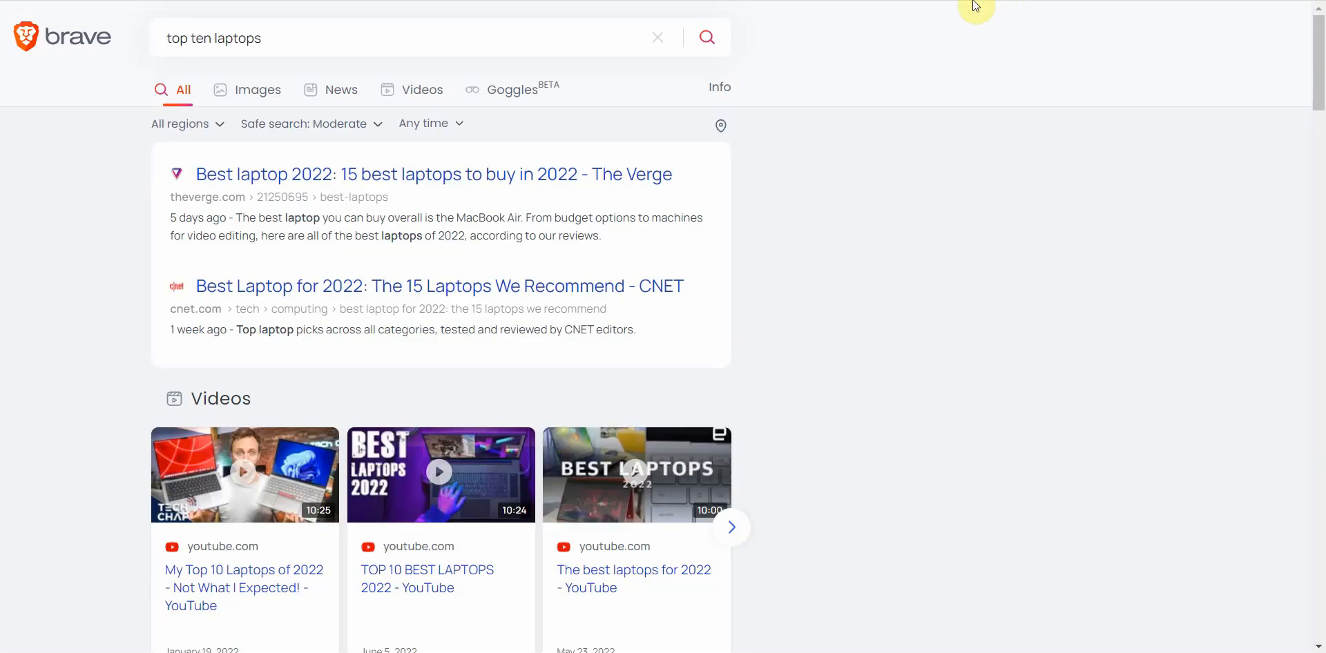
Open The Verge's best laptops article and scroll to its first pick, the Apple MacBook Air (M2)
{"action": "left_click", "coordinate": [433, 174]}
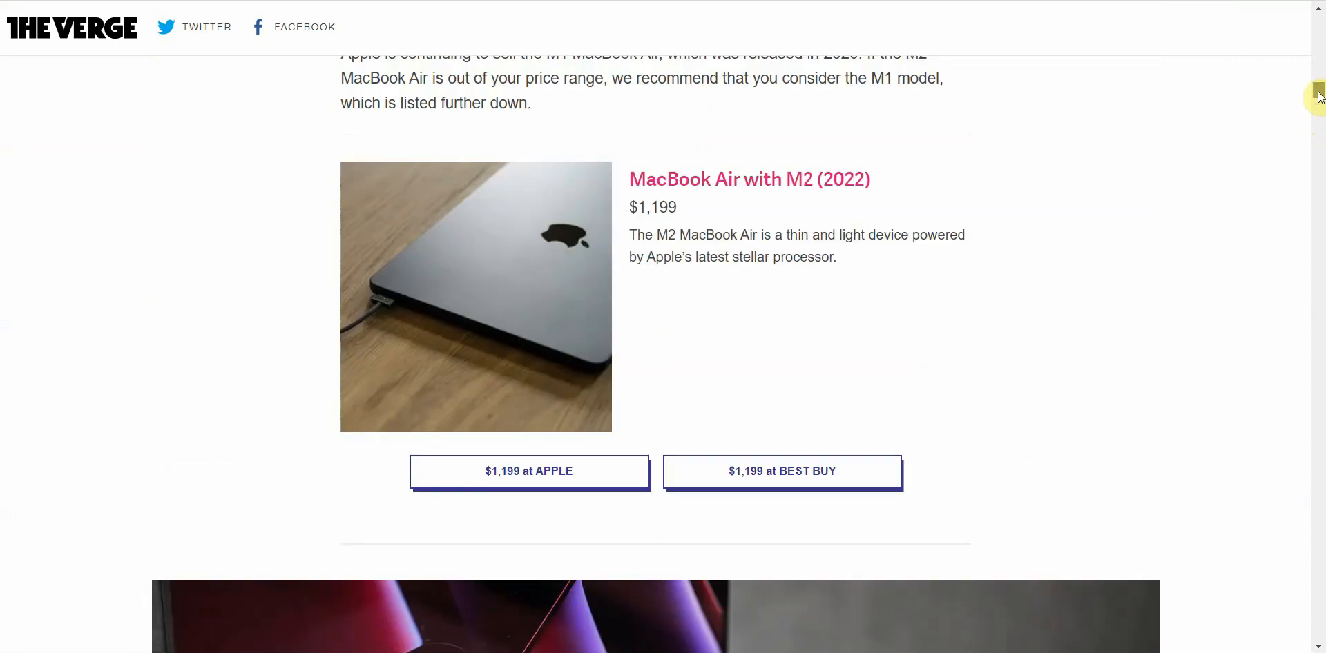
{"action": "scroll", "scroll_direction": "down", "scroll_amount": 3}
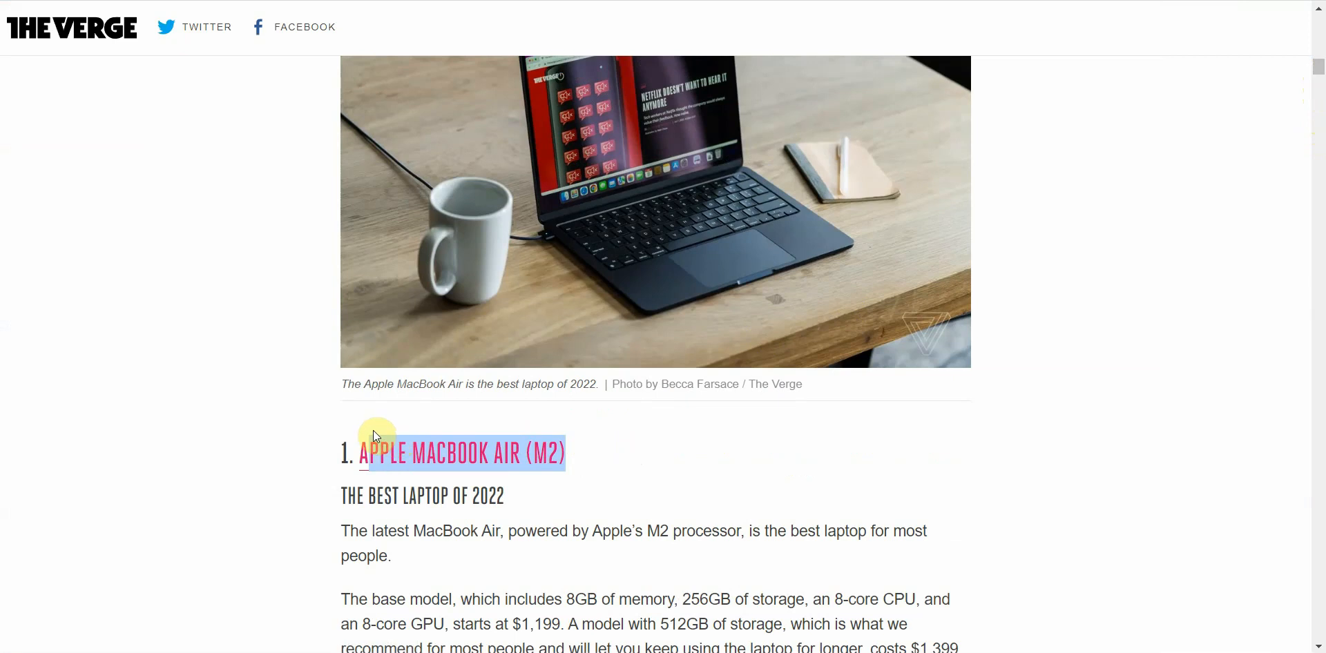
{"action": "mouse_move", "coordinate": [557, 338]}
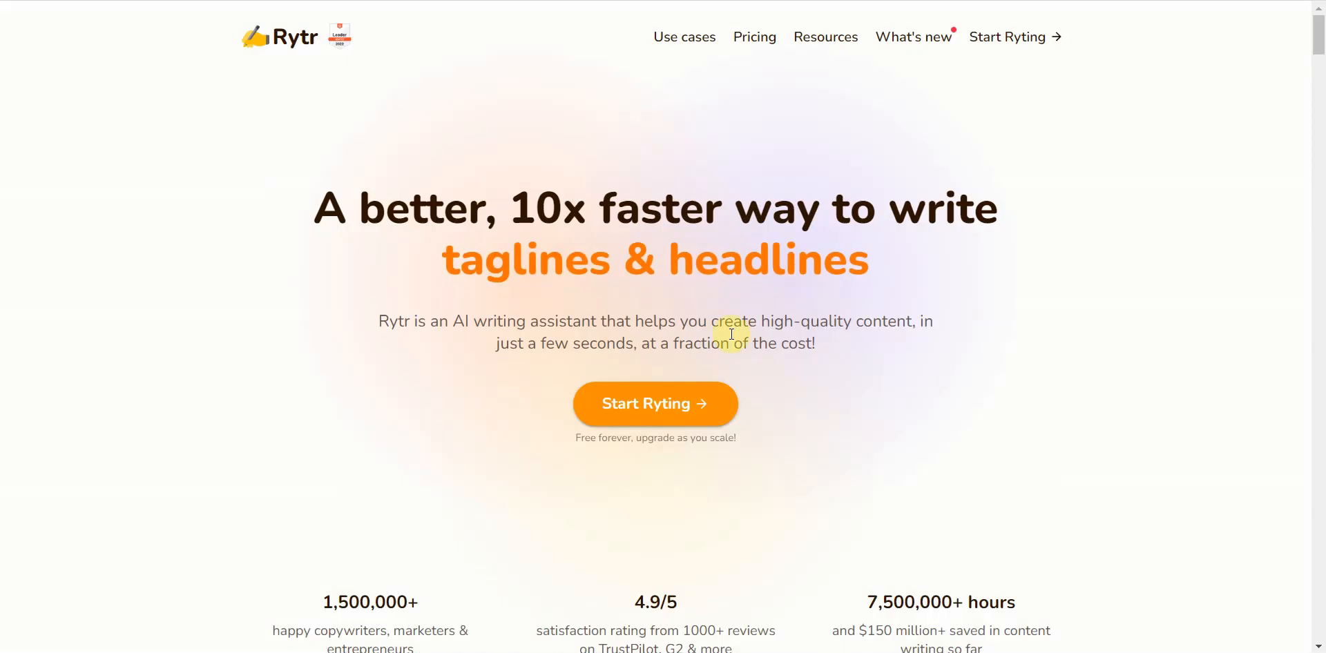
Choose the Blog Section Writing use case in the Rytr workspace
{"action": "left_click", "coordinate": [655, 403]}
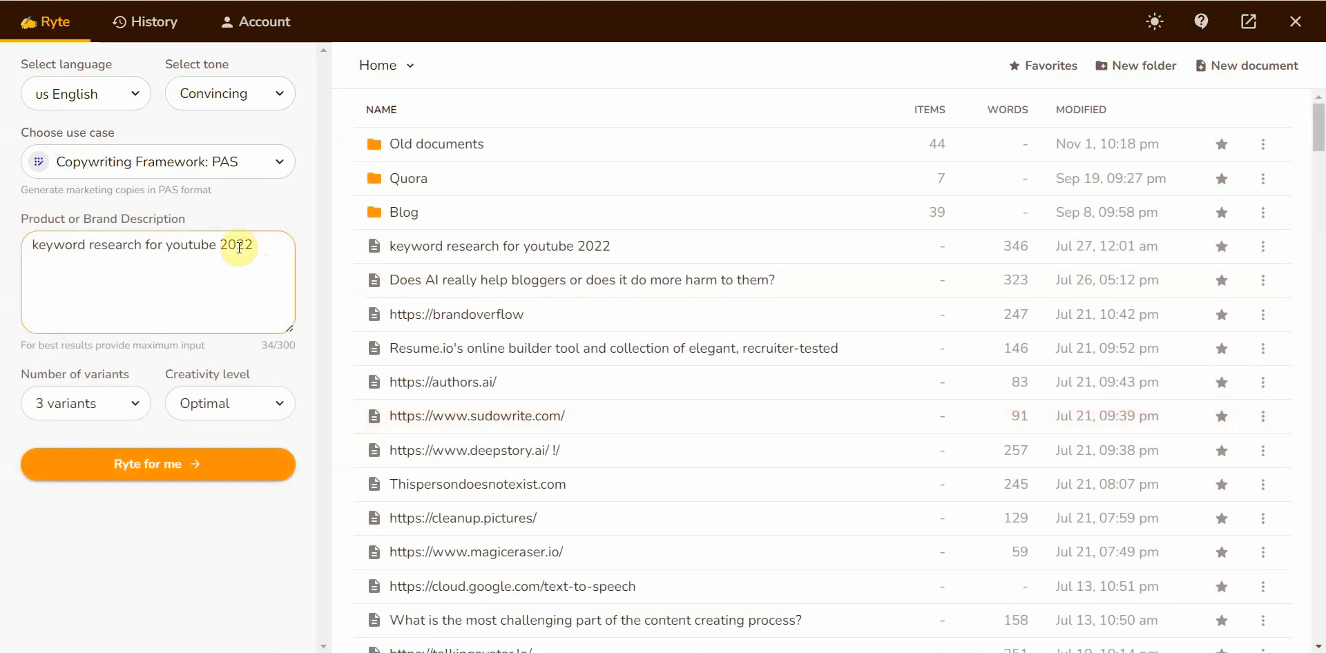
{"action": "left_click", "coordinate": [157, 162]}
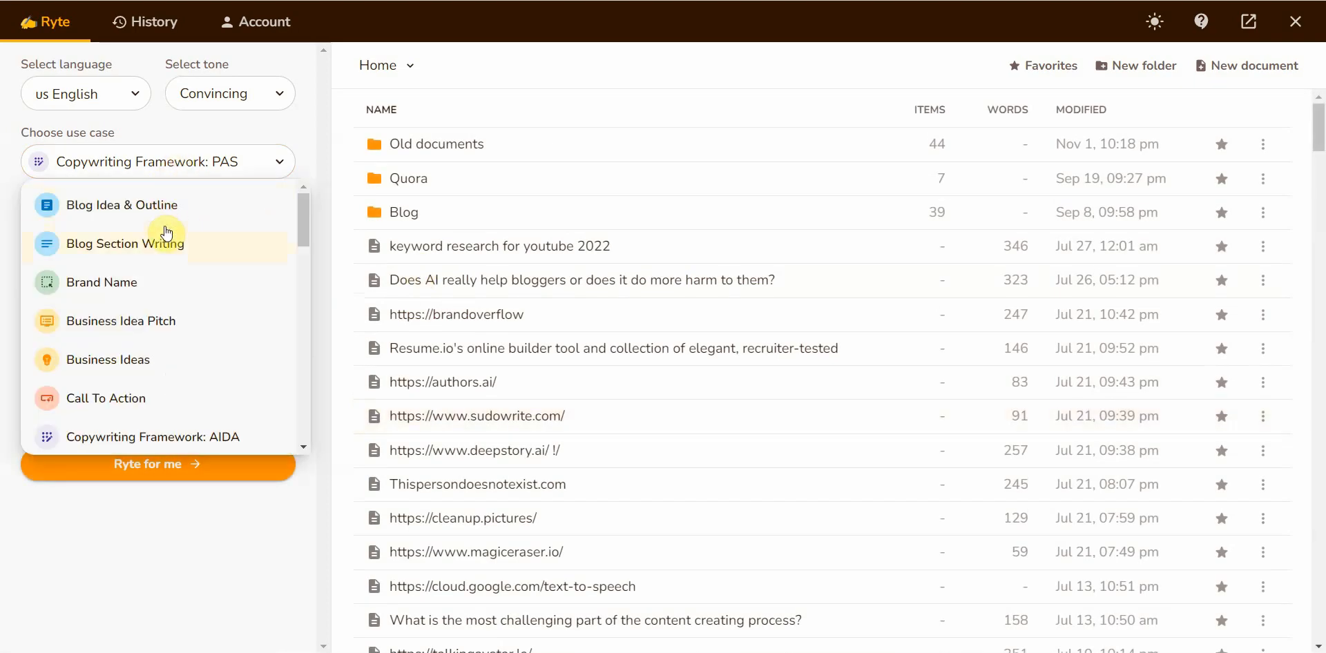
{"action": "left_click", "coordinate": [126, 243]}
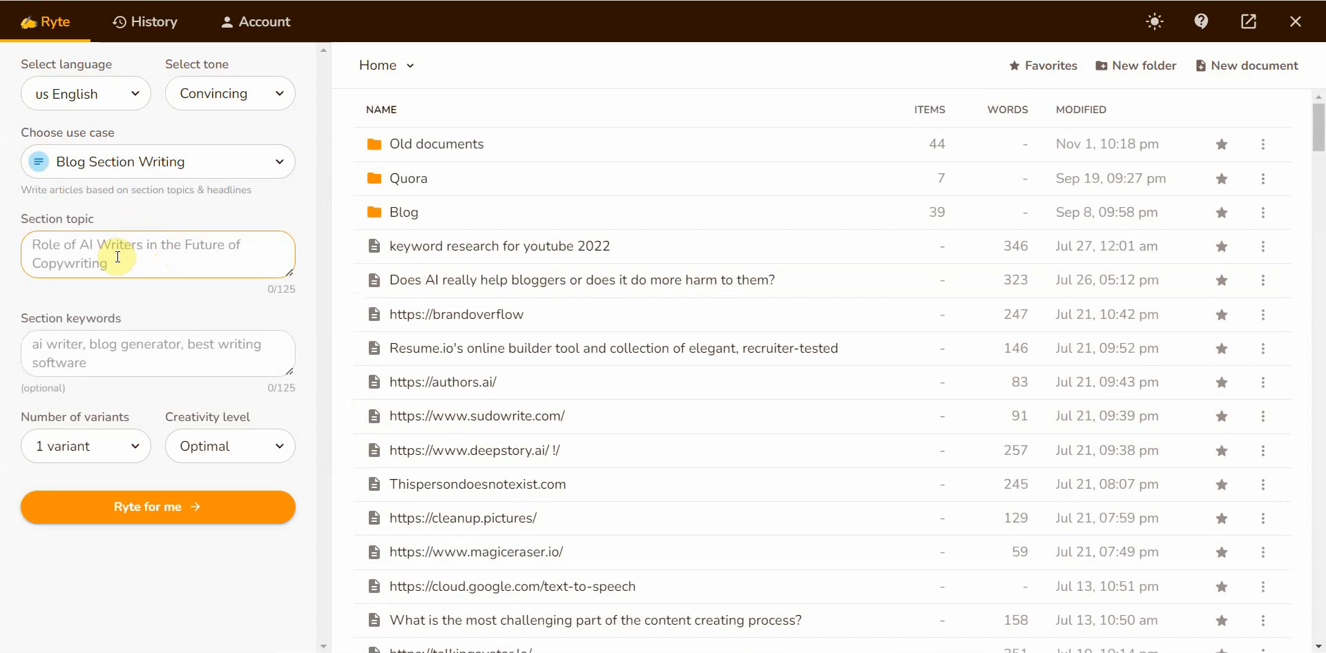
Enter APPLE MACBOOK AIR (M2) as topic and keywords, set 3 variants, and generate
{"action": "type", "text": "APPLE MACBOOK AIR (M2)"}
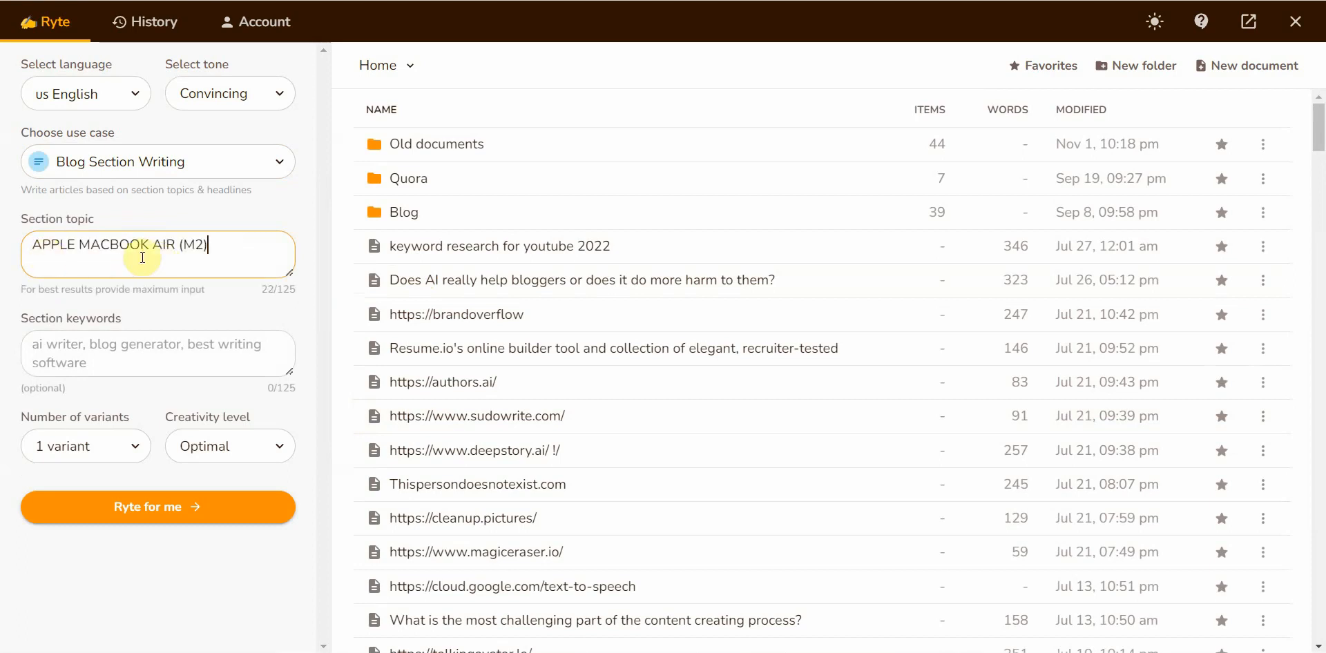
{"action": "type", "text": "APPLE MACBOOK AIR (M2)"}
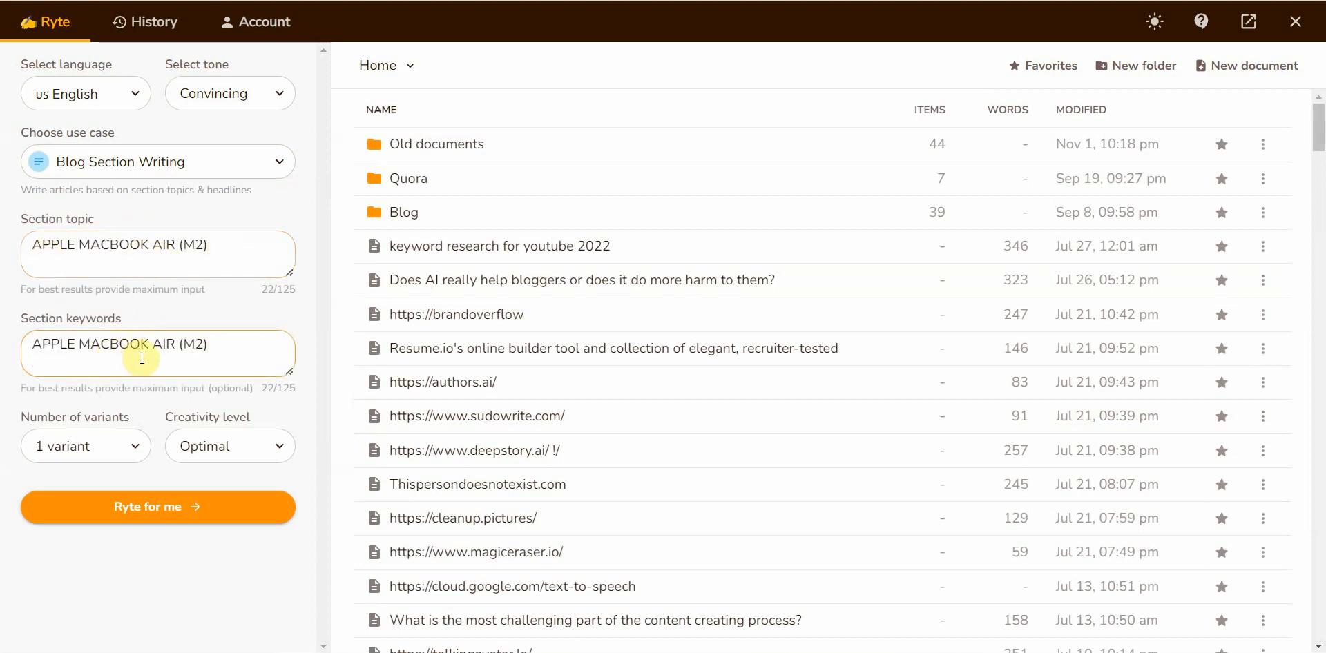
{"action": "left_click", "coordinate": [85, 446]}
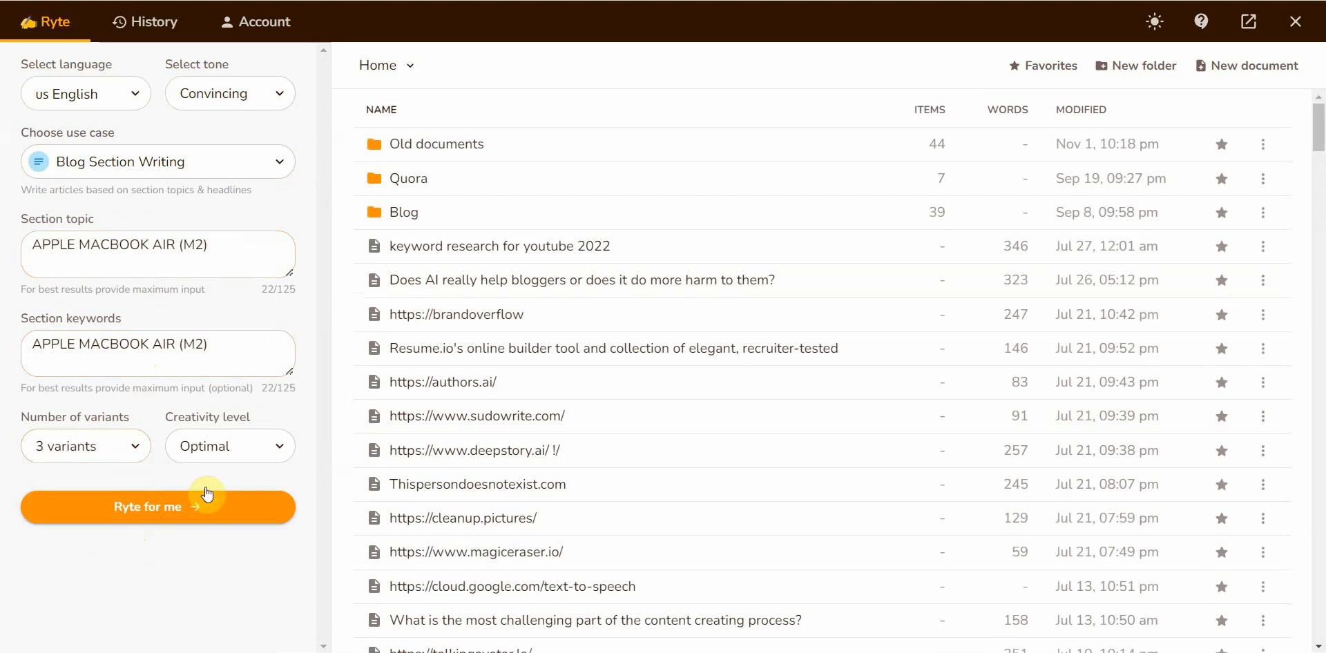
{"action": "left_click", "coordinate": [158, 506]}
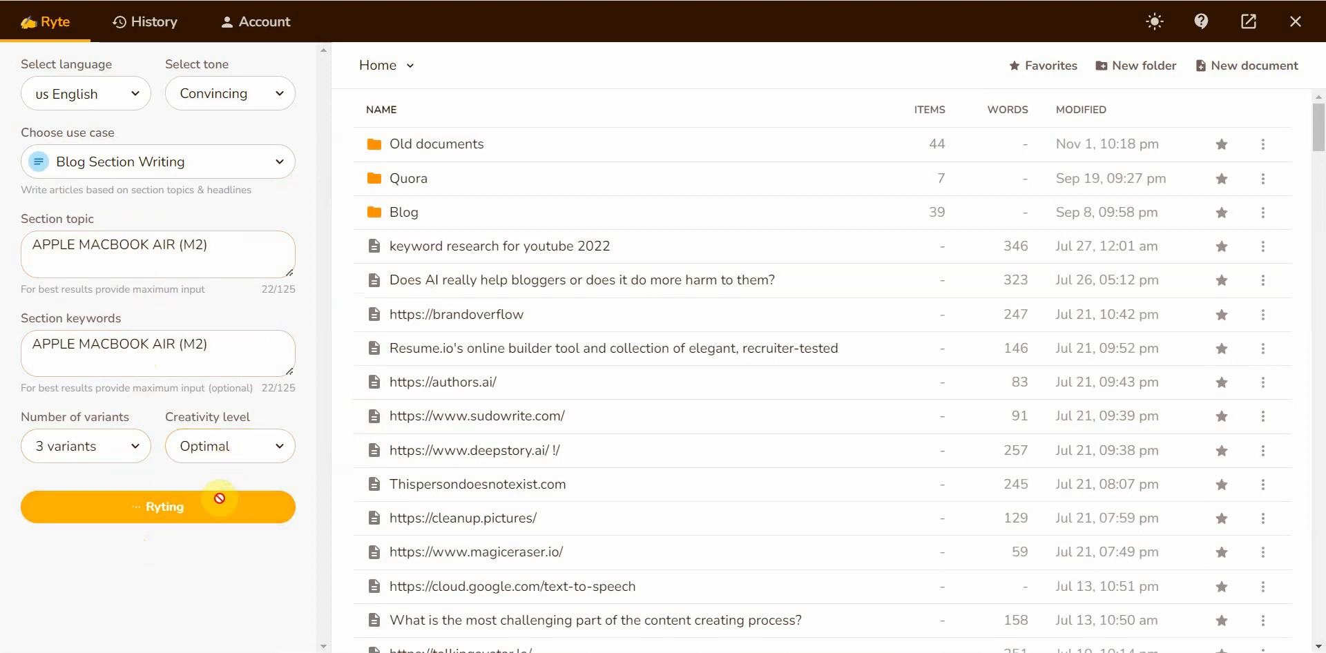
{"action": "mouse_move", "coordinate": [414, 315]}
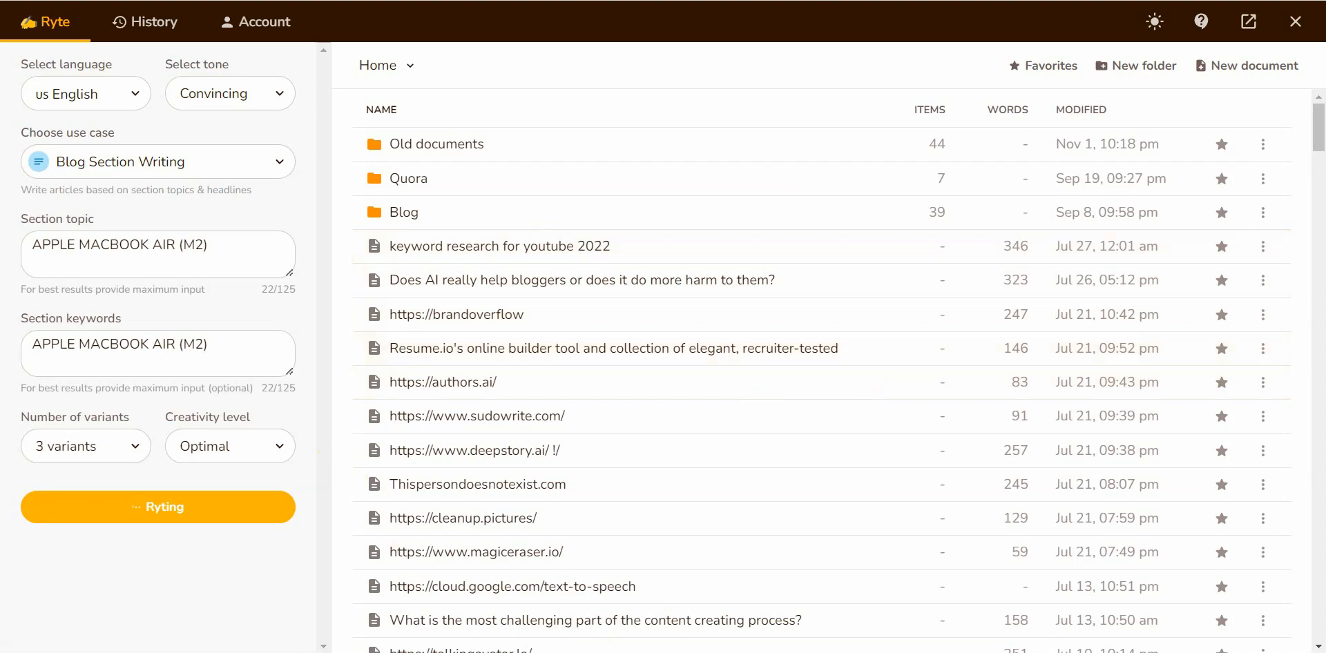
{"action": "left_click", "coordinate": [158, 507]}
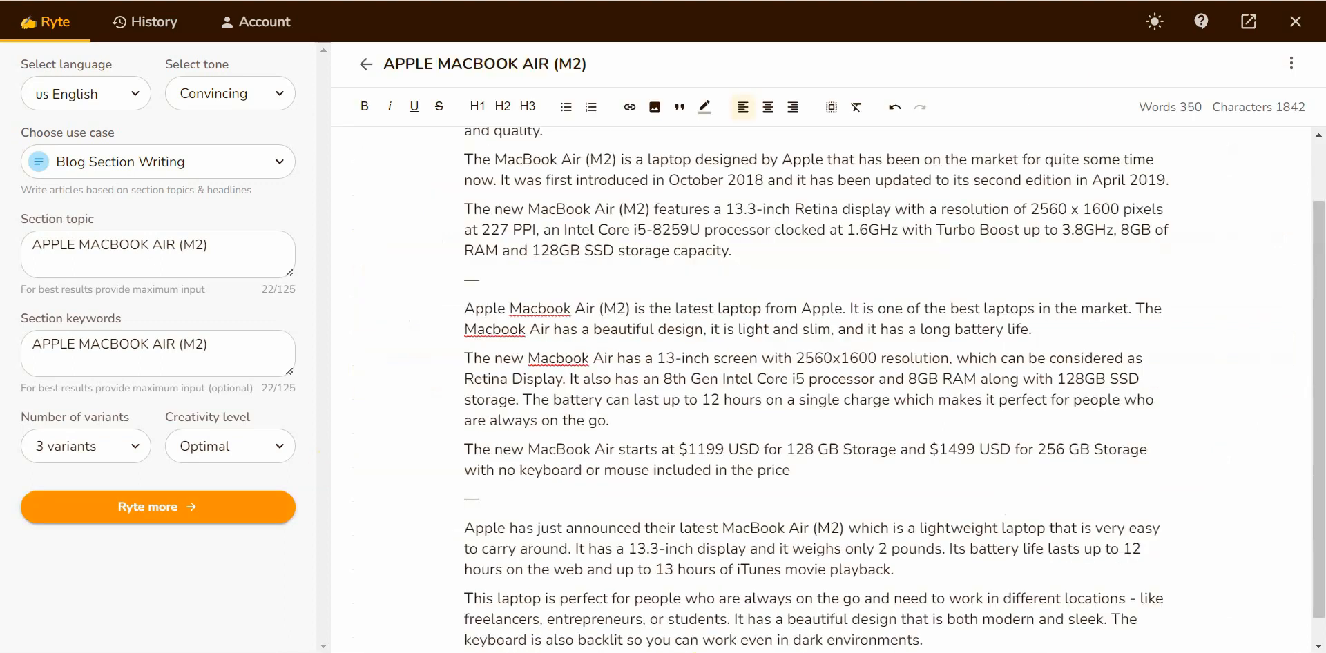
{"action": "mouse_move", "coordinate": [1289, 184]}
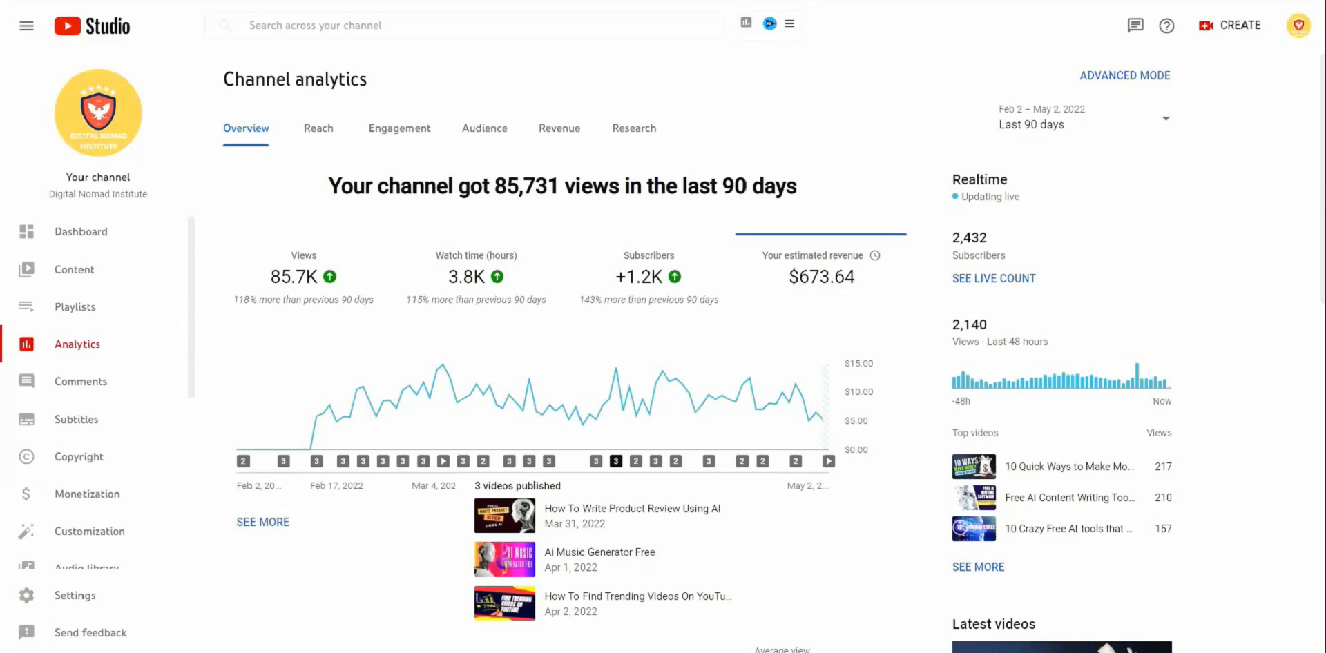
Bring the 350-word MacBook Air Rytr document back on screen at its first variant
{"action": "left_click", "coordinate": [1083, 117]}
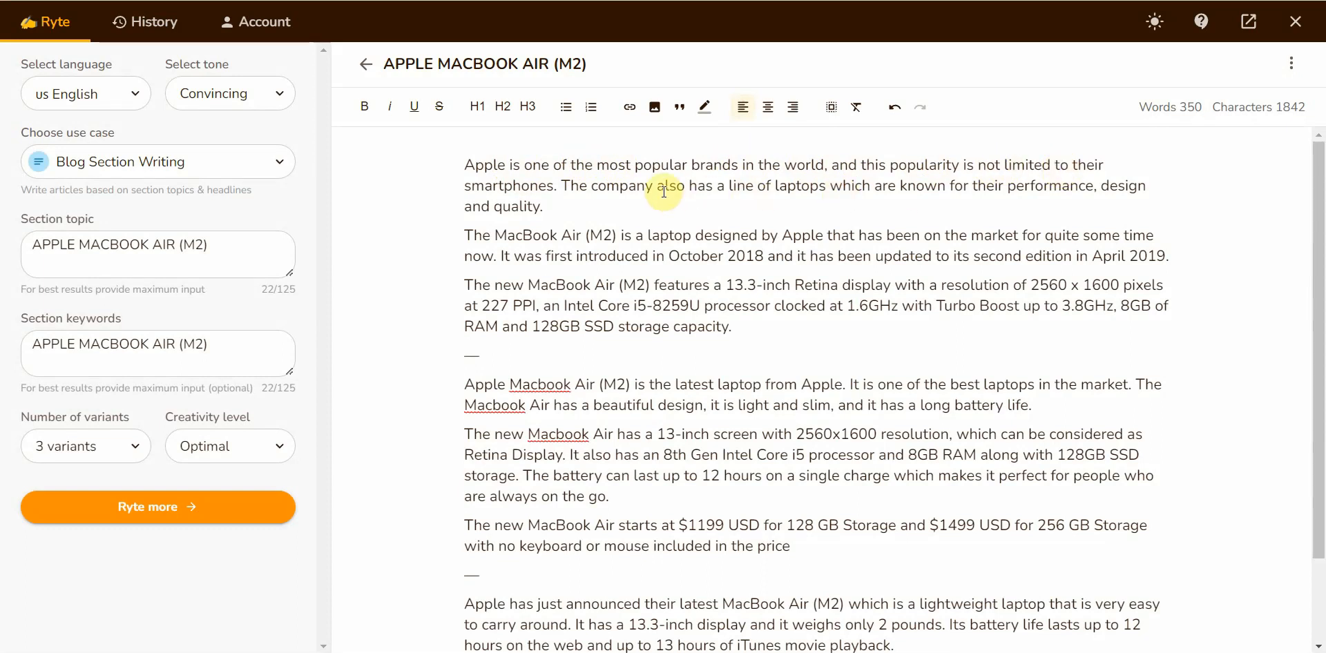
{"action": "mouse_move", "coordinate": [796, 184]}
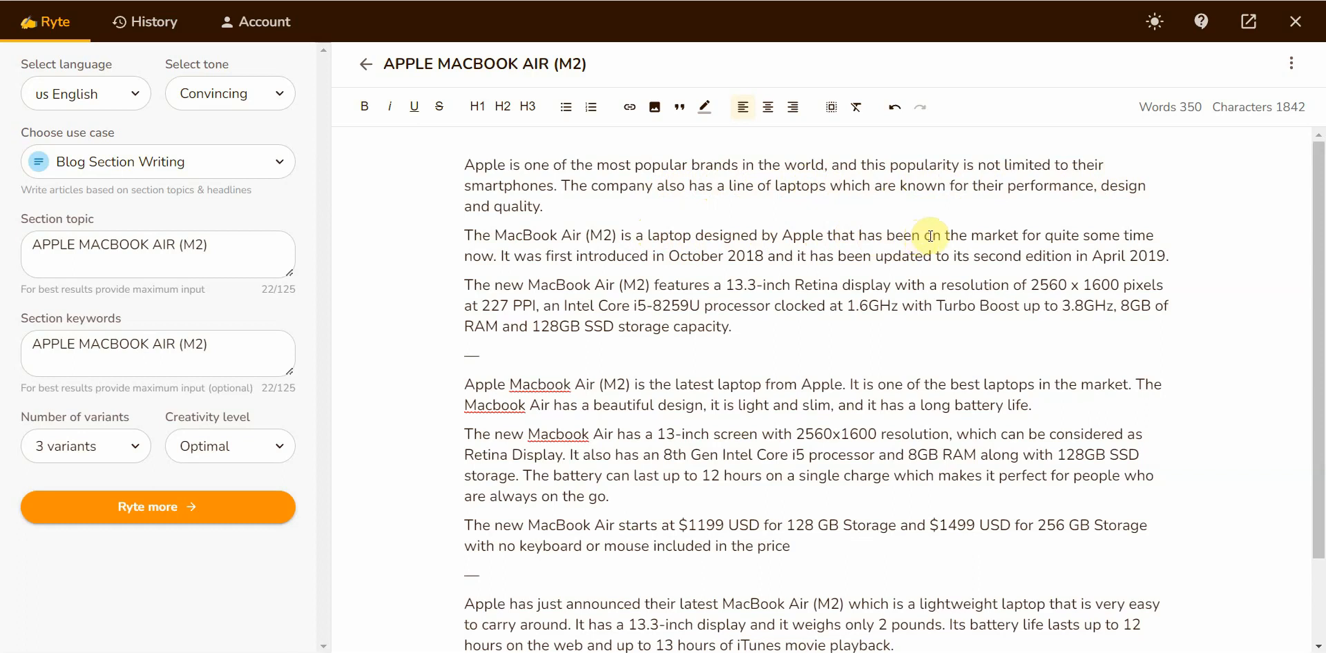
{"action": "mouse_move", "coordinate": [656, 239]}
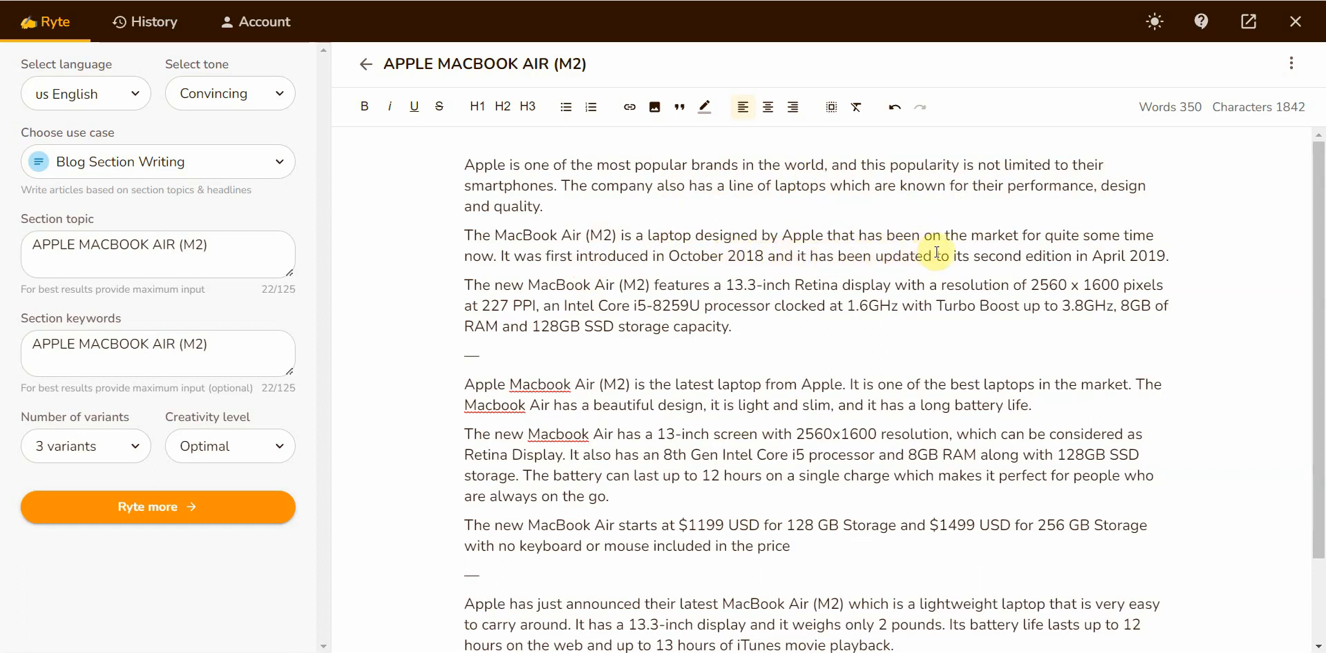
{"action": "mouse_move", "coordinate": [1120, 259]}
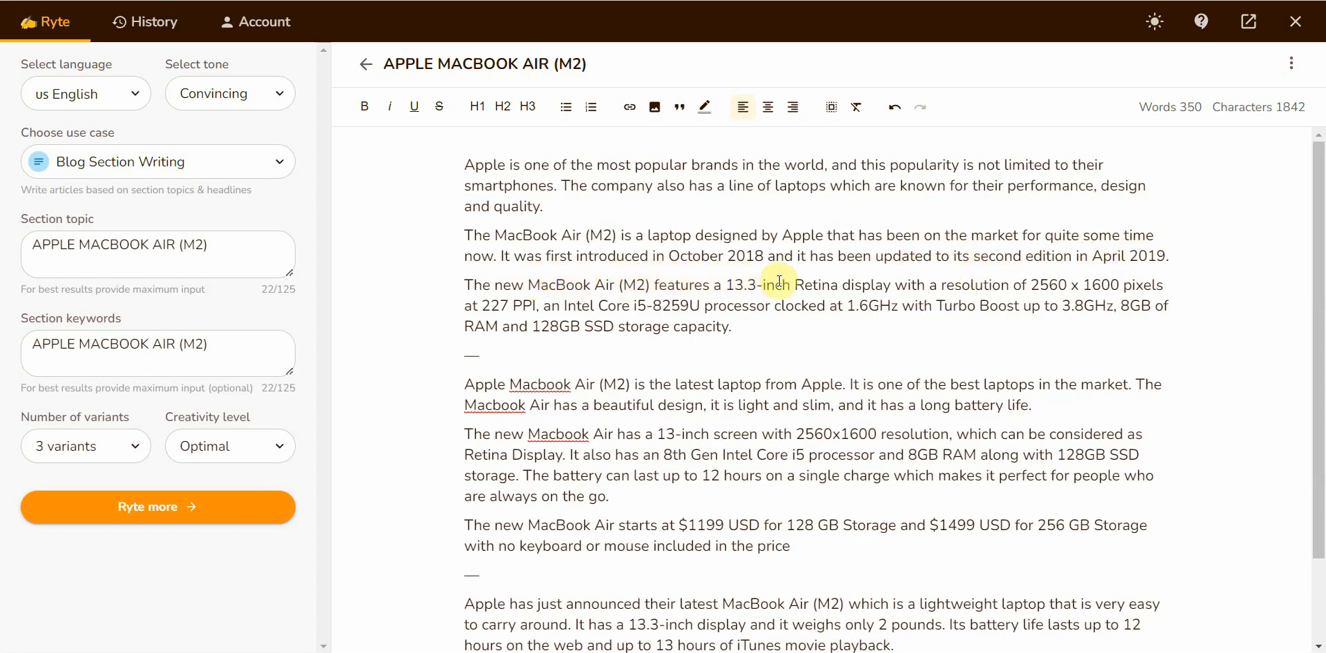
{"action": "mouse_move", "coordinate": [942, 282]}
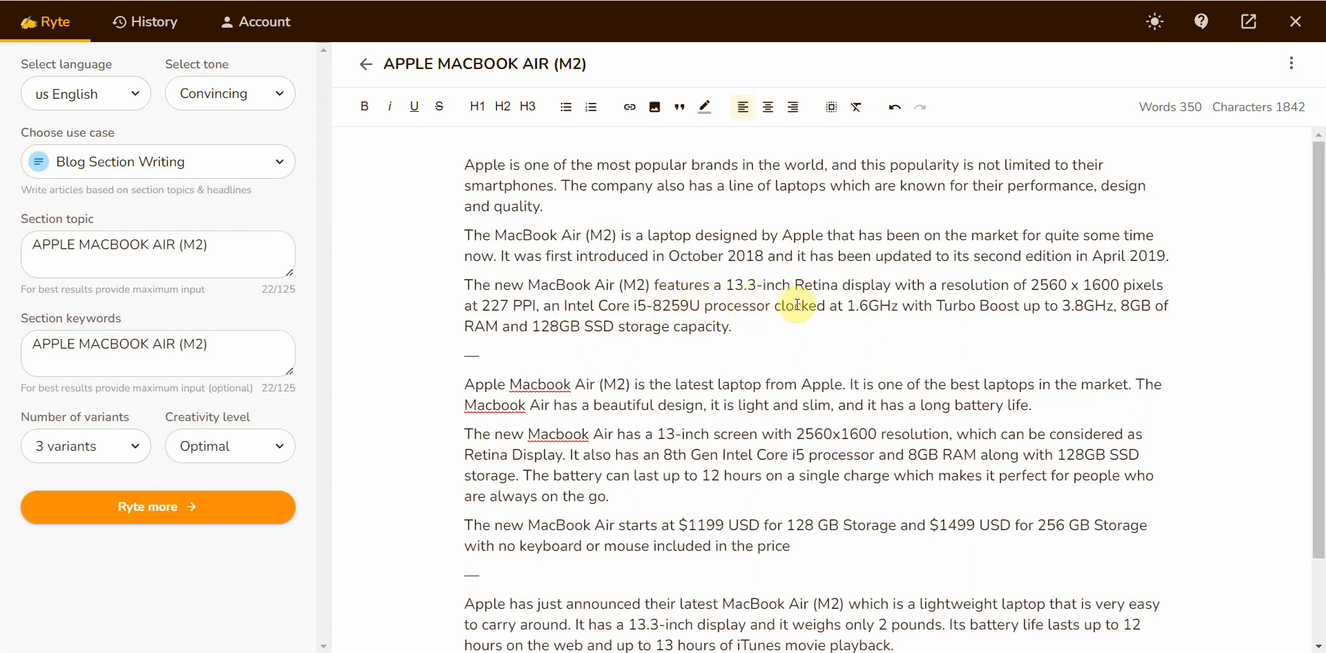
{"action": "mouse_move", "coordinate": [919, 306]}
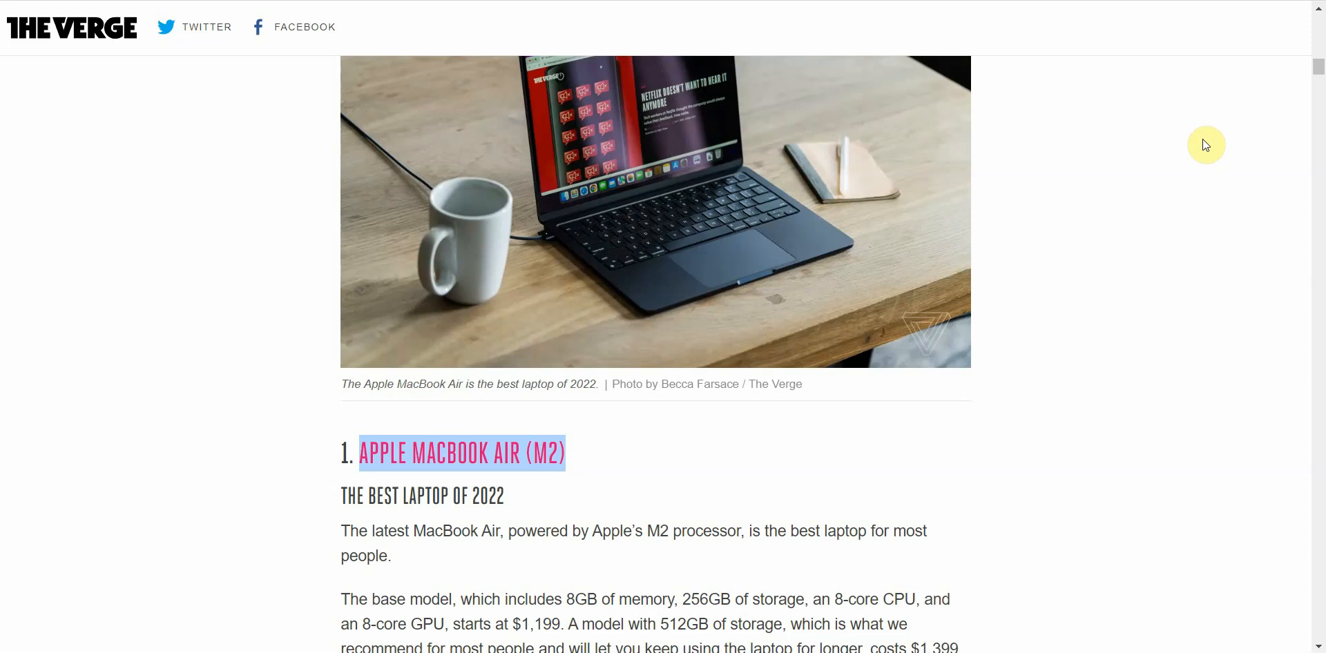
{"action": "scroll", "scroll_direction": "down", "scroll_amount": 3}
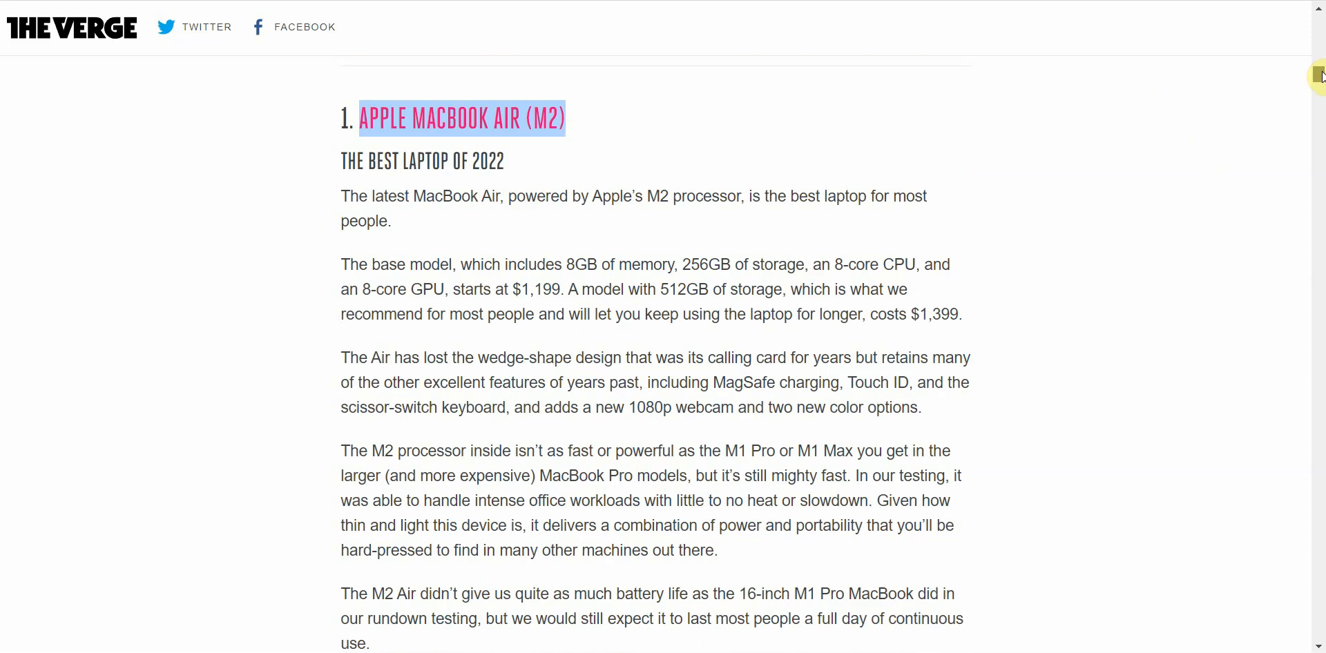
{"action": "scroll", "scroll_direction": "down", "scroll_amount": 3}
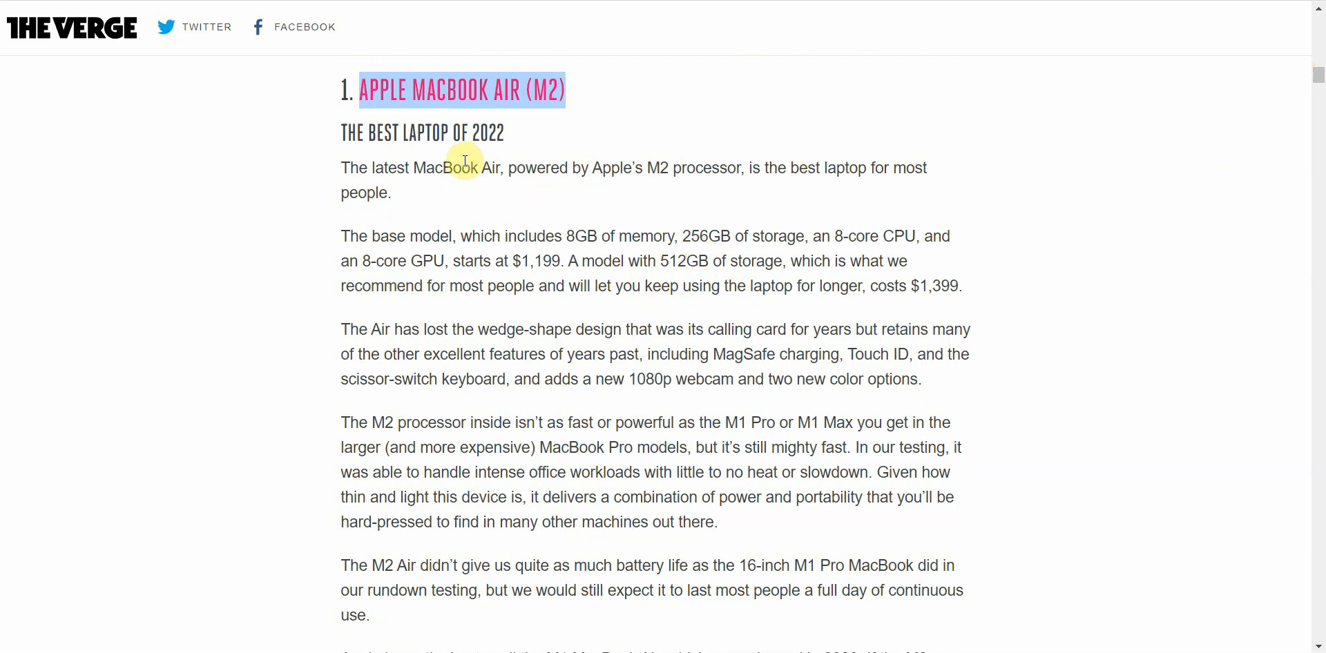
{"action": "mouse_move", "coordinate": [489, 243]}
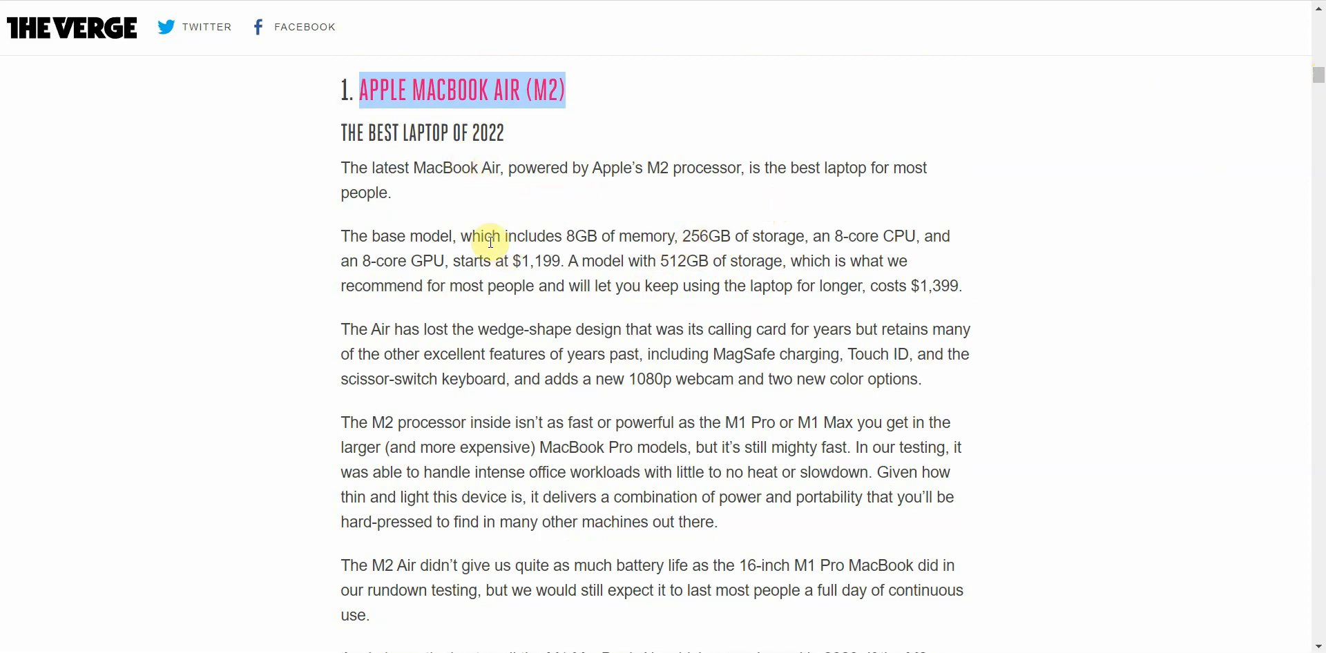
{"action": "mouse_move", "coordinate": [523, 232]}
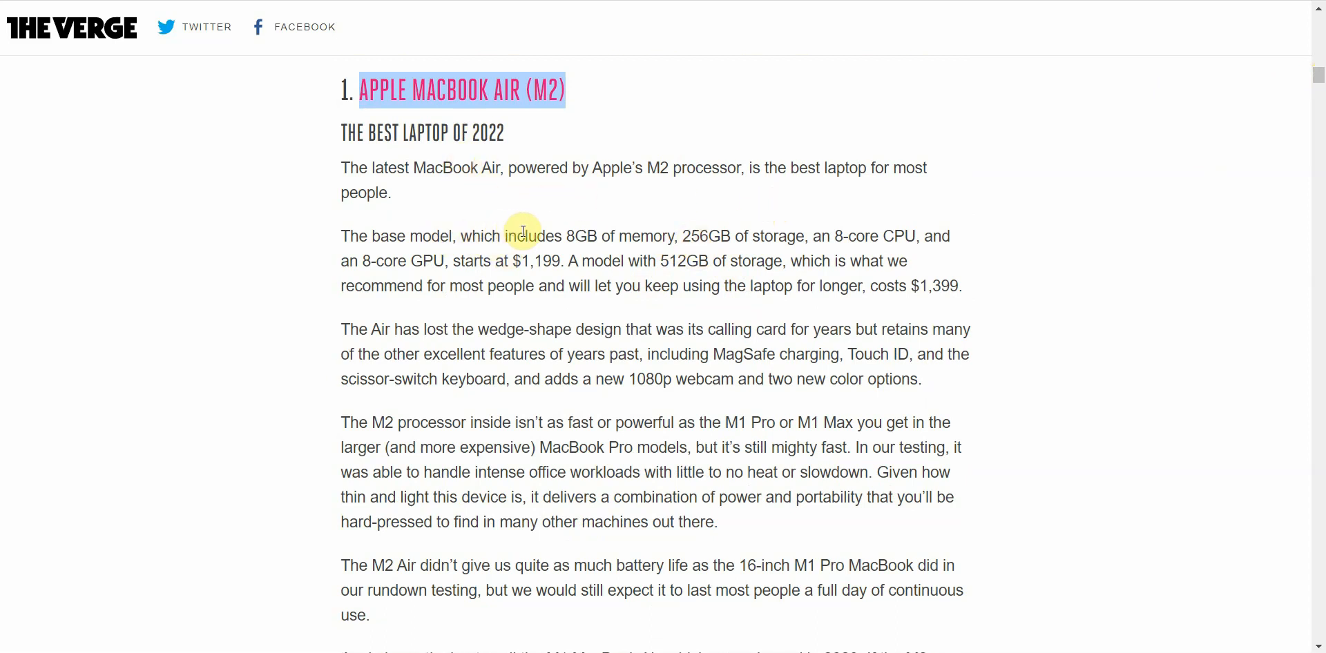
{"action": "mouse_move", "coordinate": [689, 234]}
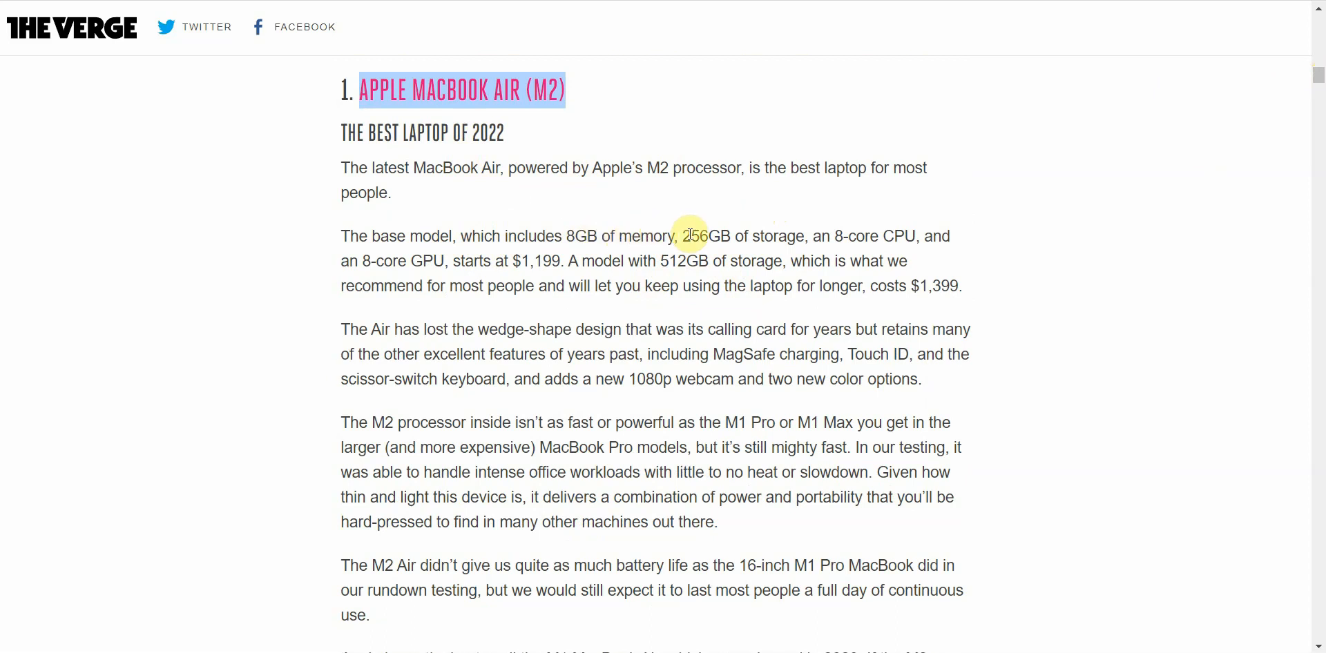
{"action": "mouse_move", "coordinate": [850, 235]}
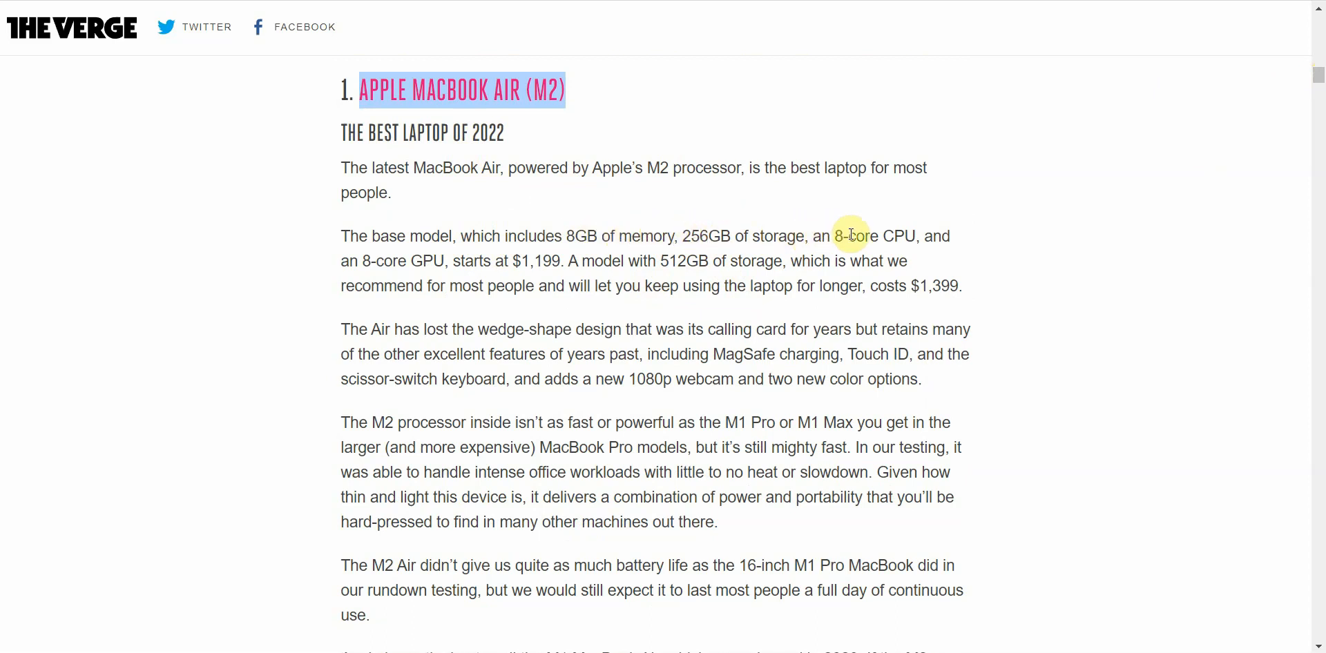
{"action": "mouse_move", "coordinate": [417, 256]}
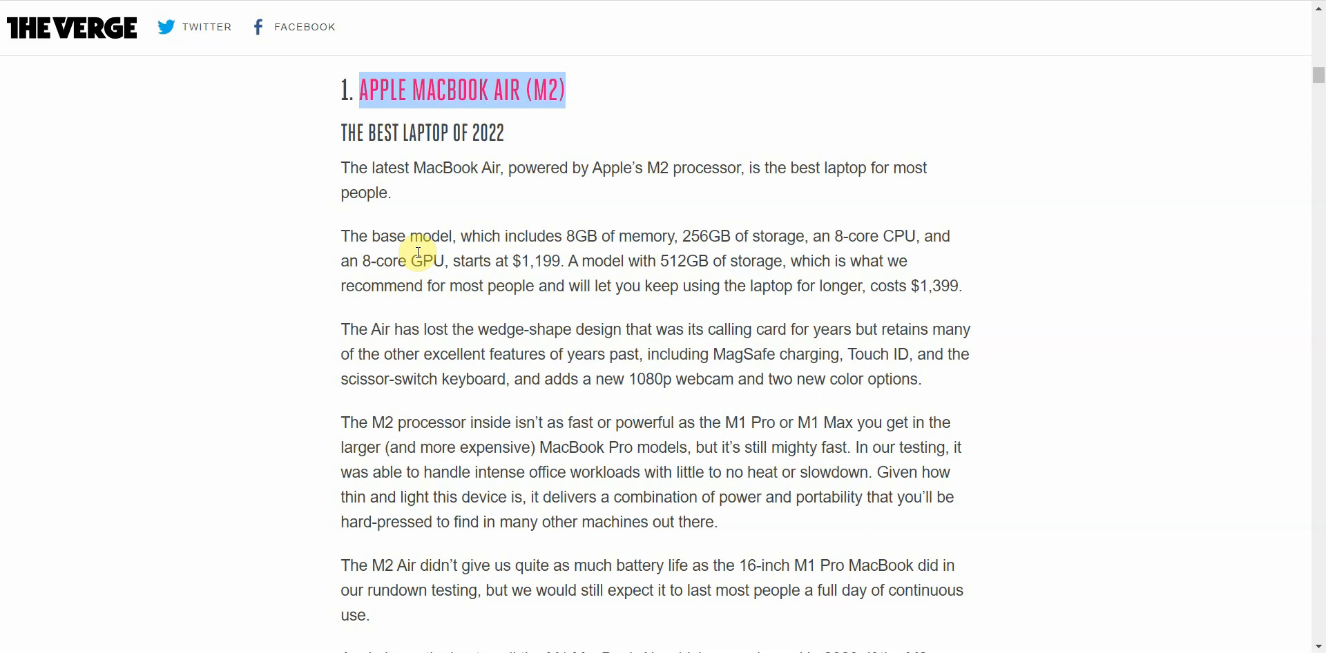
{"action": "mouse_move", "coordinate": [537, 257]}
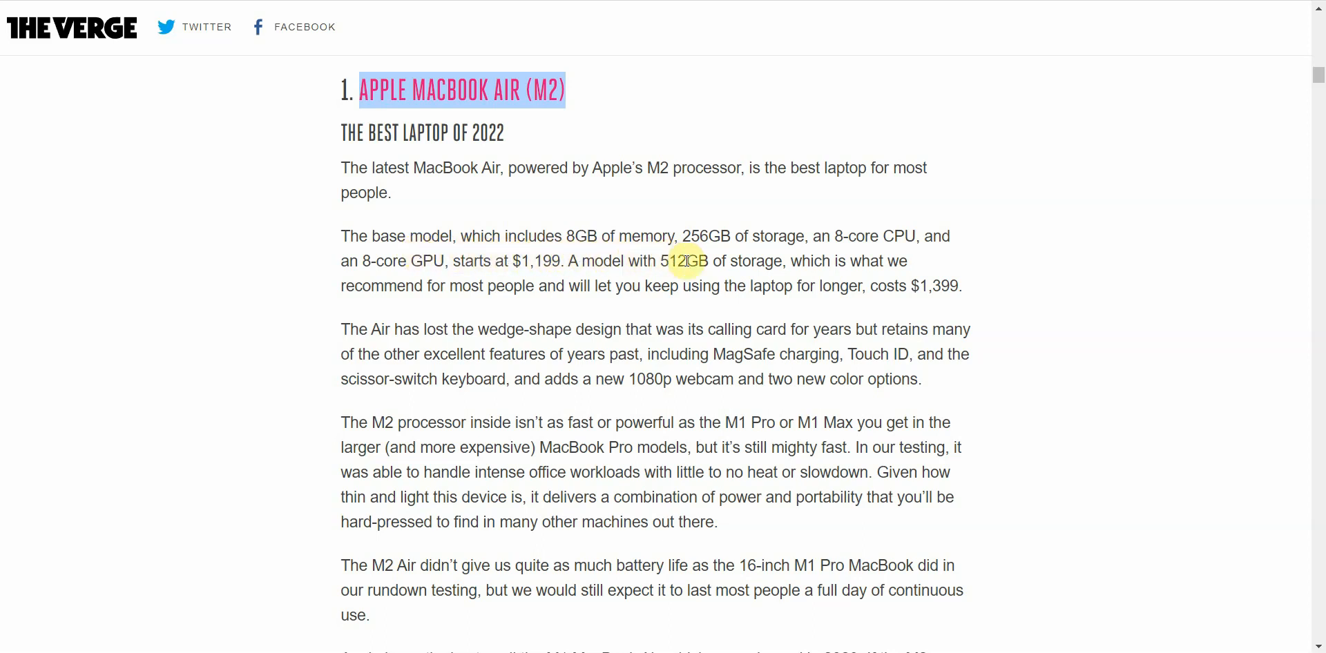
{"action": "mouse_move", "coordinate": [399, 337]}
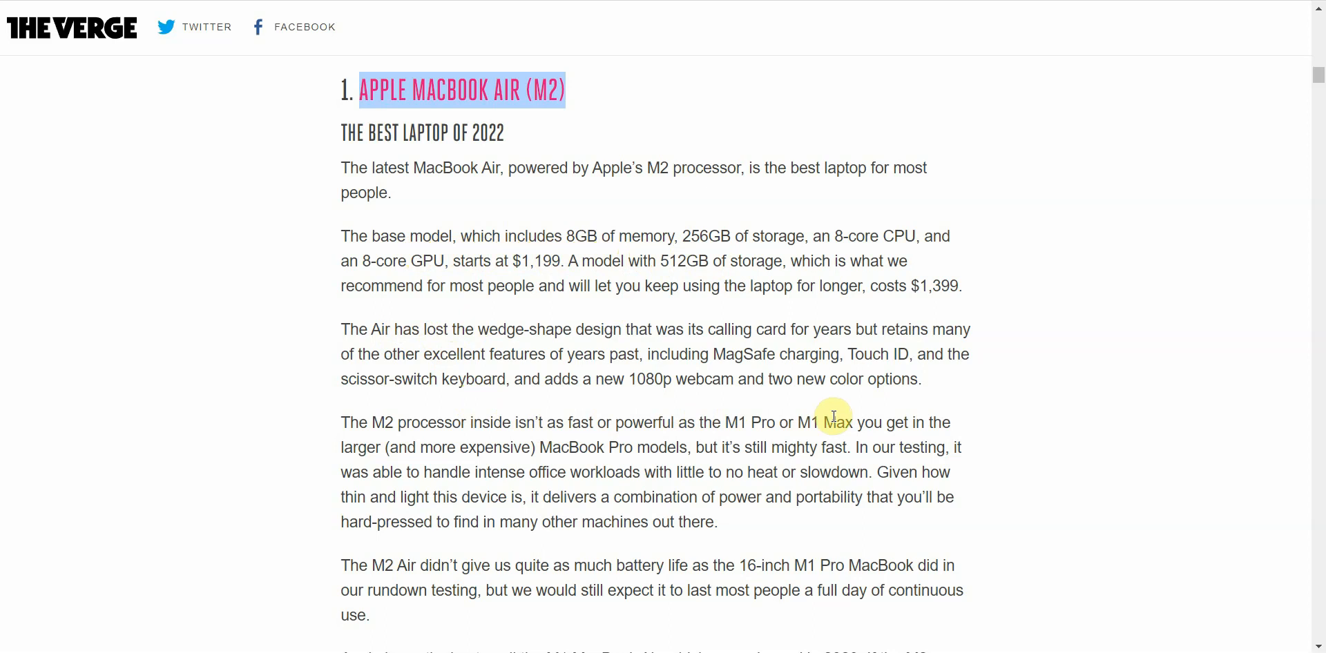
{"action": "mouse_move", "coordinate": [1315, 88]}
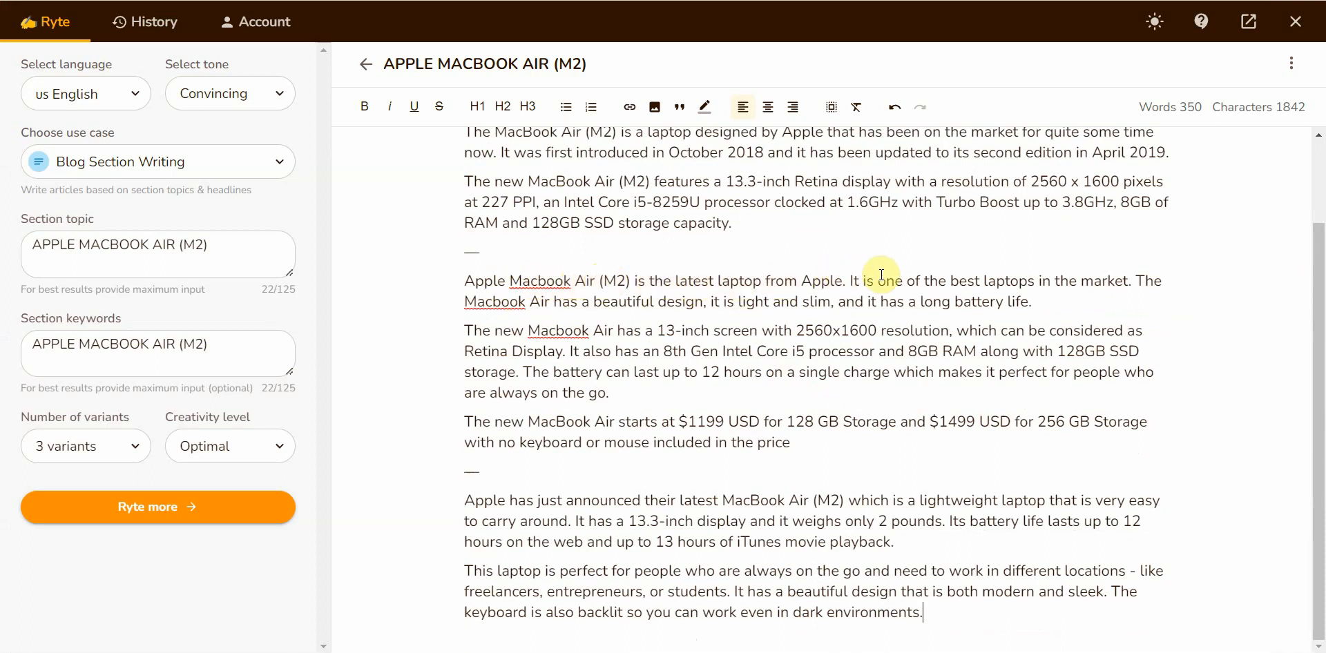
{"action": "mouse_move", "coordinate": [1101, 327]}
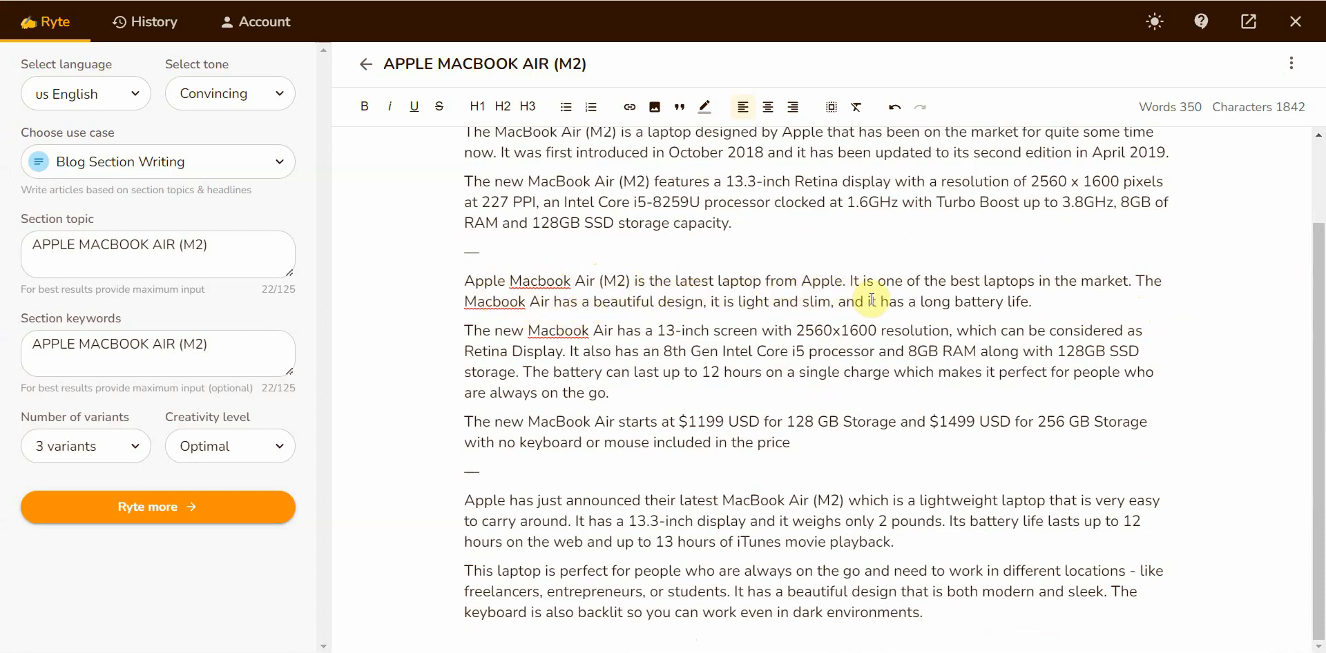
{"action": "mouse_move", "coordinate": [618, 319]}
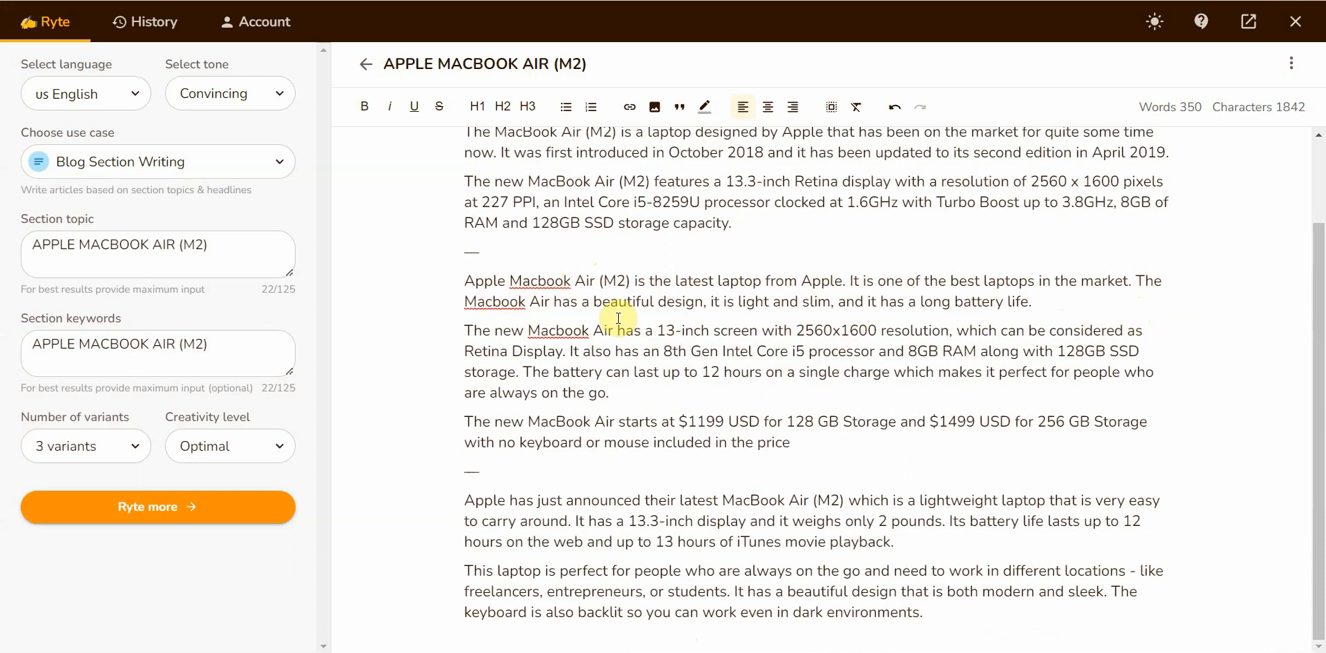
{"action": "mouse_move", "coordinate": [782, 330]}
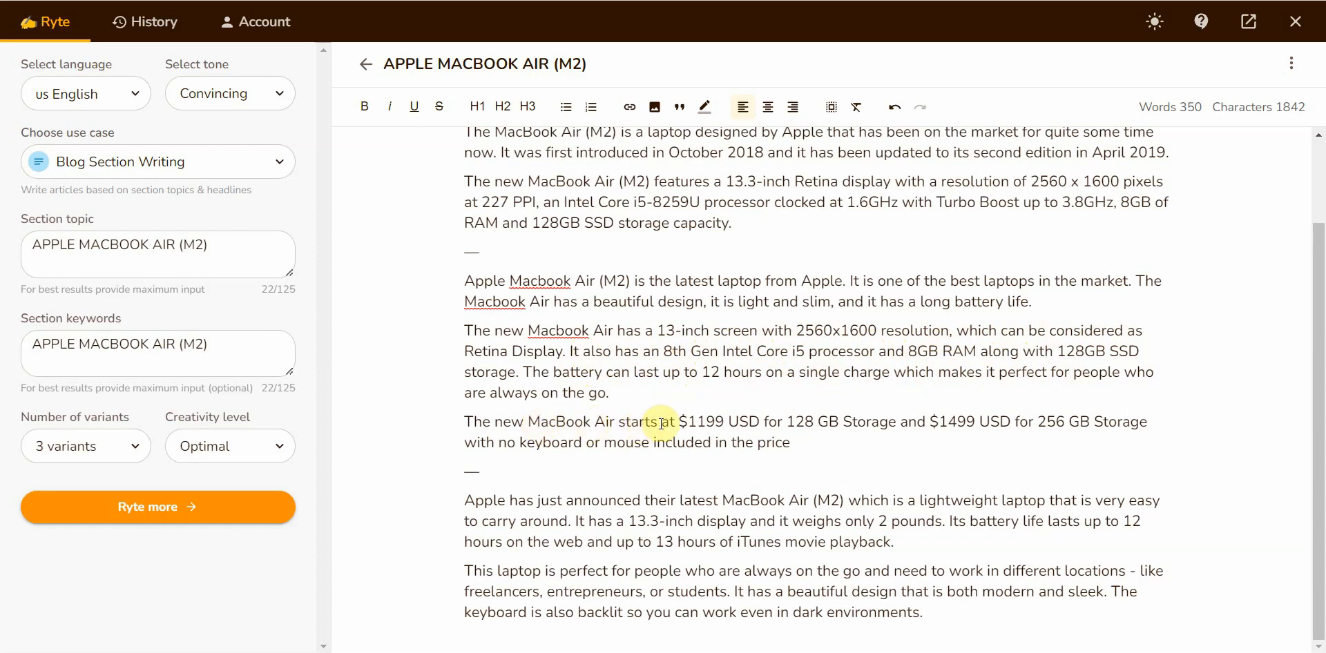
{"action": "mouse_move", "coordinate": [751, 422]}
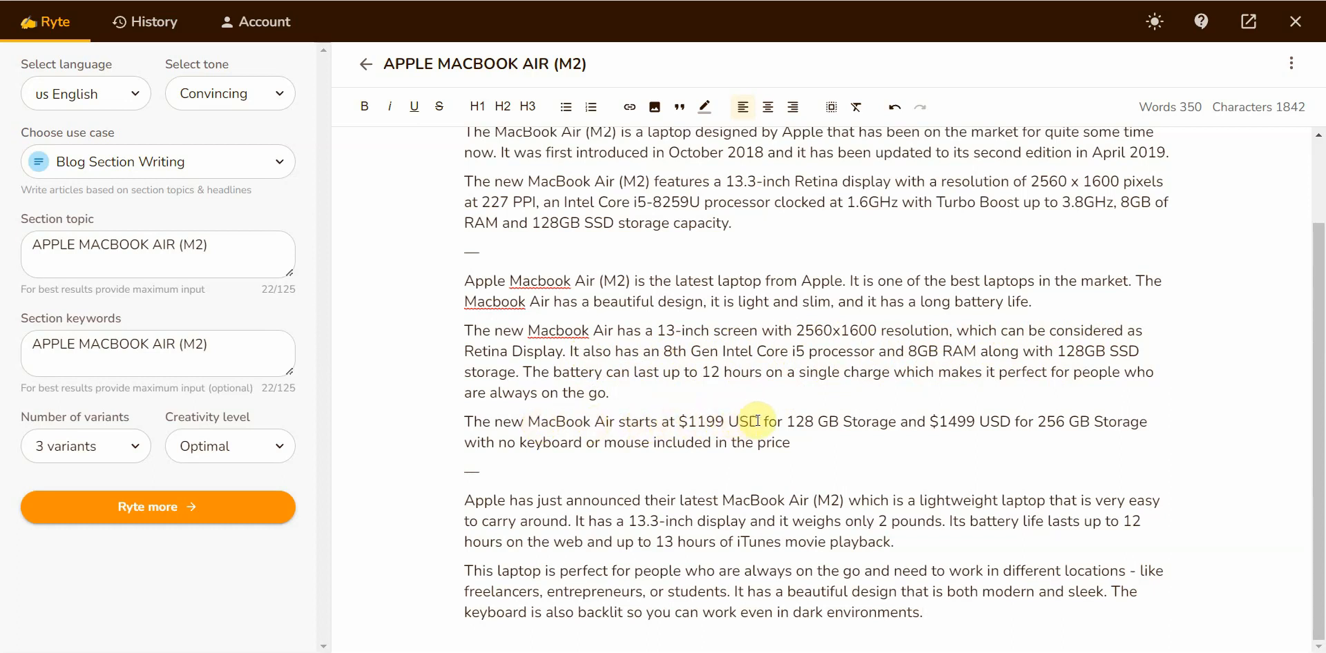
{"action": "mouse_move", "coordinate": [829, 416]}
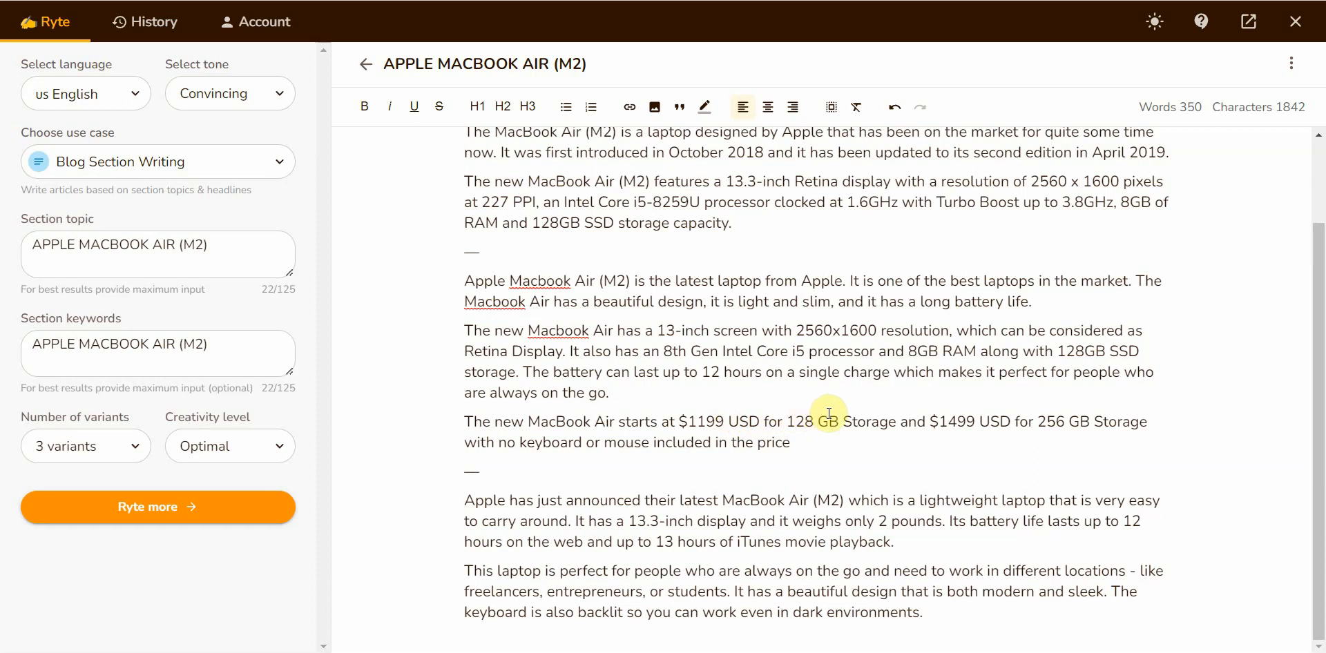
{"action": "mouse_move", "coordinate": [956, 426]}
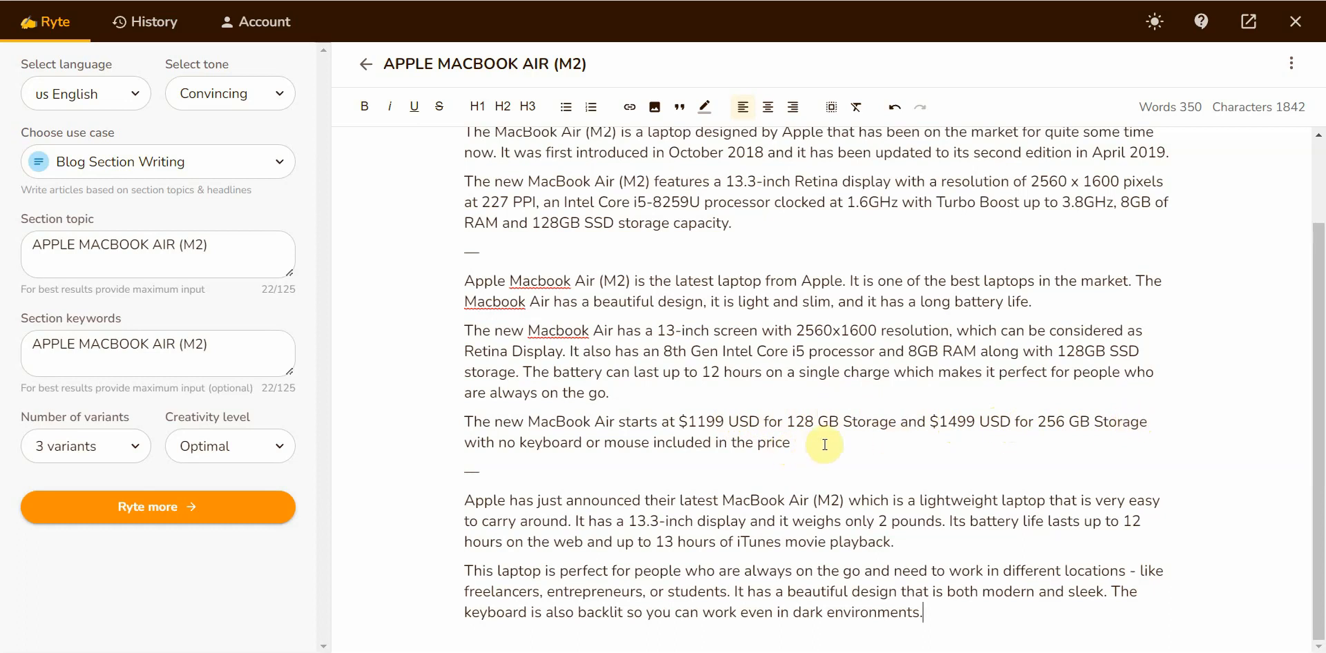
{"action": "mouse_move", "coordinate": [952, 364]}
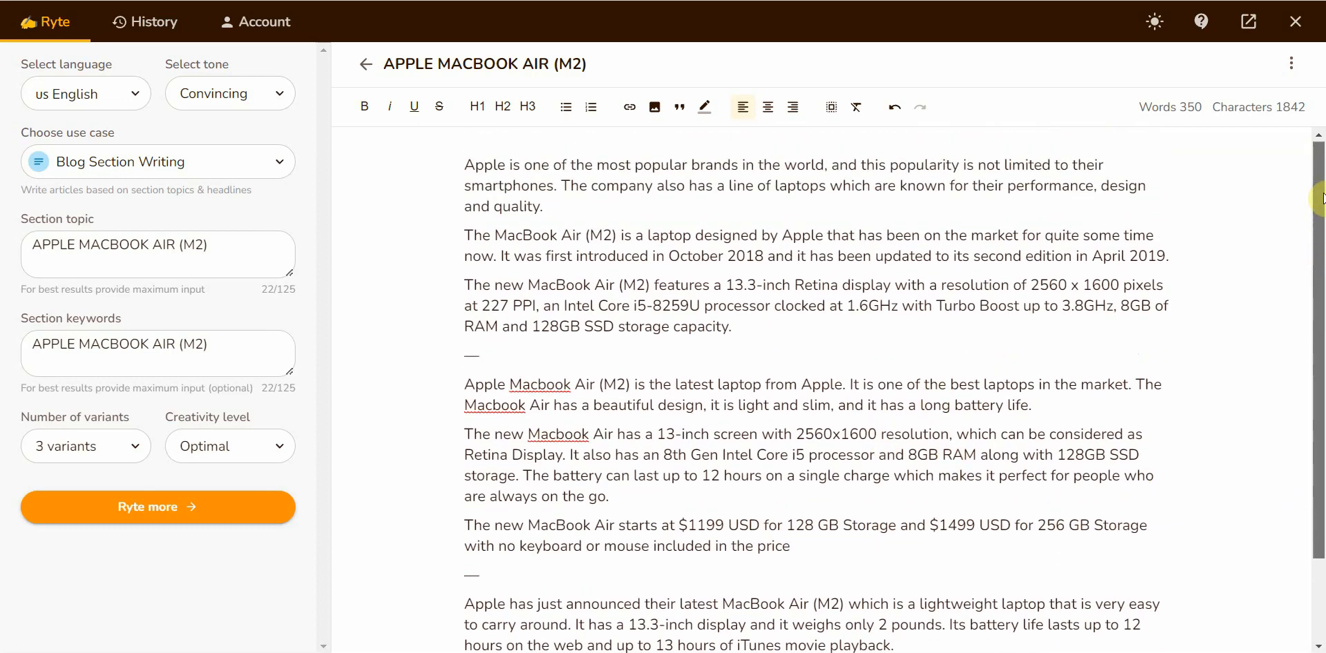
{"action": "scroll", "scroll_direction": "down", "scroll_amount": 3}
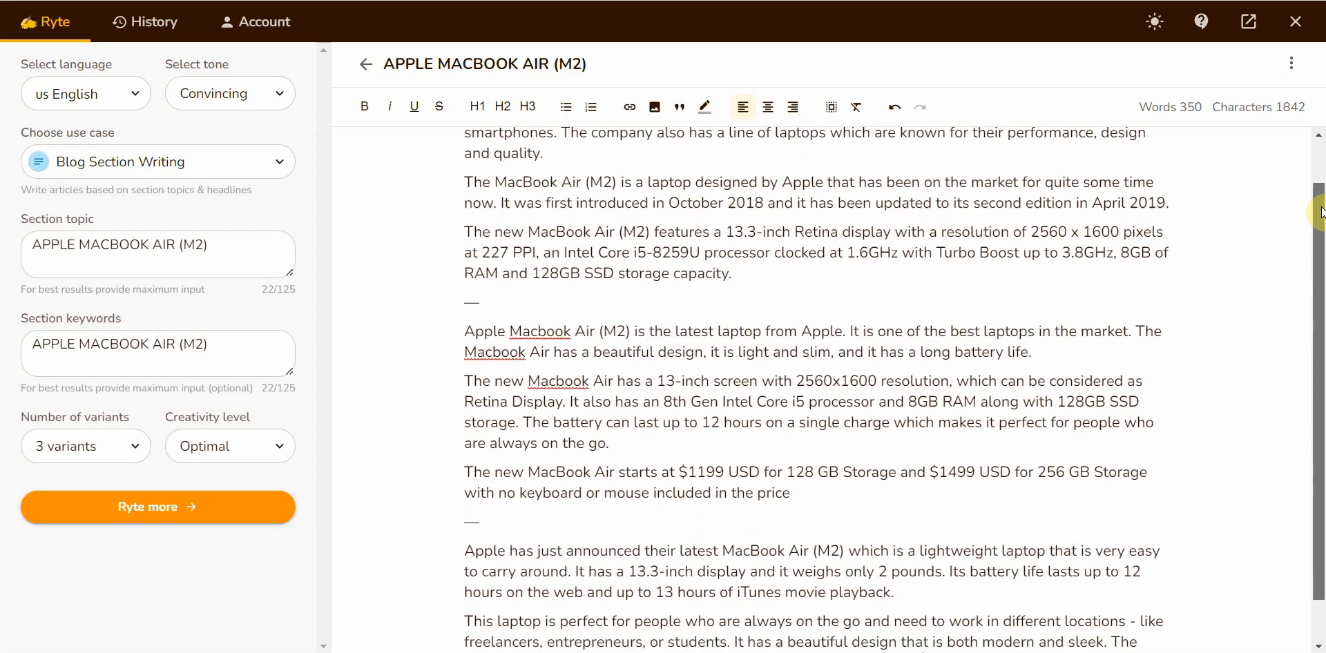
{"action": "scroll", "scroll_direction": "down", "scroll_amount": 3}
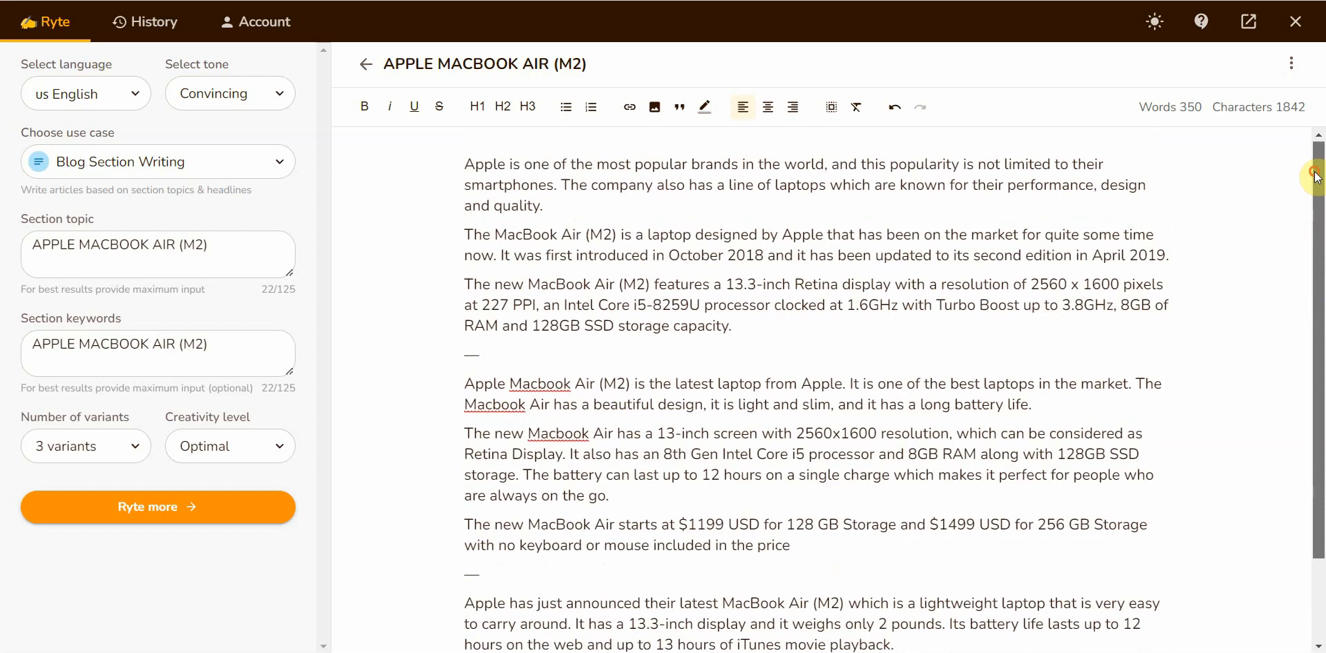
{"action": "mouse_move", "coordinate": [829, 234]}
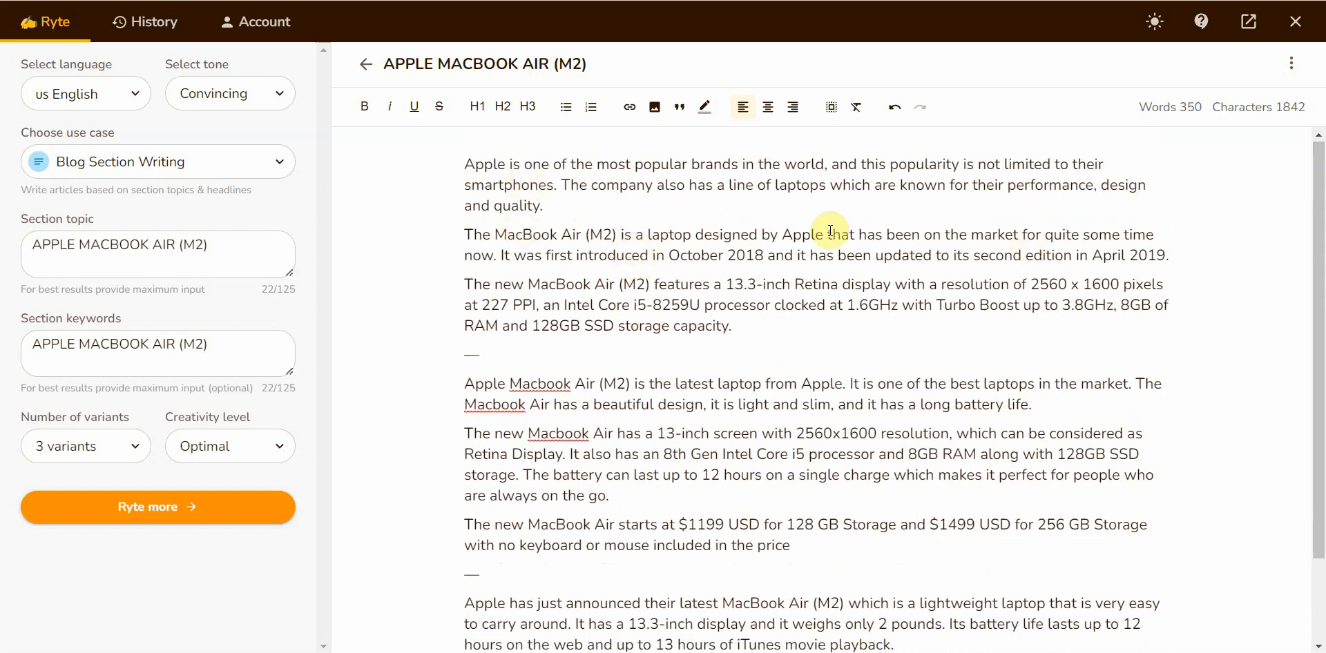
{"action": "scroll", "scroll_direction": "down", "scroll_amount": 3}
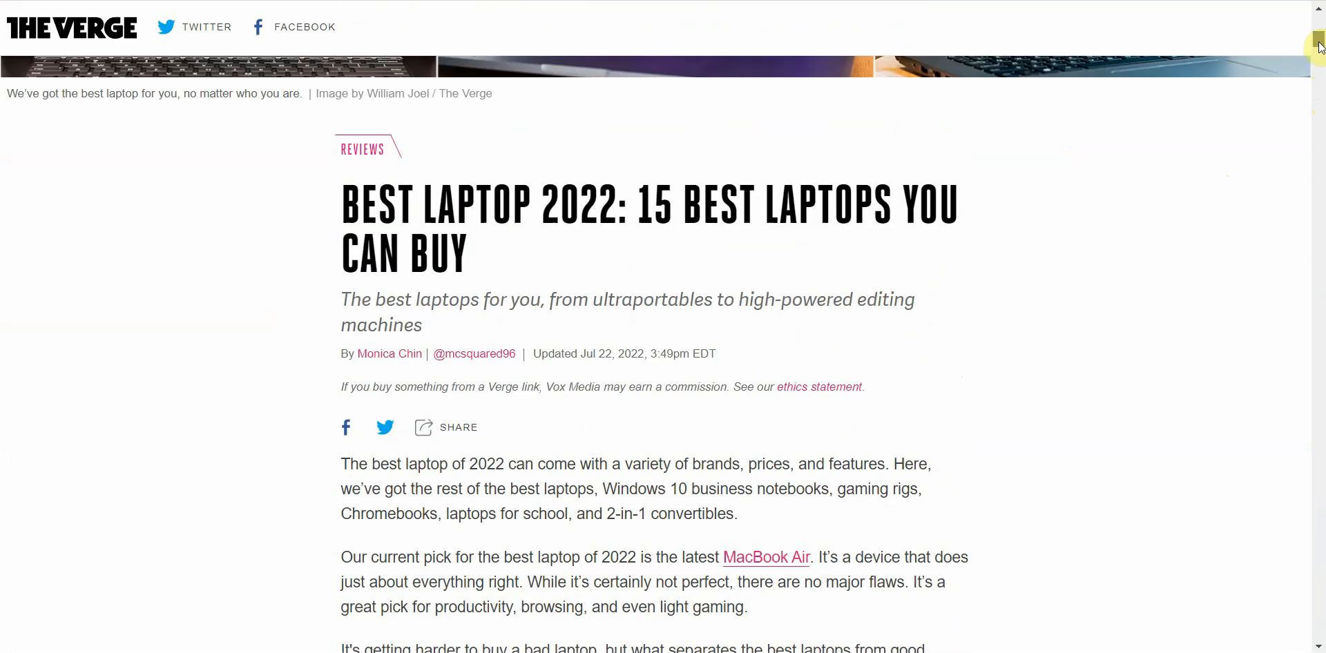
Scroll the Rytr MacBook Air draft to its second and third variants with pricing
{"action": "scroll", "scroll_direction": "down", "scroll_amount": 3}
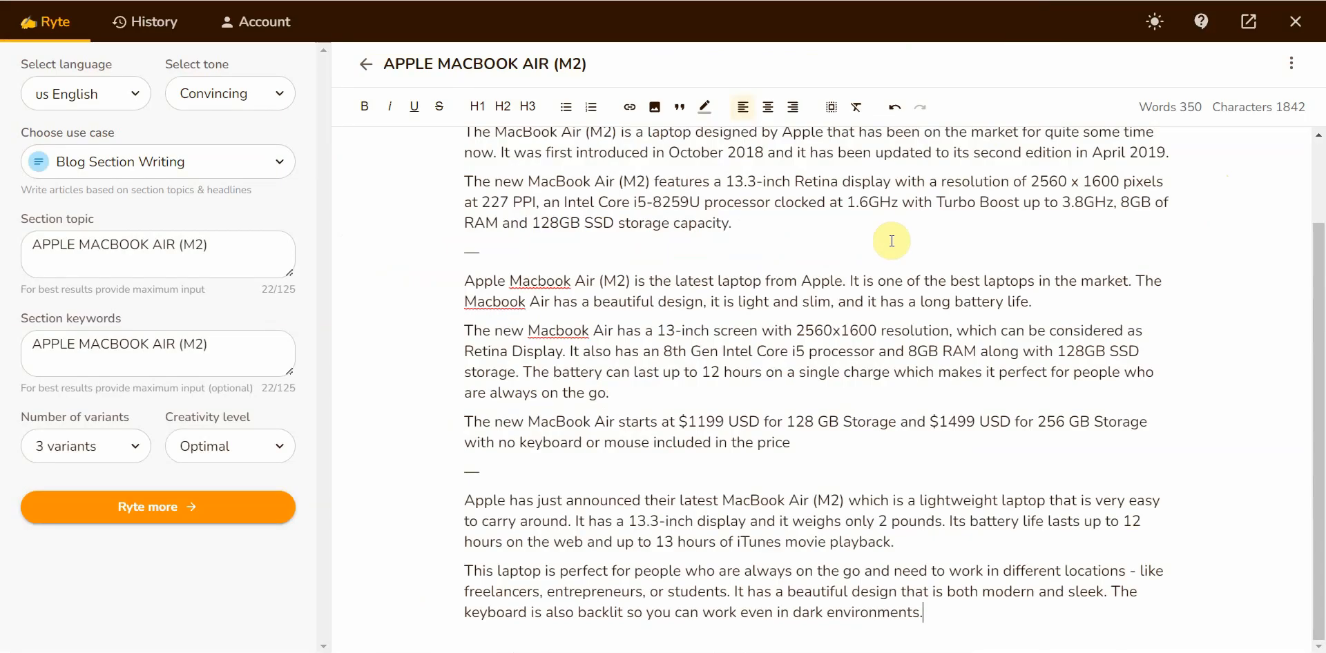
{"action": "mouse_move", "coordinate": [885, 249]}
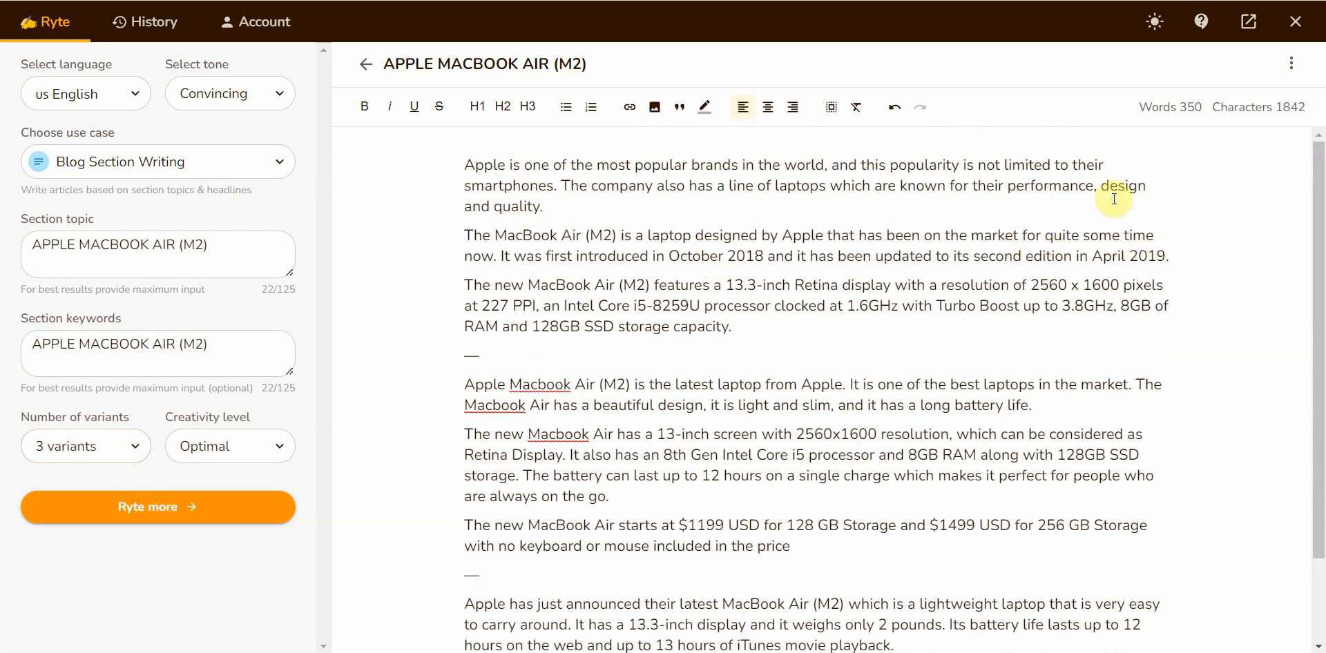
{"action": "mouse_move", "coordinate": [990, 331]}
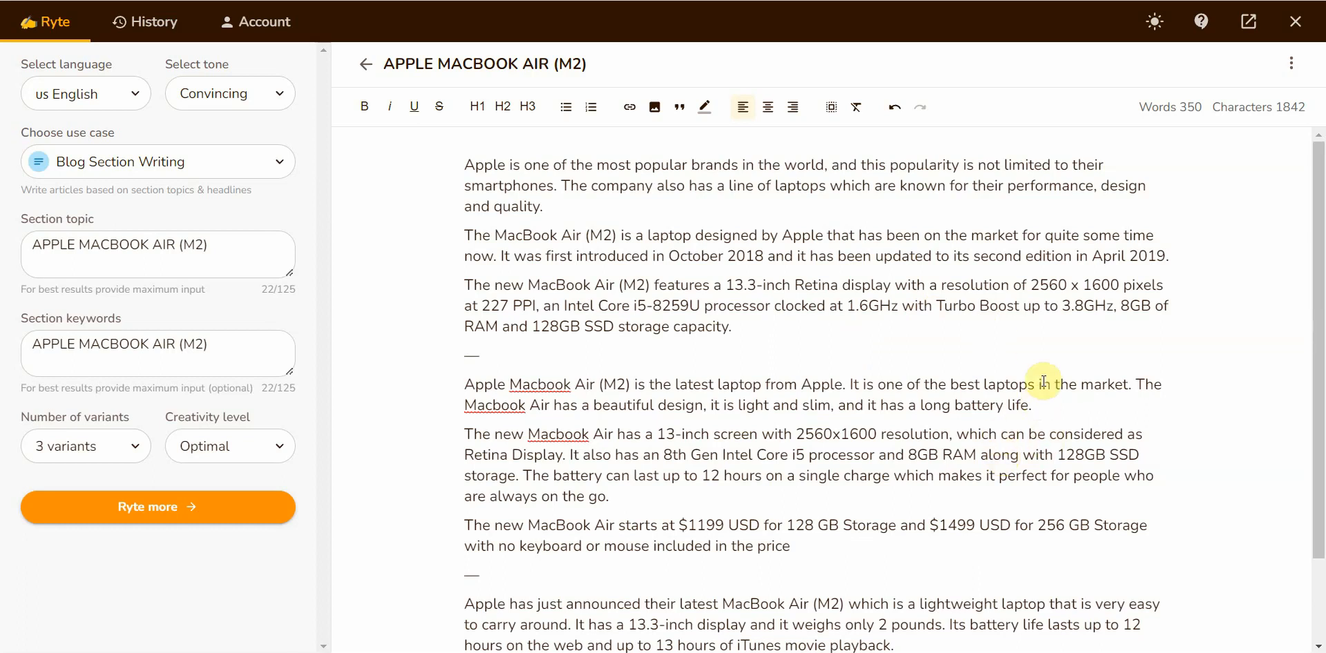
{"action": "mouse_move", "coordinate": [1047, 377]}
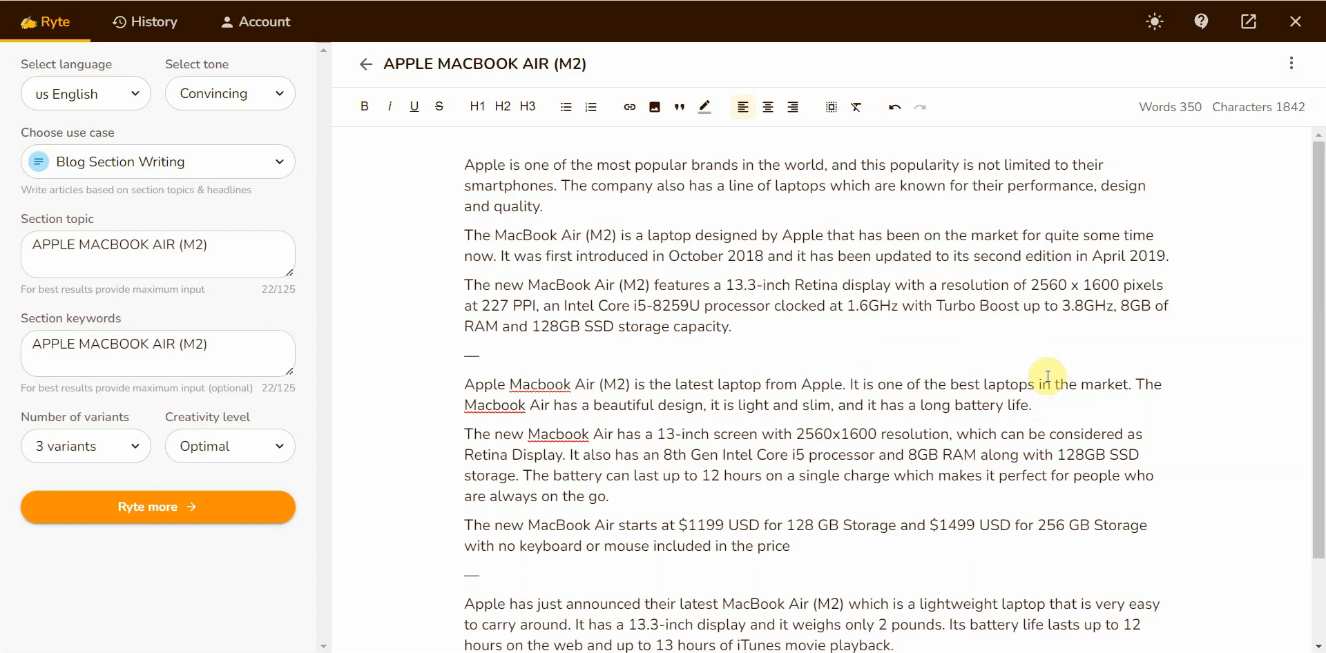
{"action": "mouse_move", "coordinate": [1315, 333]}
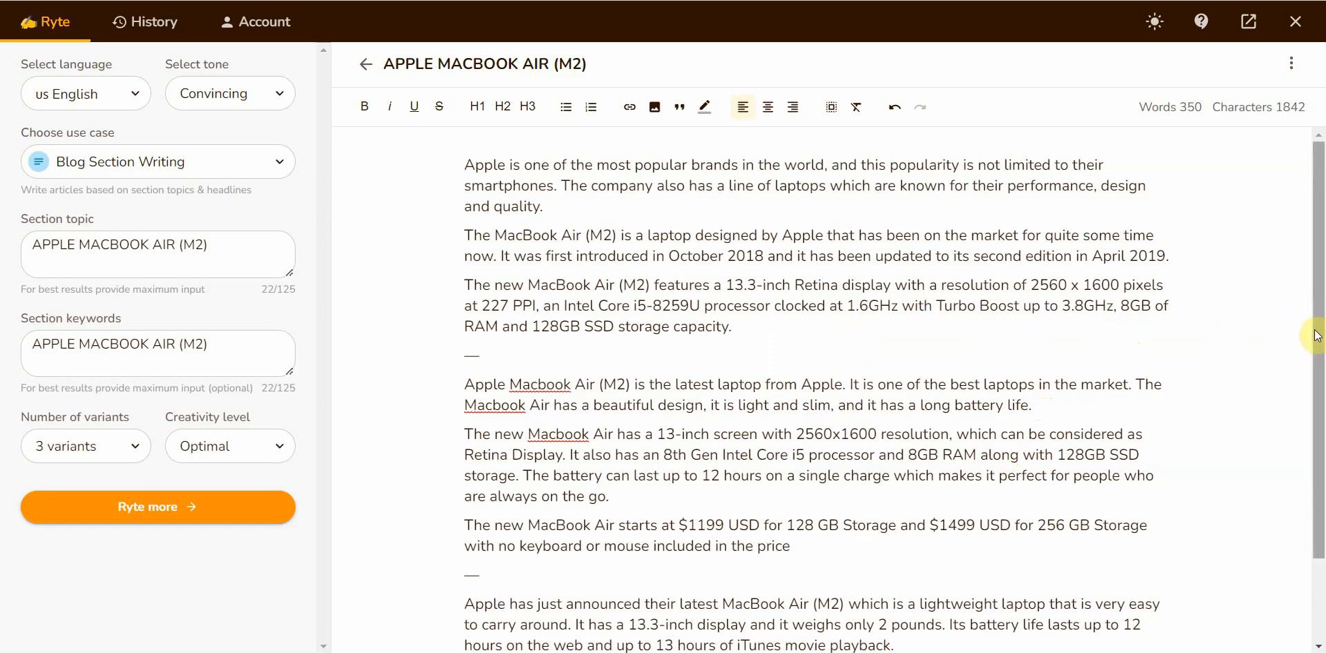
{"action": "mouse_move", "coordinate": [1237, 317]}
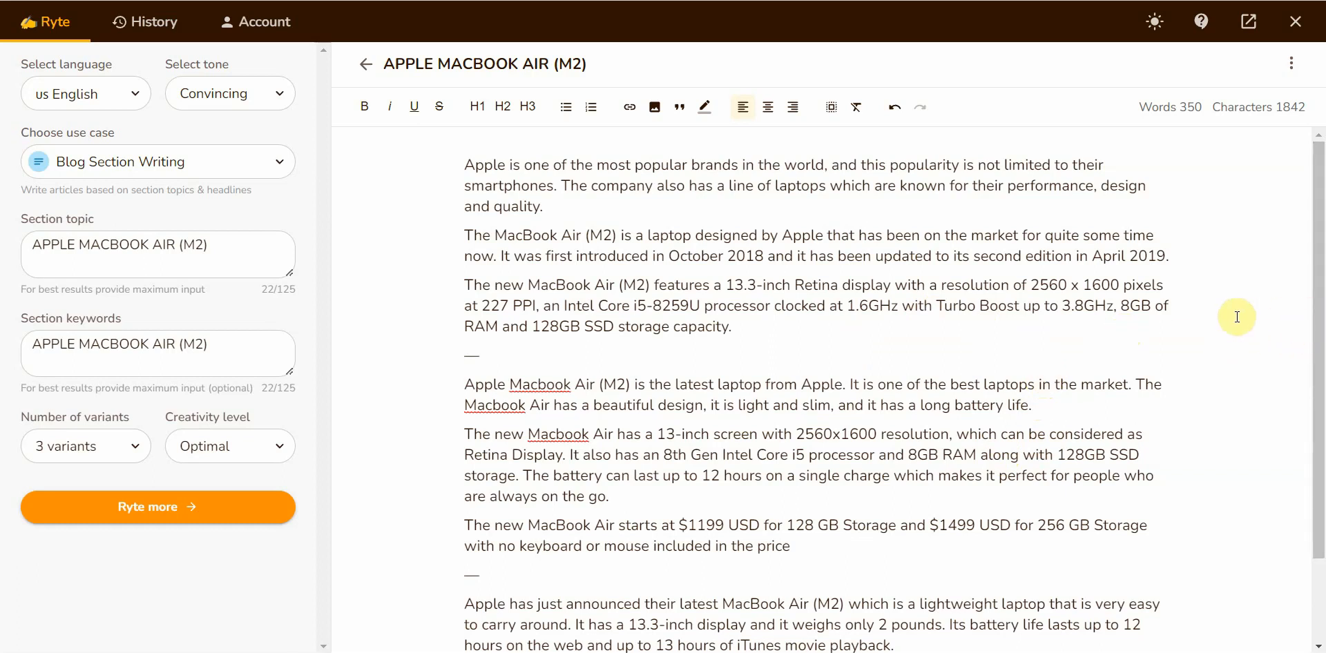
{"action": "mouse_move", "coordinate": [901, 317]}
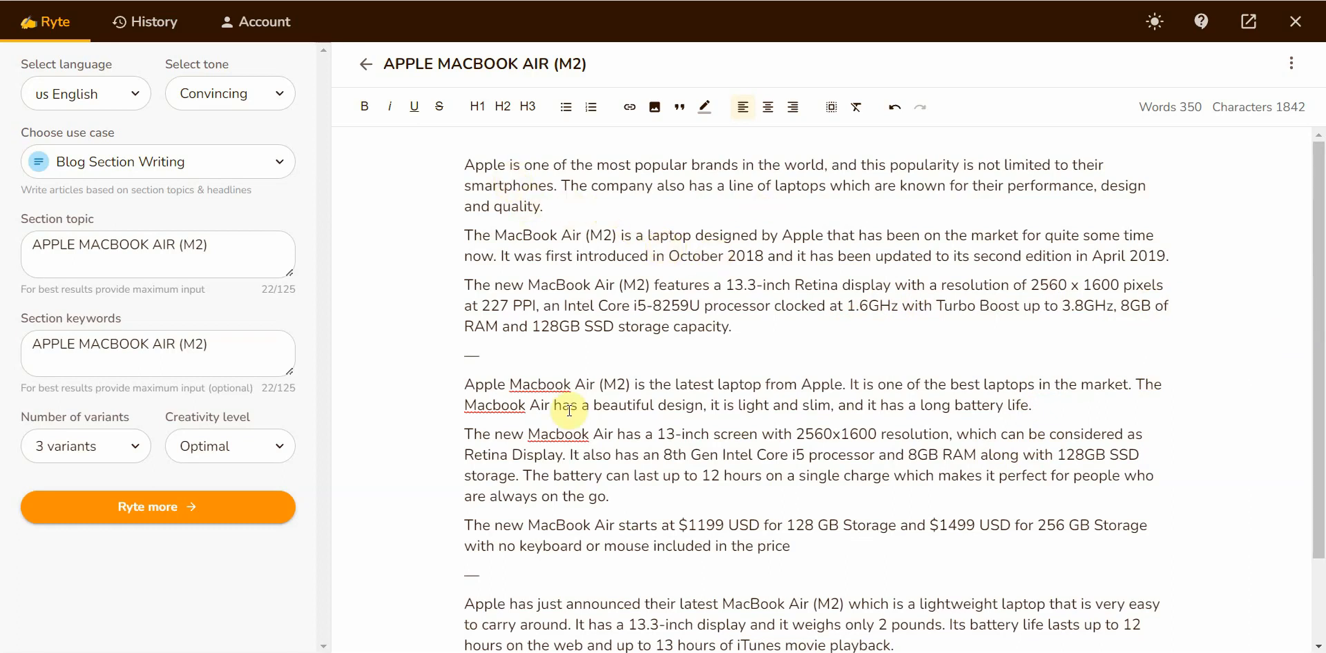
{"action": "scroll", "scroll_direction": "down", "scroll_amount": 3}
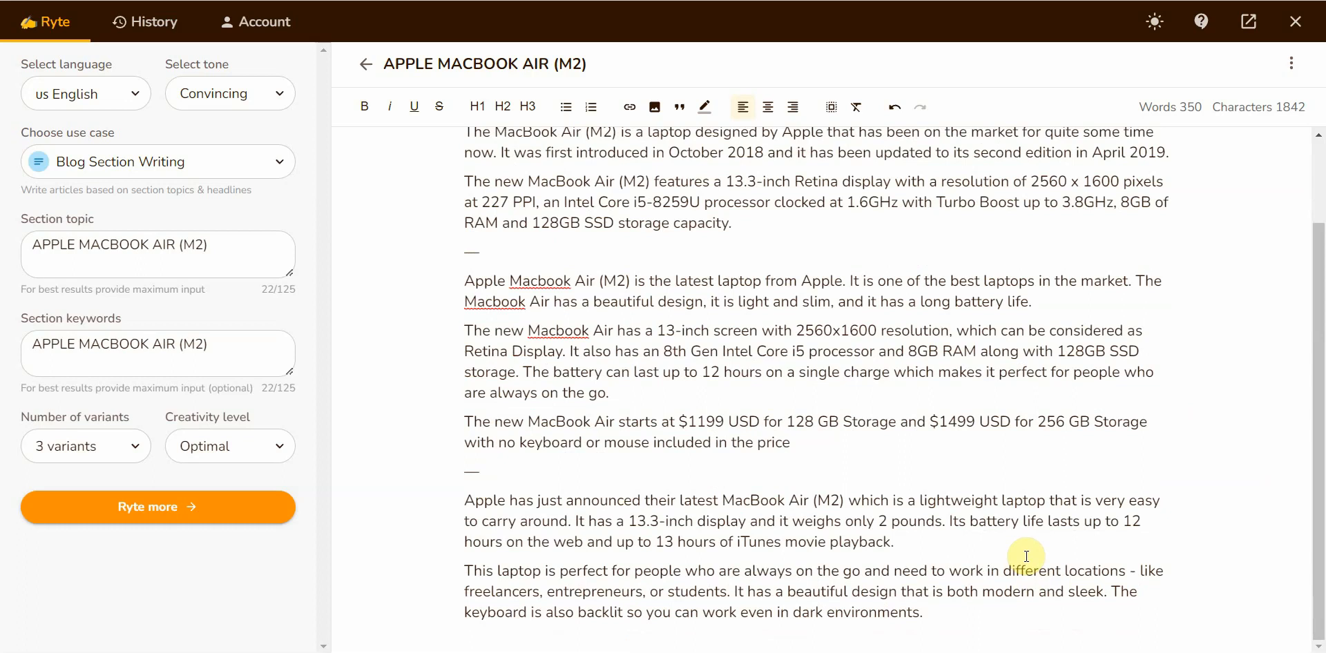
{"action": "left_click", "coordinate": [158, 507]}
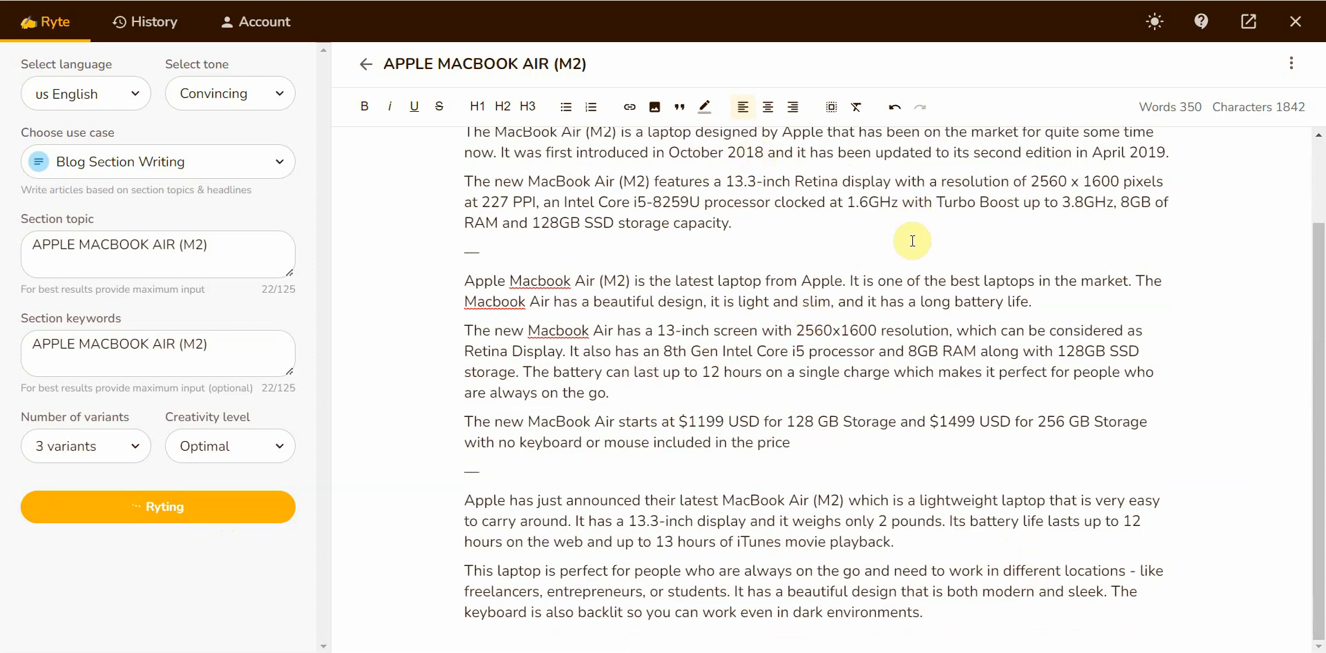
{"action": "mouse_move", "coordinate": [1287, 107]}
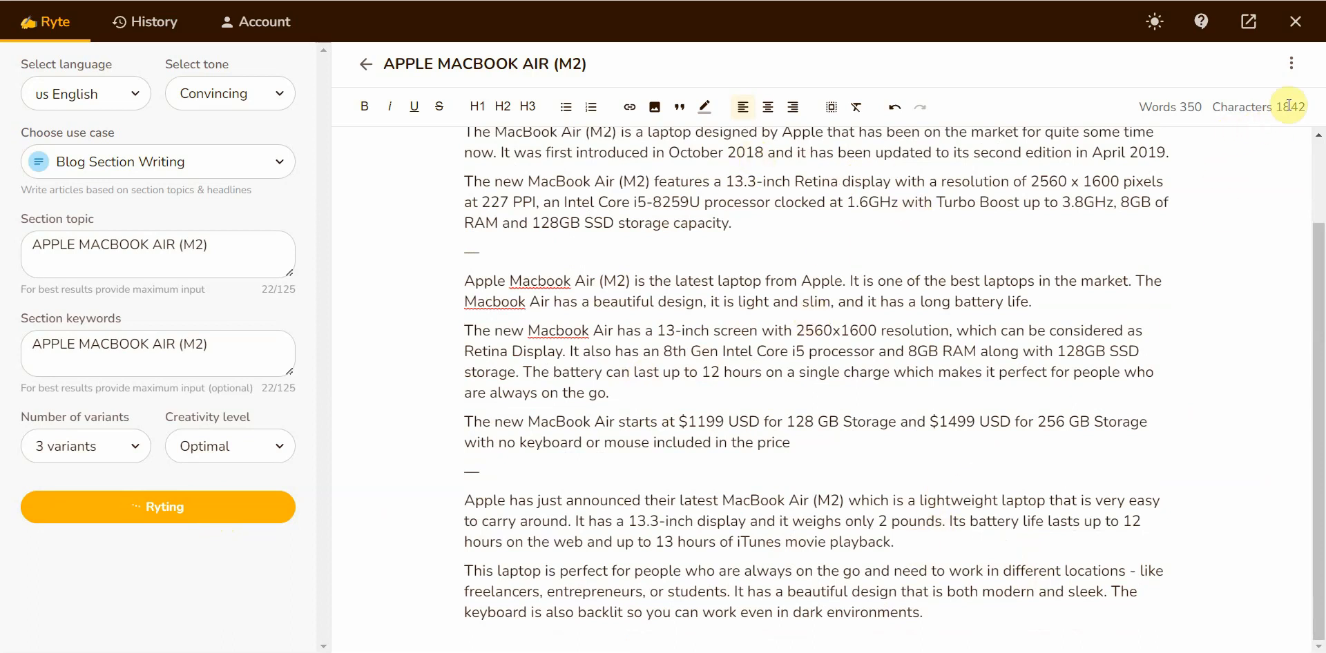
Generate three more MacBook Air variants and select the paragraphs of one new variant
{"action": "left_click", "coordinate": [158, 508]}
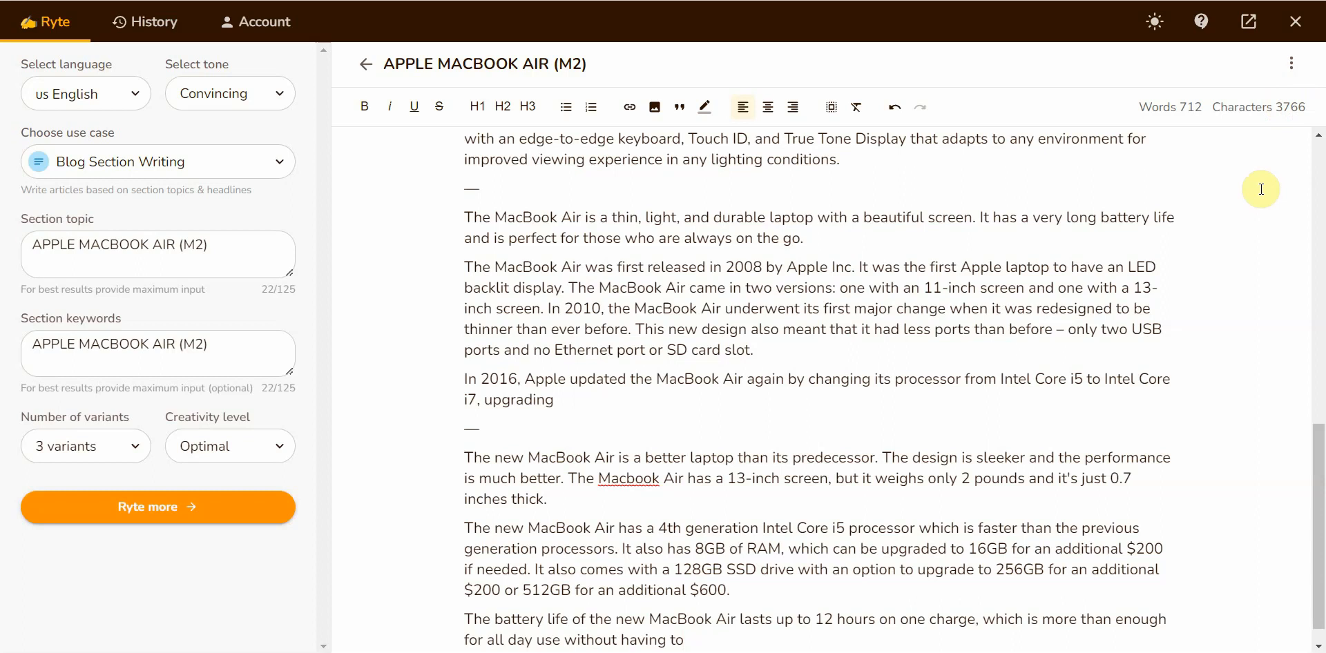
{"action": "left_click_drag", "start_coordinate": [464, 216], "coordinate": [553, 400]}
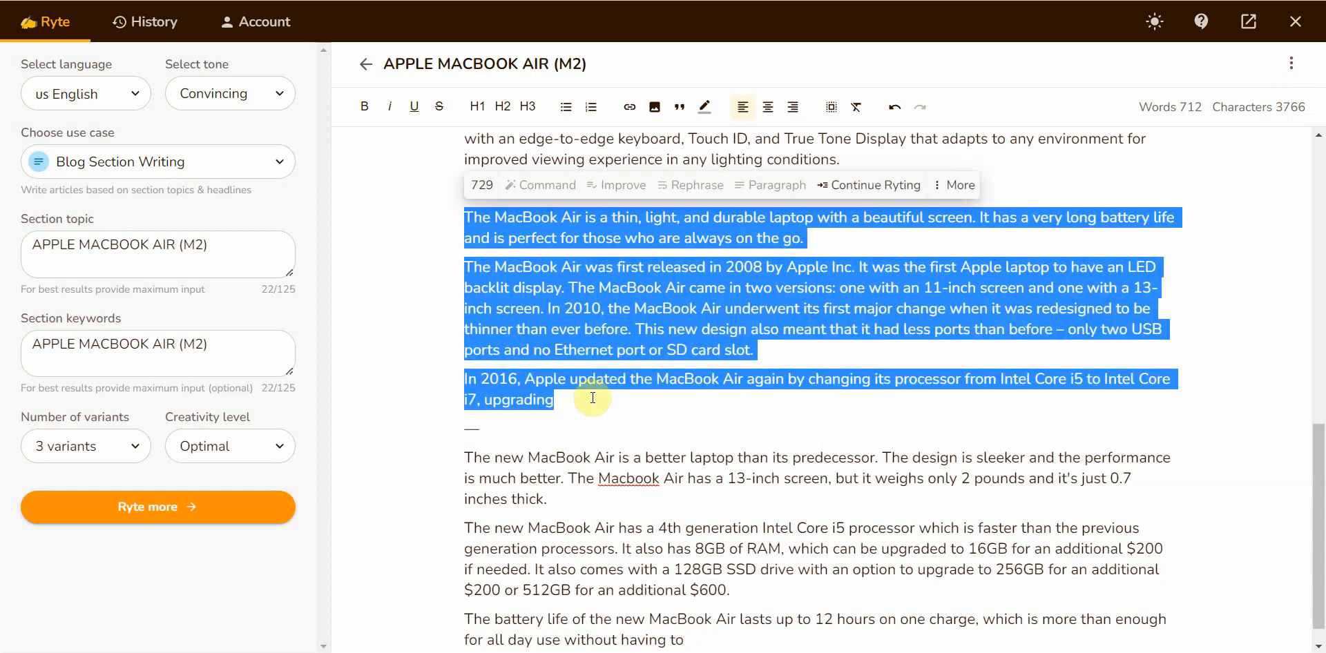
{"action": "mouse_move", "coordinate": [1109, 365]}
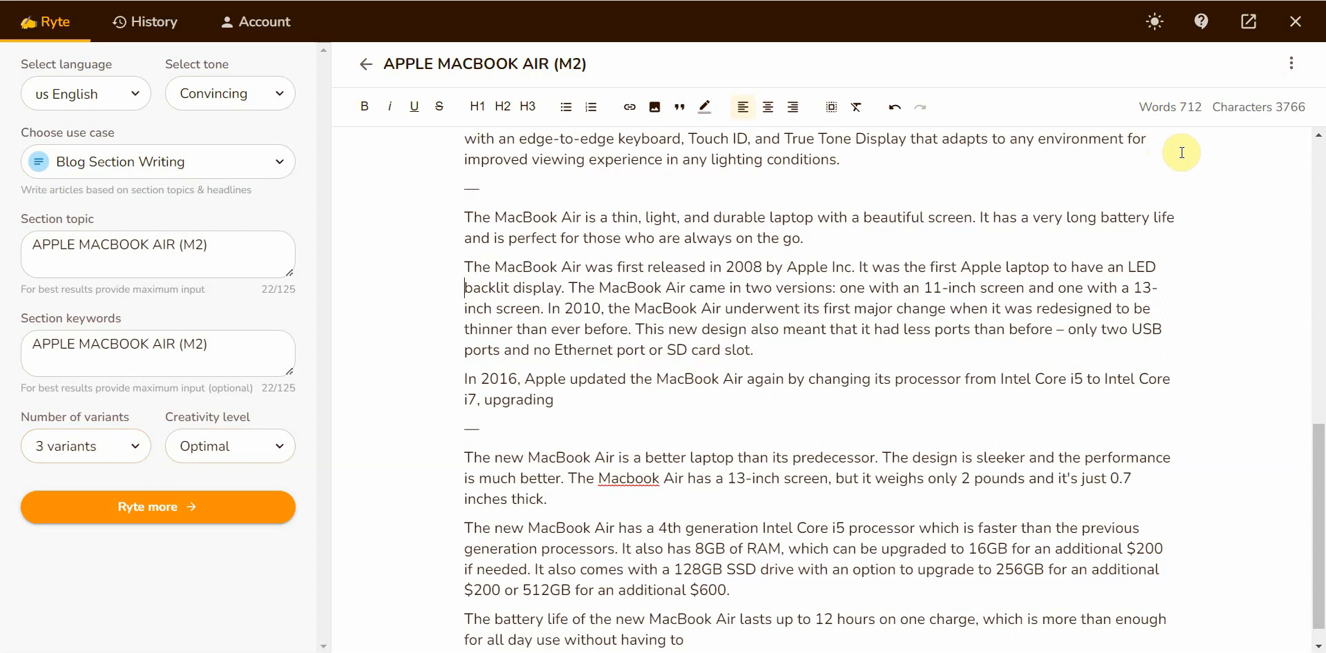
{"action": "mouse_move", "coordinate": [1165, 173]}
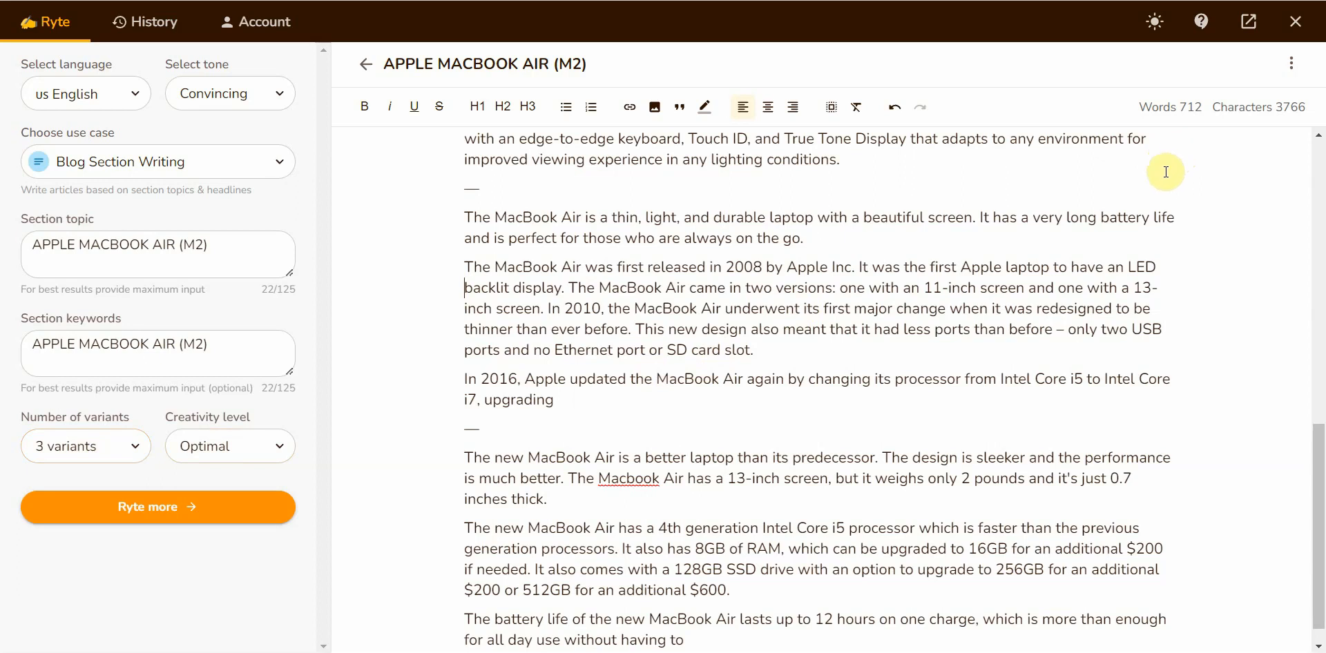
{"action": "mouse_move", "coordinate": [1156, 215]}
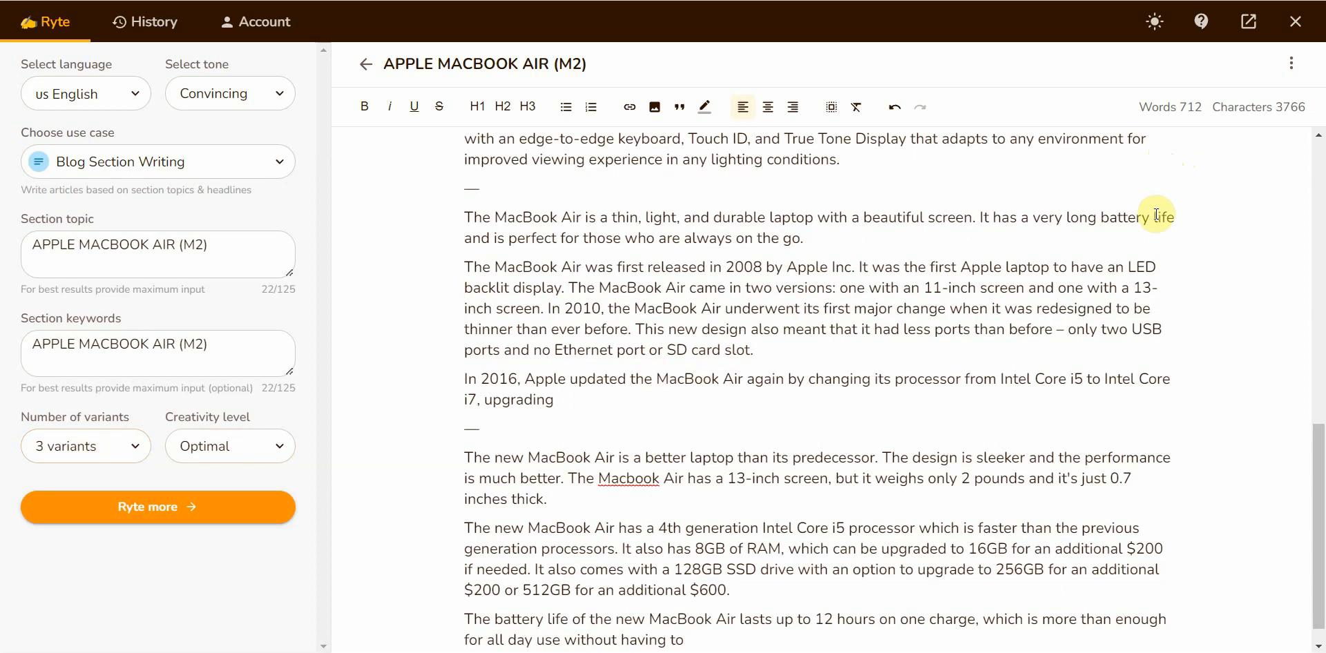
{"action": "mouse_move", "coordinate": [251, 293]}
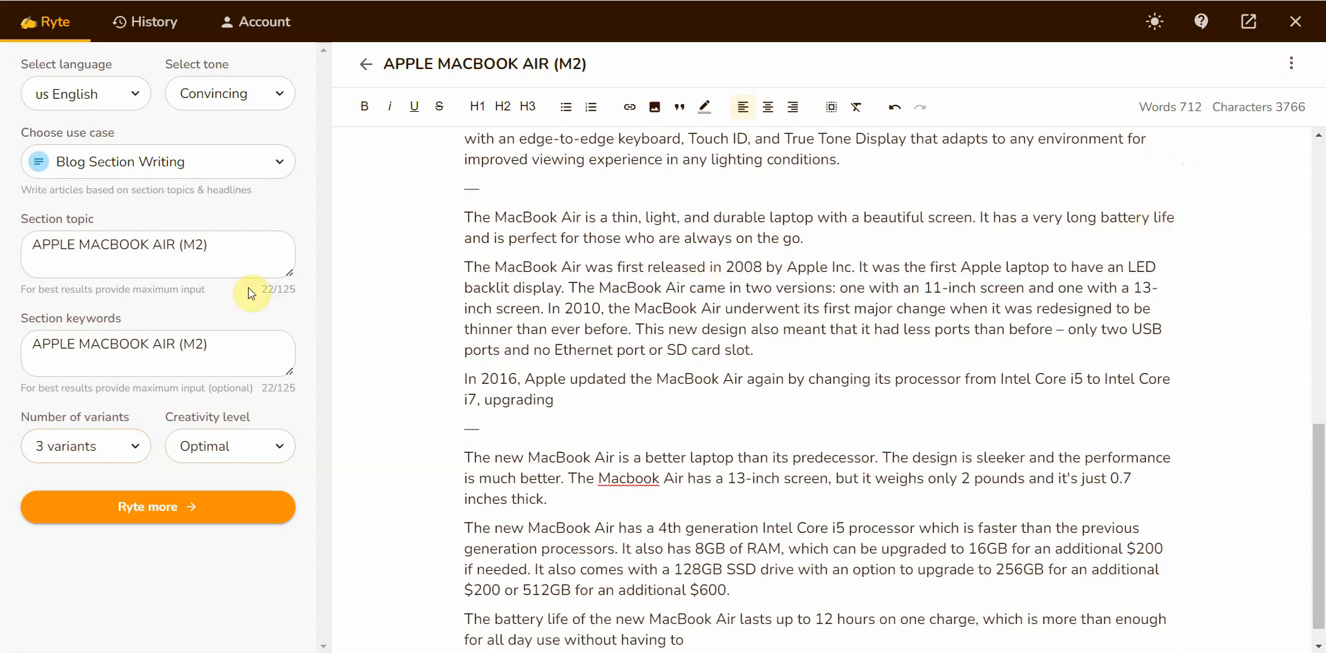
Replace Section topic and keywords with 'artificial intelligence robots' and run Ryte for me
{"action": "left_click", "coordinate": [157, 254]}
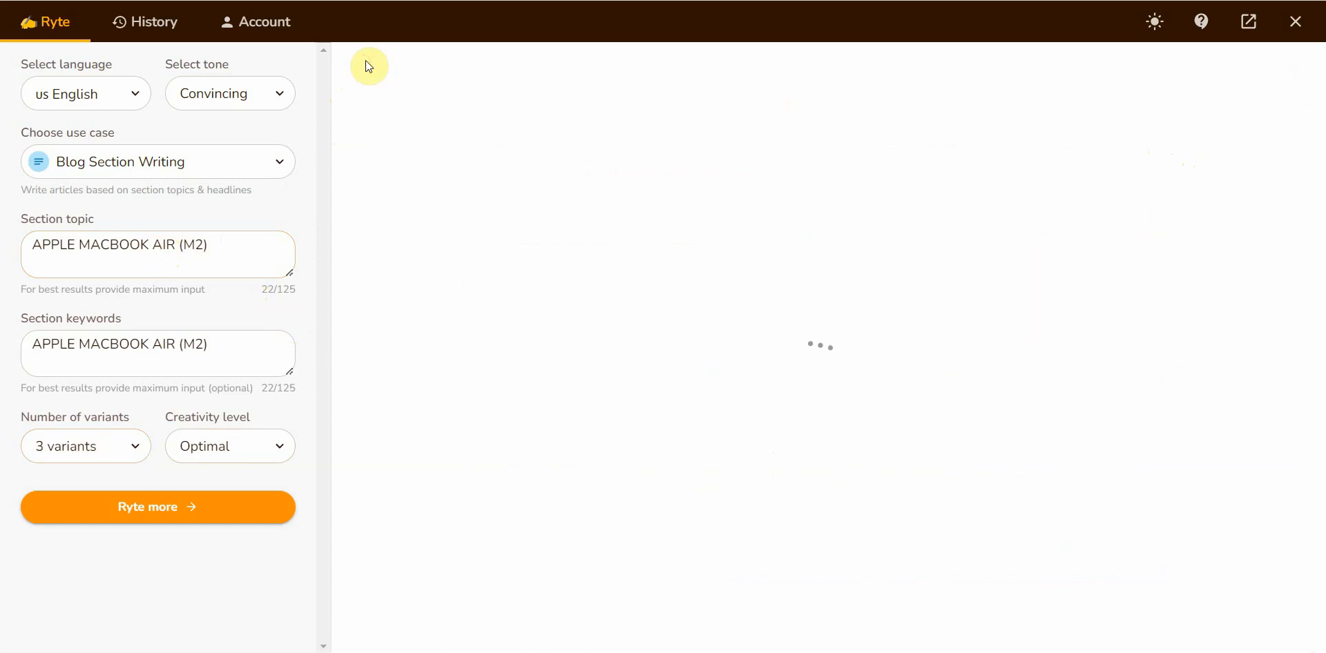
{"action": "double_click", "coordinate": [157, 245]}
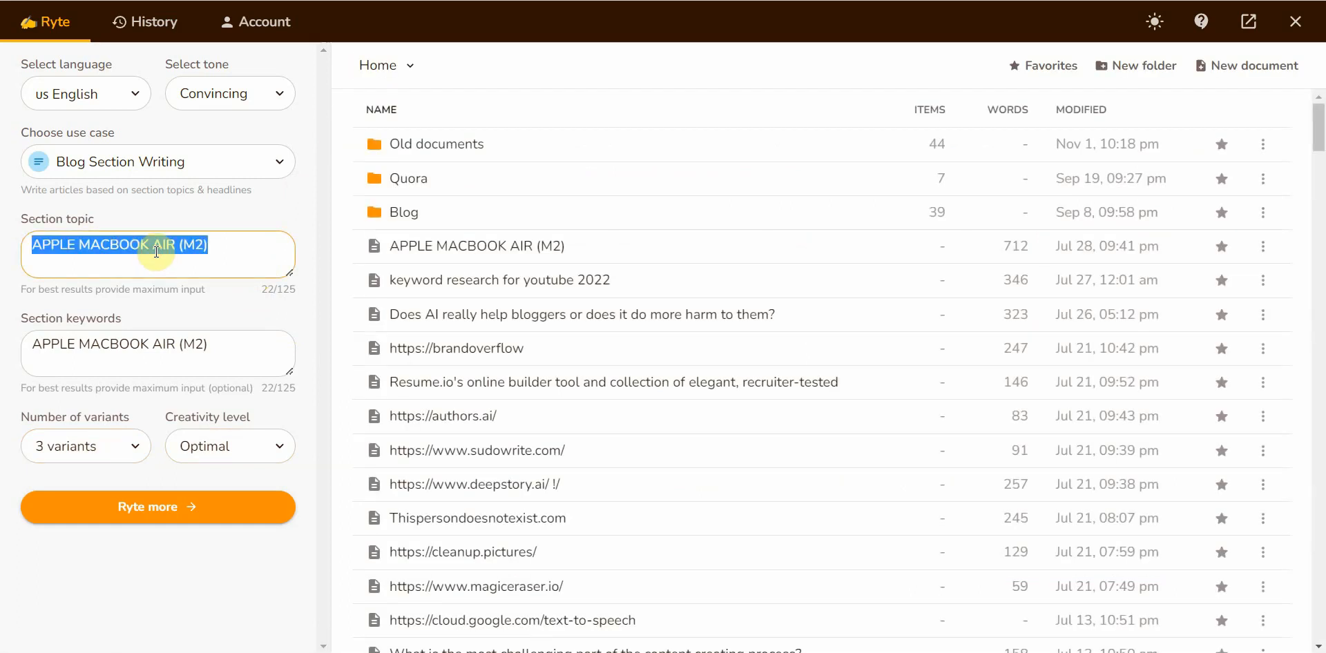
{"action": "type", "text": "artificial"}
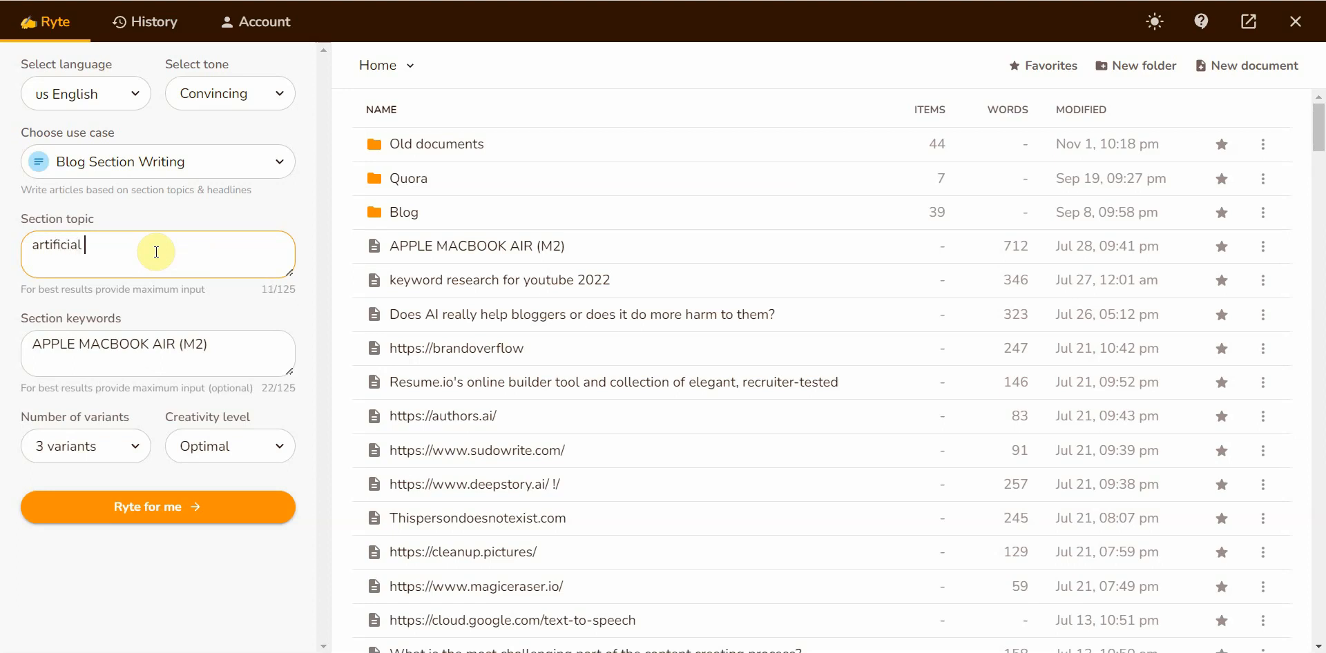
{"action": "type", "text": "intelligenc"}
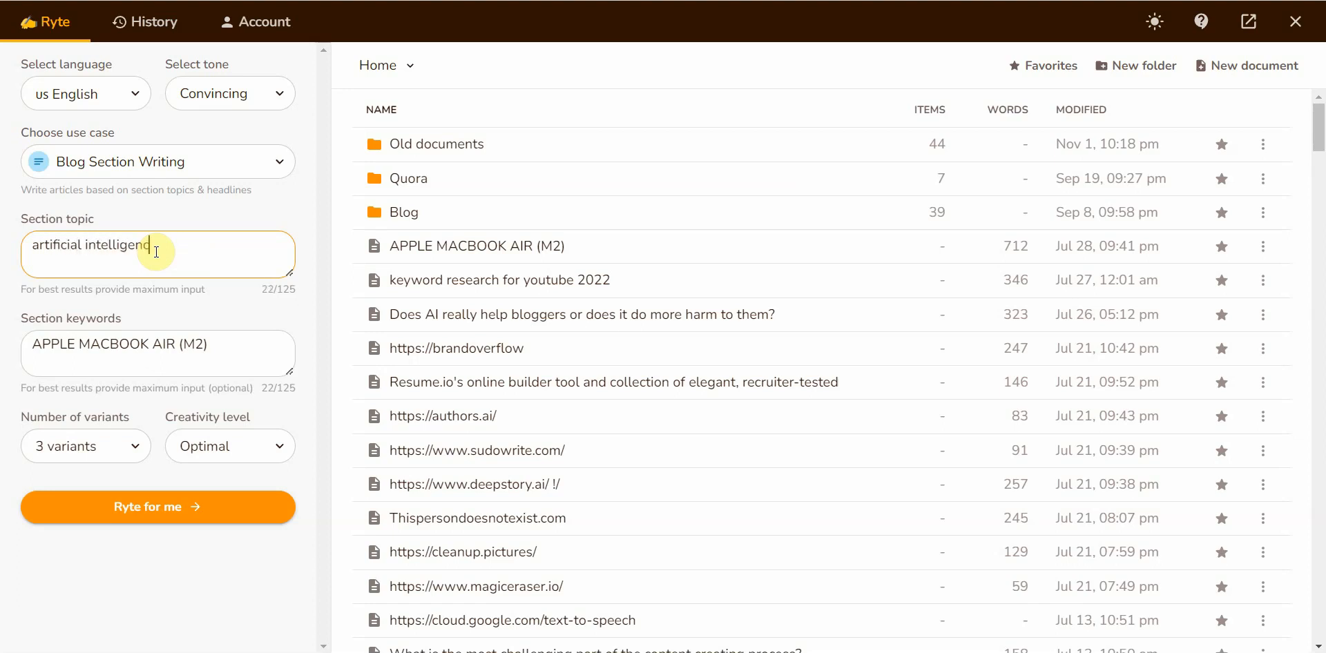
{"action": "type", "text": "ce"}
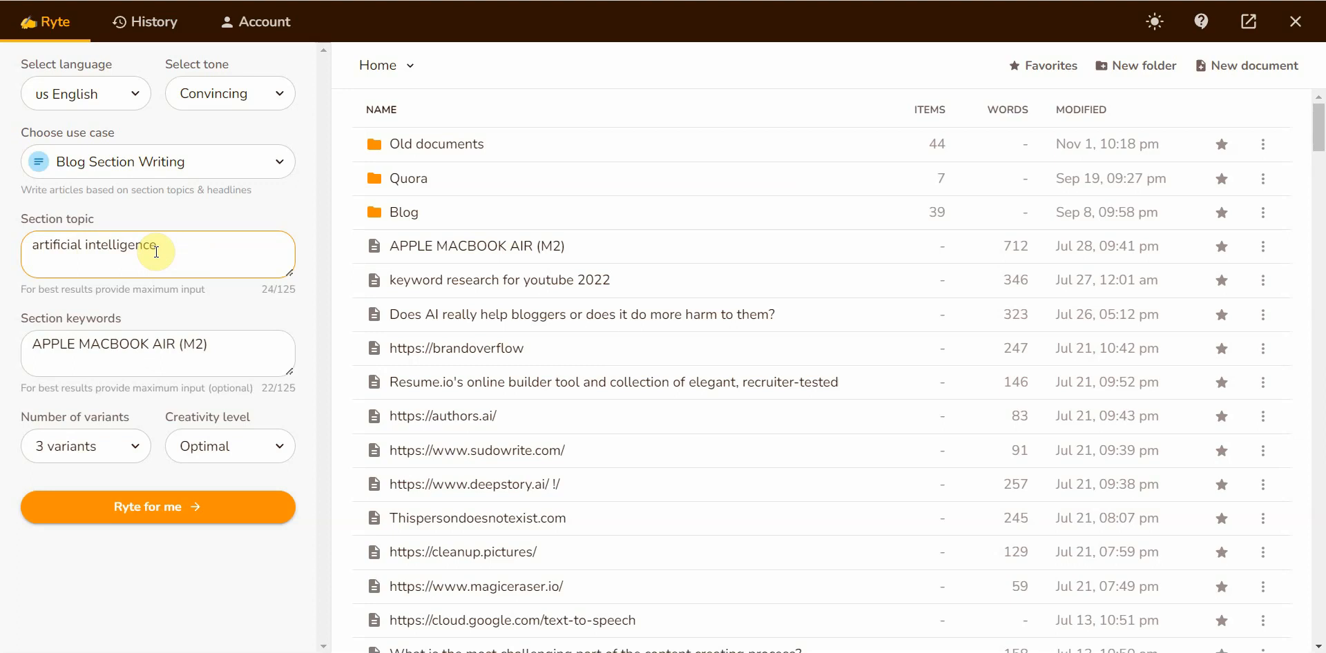
{"action": "type", "text": "robots"}
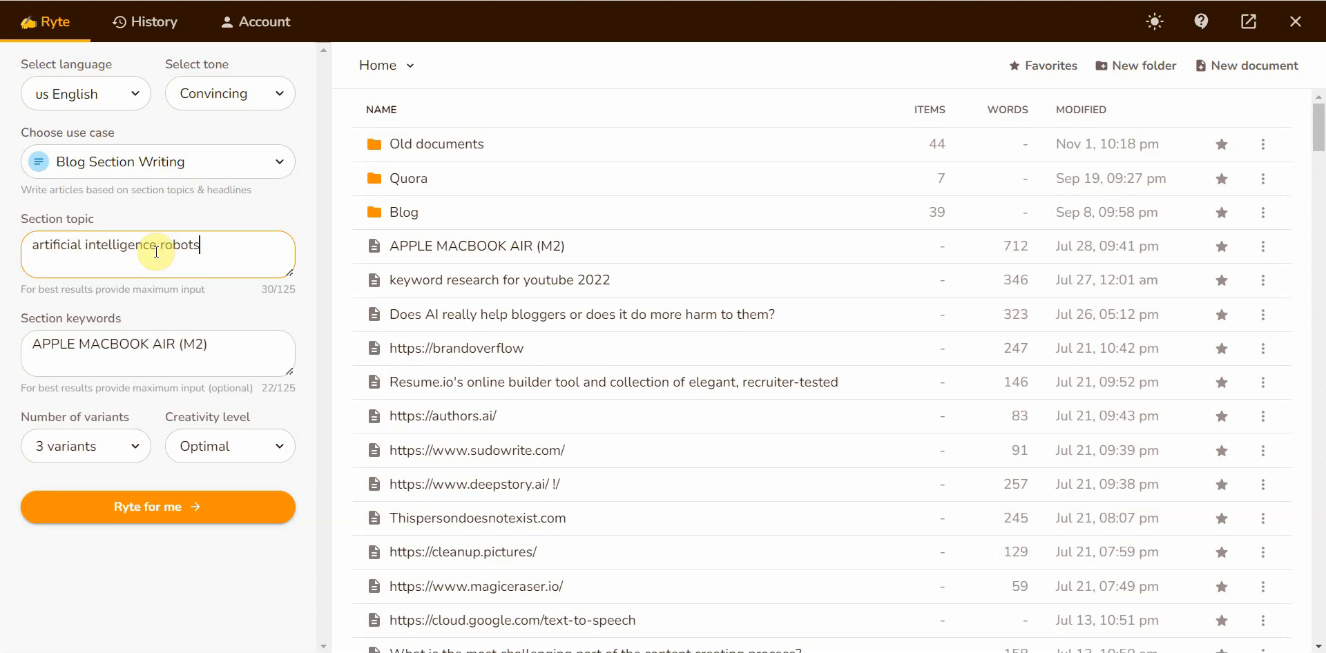
{"action": "double_click", "coordinate": [116, 245]}
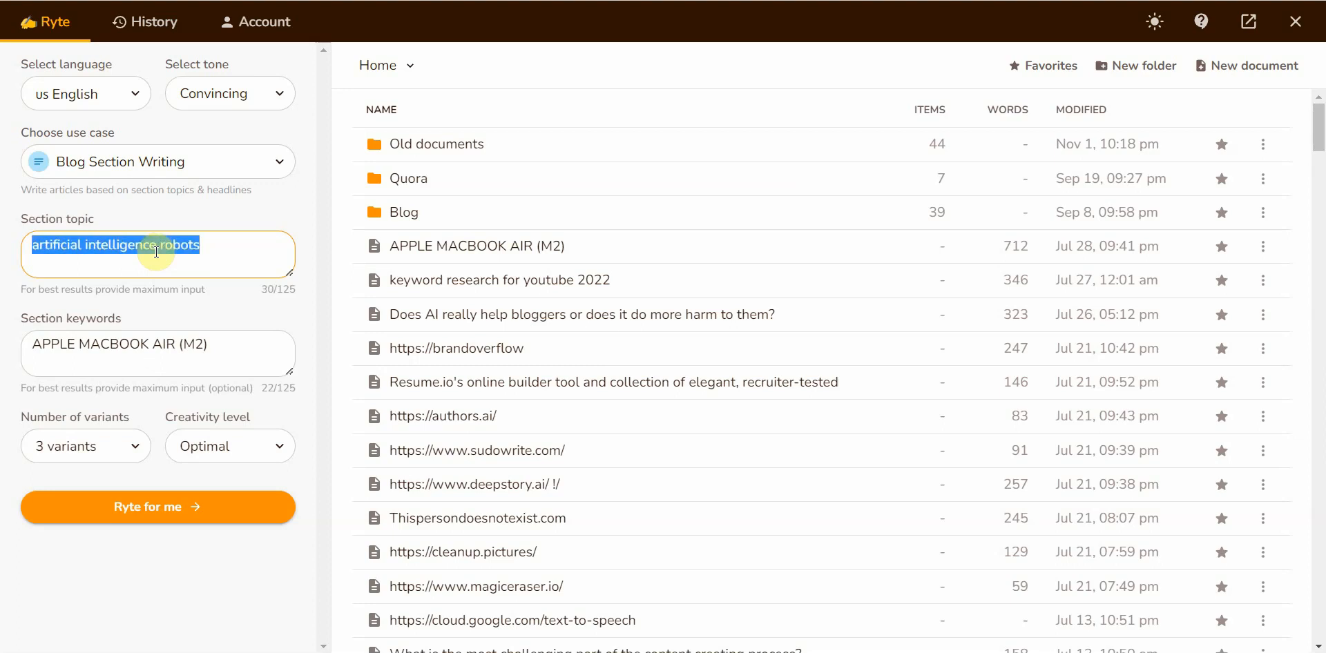
{"action": "type", "text": "artificial intelligence robots"}
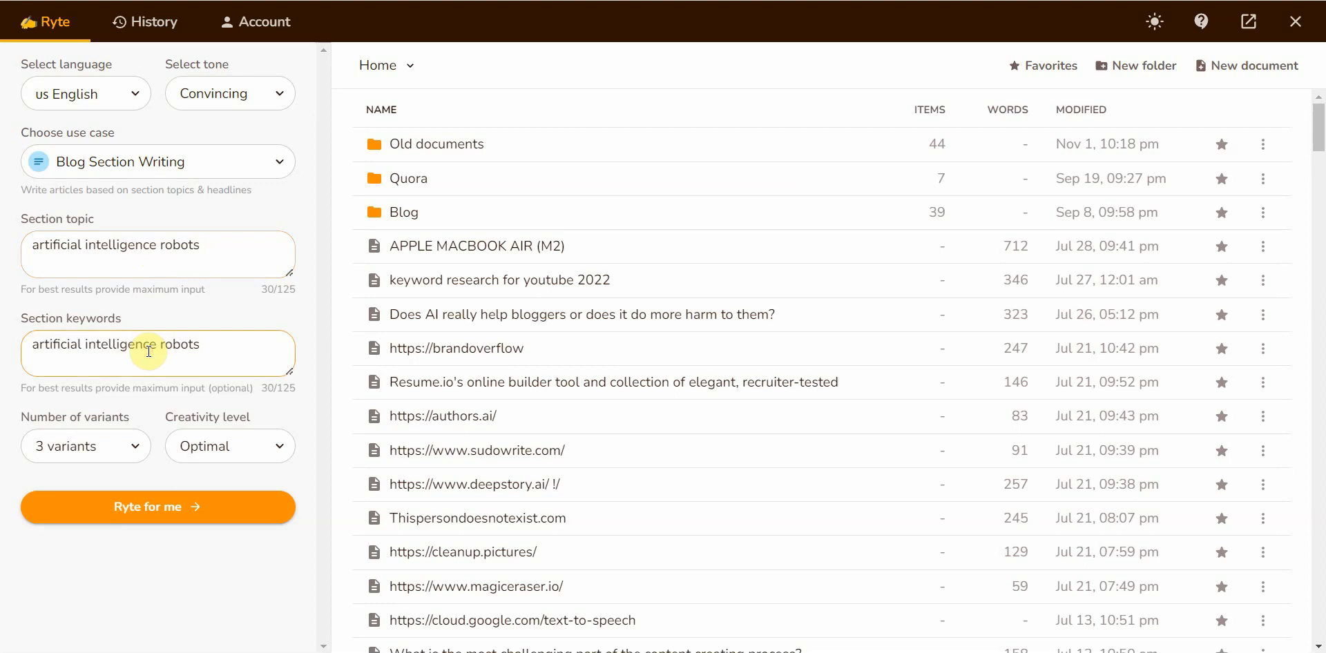
{"action": "left_click", "coordinate": [158, 507]}
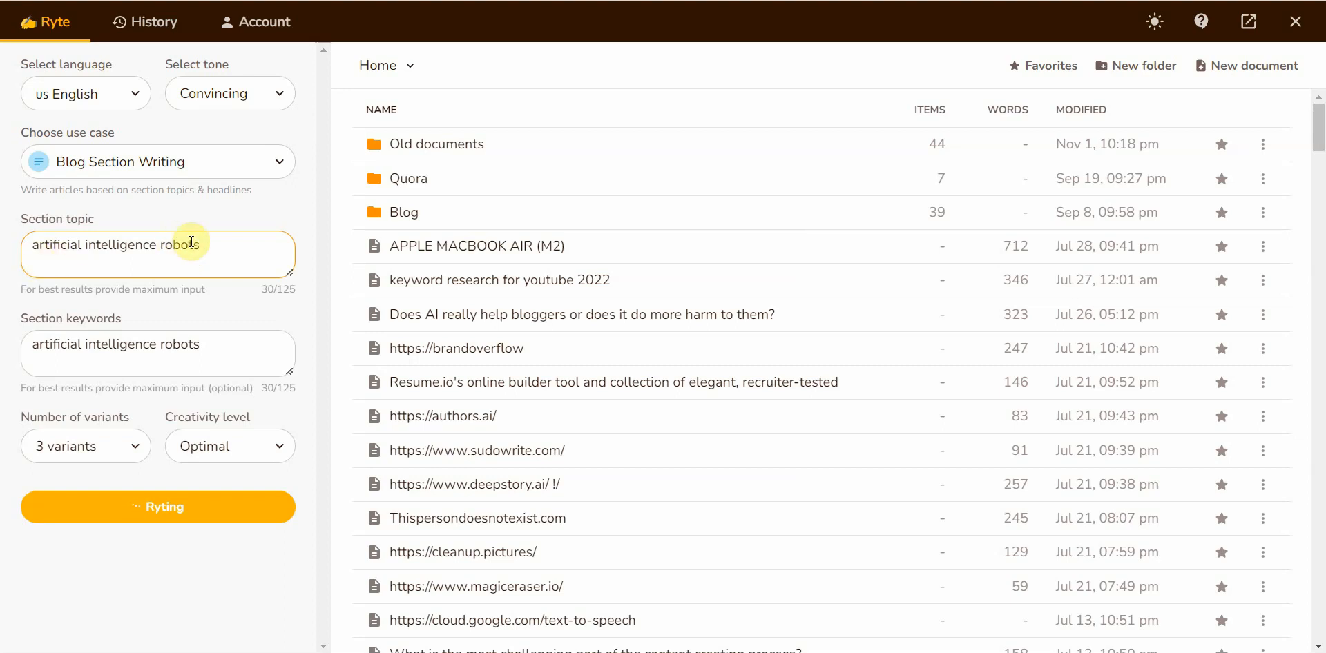
Open the new 245-word robots document and scroll through its three variants
{"action": "left_click", "coordinate": [157, 507]}
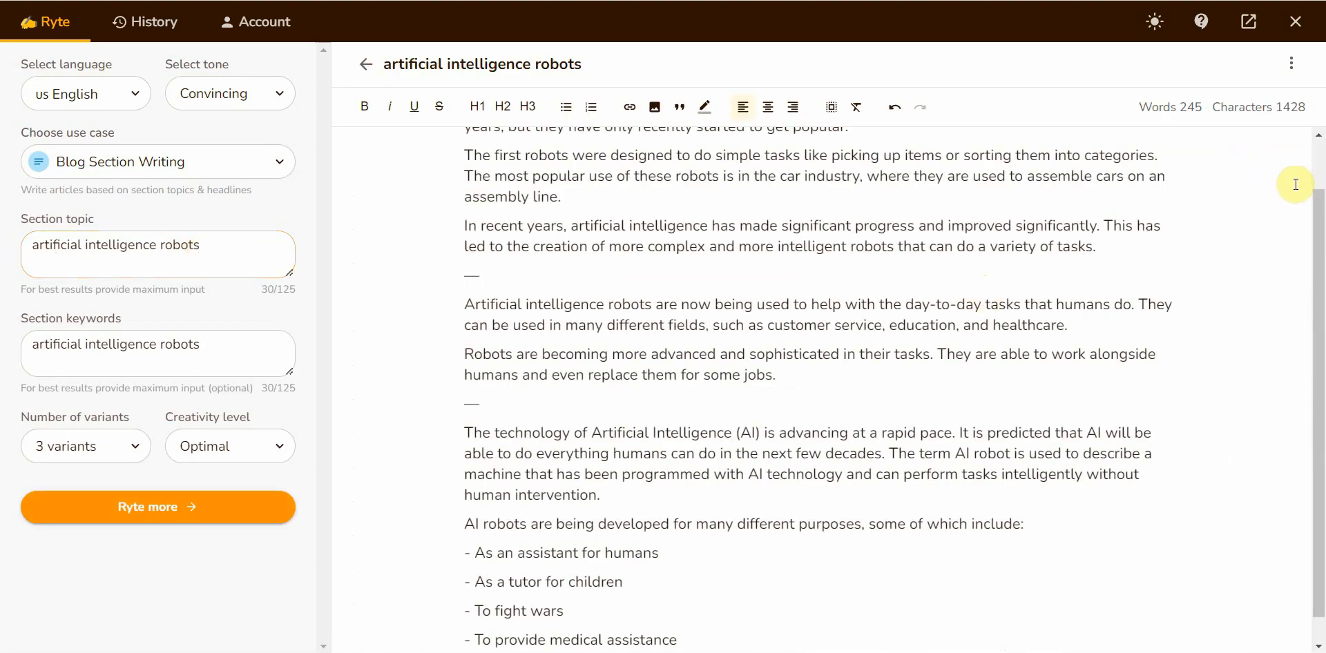
{"action": "scroll", "scroll_direction": "up", "scroll_amount": 3}
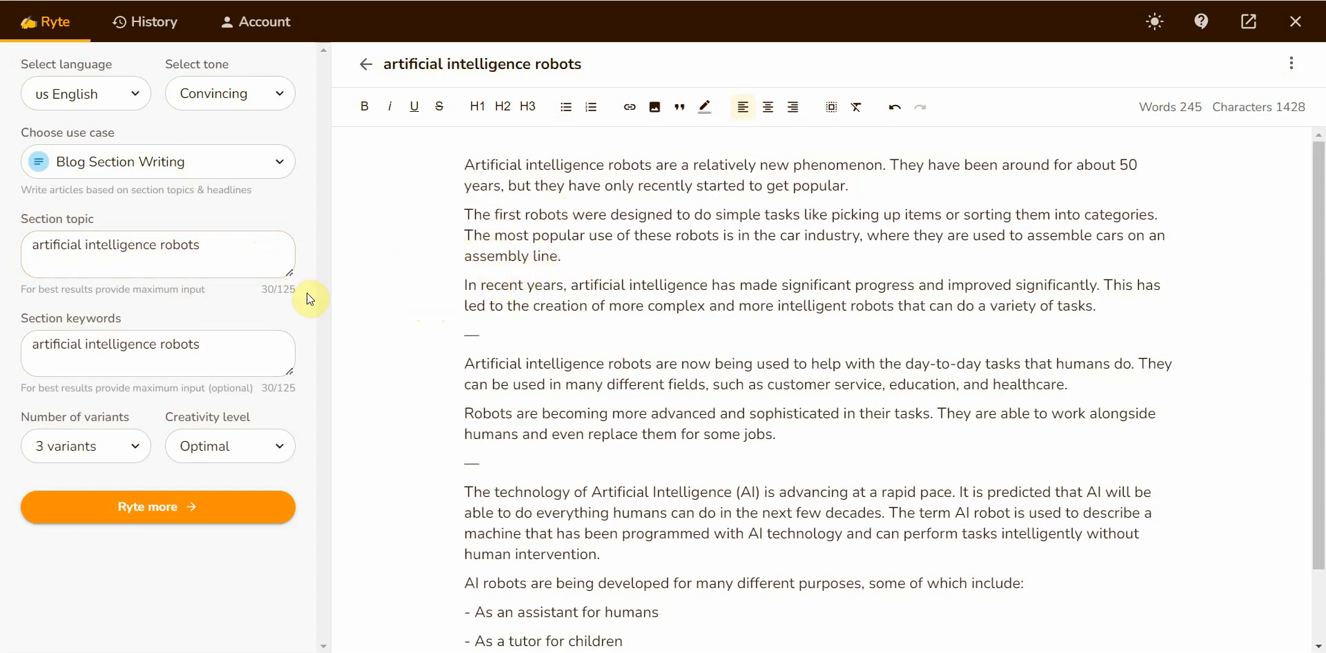
{"action": "left_click", "coordinate": [215, 253]}
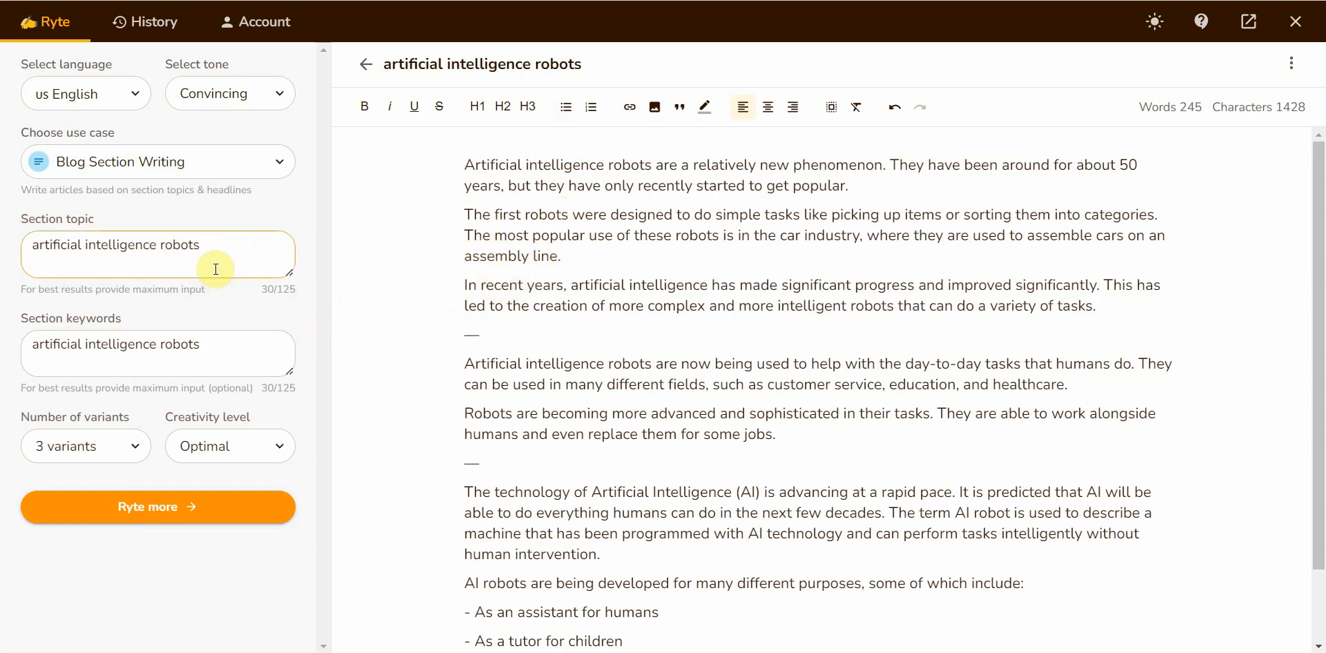
{"action": "mouse_move", "coordinate": [599, 167]}
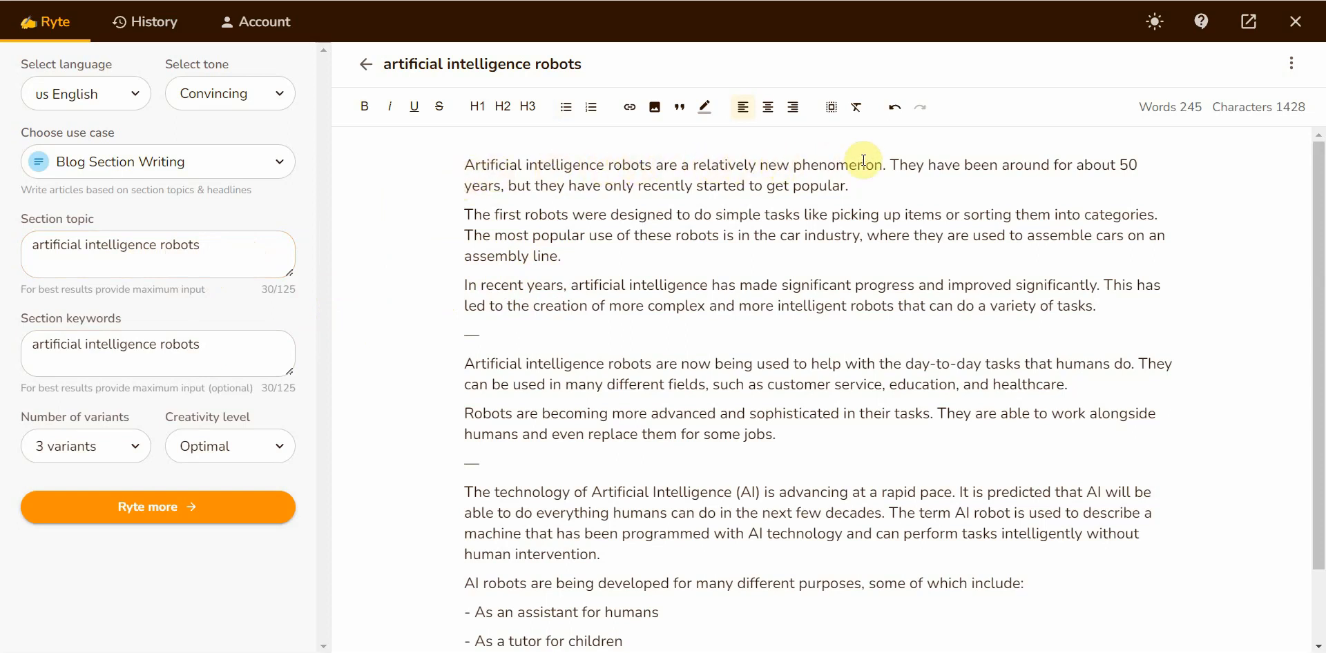
{"action": "mouse_move", "coordinate": [1102, 164]}
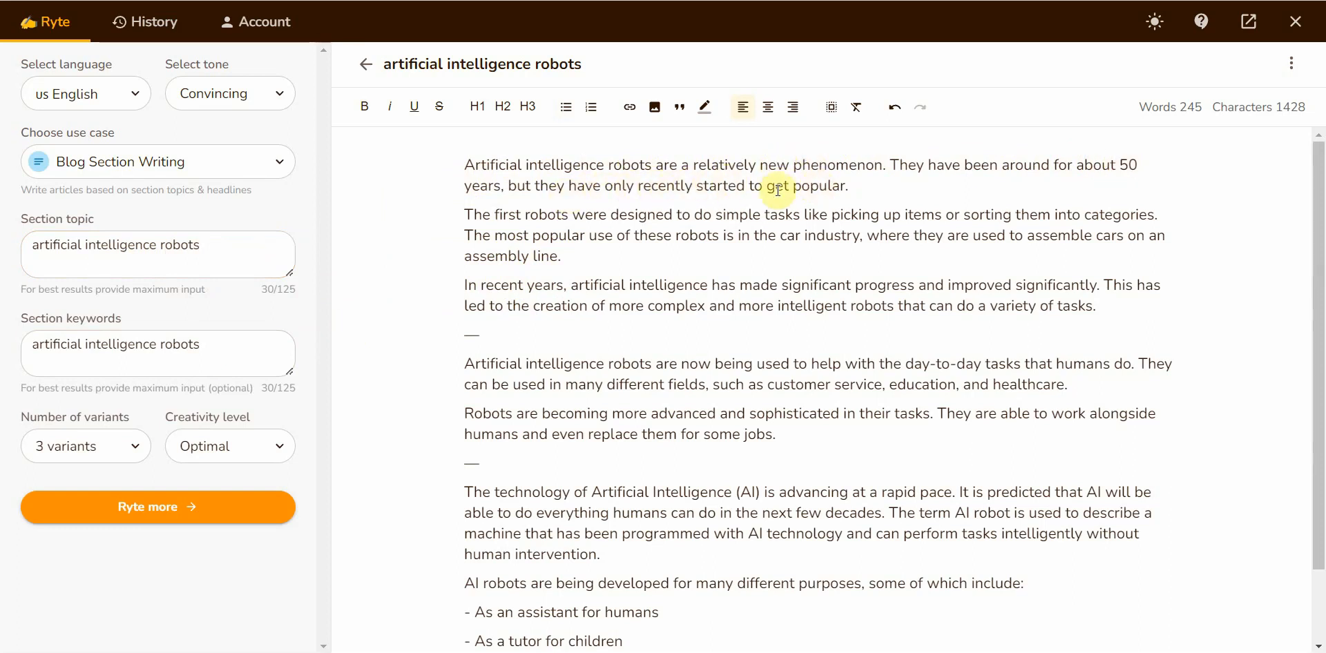
{"action": "mouse_move", "coordinate": [809, 220]}
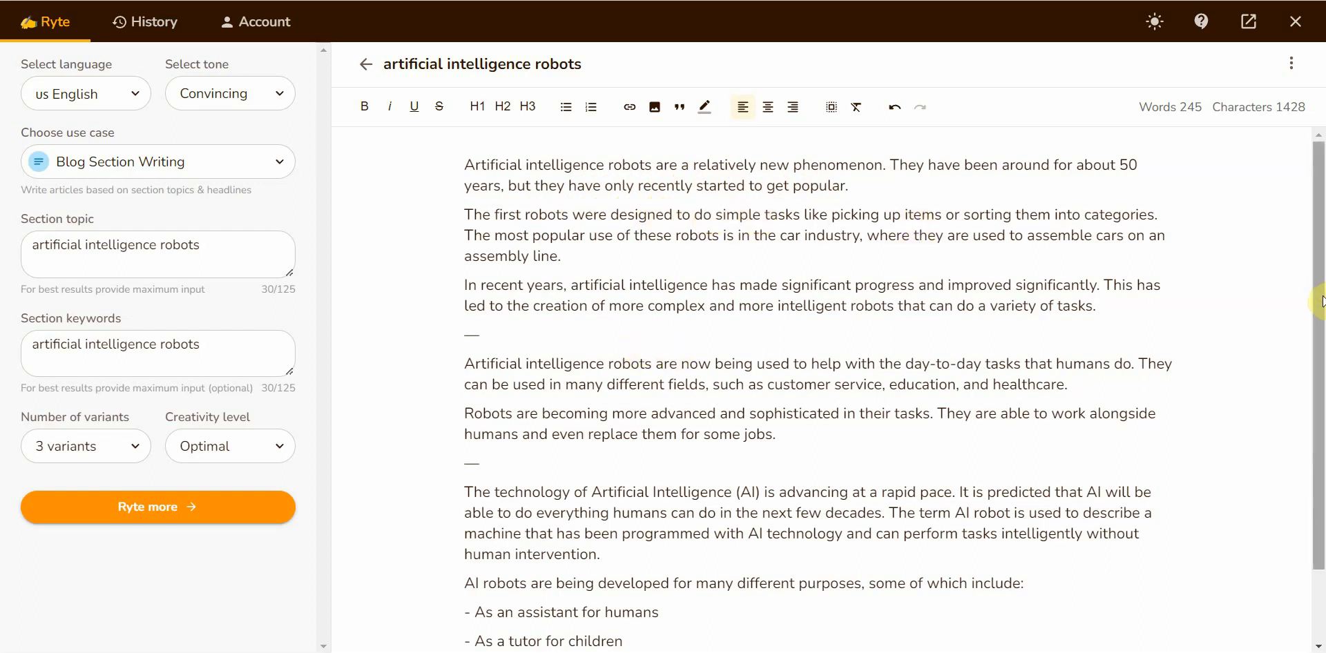
{"action": "scroll", "scroll_direction": "down", "scroll_amount": 3}
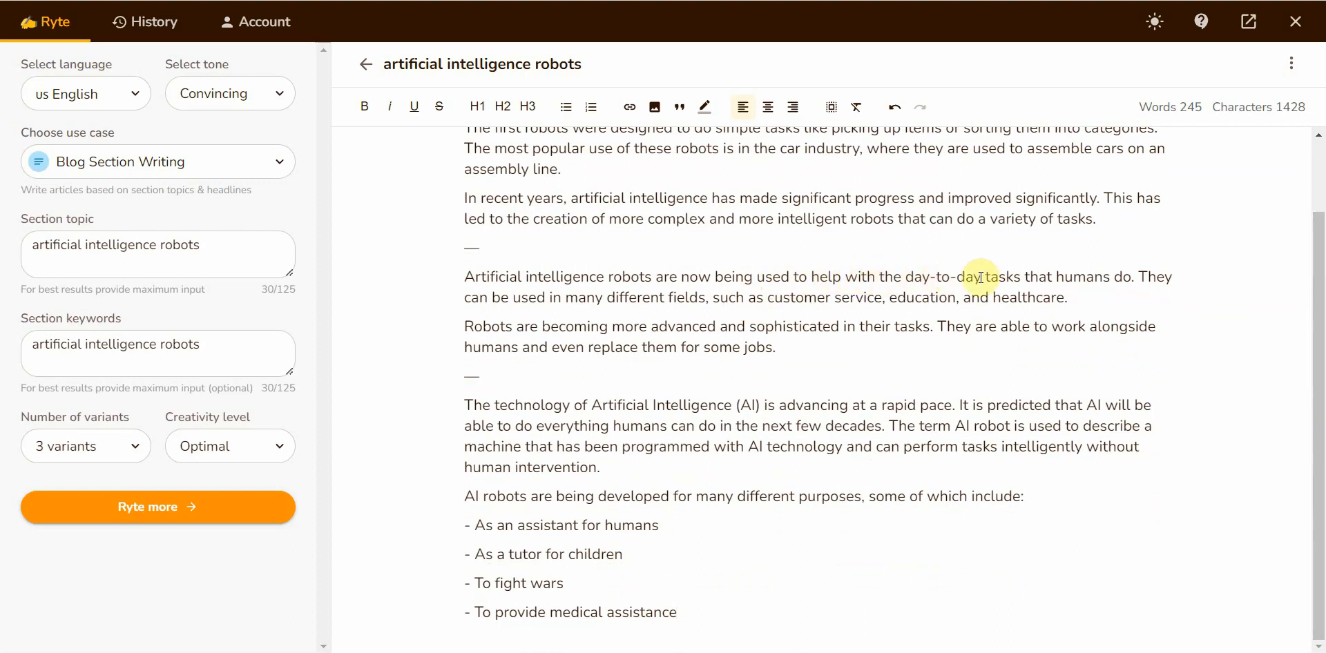
{"action": "mouse_move", "coordinate": [1101, 276]}
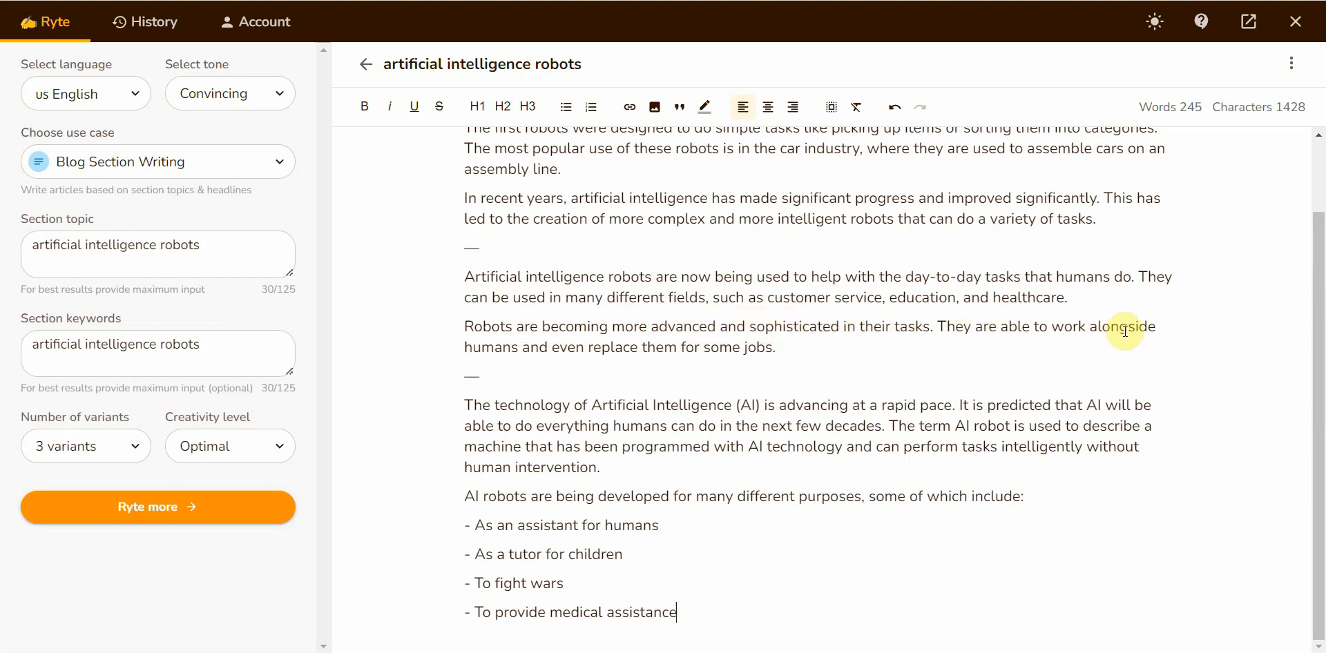
{"action": "mouse_move", "coordinate": [796, 354]}
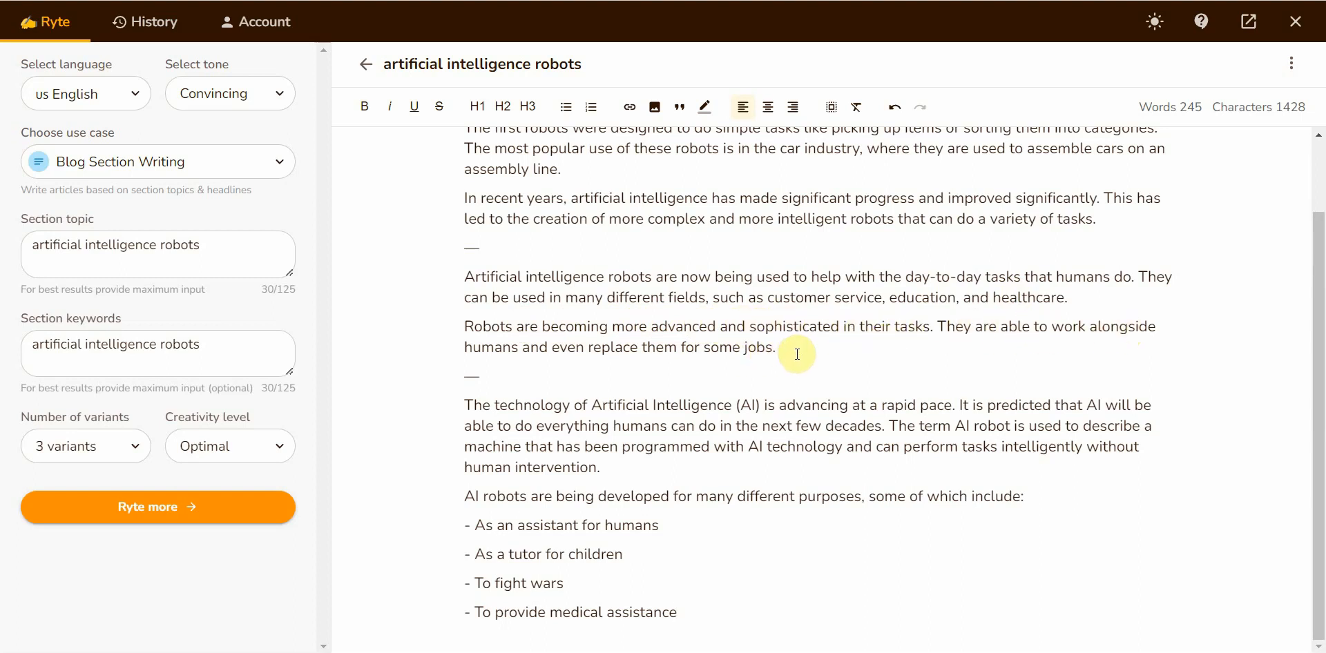
{"action": "mouse_move", "coordinate": [573, 424]}
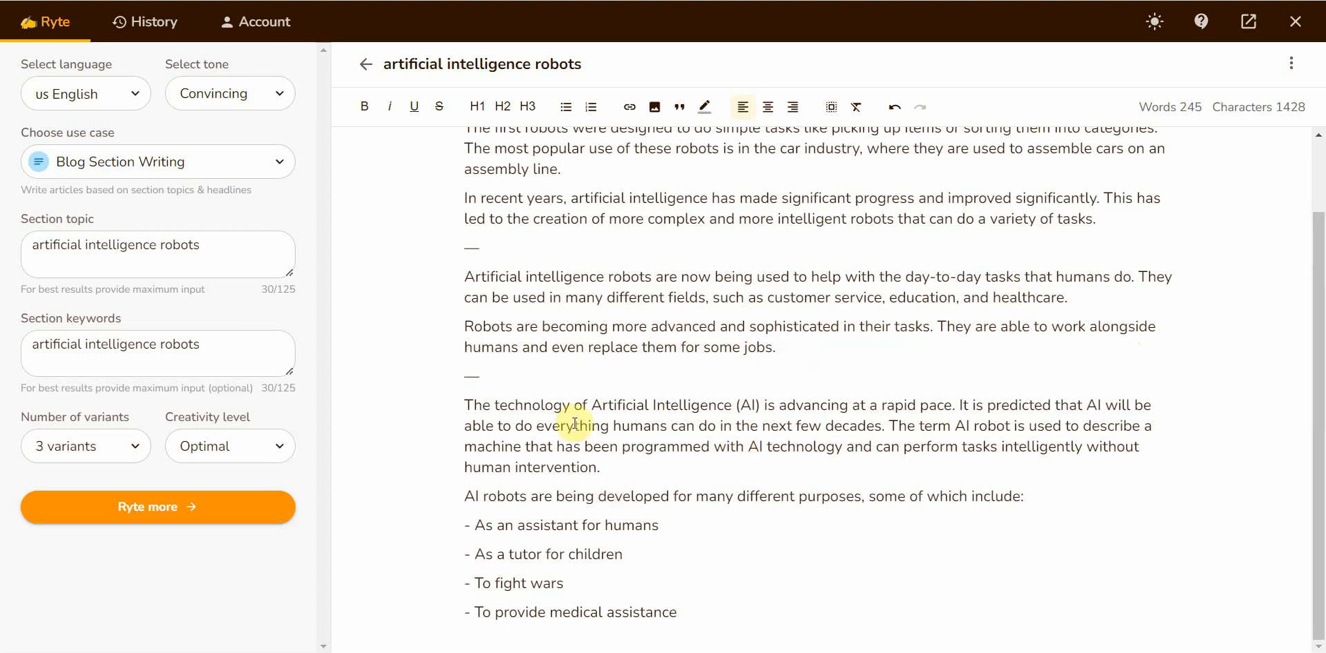
{"action": "mouse_move", "coordinate": [1073, 420]}
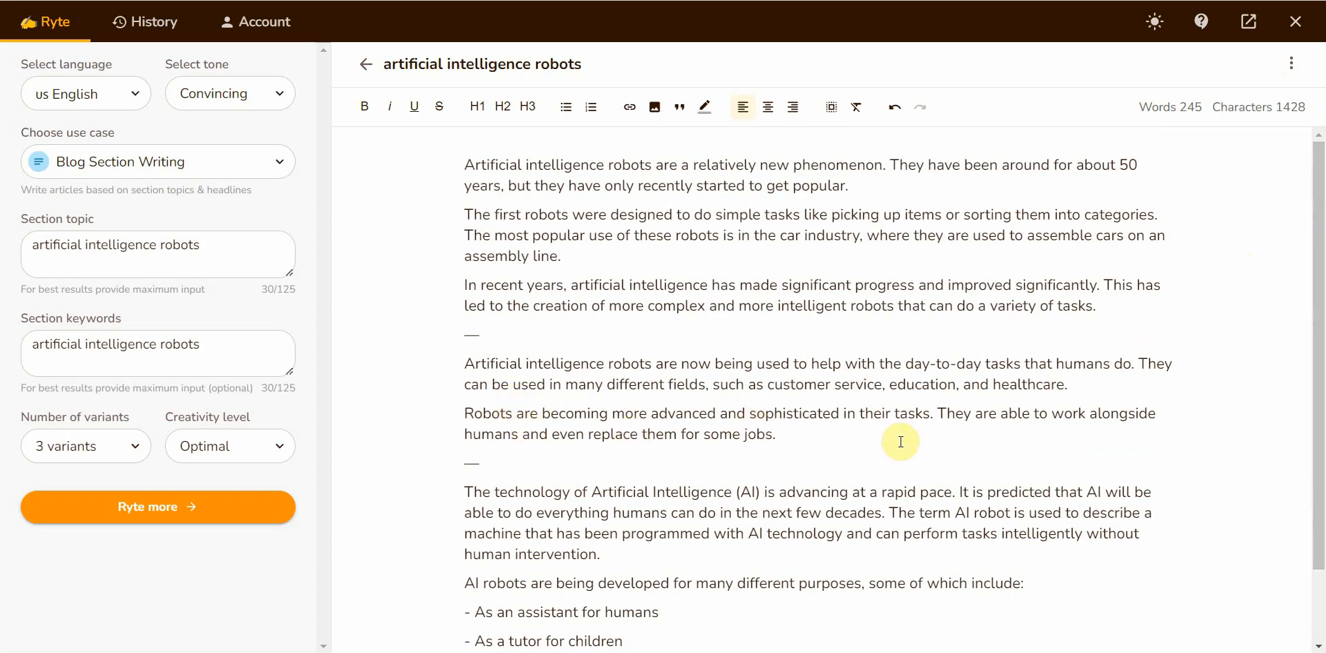
{"action": "mouse_move", "coordinate": [861, 434]}
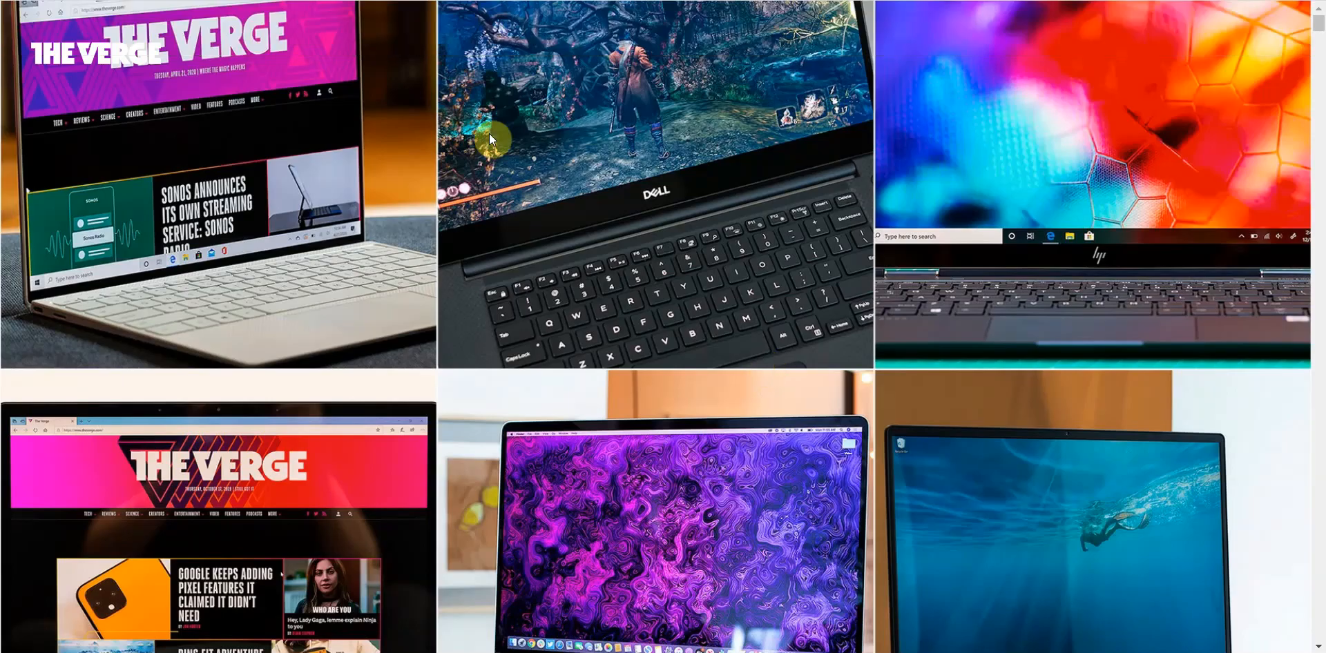
Search common surgical procedures, open the Johns Hopkins page, and copy 'Appendectomy'
{"action": "type", "text": "common"}
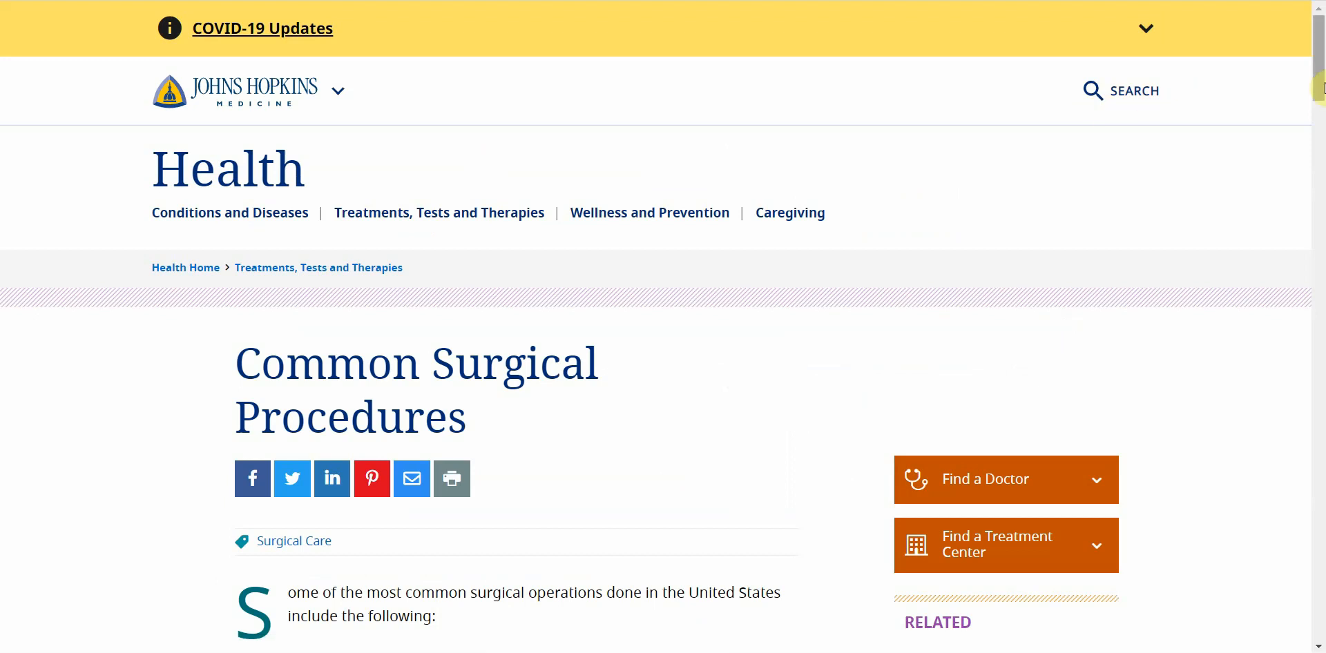
{"action": "scroll", "scroll_direction": "down", "scroll_amount": 3}
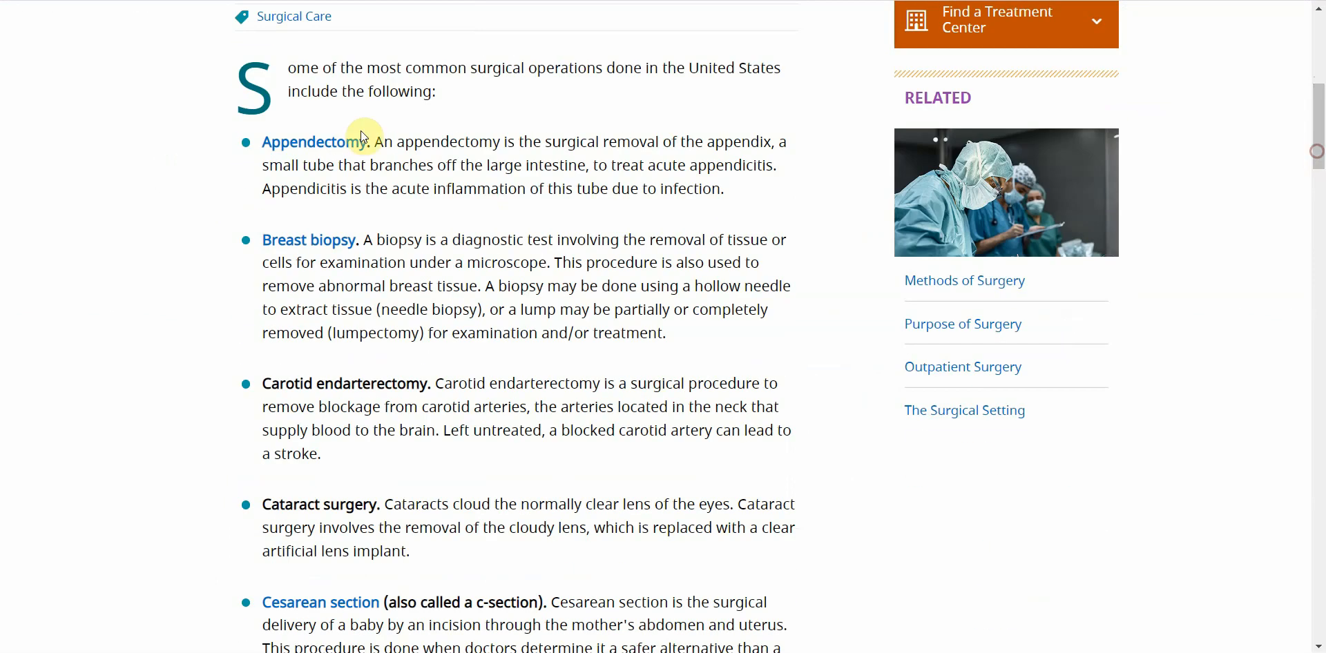
{"action": "mouse_move", "coordinate": [261, 148]}
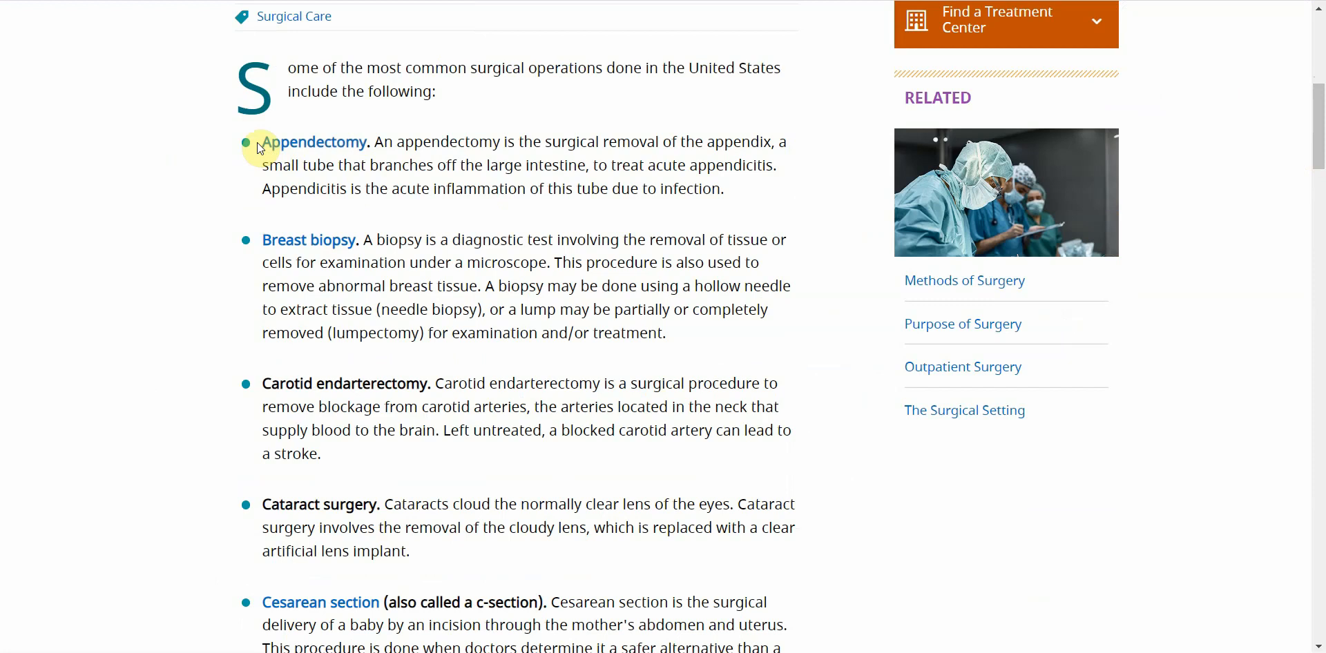
{"action": "double_click", "coordinate": [310, 142]}
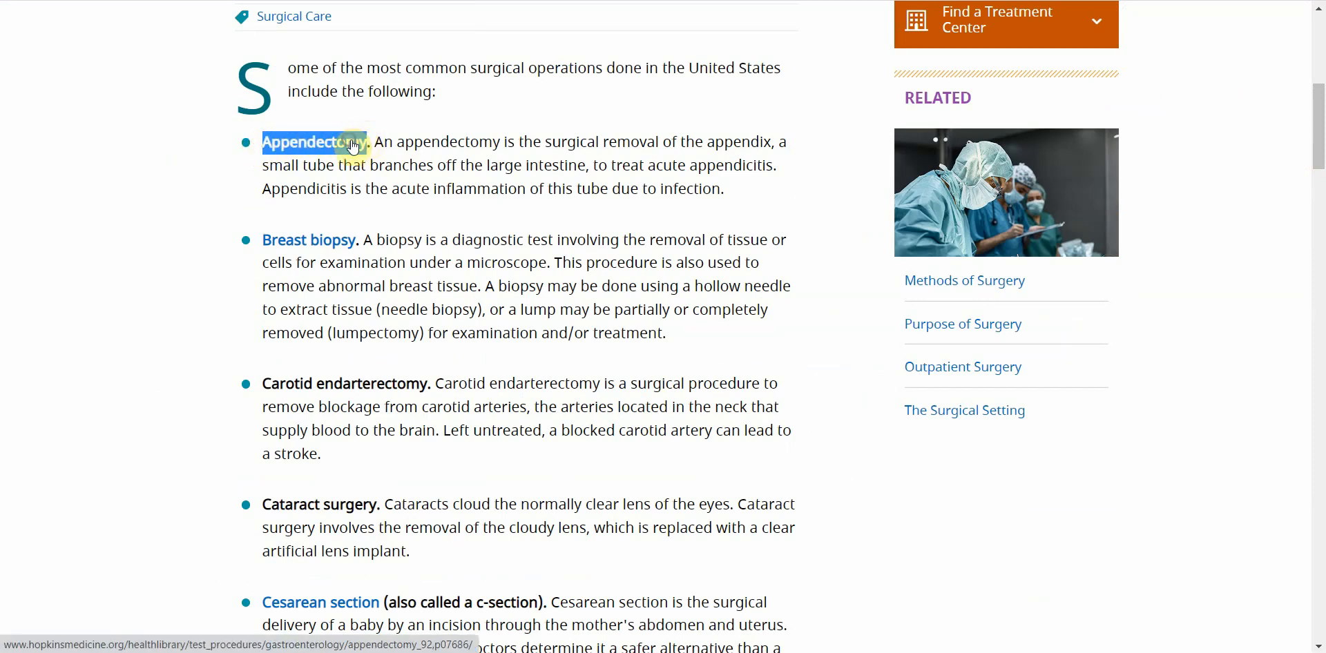
{"action": "mouse_move", "coordinate": [931, 36]}
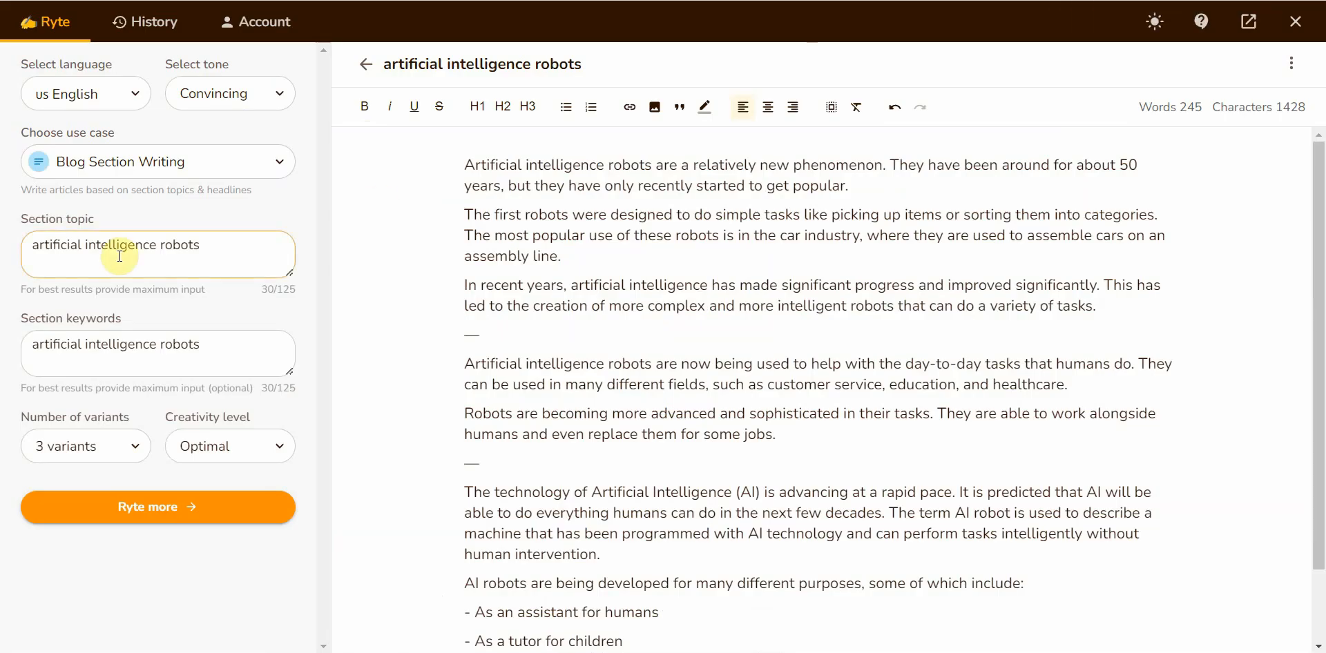
Enter 'Appendectomy' as both section topic and keywords, then generate three variants
{"action": "type", "text": "Appendectomy"}
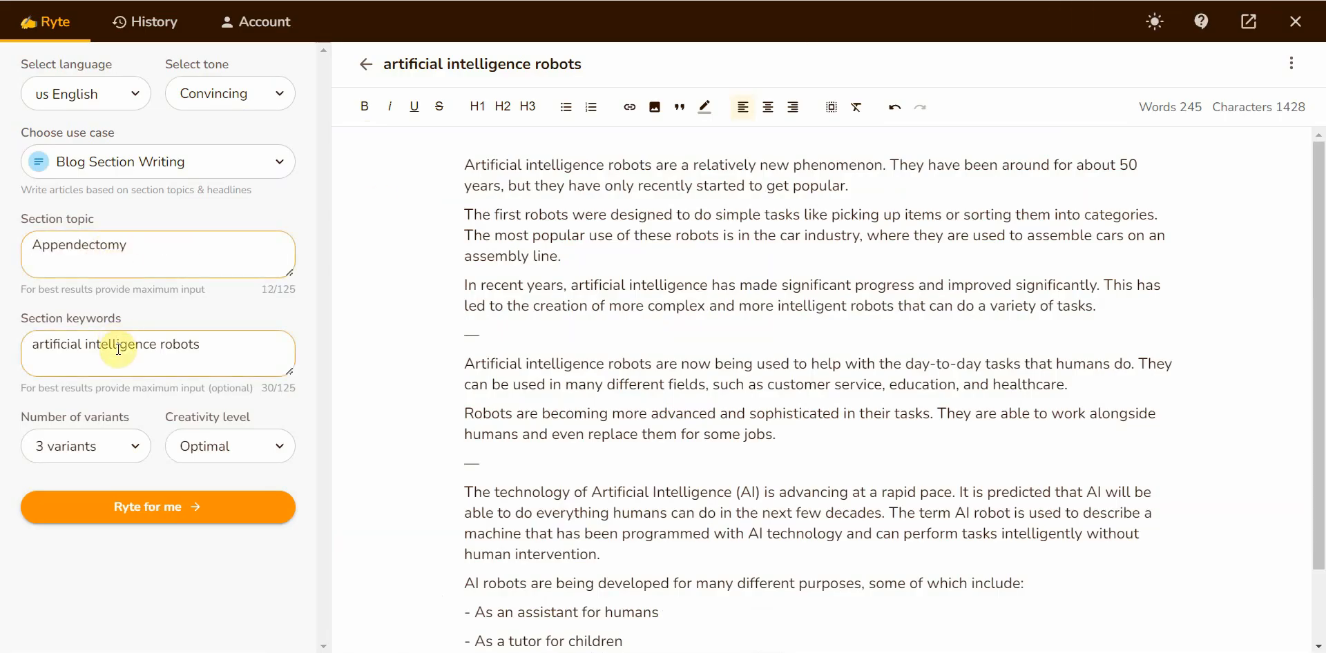
{"action": "type", "text": "Appendectomy"}
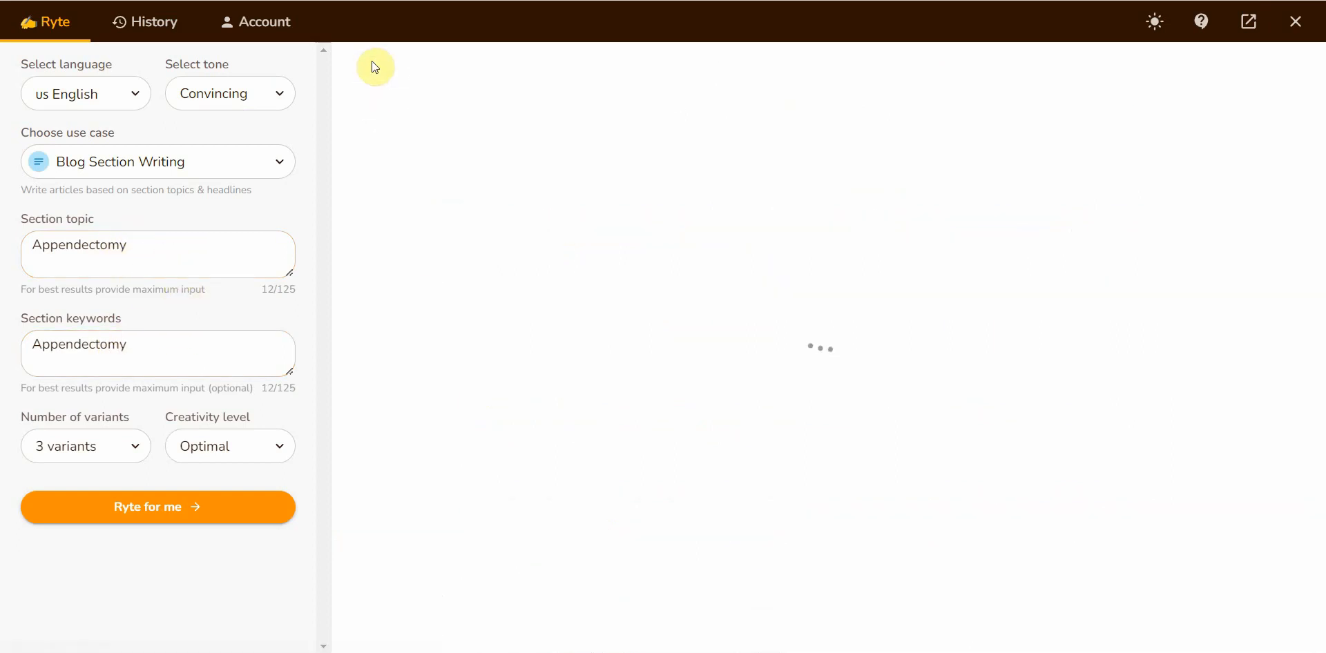
{"action": "left_click", "coordinate": [157, 507]}
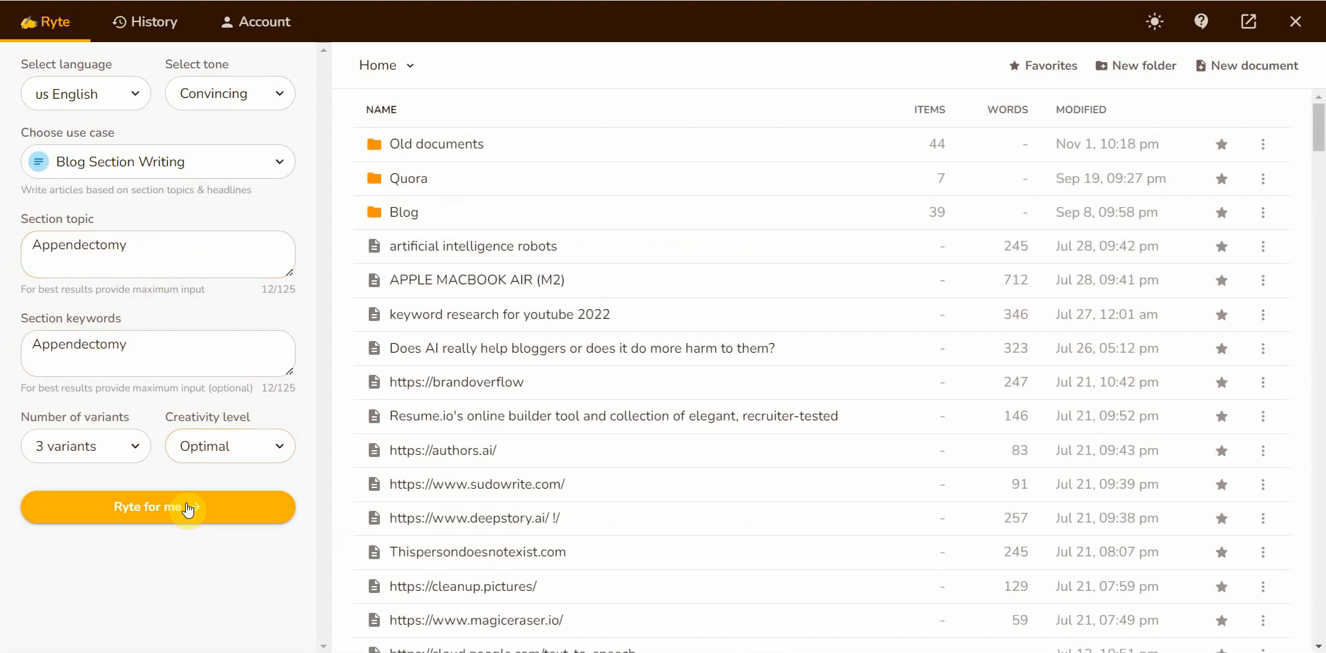
{"action": "left_click", "coordinate": [158, 507]}
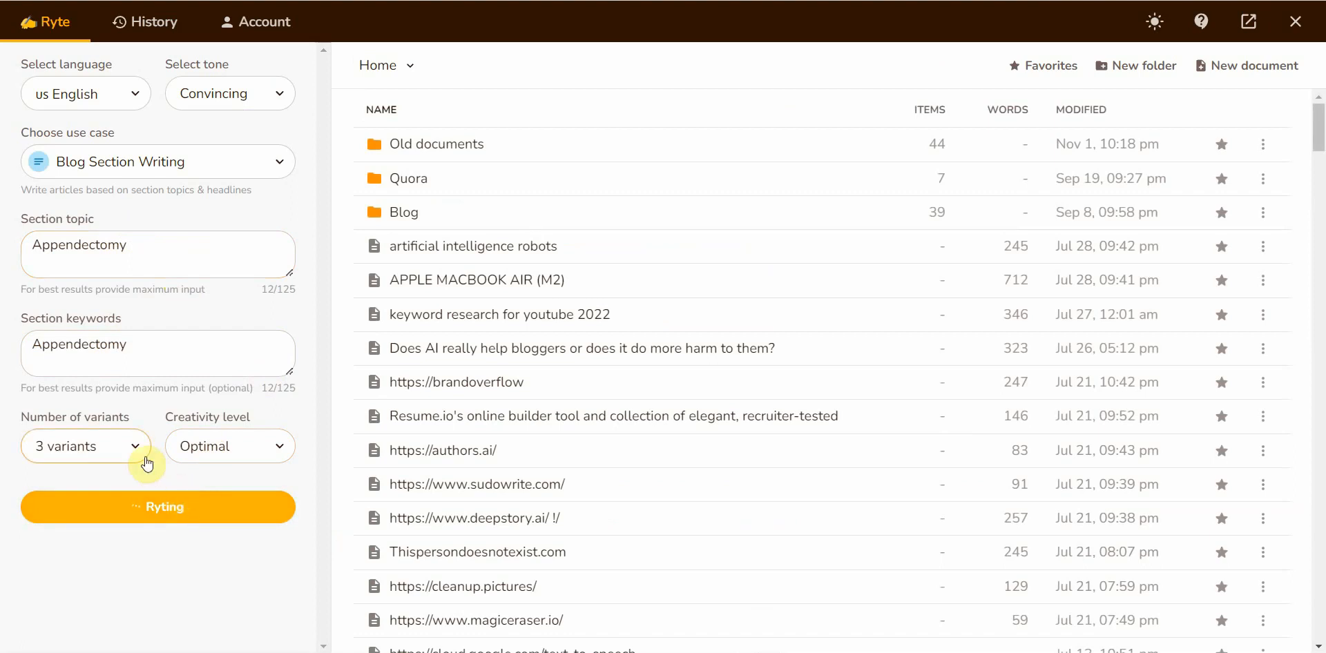
{"action": "mouse_move", "coordinate": [144, 395]}
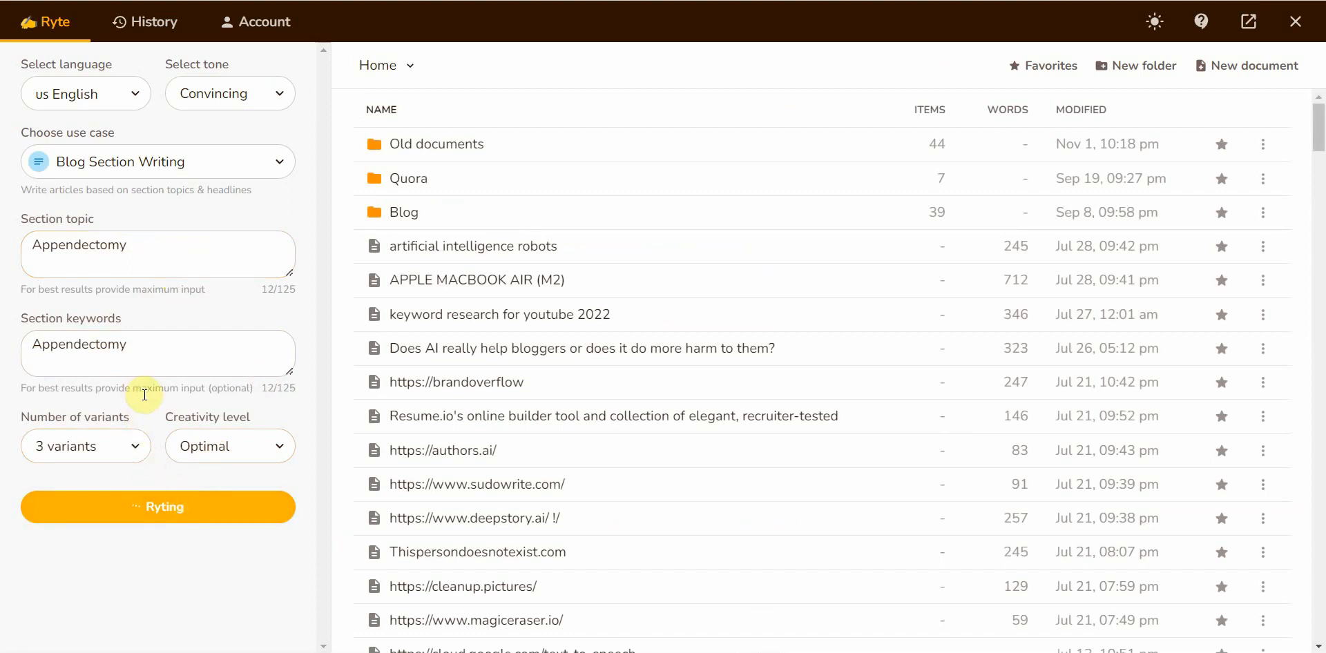
{"action": "mouse_move", "coordinate": [186, 381]}
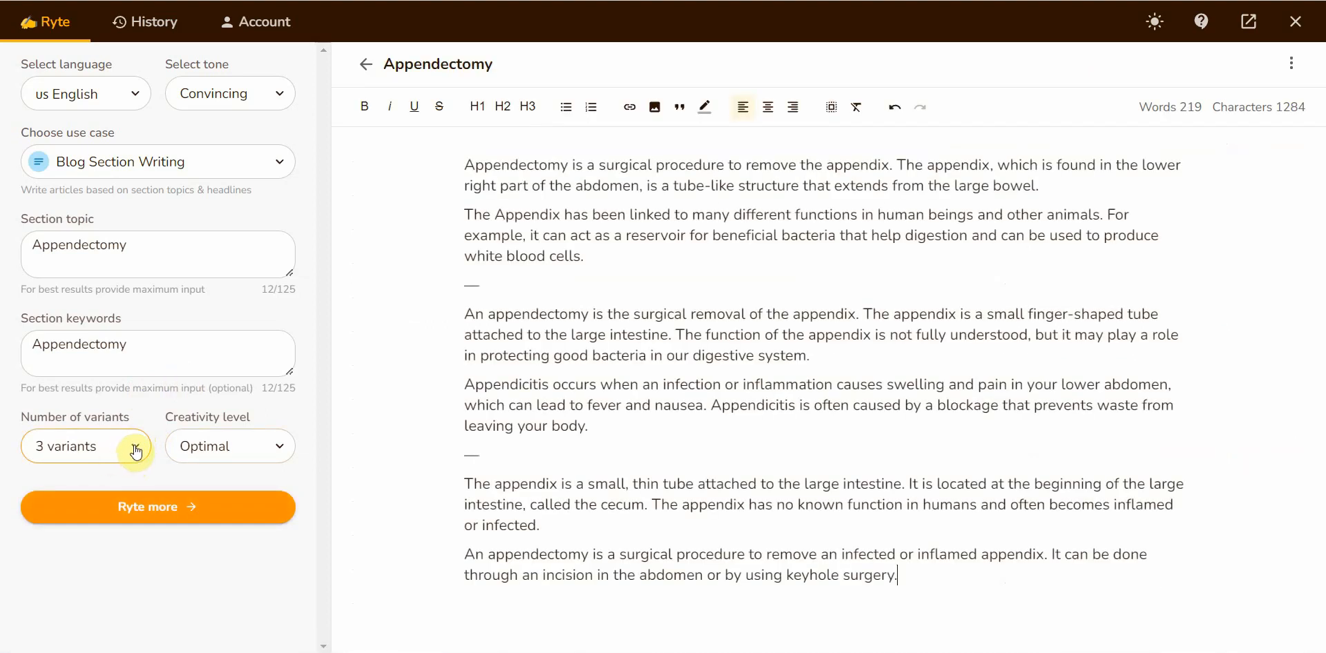
{"action": "mouse_move", "coordinate": [315, 275]}
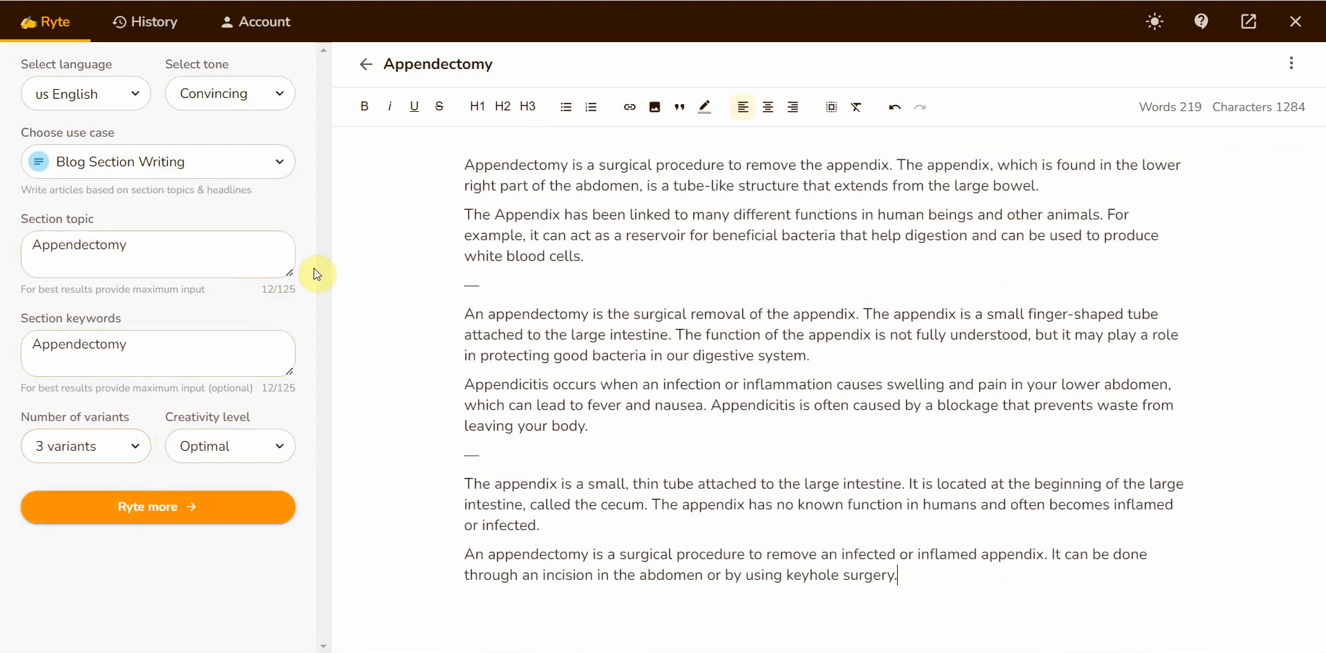
{"action": "mouse_move", "coordinate": [565, 174]}
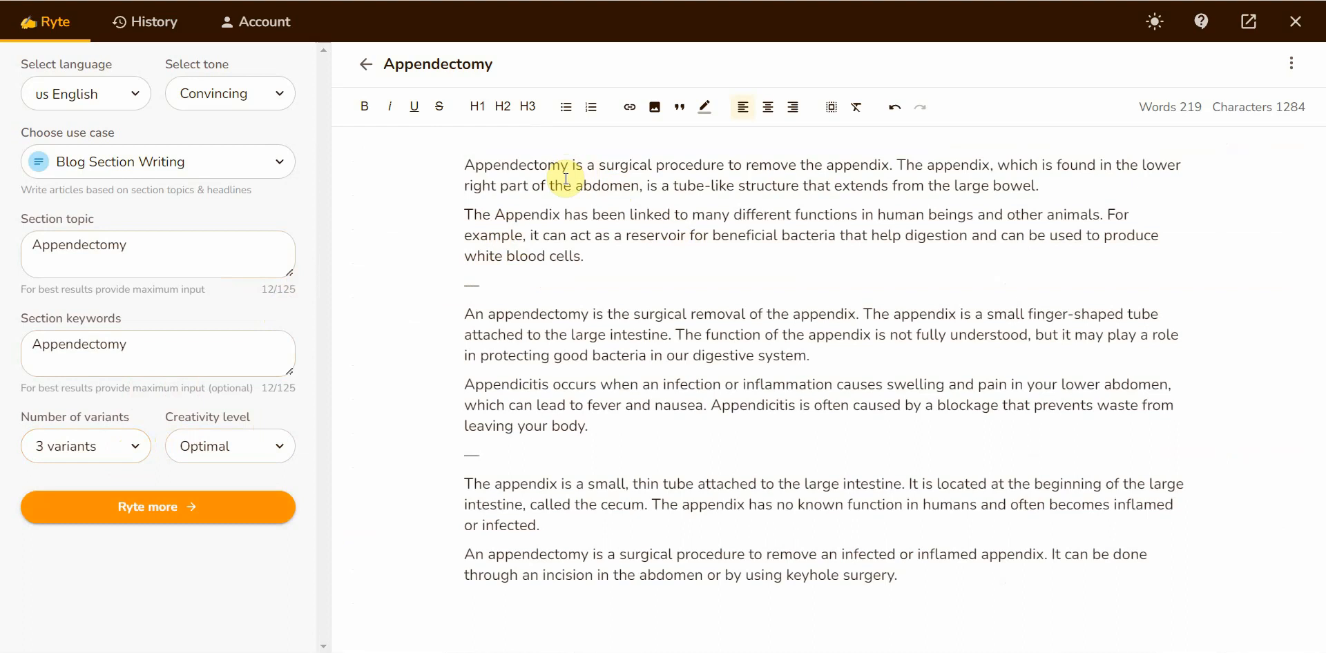
{"action": "mouse_move", "coordinate": [577, 176]}
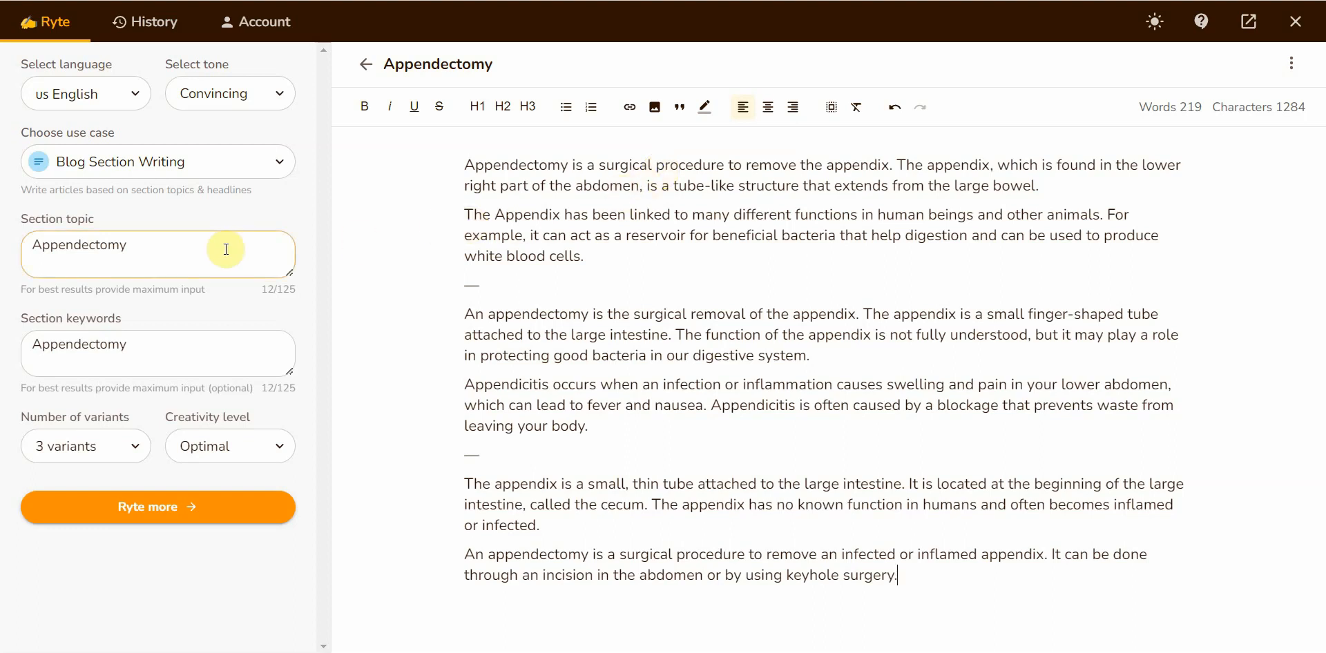
{"action": "mouse_move", "coordinate": [421, 292]}
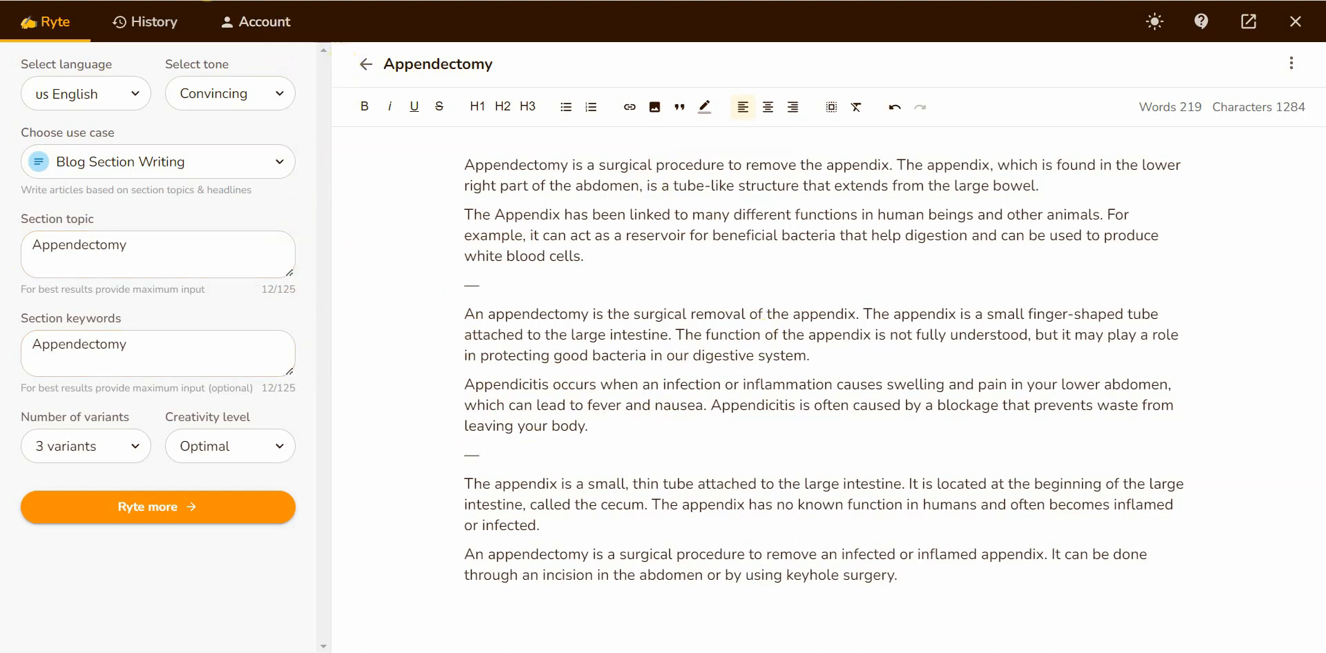
{"action": "mouse_move", "coordinate": [843, 136]}
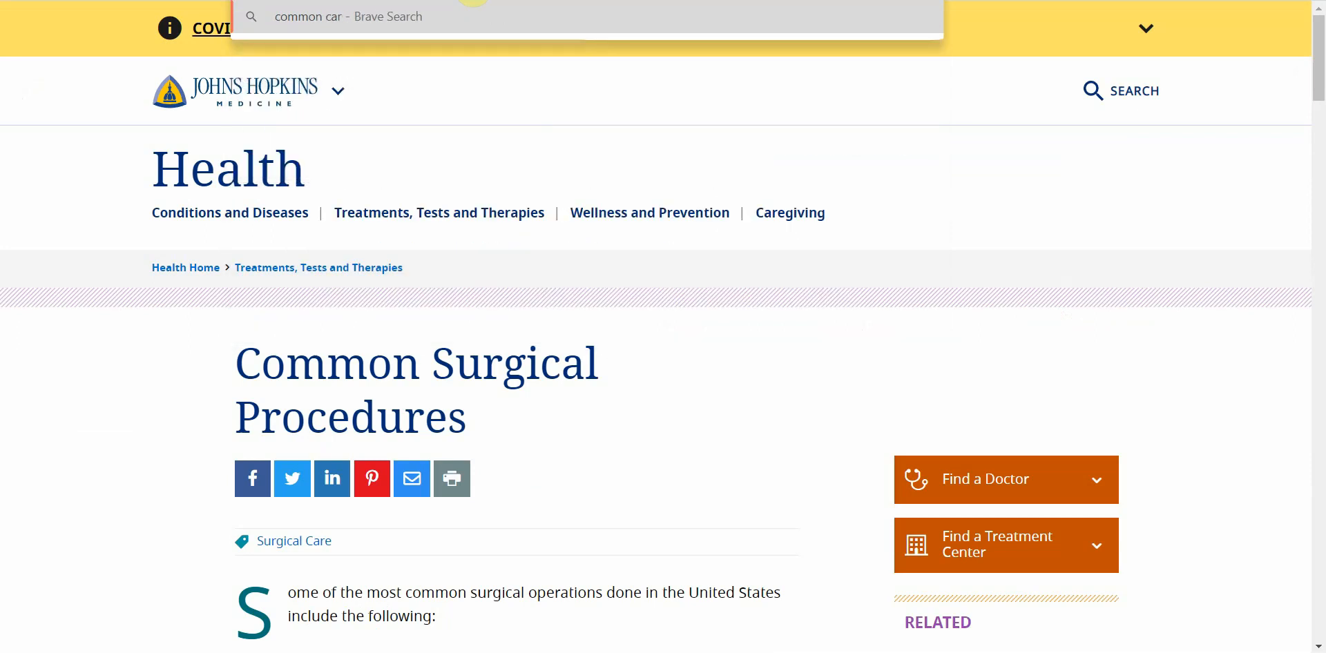
Search car repairs, open Strut Daddy's article, and select the Replace Catalytic Converter heading
{"action": "type", "text": "repair"}
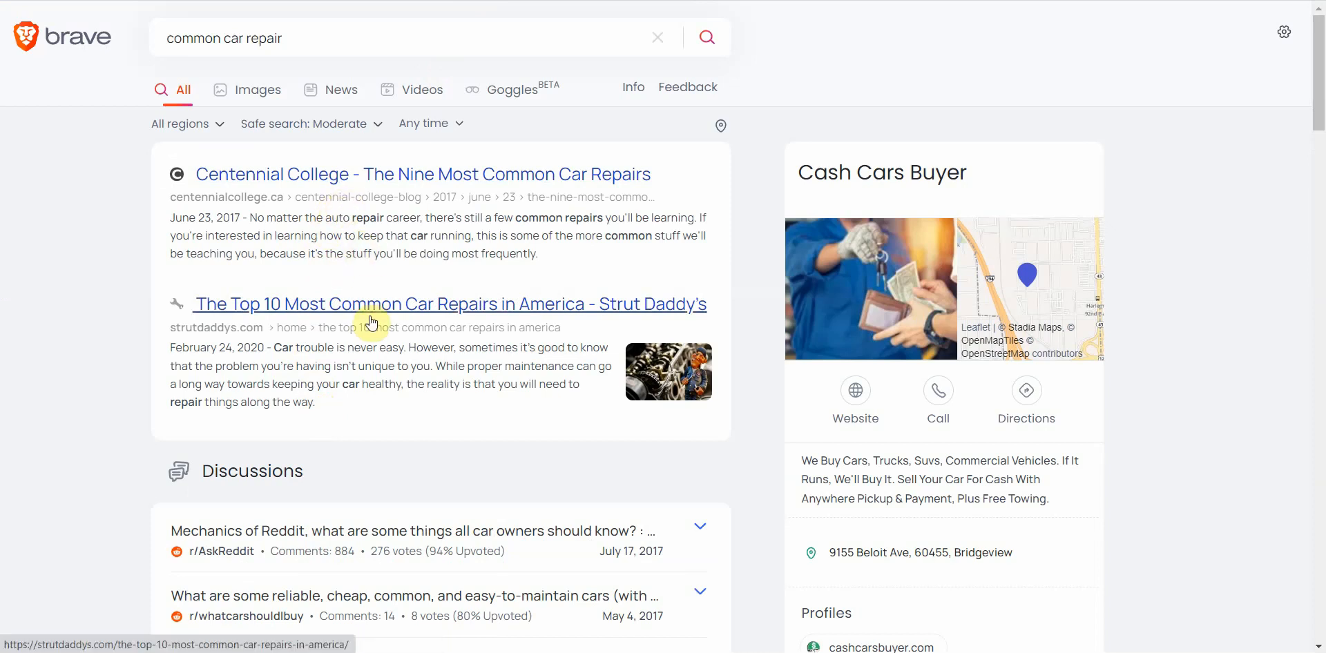
{"action": "left_click", "coordinate": [377, 304]}
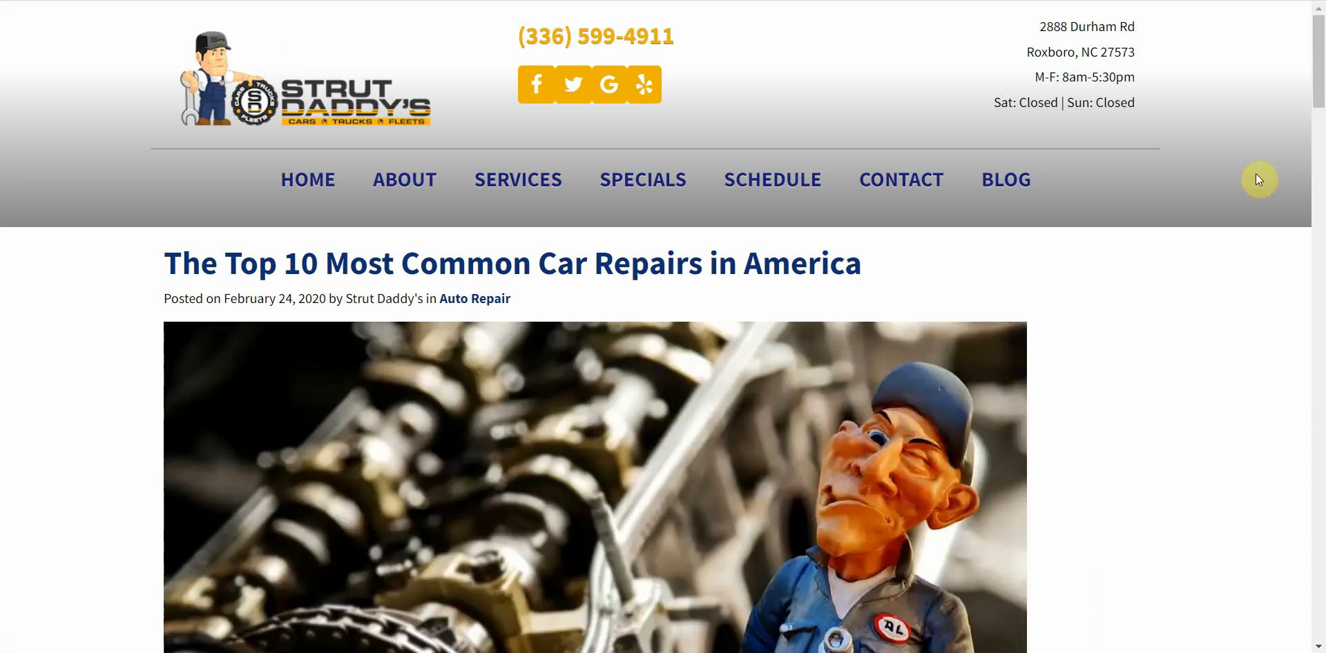
{"action": "scroll", "scroll_direction": "down", "scroll_amount": 3}
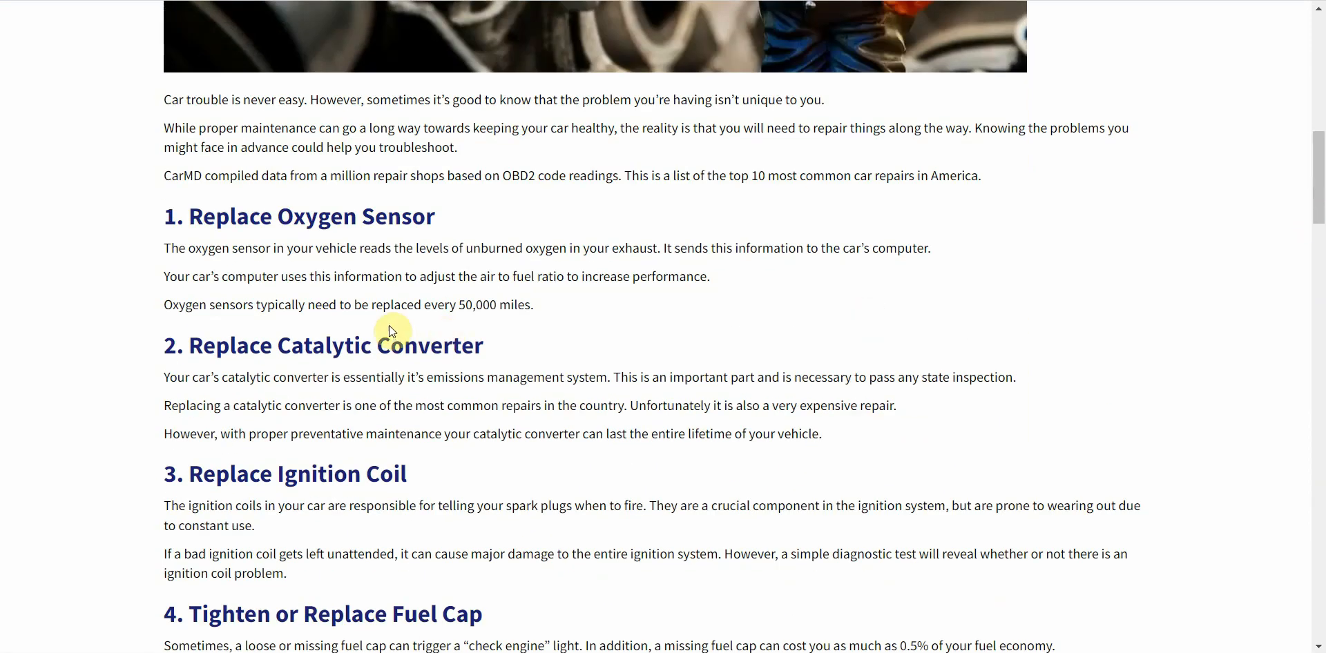
{"action": "double_click", "coordinate": [324, 345]}
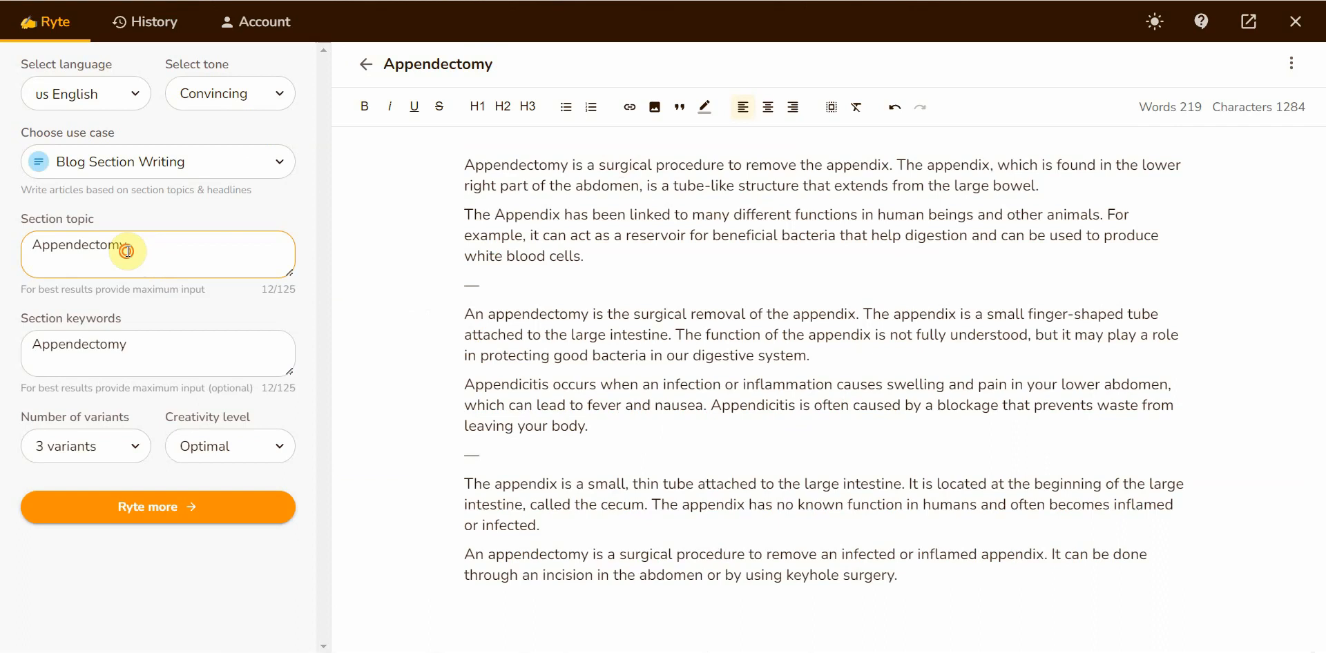
Use 'Replace Catalytic Converter' as topic and keywords to generate a 349-word, three-variant document
{"action": "type", "text": "Replace Catalytic Converter"}
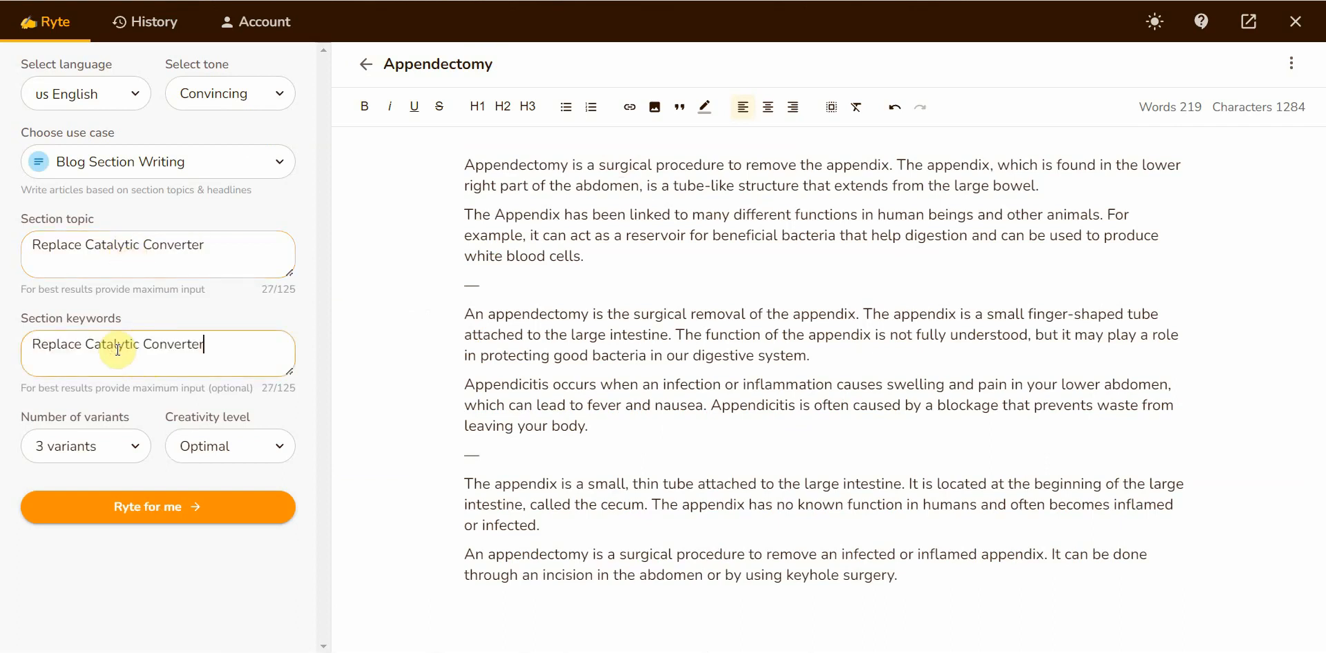
{"action": "mouse_move", "coordinate": [230, 250]}
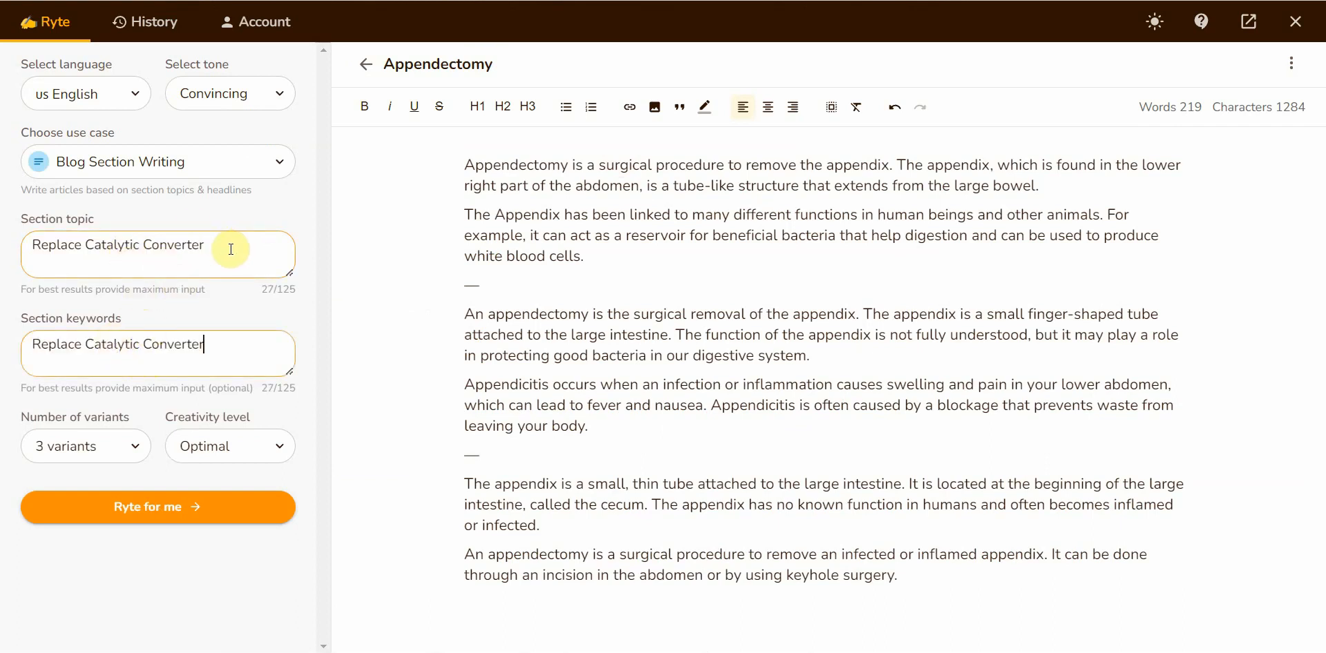
{"action": "mouse_move", "coordinate": [223, 256]}
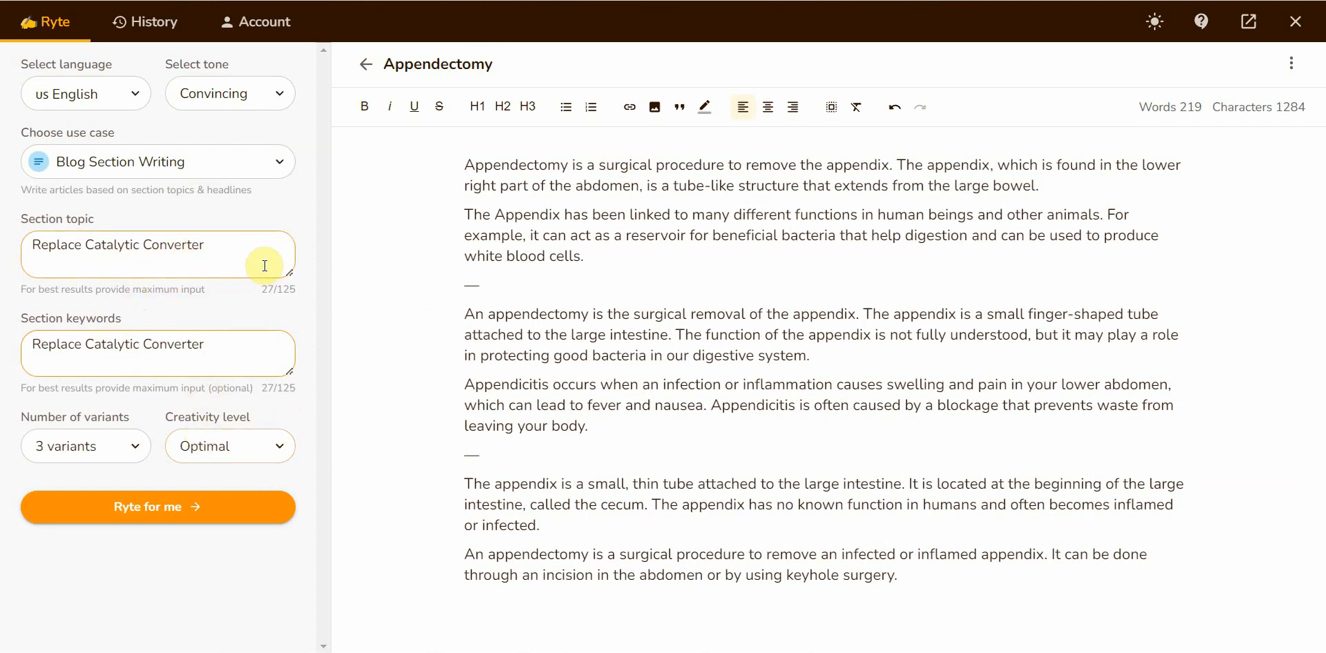
{"action": "left_click", "coordinate": [366, 64]}
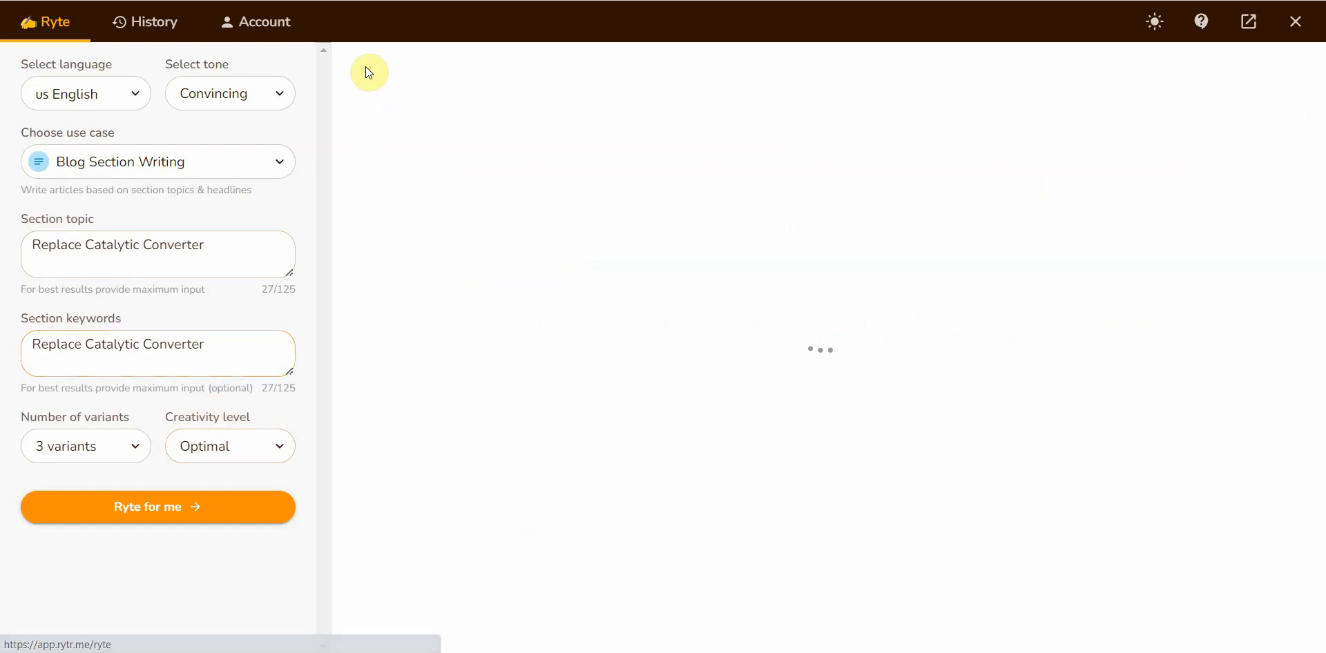
{"action": "left_click", "coordinate": [157, 507]}
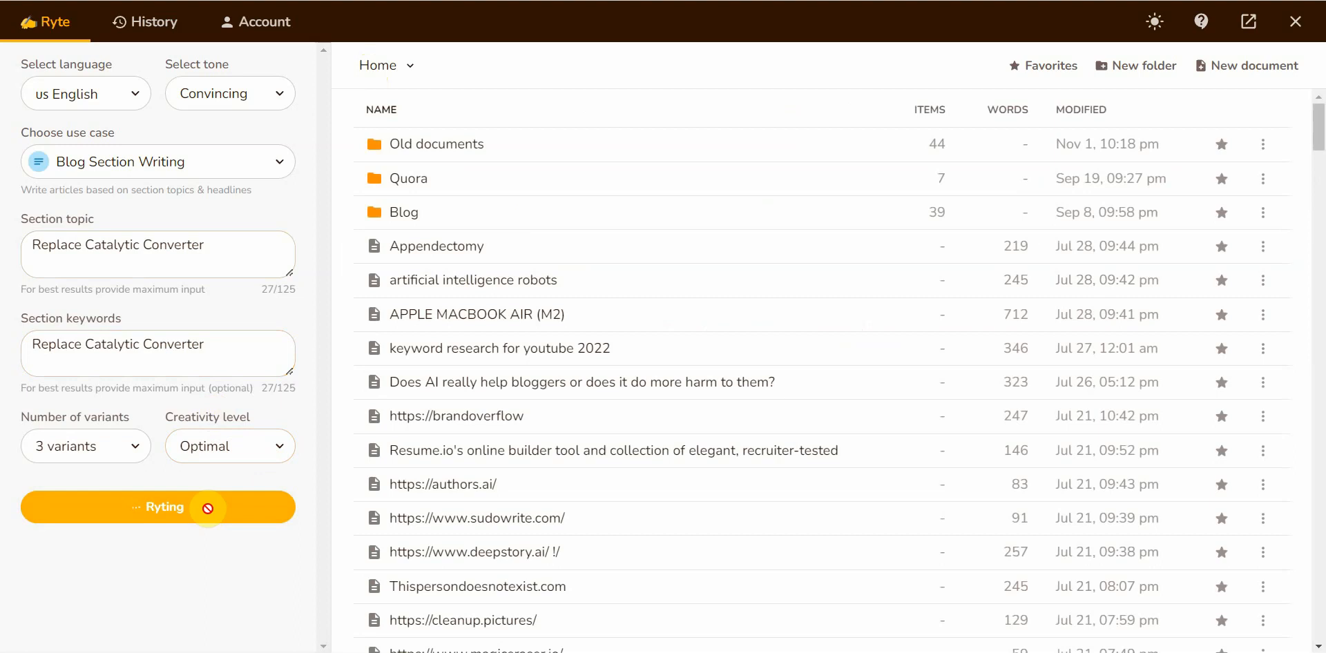
{"action": "left_click", "coordinate": [158, 507]}
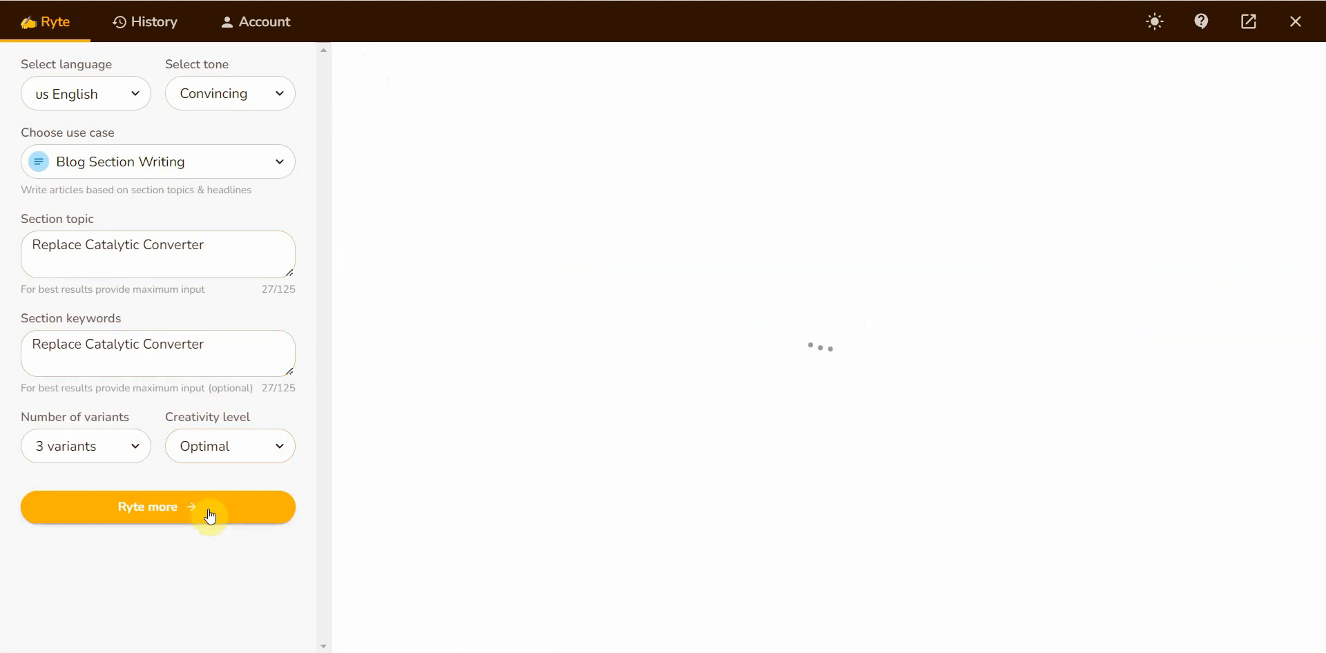
{"action": "left_click", "coordinate": [157, 507]}
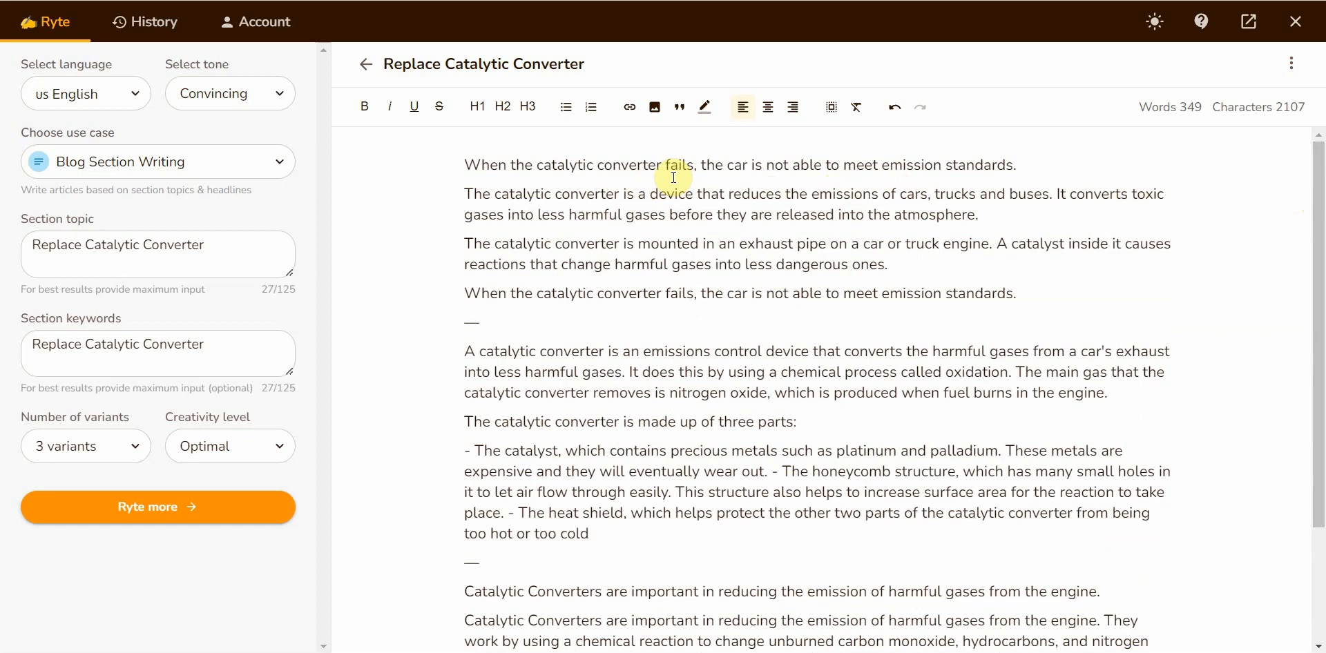
{"action": "mouse_move", "coordinate": [803, 174]}
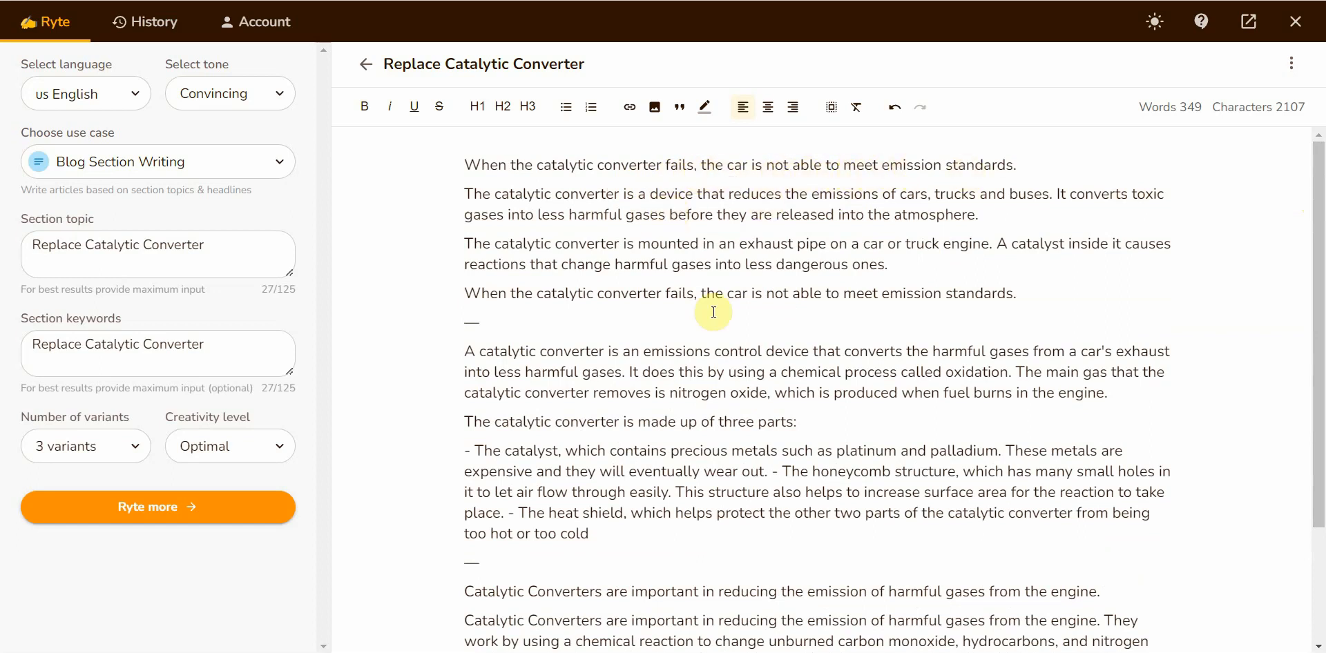
{"action": "mouse_move", "coordinate": [760, 410]}
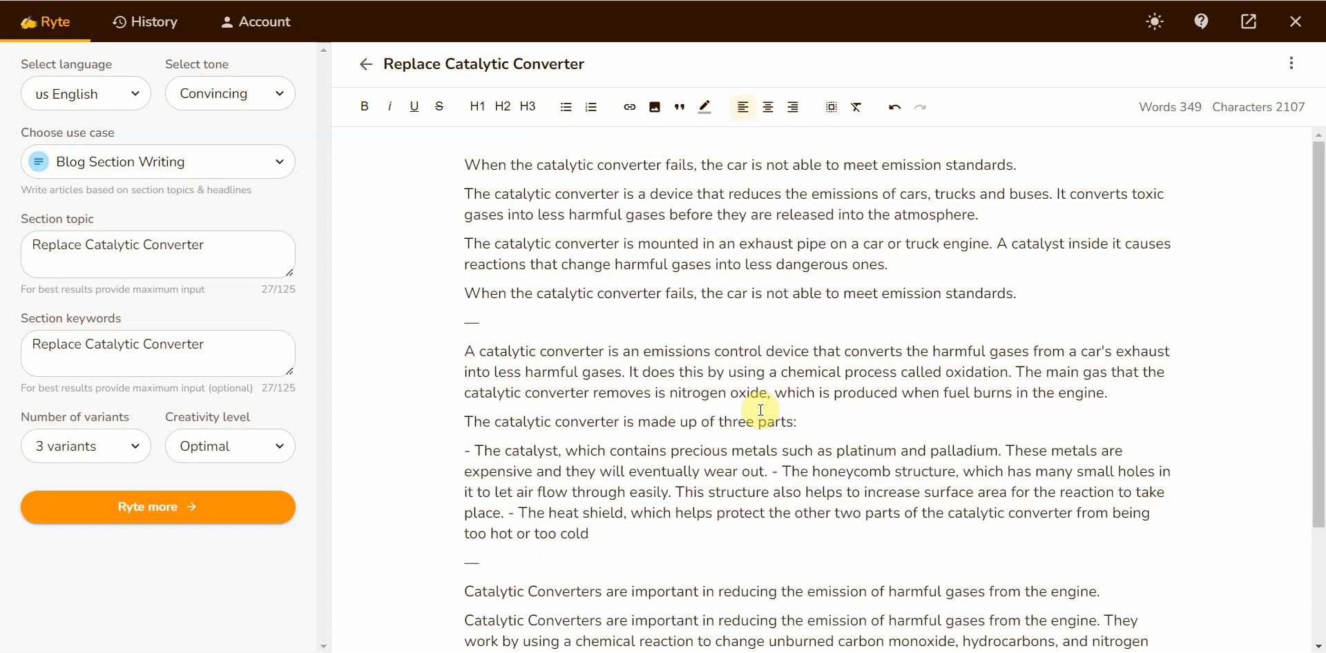
{"action": "mouse_move", "coordinate": [685, 337]}
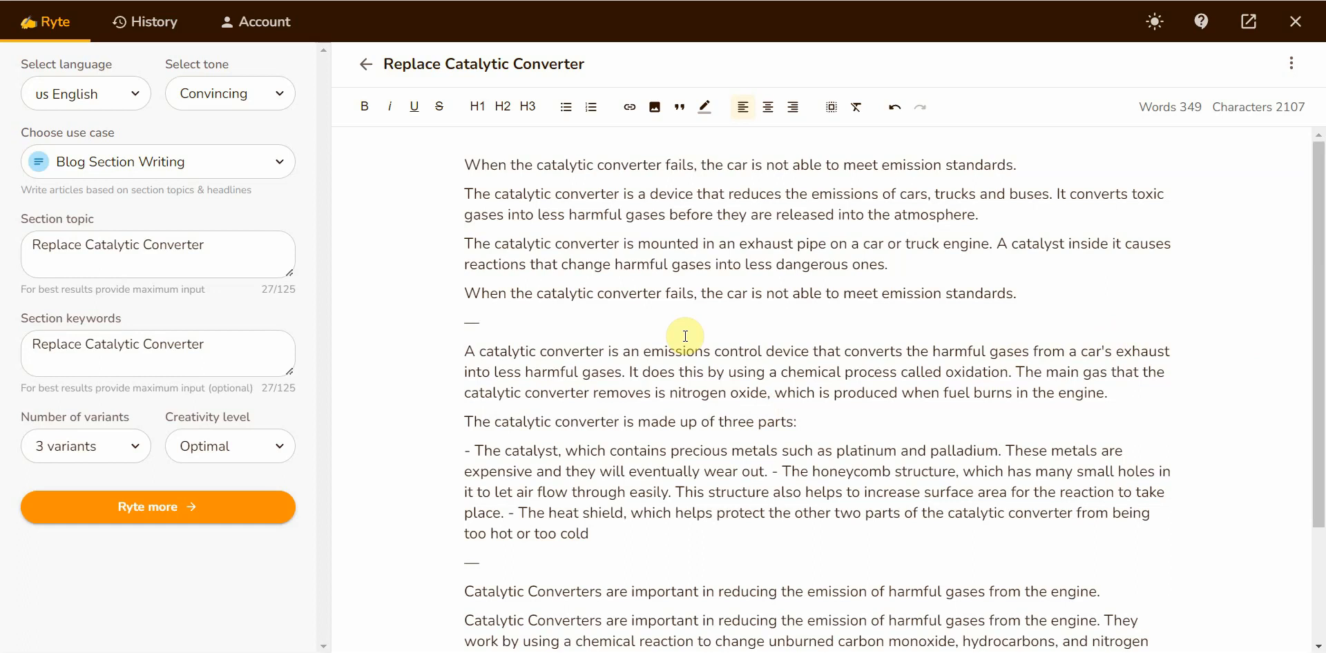
{"action": "scroll", "scroll_direction": "down", "scroll_amount": 3}
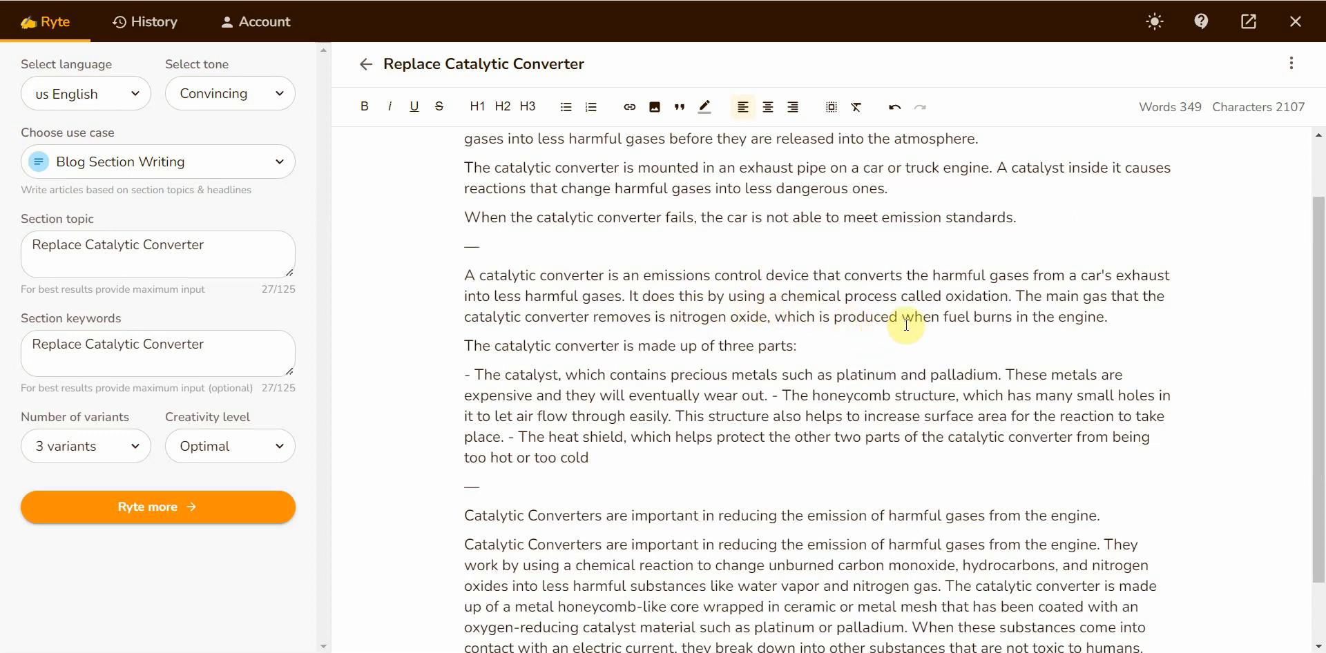
{"action": "mouse_move", "coordinate": [1049, 320]}
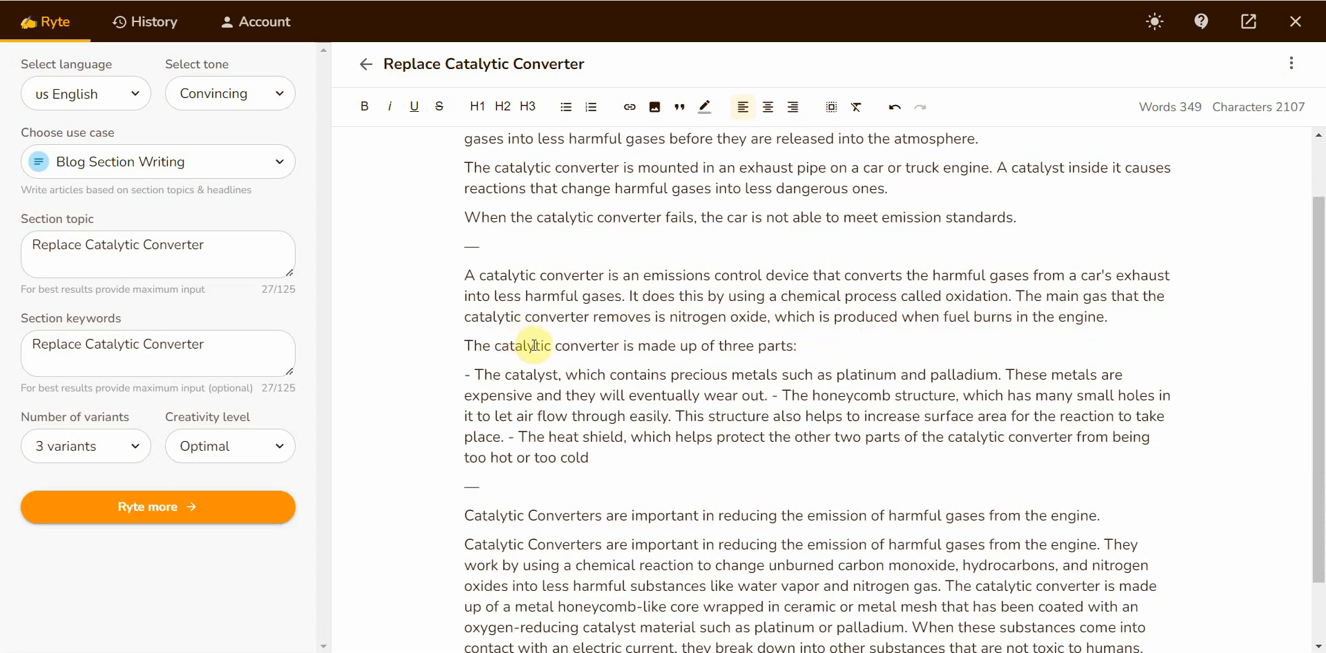
{"action": "mouse_move", "coordinate": [712, 355]}
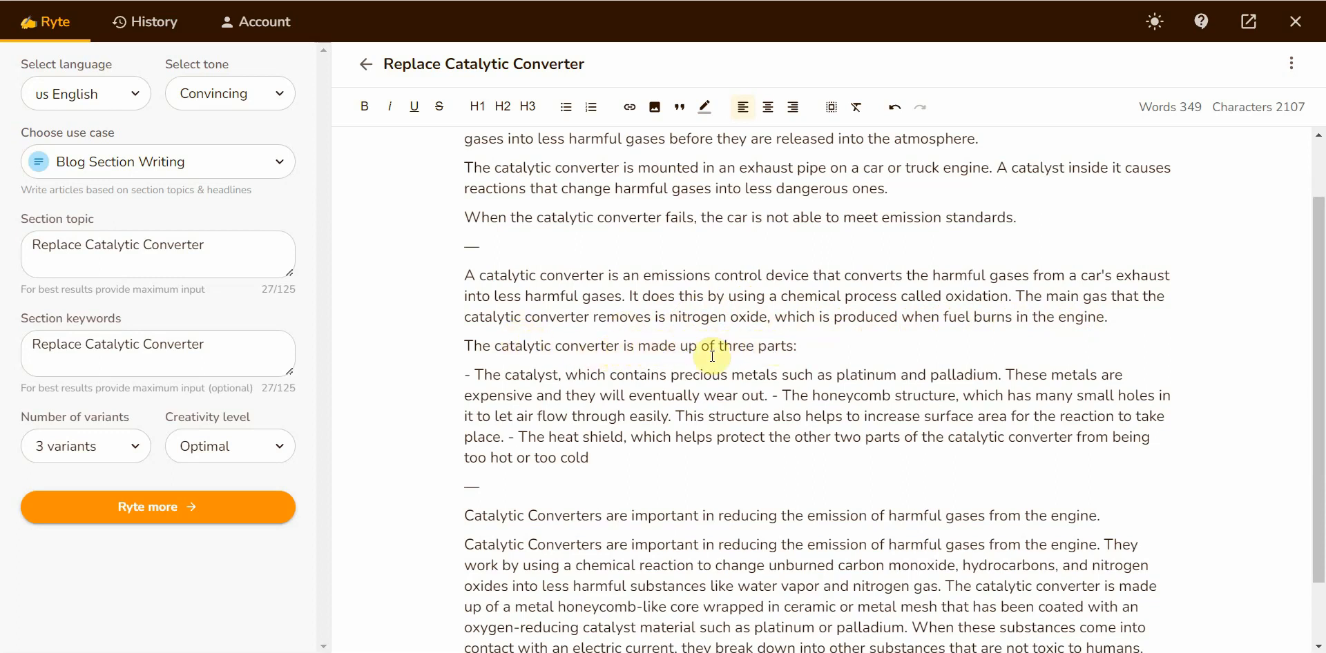
{"action": "mouse_move", "coordinate": [704, 379]}
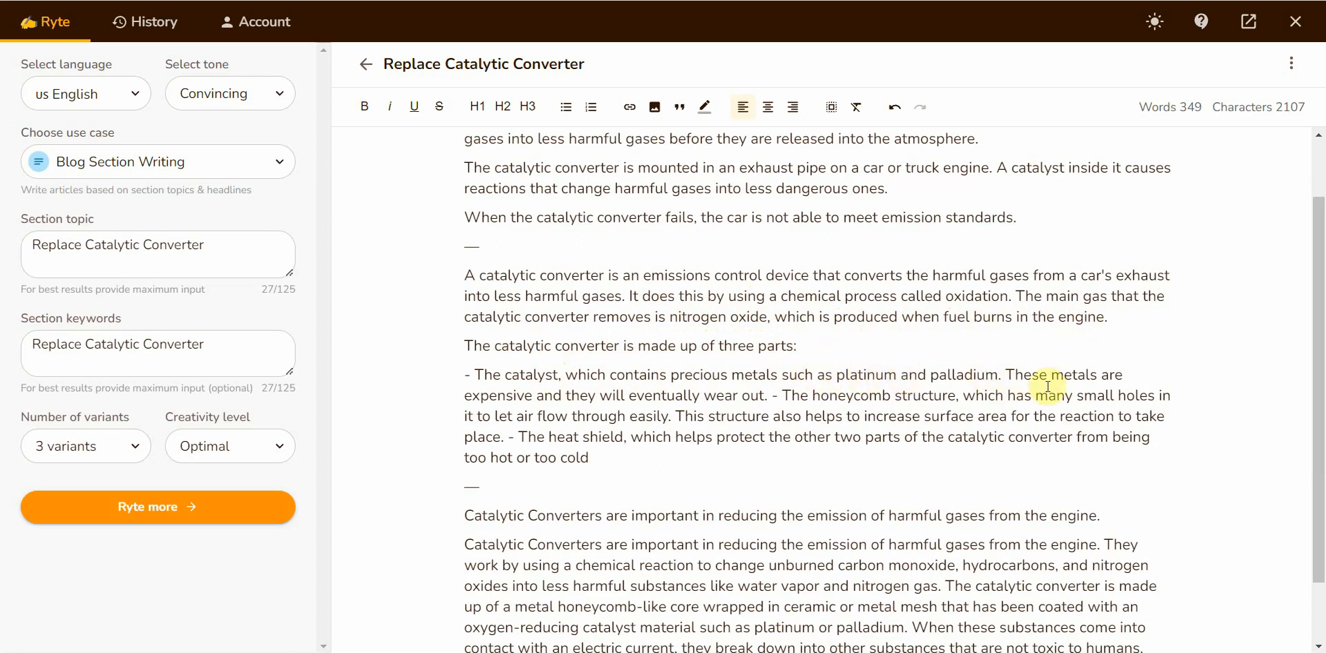
{"action": "mouse_move", "coordinate": [630, 400]}
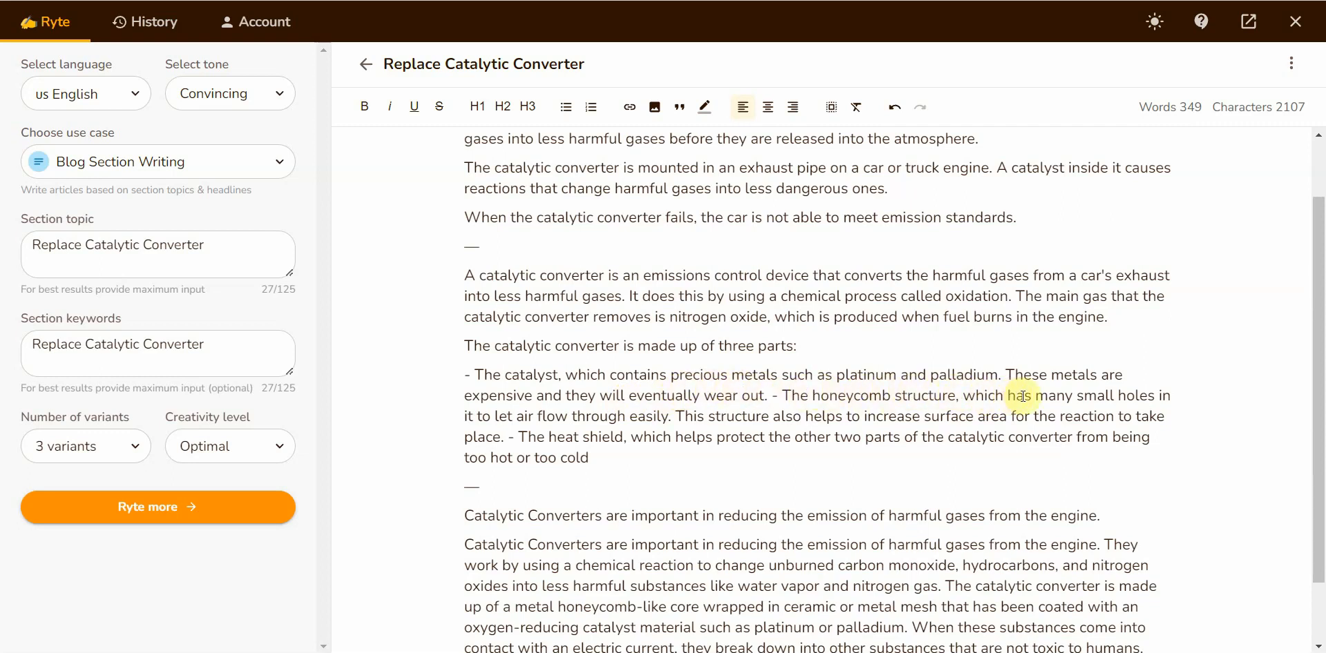
{"action": "mouse_move", "coordinate": [555, 412]}
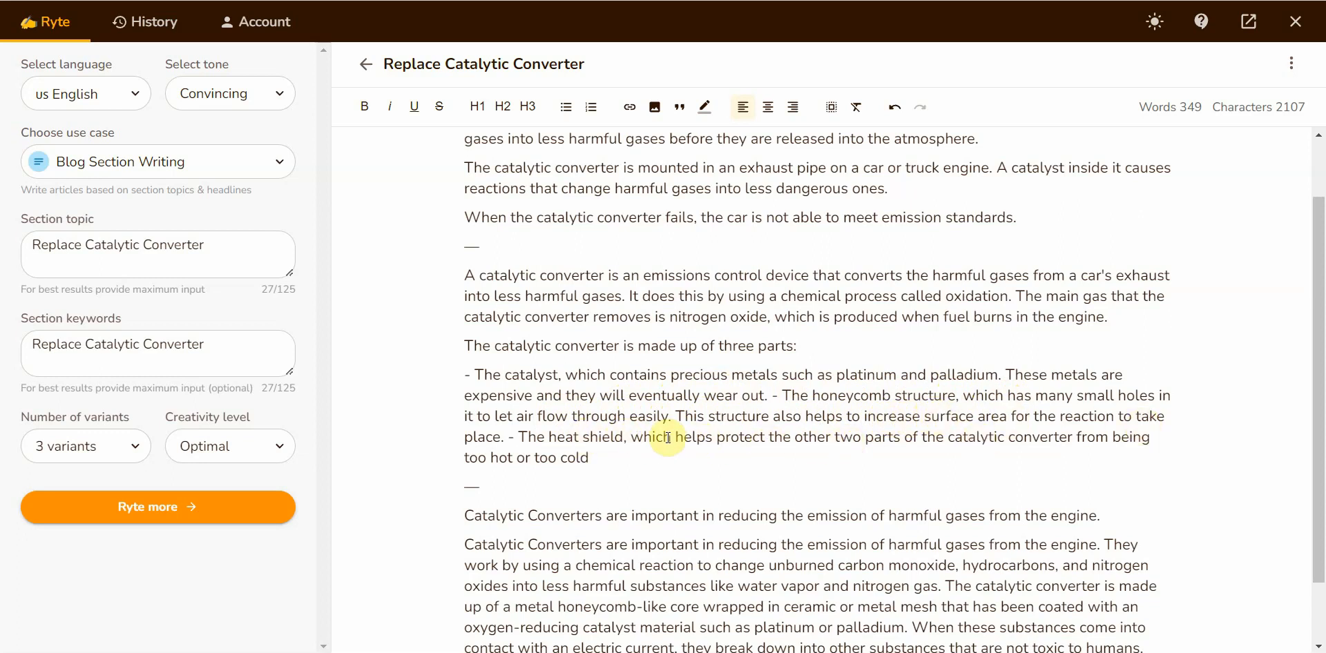
{"action": "mouse_move", "coordinate": [867, 439]}
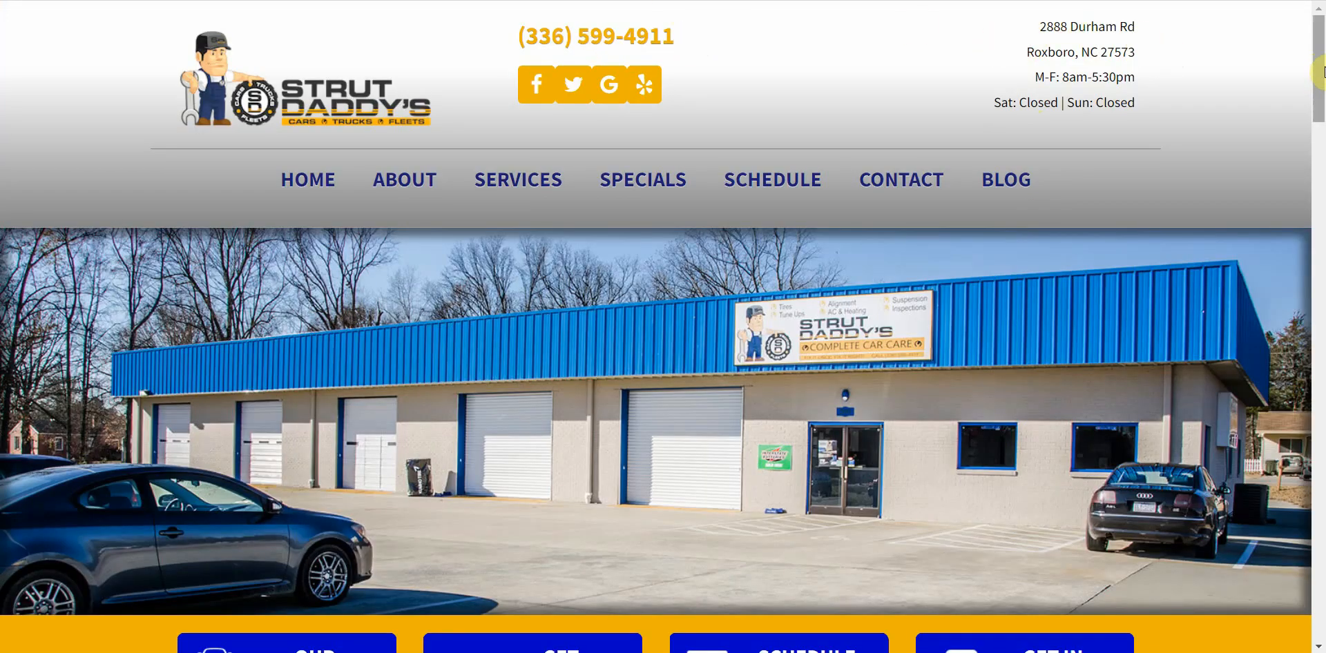
Scroll Strut Daddy's home page down to the services list and back up
{"action": "scroll", "scroll_direction": "down", "scroll_amount": 3}
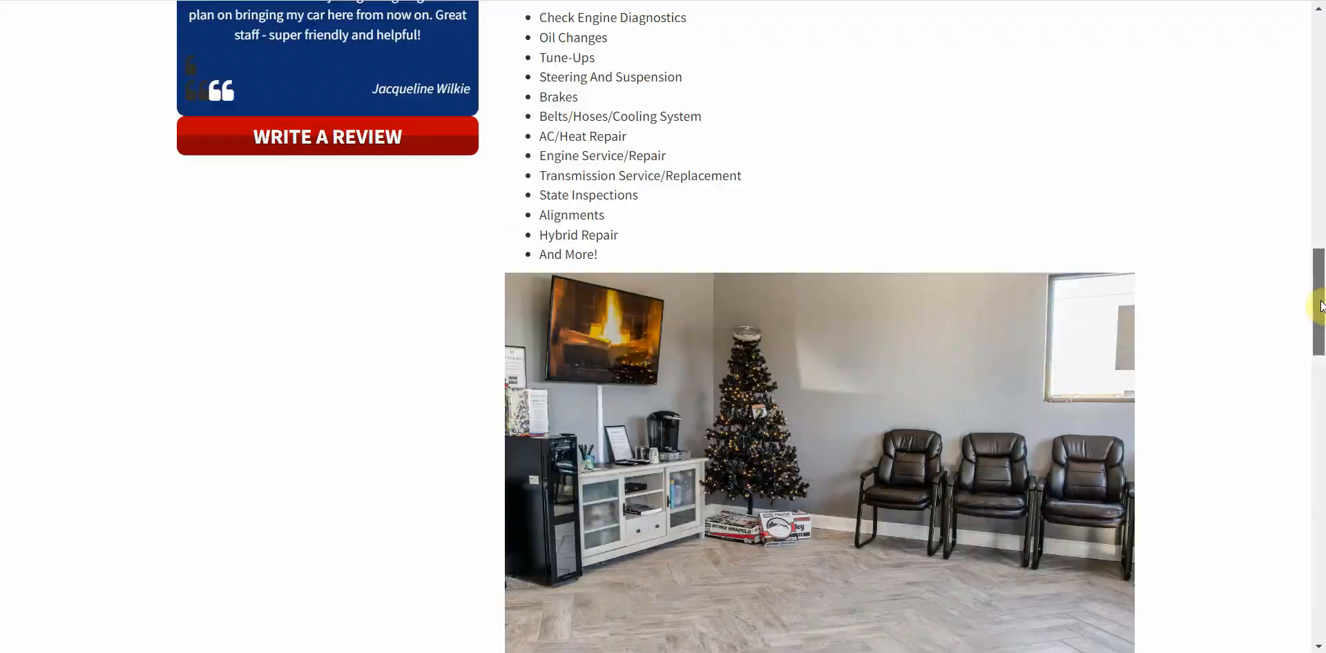
{"action": "scroll", "scroll_direction": "up", "scroll_amount": 3}
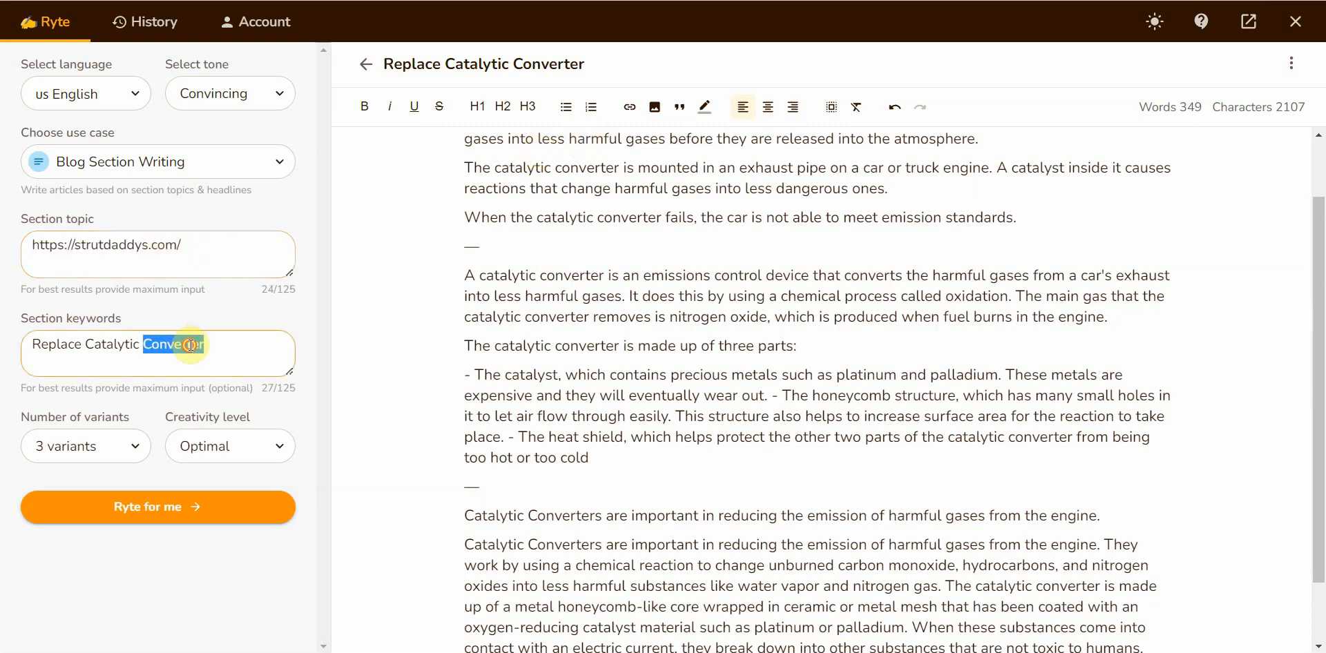
{"action": "type", "text": "https://strutdaddys.com"}
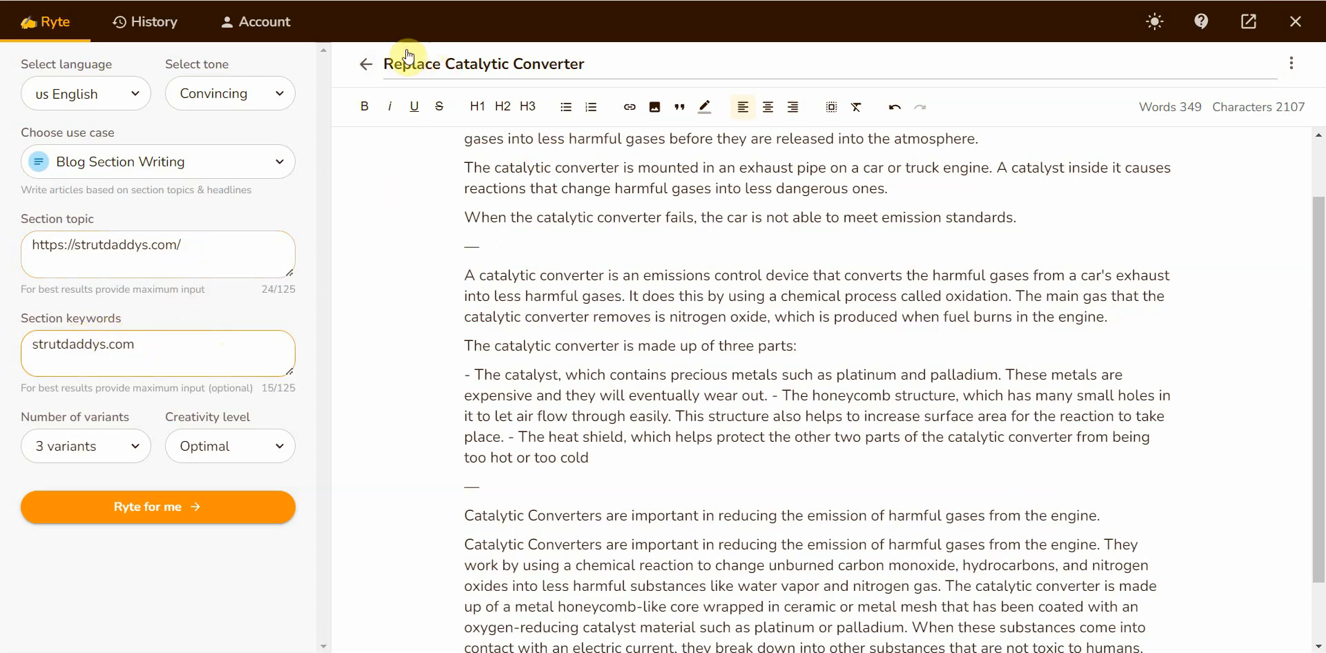
{"action": "left_click", "coordinate": [365, 64]}
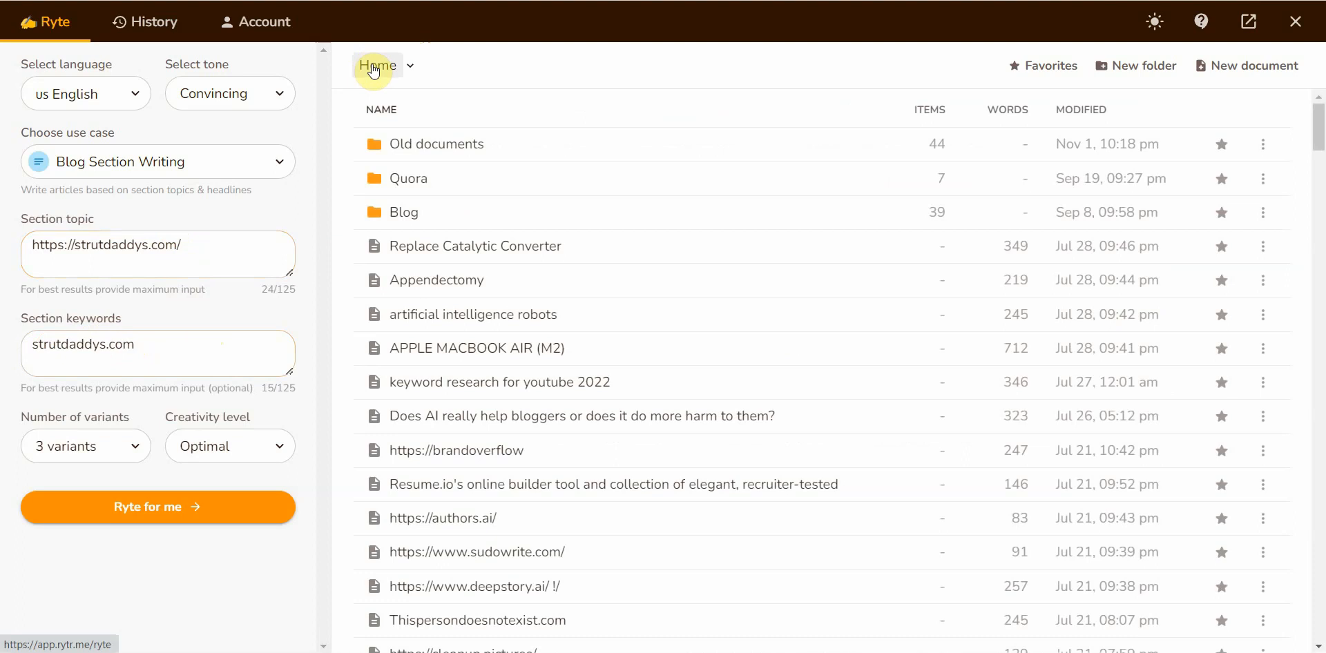
{"action": "left_click", "coordinate": [157, 507]}
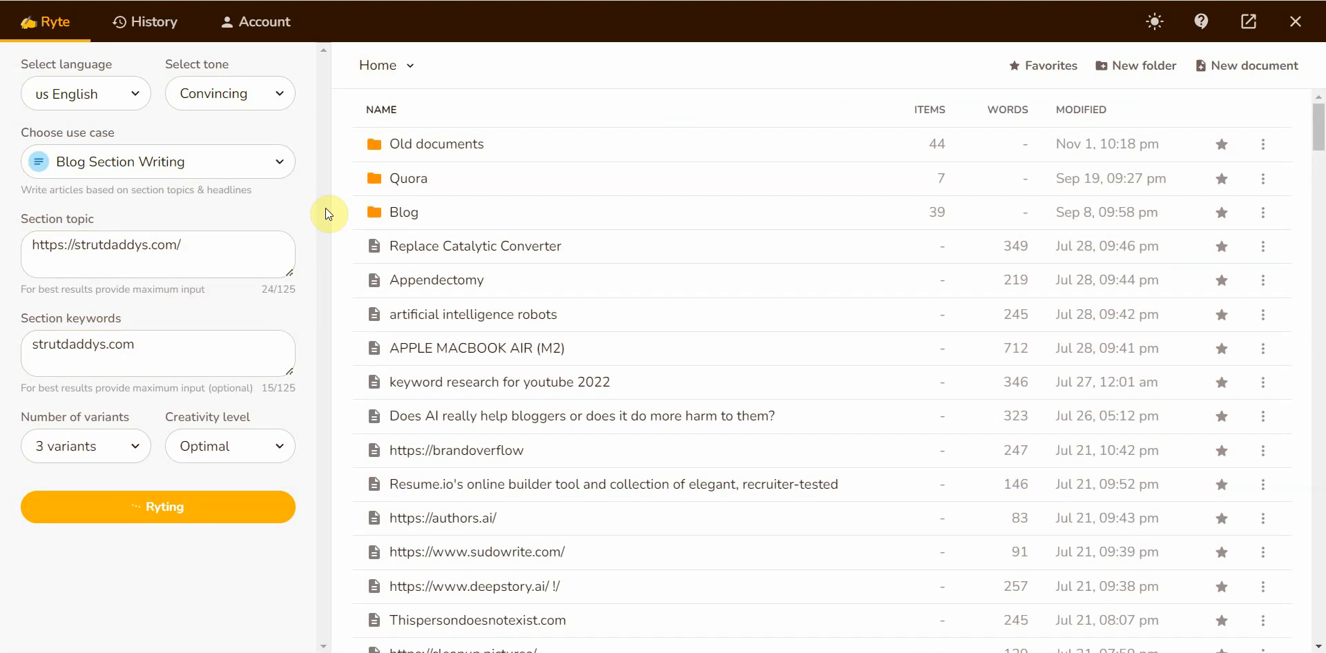
{"action": "left_click", "coordinate": [158, 506]}
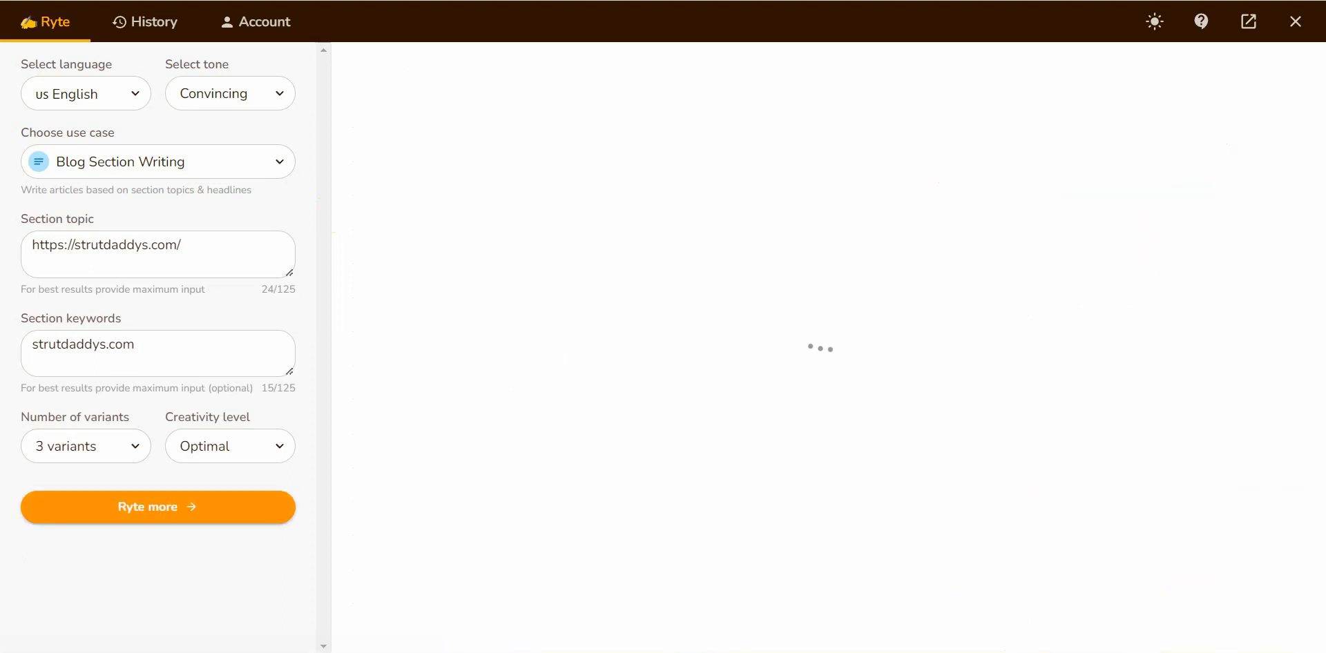
Generate the 213-word strutdaddys.com document, which describes a shoe and clothing company
{"action": "left_click", "coordinate": [158, 507]}
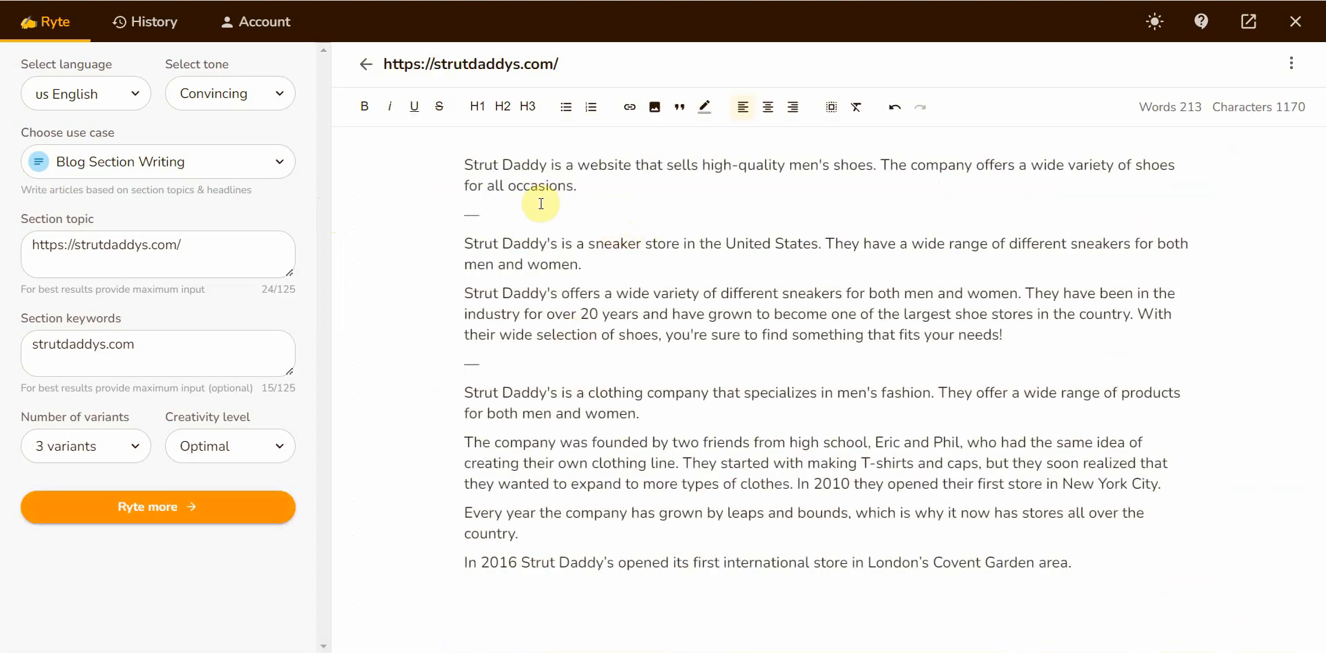
{"action": "mouse_move", "coordinate": [629, 170]}
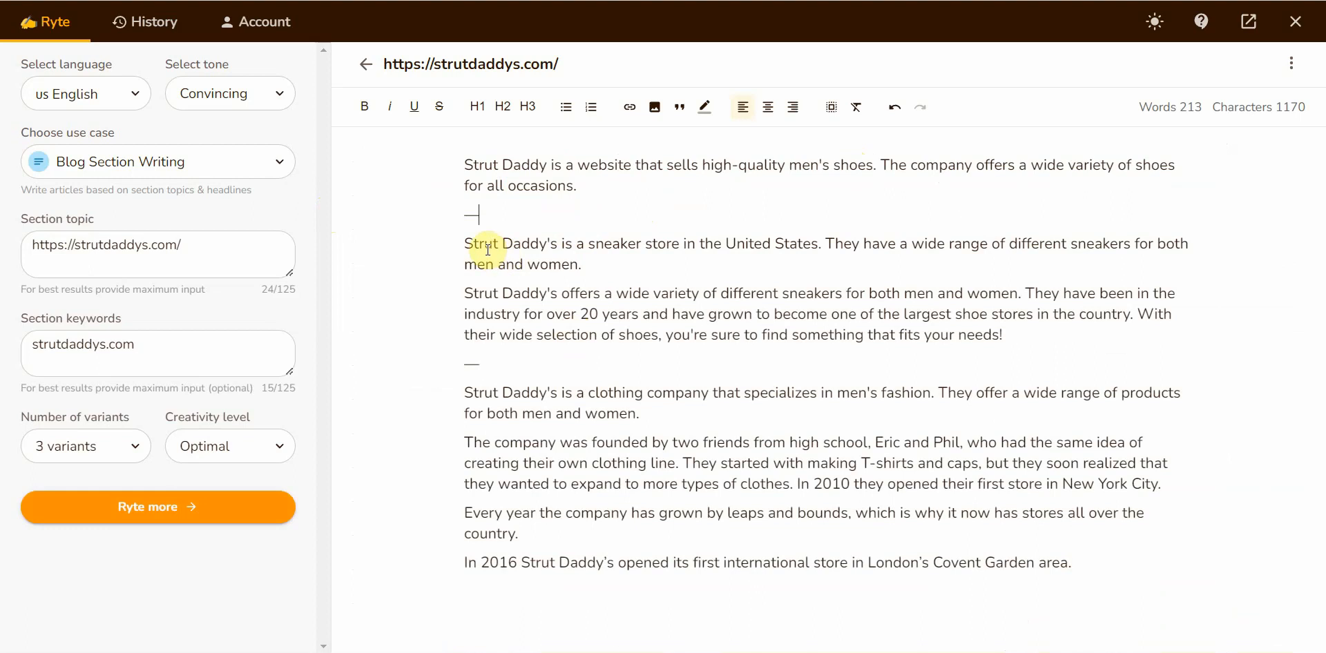
{"action": "mouse_move", "coordinate": [655, 245]}
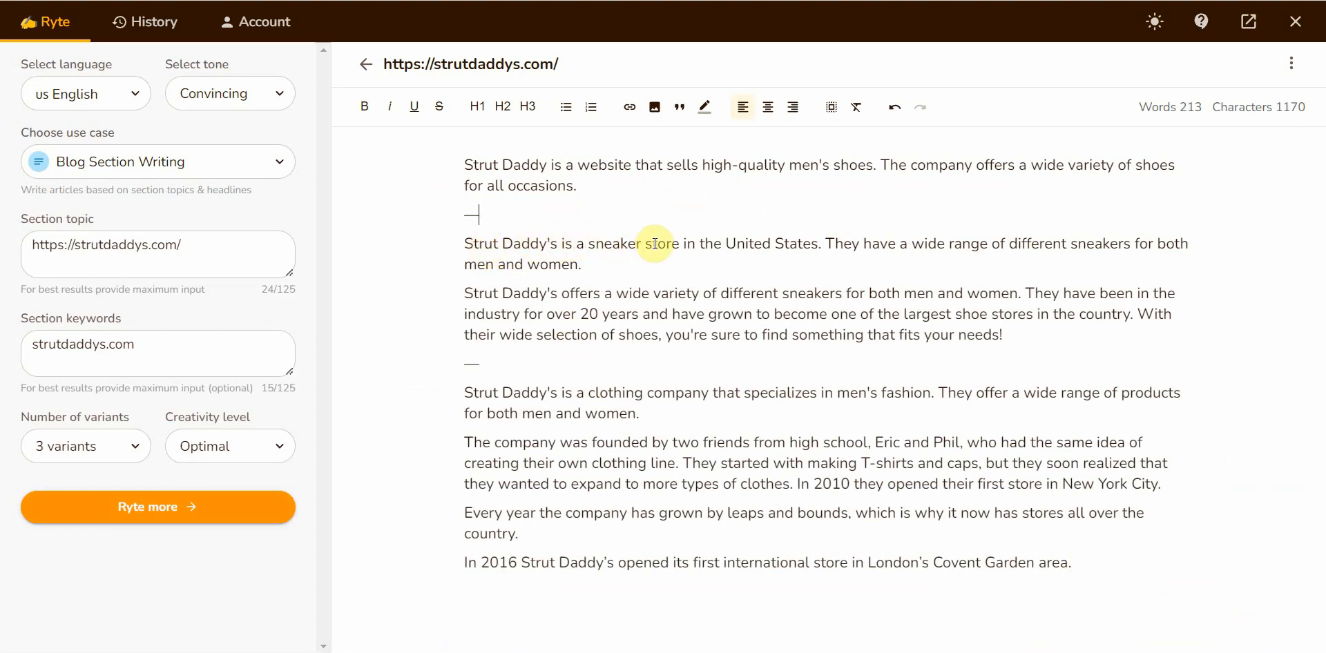
{"action": "mouse_move", "coordinate": [521, 361]}
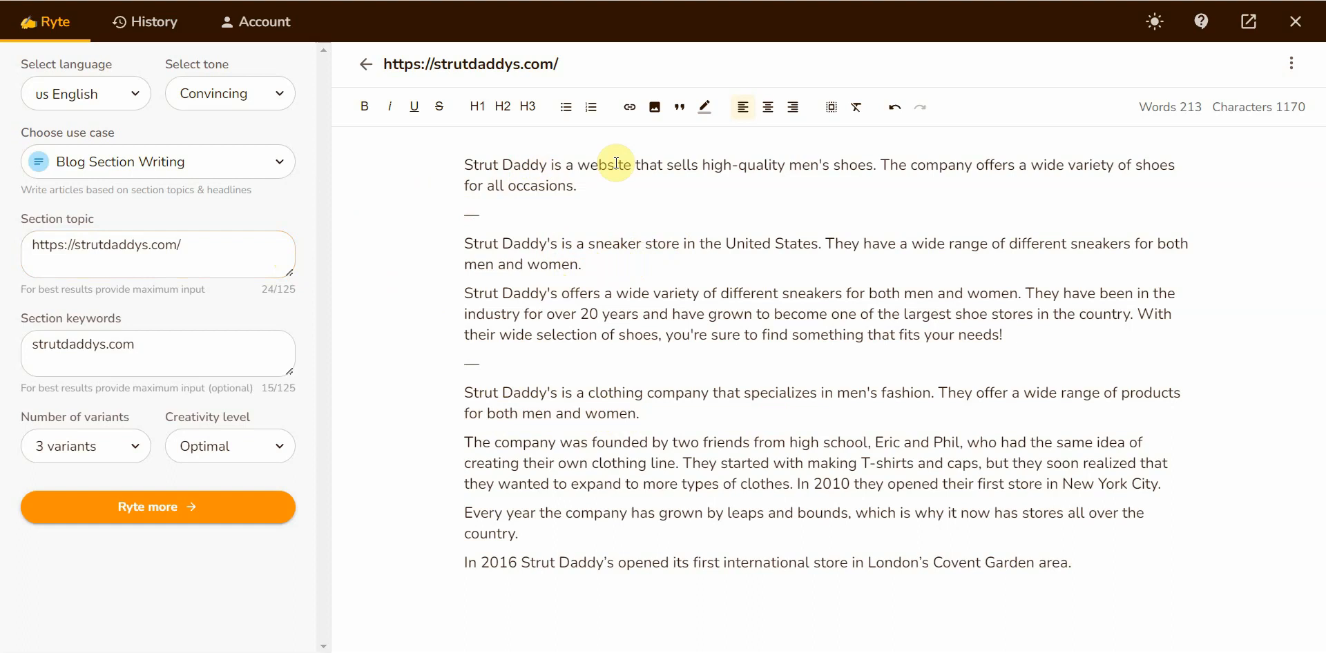
{"action": "mouse_move", "coordinate": [755, 166]}
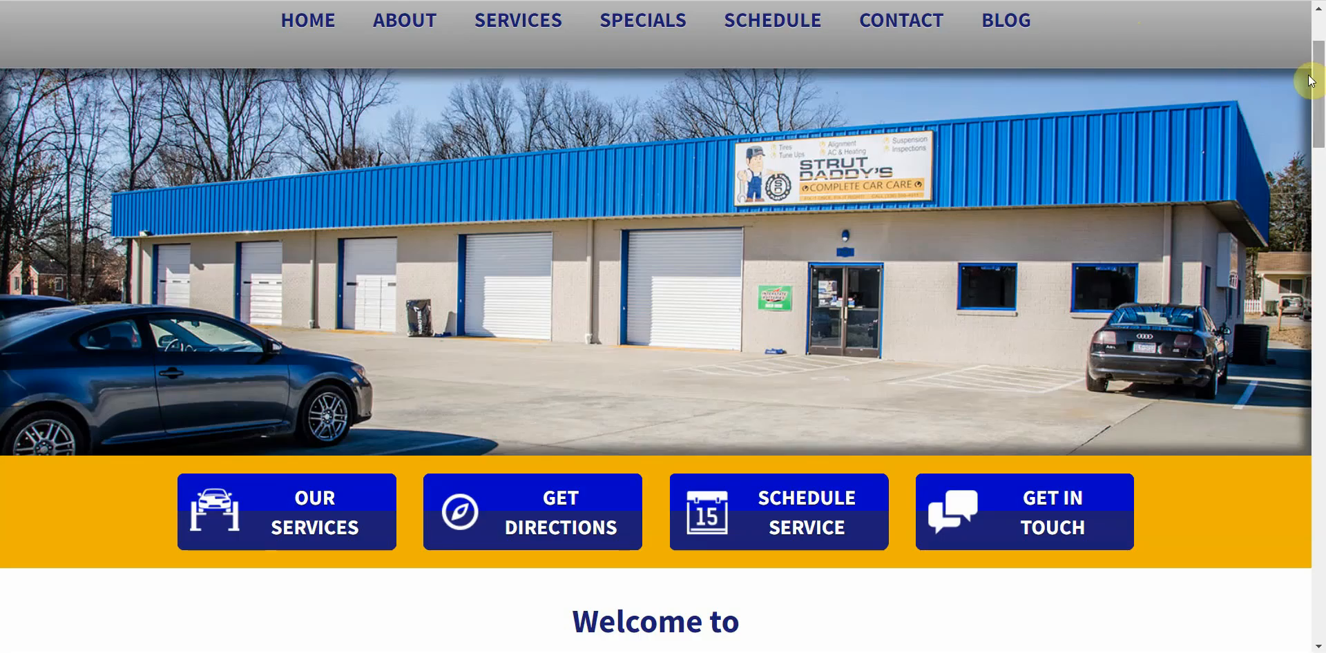
Select and copy the 'We Are A Full Service Shop' heading on Strut Daddy's site
{"action": "scroll", "scroll_direction": "down", "scroll_amount": 3}
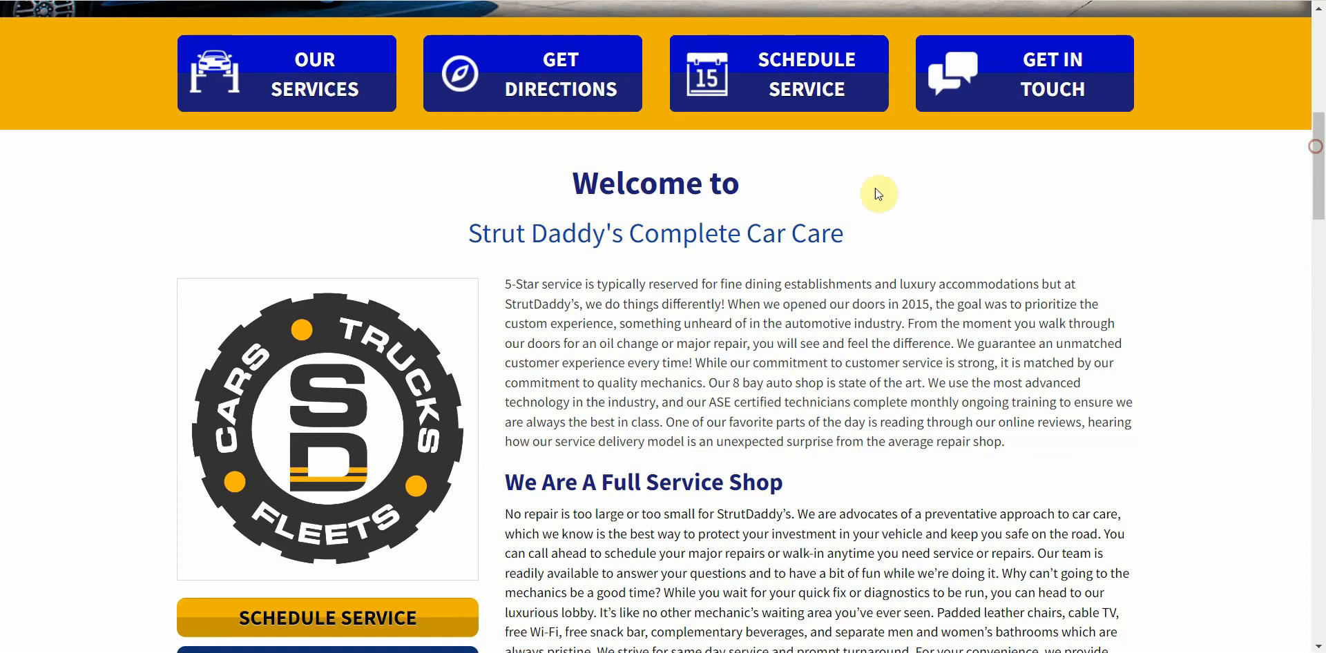
{"action": "left_click_drag", "start_coordinate": [630, 234], "coordinate": [841, 237]}
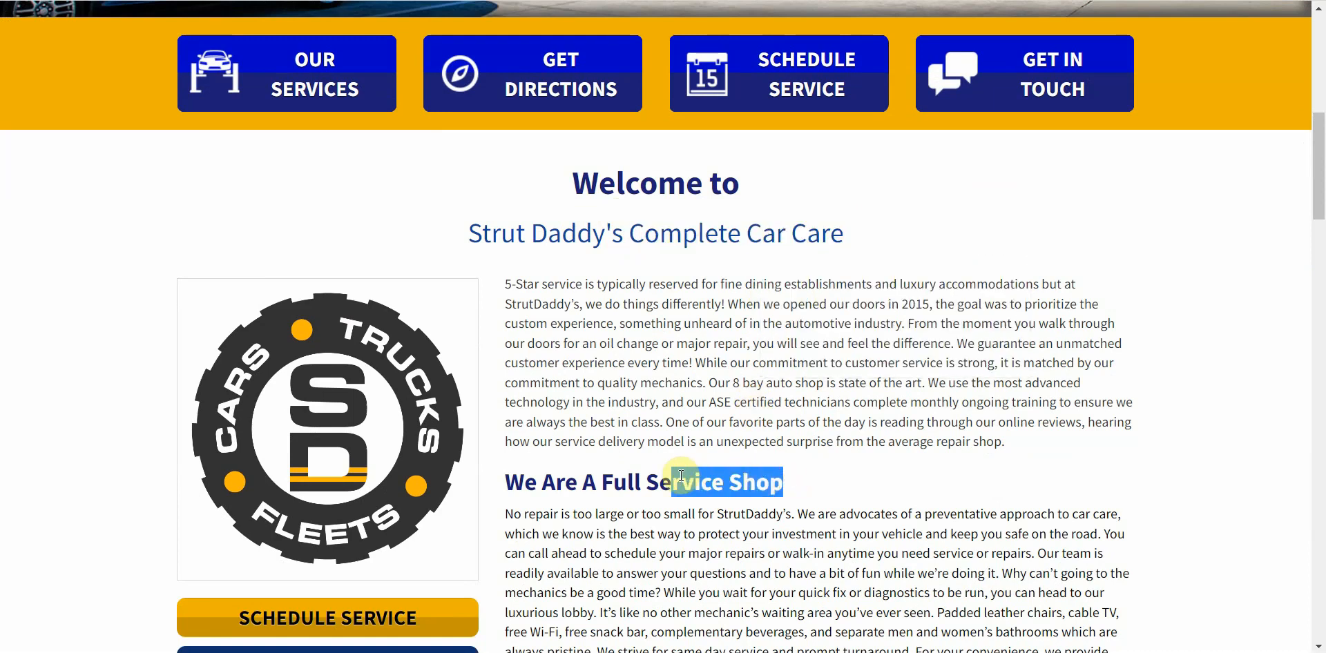
{"action": "right_click", "coordinate": [681, 483]}
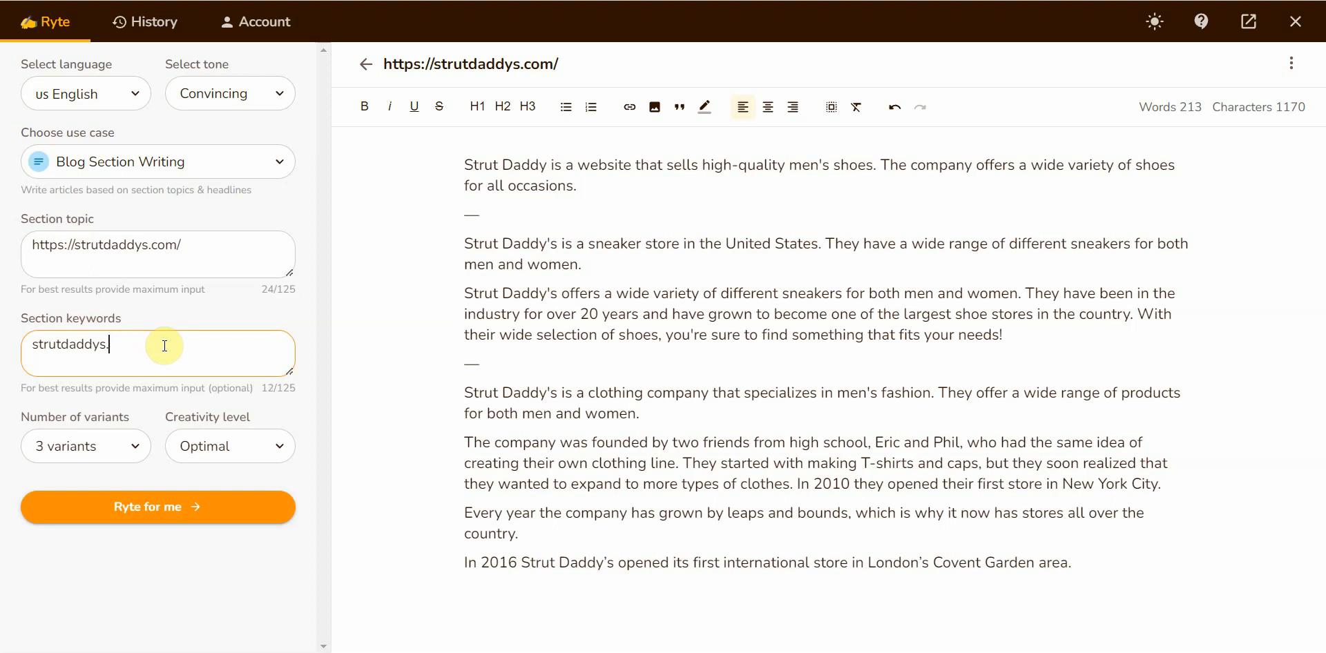
Add 'Full Service Shop' to the keywords and generate three variants, reaching 433 words
{"action": "type", "text": "Full Service Shop"}
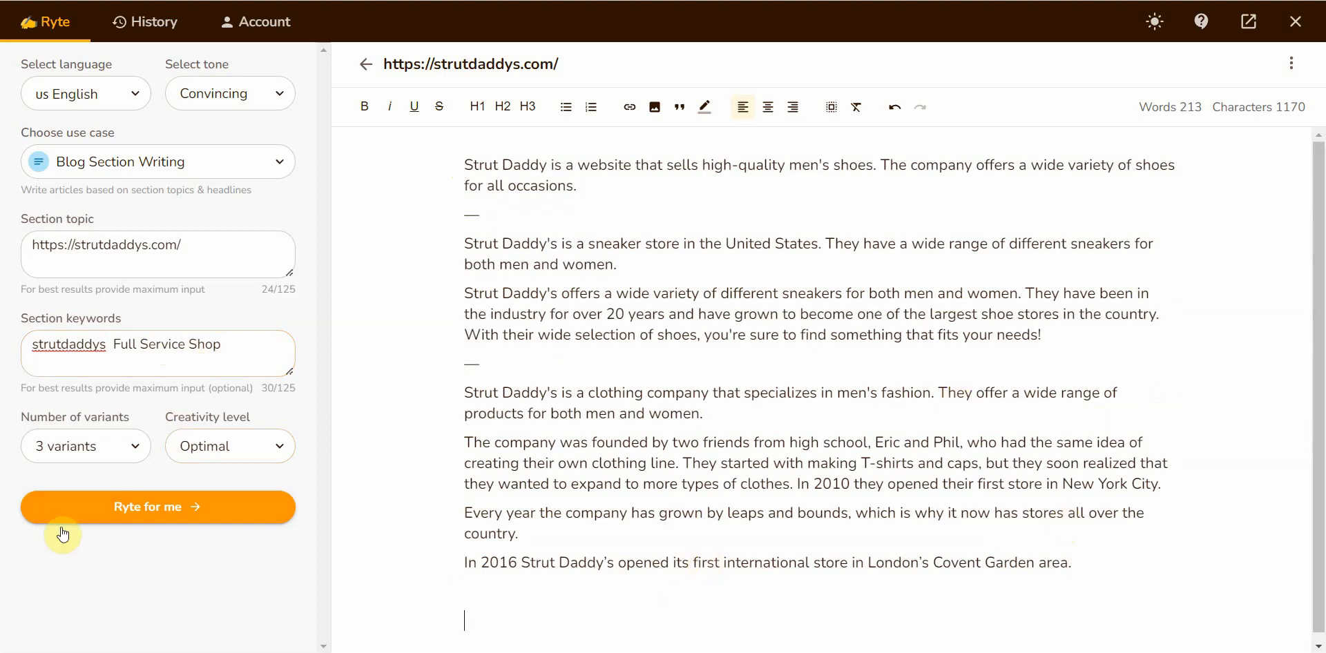
{"action": "left_click", "coordinate": [157, 506]}
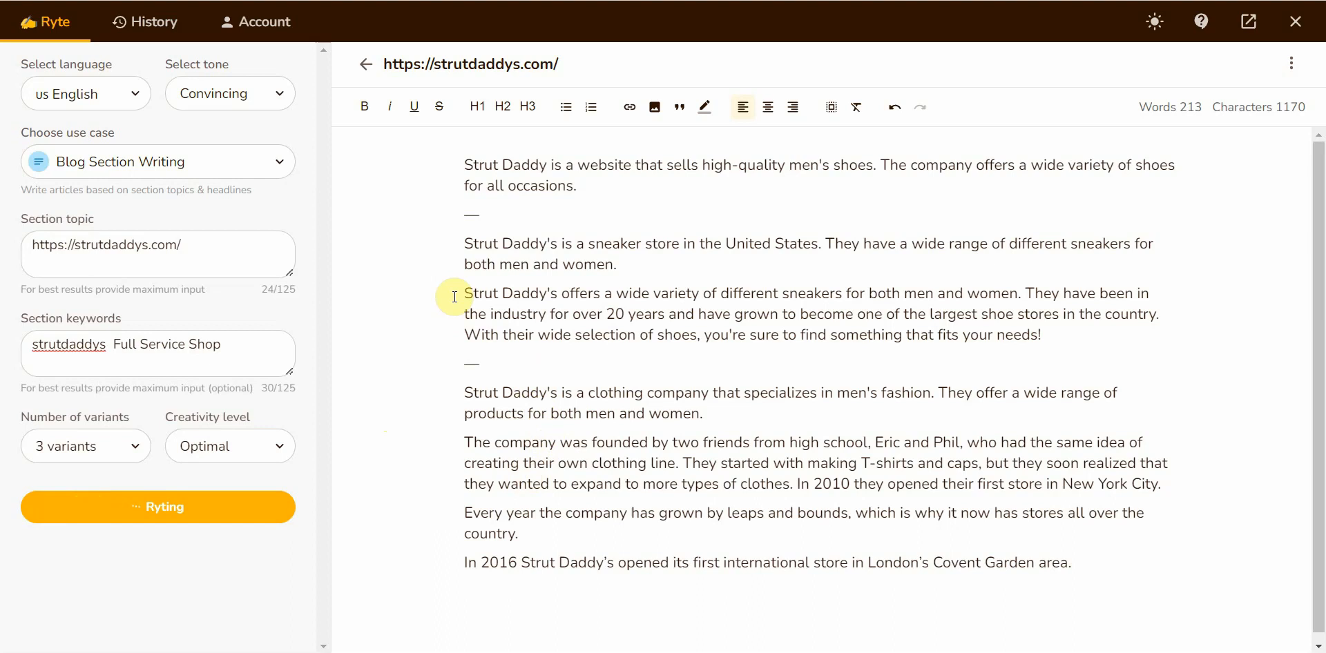
{"action": "left_click", "coordinate": [157, 508]}
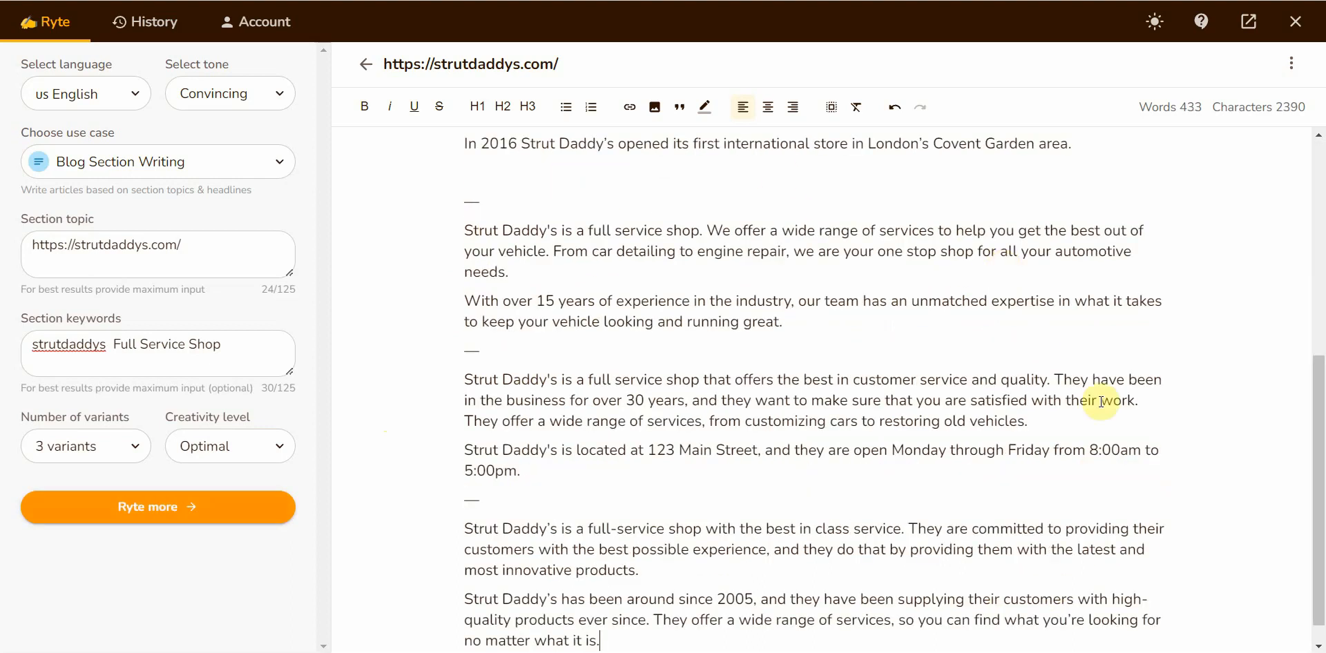
{"action": "scroll", "scroll_direction": "down", "scroll_amount": 3}
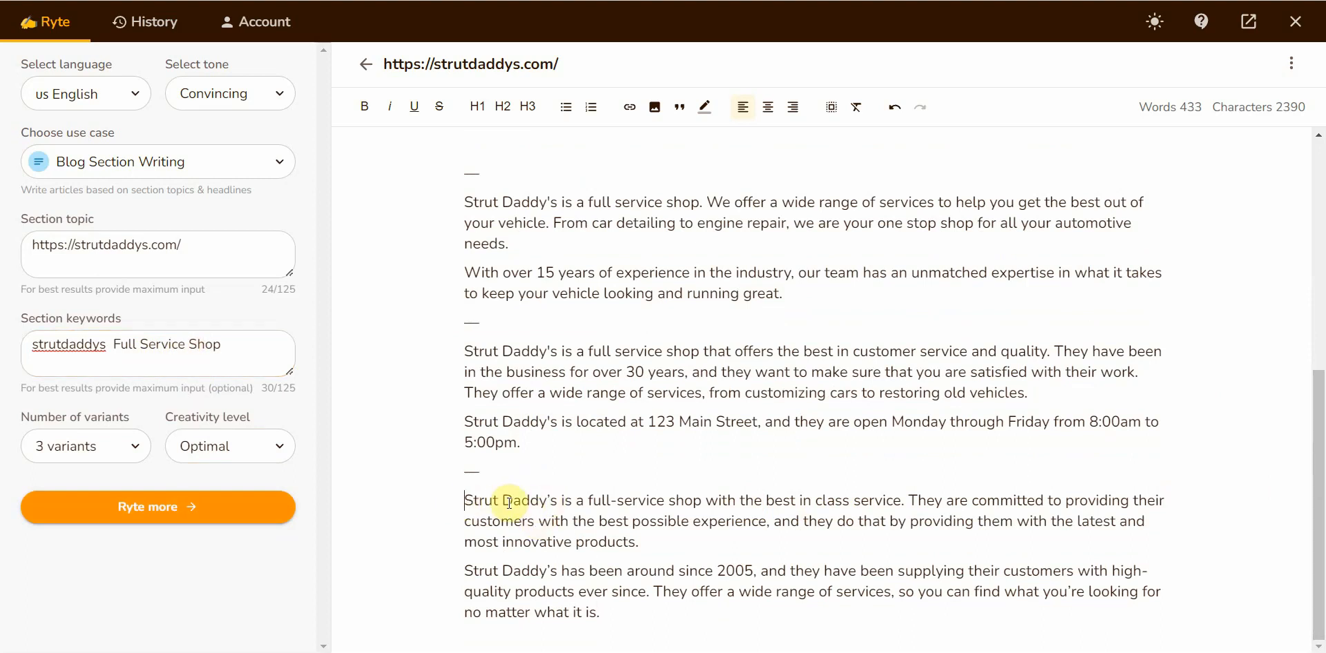
{"action": "mouse_move", "coordinate": [671, 501]}
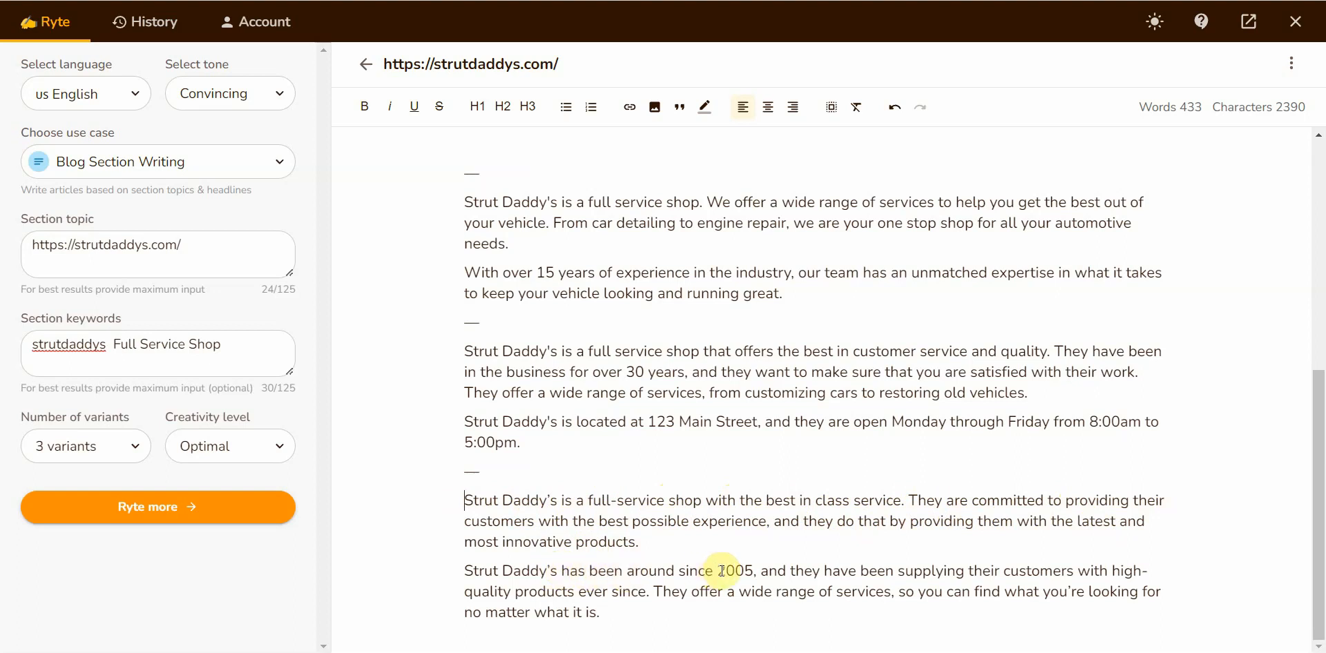
{"action": "mouse_move", "coordinate": [877, 572]}
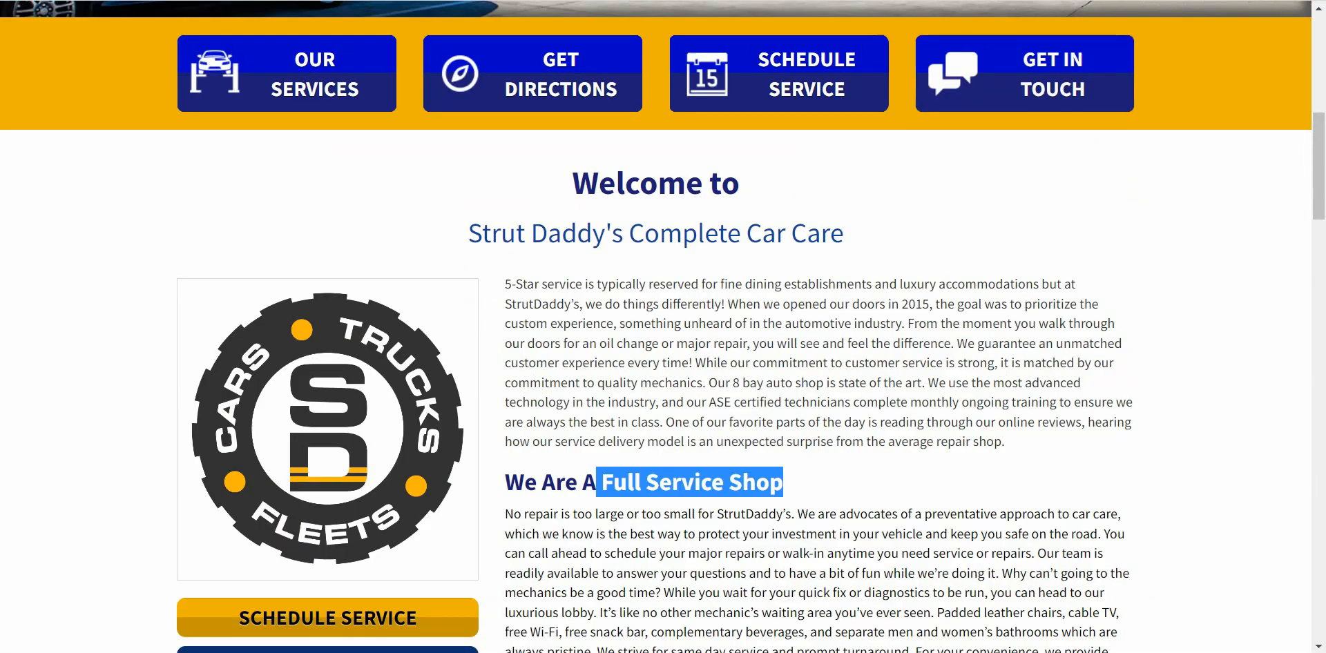
Scroll through Strut Daddy's home page and open its About page
{"action": "left_click", "coordinate": [689, 482]}
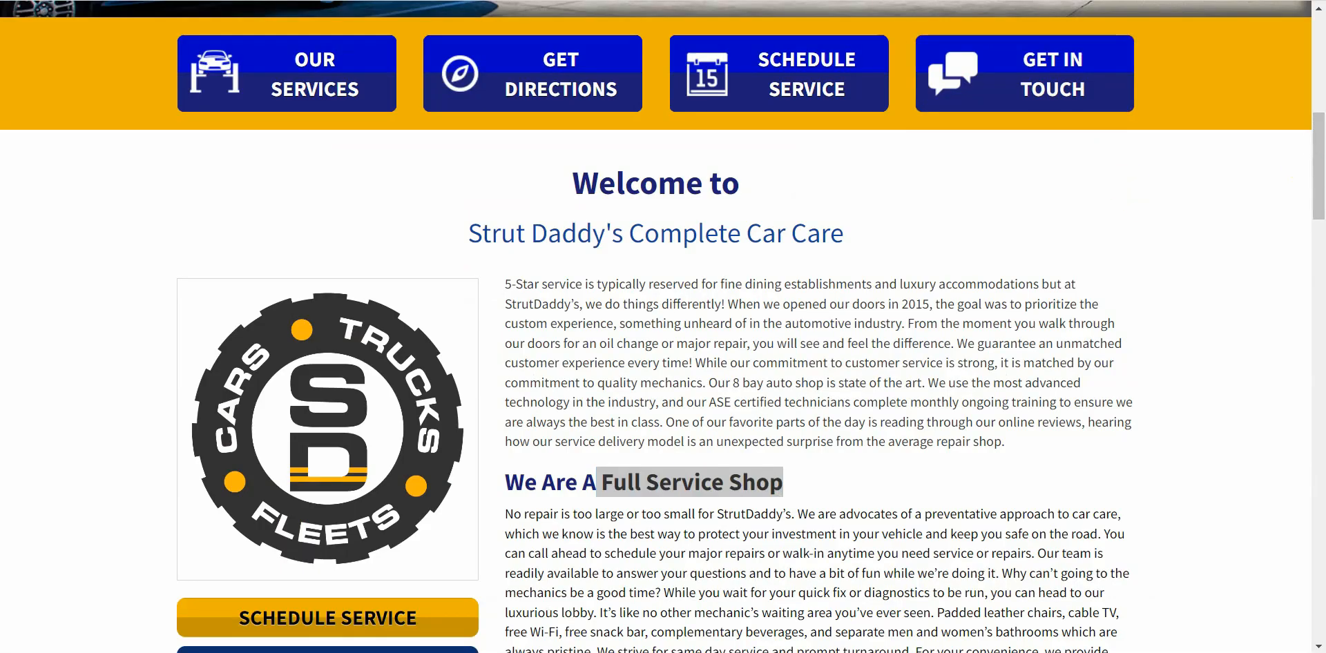
{"action": "scroll", "scroll_direction": "down", "scroll_amount": 3}
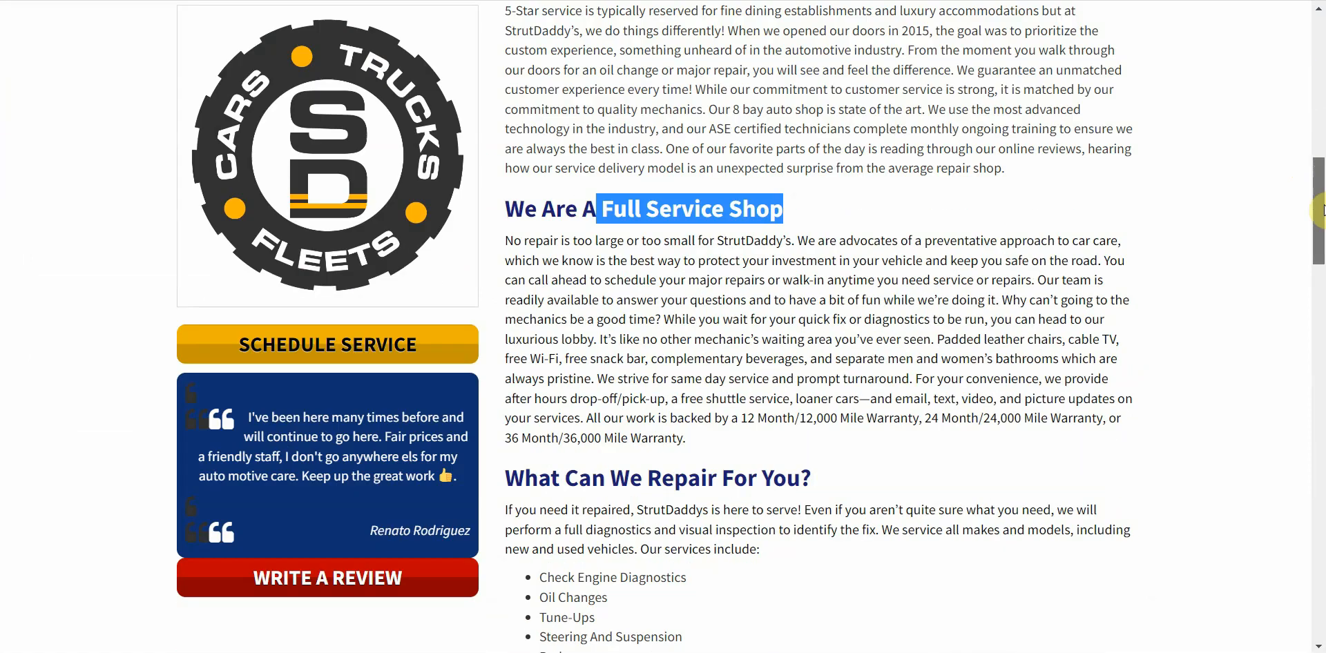
{"action": "scroll", "scroll_direction": "down", "scroll_amount": 3}
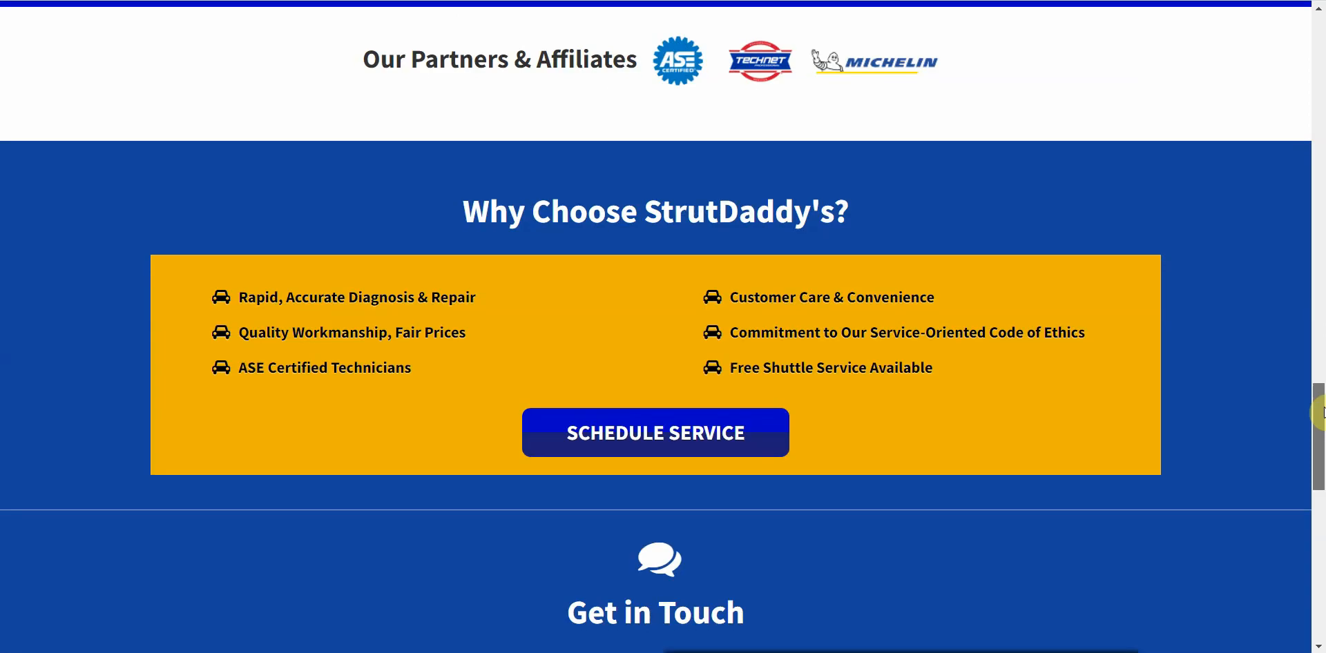
{"action": "scroll", "scroll_direction": "down", "scroll_amount": 3}
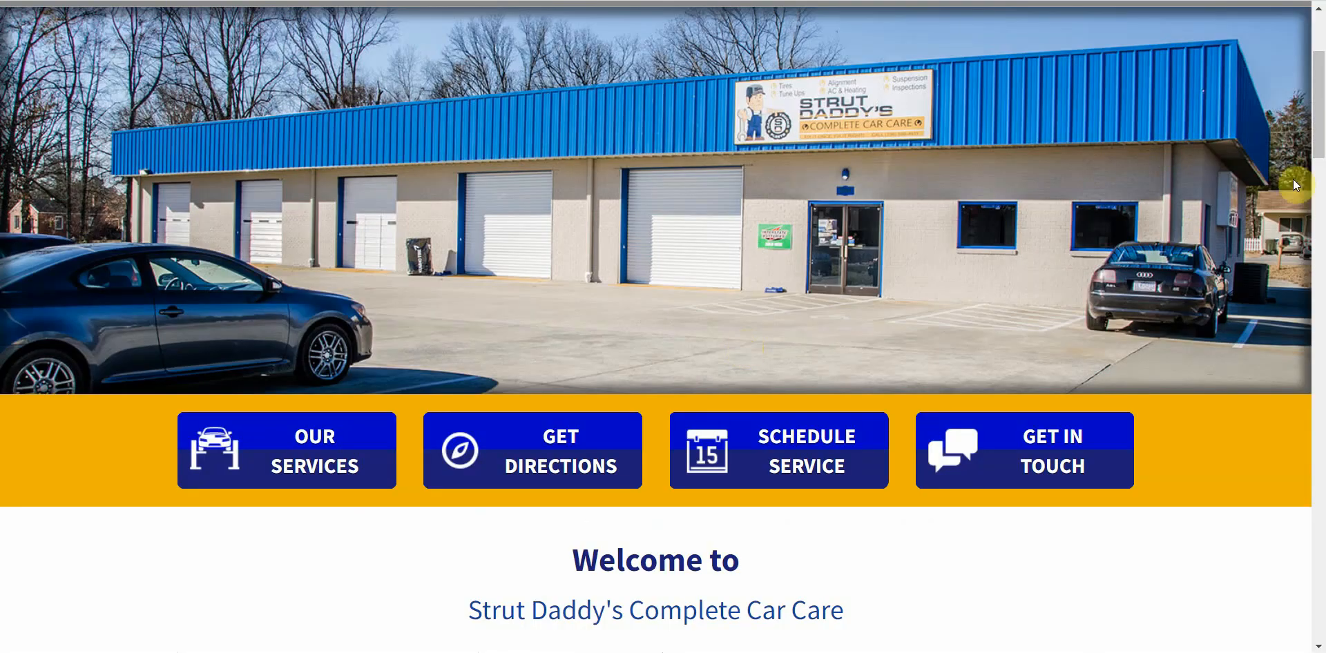
{"action": "scroll", "scroll_direction": "up", "scroll_amount": 3}
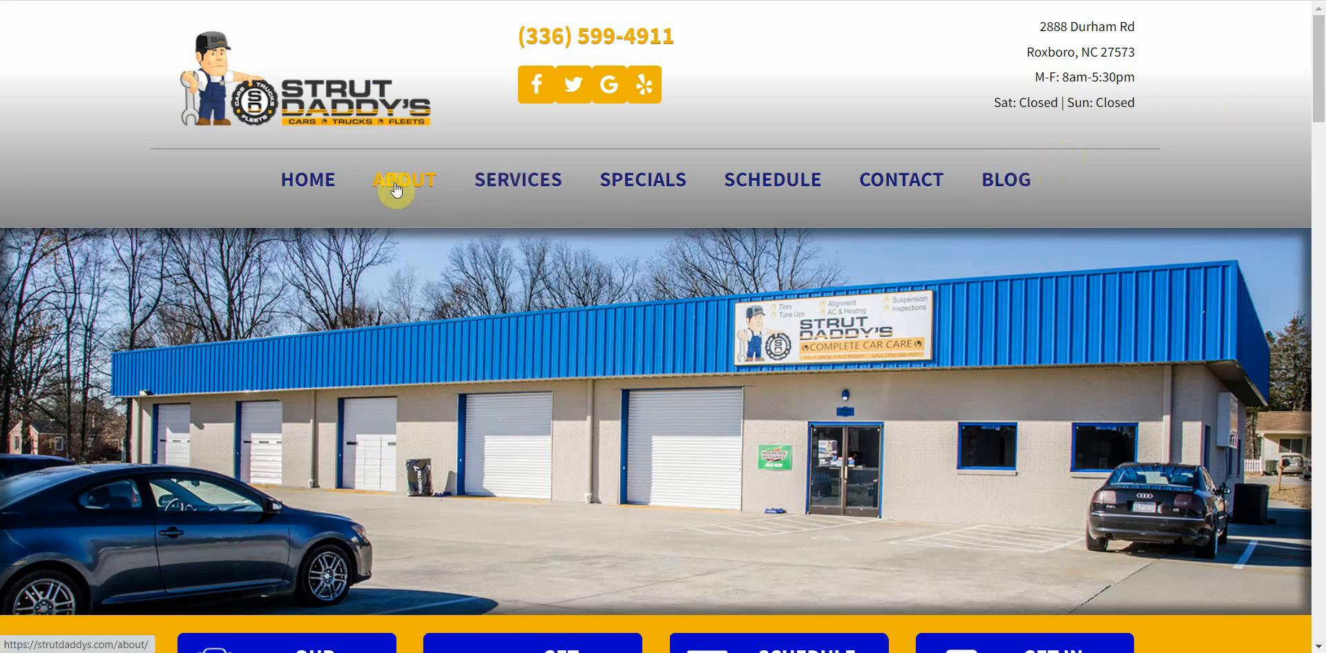
{"action": "left_click", "coordinate": [403, 179]}
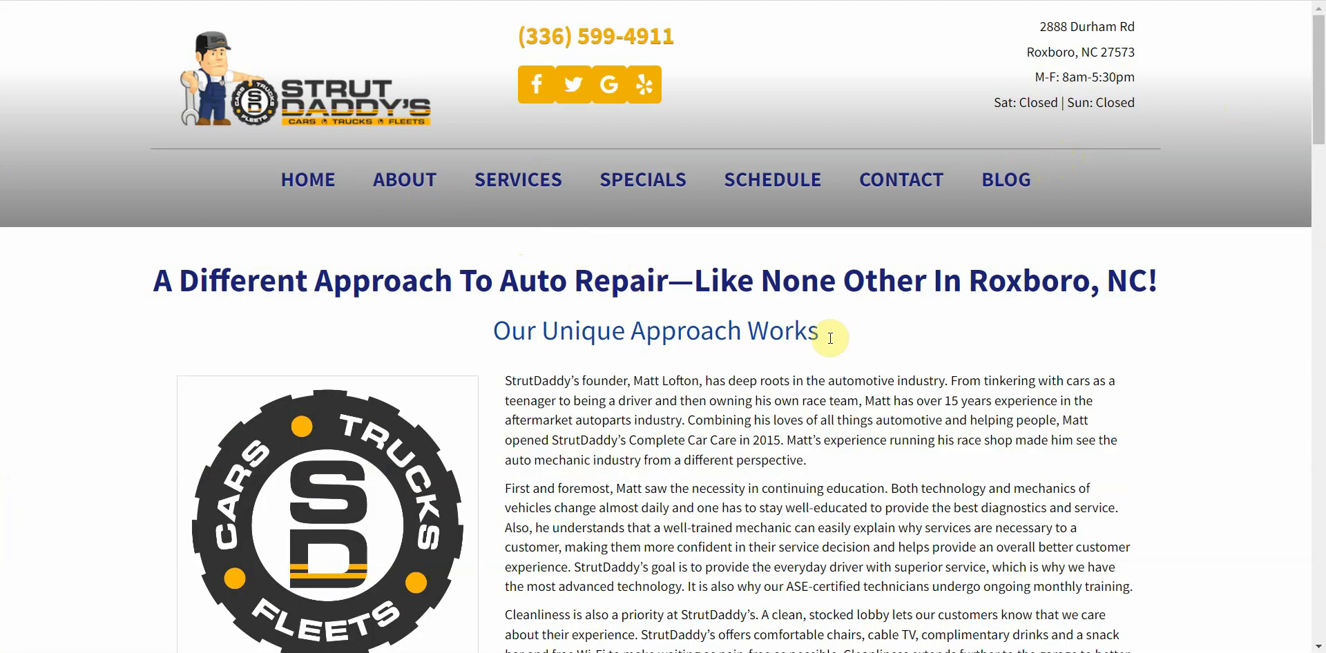
{"action": "mouse_move", "coordinate": [728, 465]}
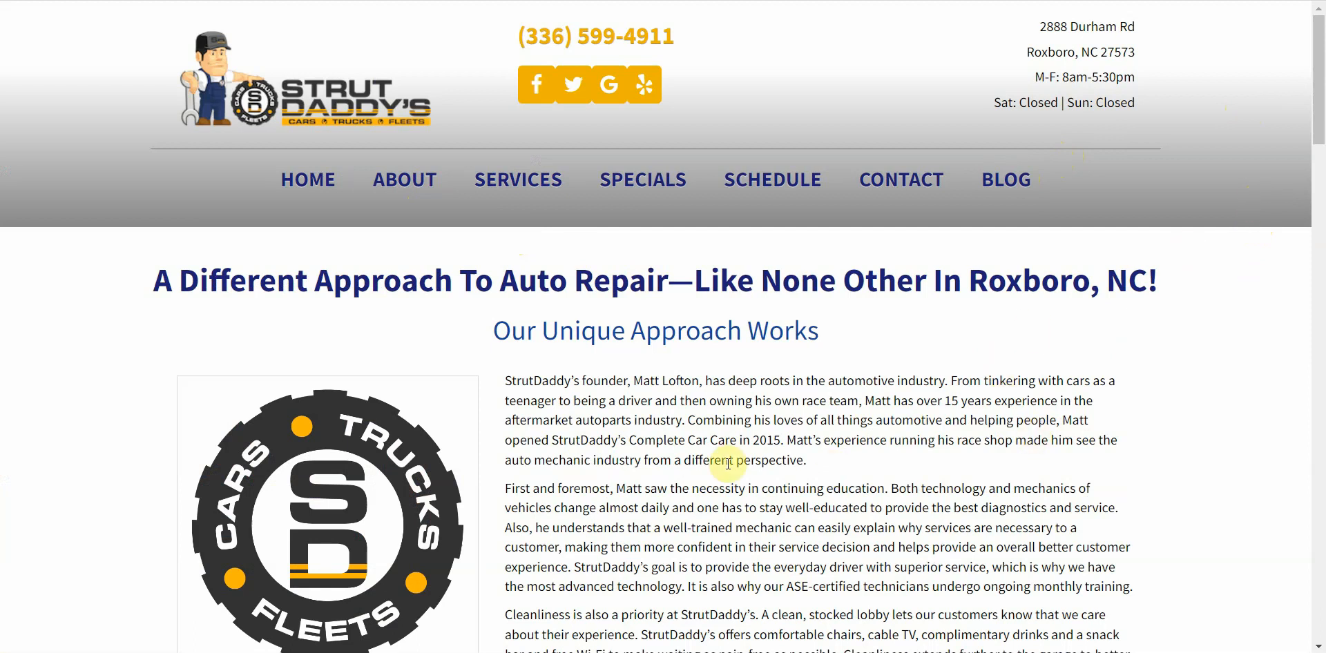
{"action": "mouse_move", "coordinate": [772, 457]}
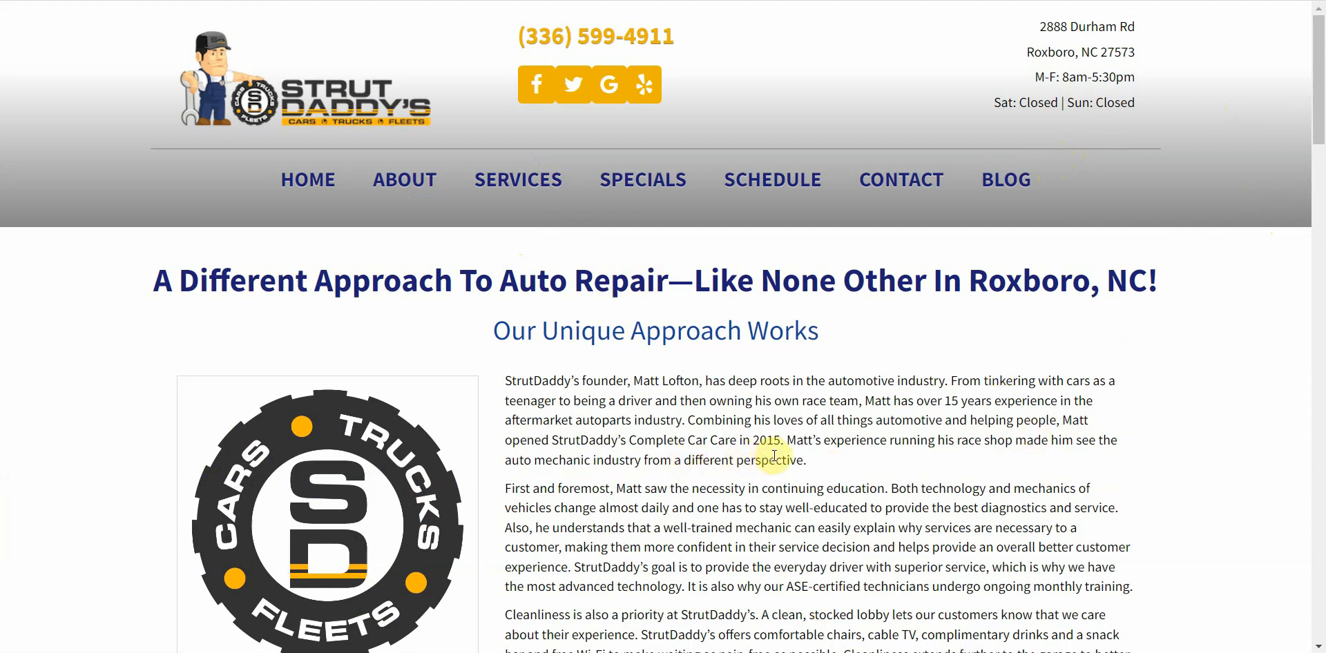
{"action": "mouse_move", "coordinate": [778, 456]}
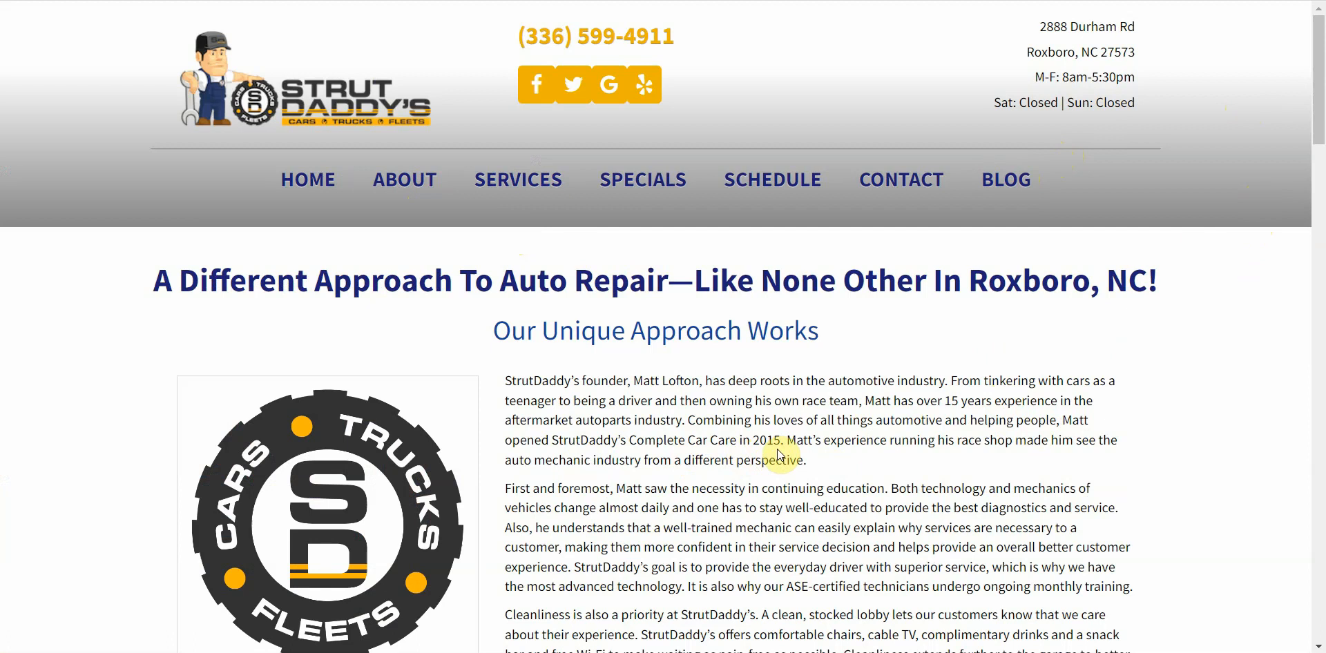
{"action": "mouse_move", "coordinate": [1157, 315]}
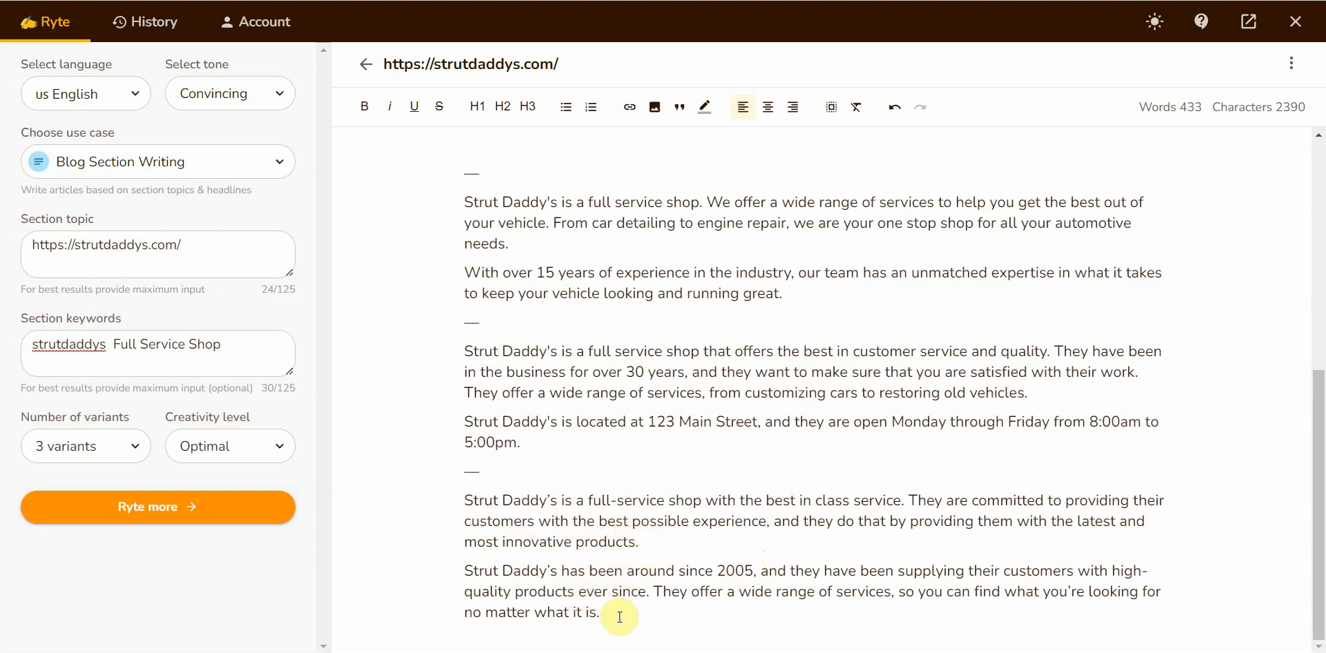
{"action": "mouse_move", "coordinate": [764, 566]}
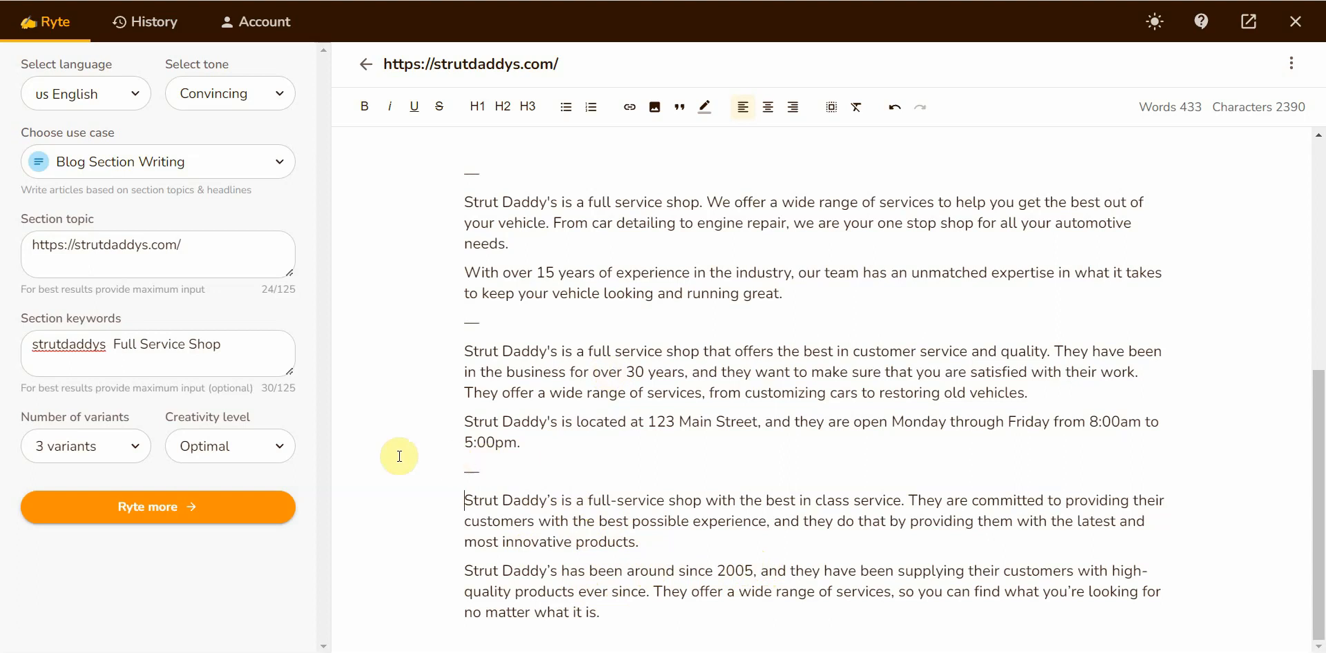
{"action": "left_click", "coordinate": [193, 350]}
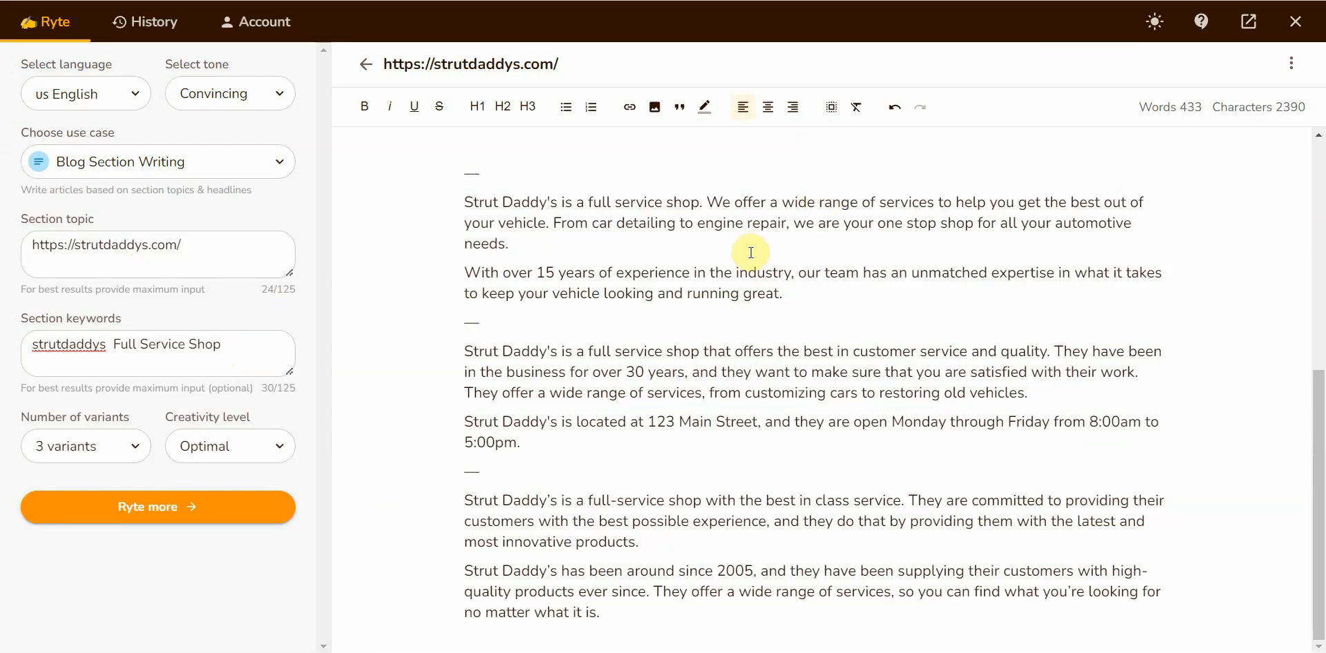
{"action": "mouse_move", "coordinate": [709, 565]}
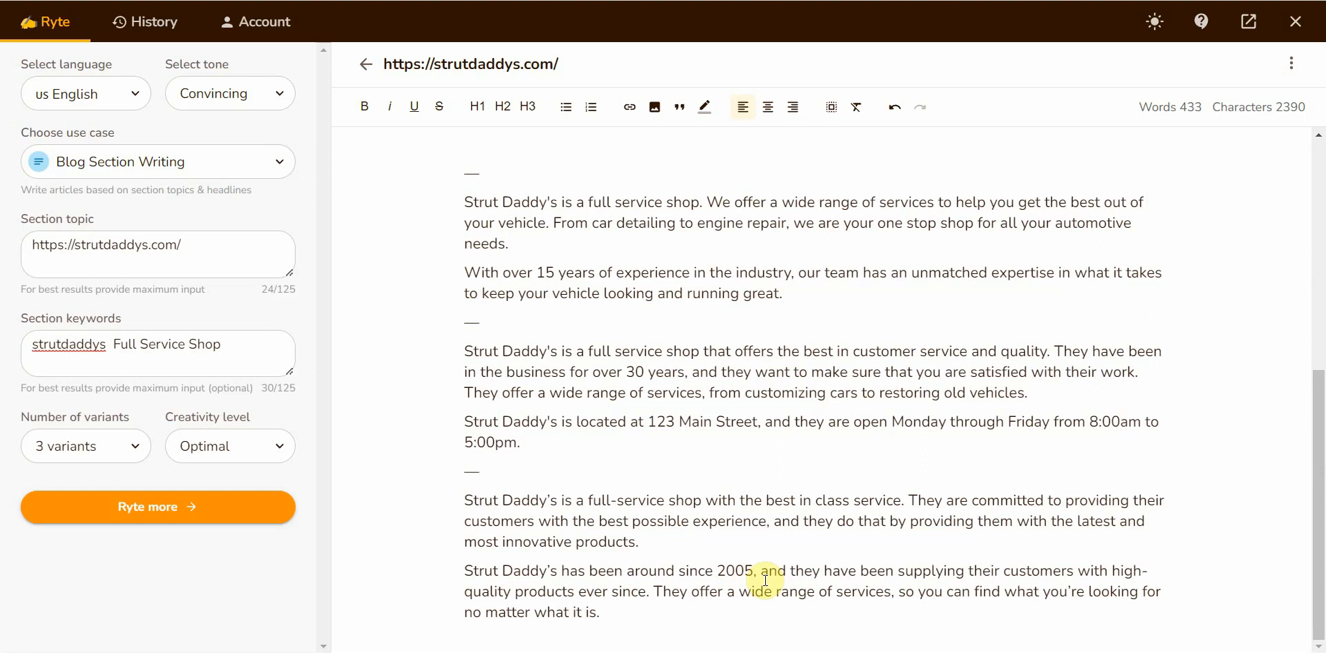
{"action": "left_click", "coordinate": [464, 500]}
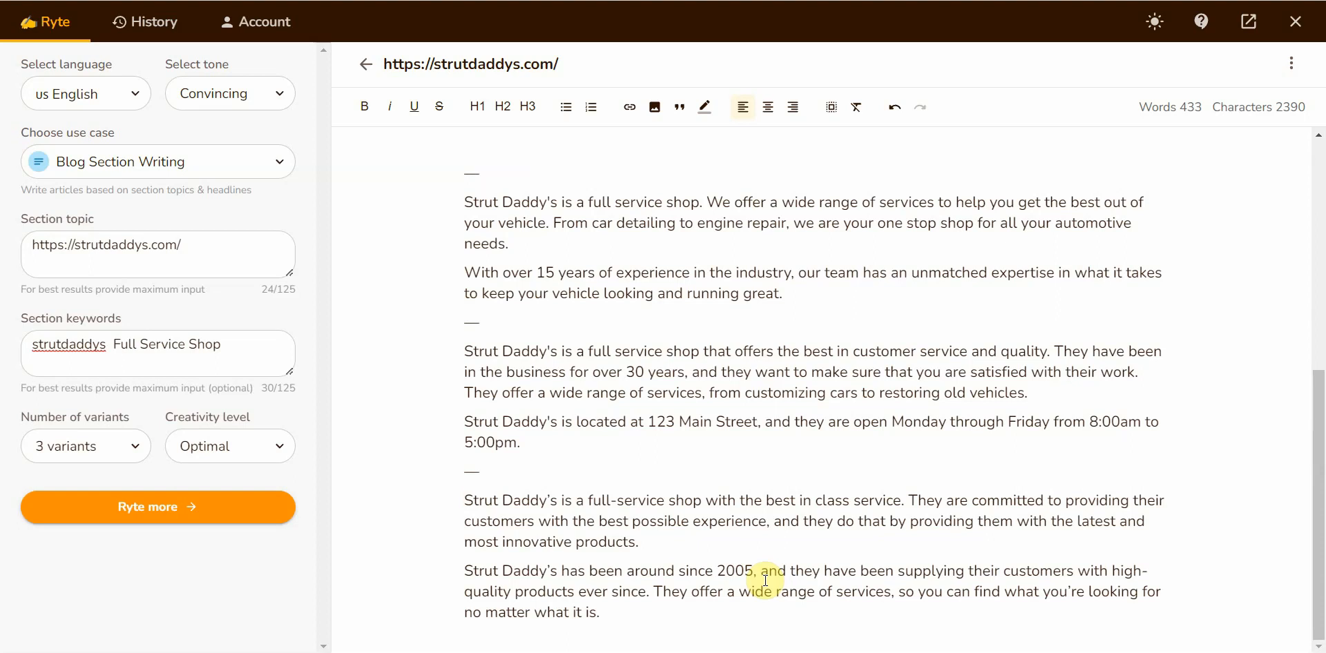
{"action": "left_click", "coordinate": [465, 499]}
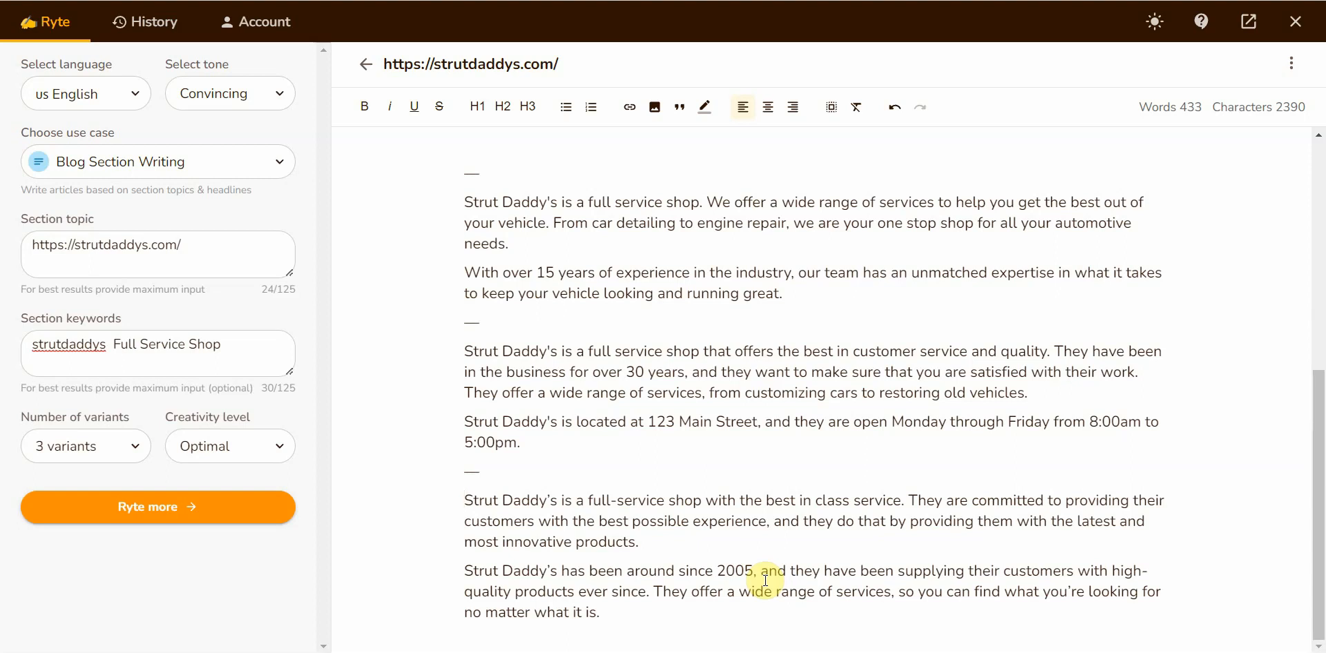
{"action": "left_click", "coordinate": [465, 499]}
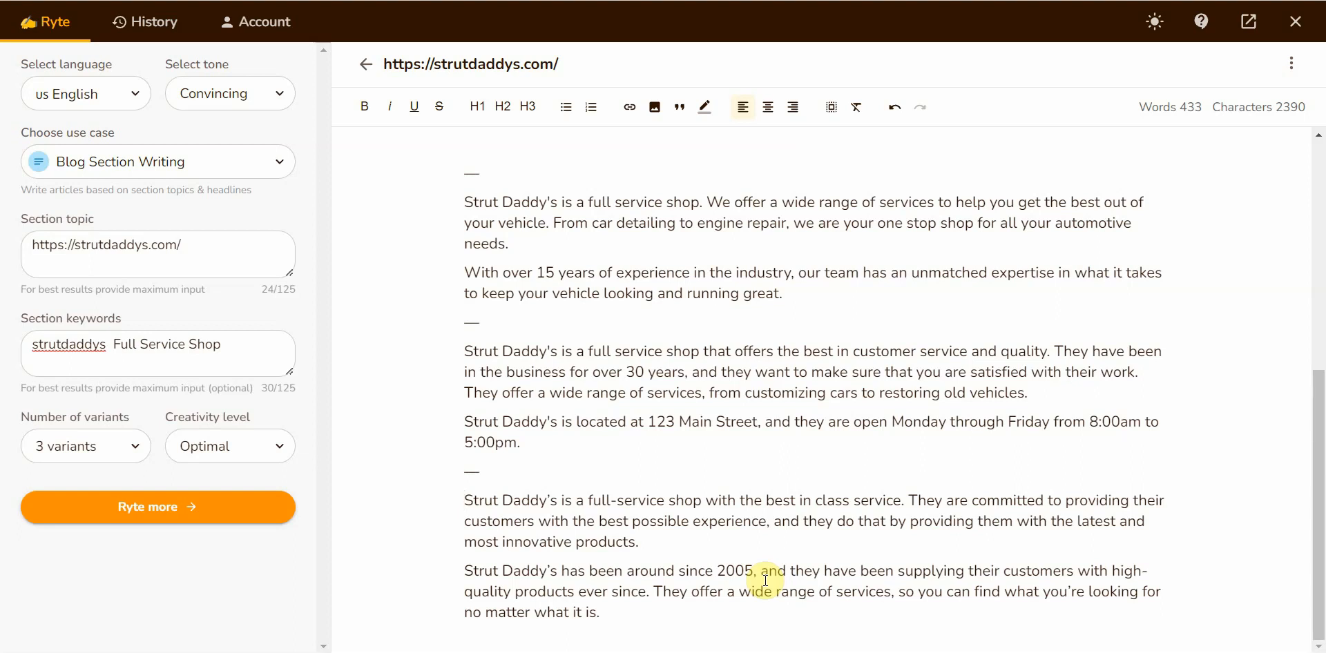
{"action": "mouse_move", "coordinate": [954, 614]}
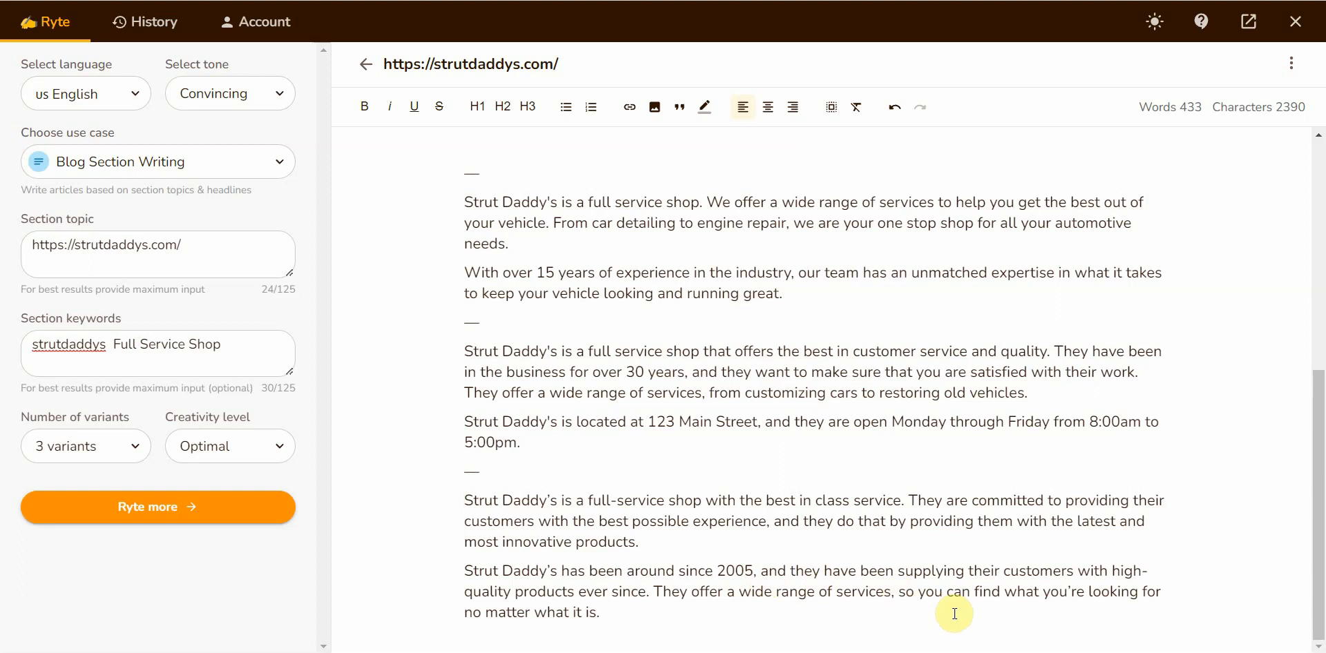
{"action": "left_click", "coordinate": [466, 500]}
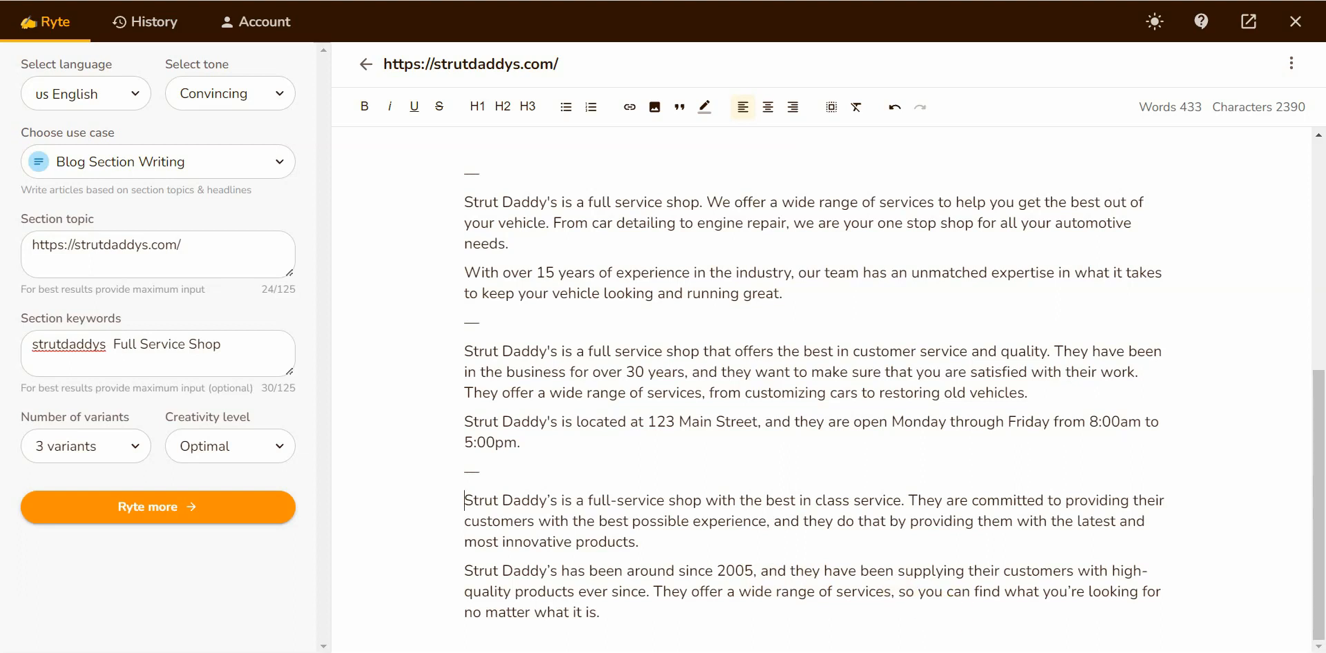